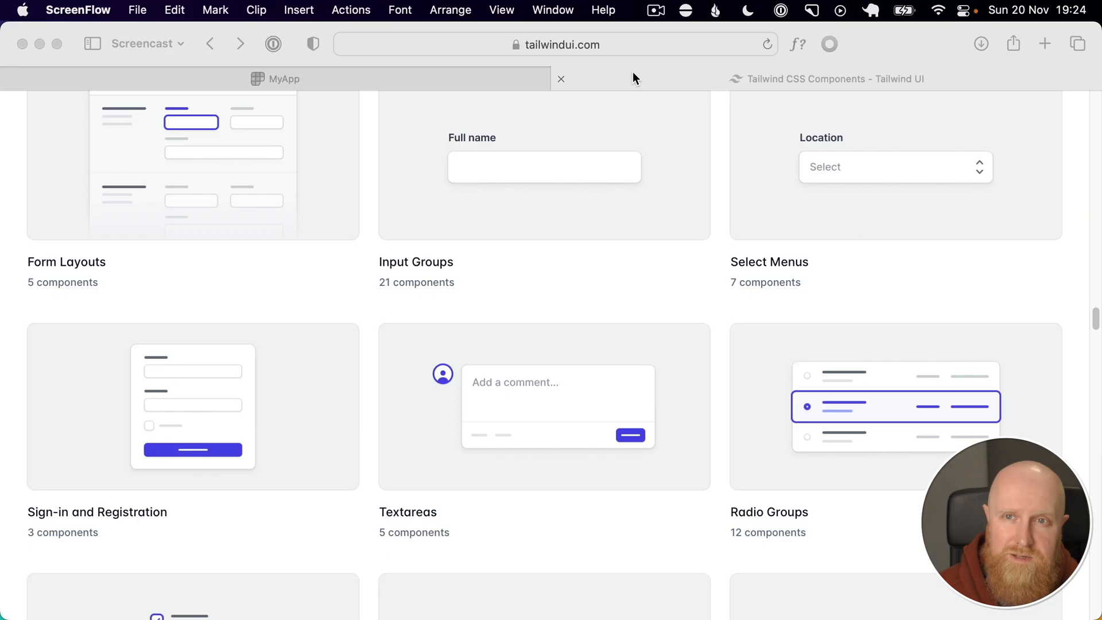
{"action": "mouse_move", "coordinate": [173, 481]}
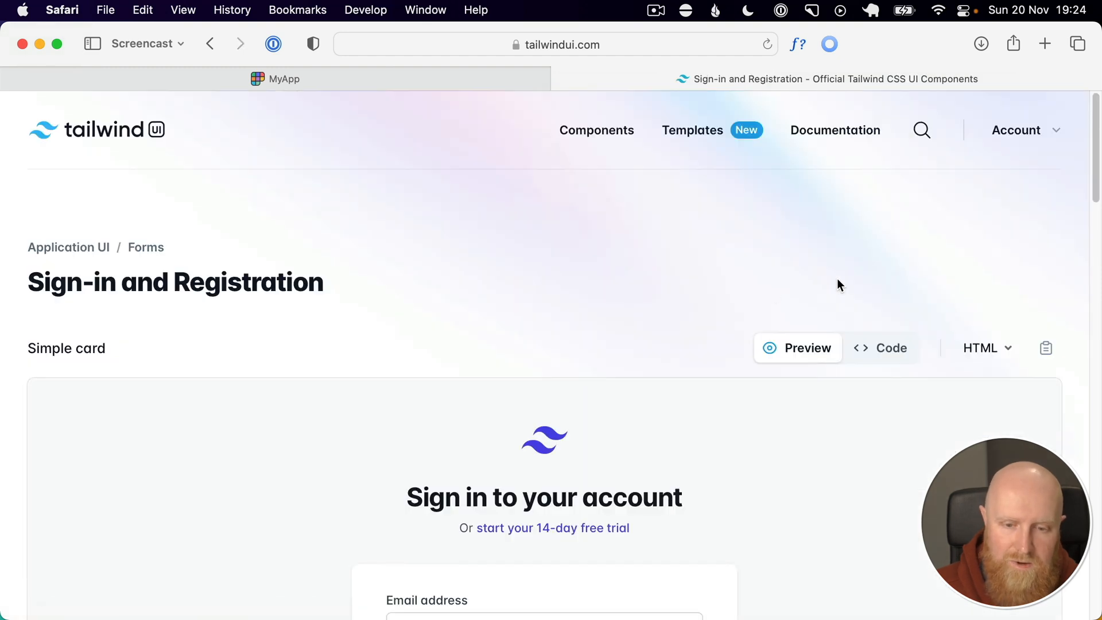
- Scroll the Sign-in and Registration page down to the Simple card sign-in preview
{"action": "scroll", "scroll_direction": "down", "scroll_amount": 3}
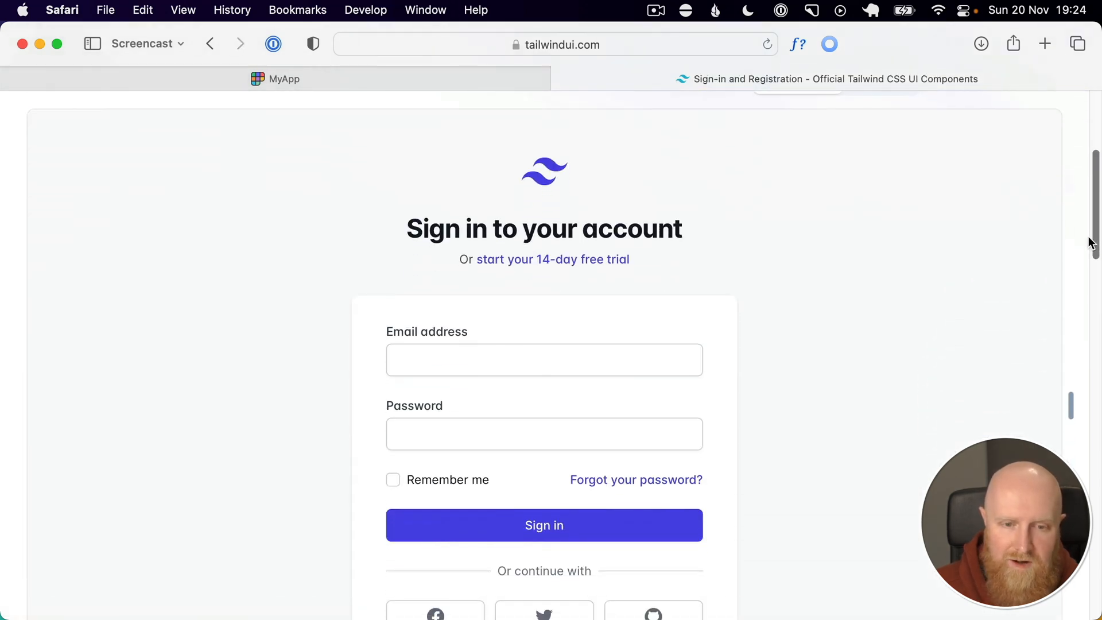
{"action": "scroll", "scroll_direction": "down", "scroll_amount": 3}
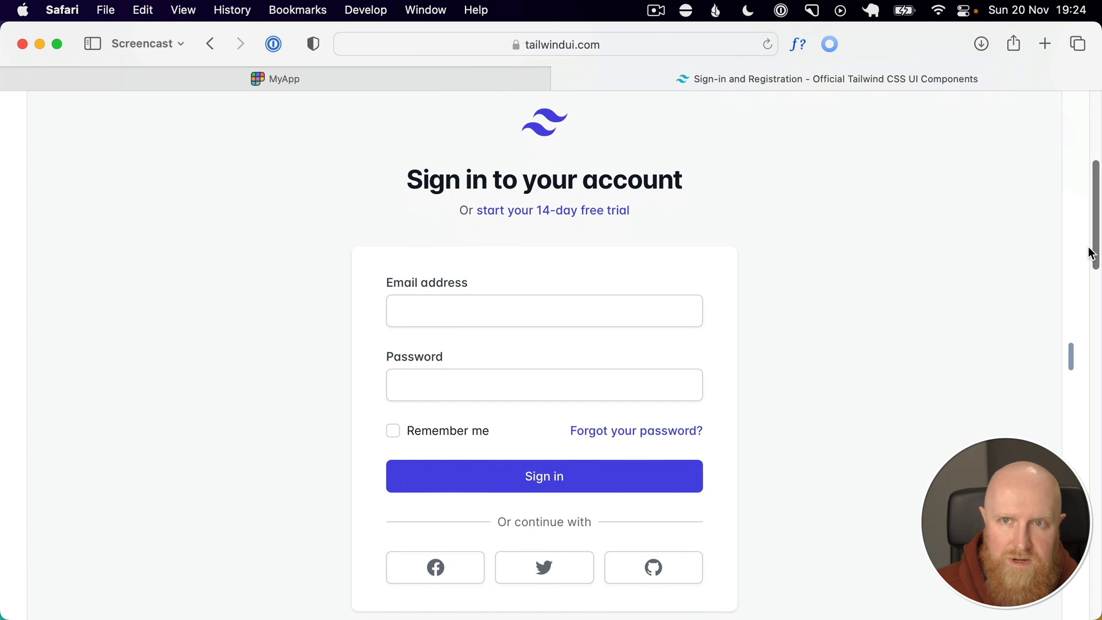
{"action": "mouse_move", "coordinate": [1088, 196]}
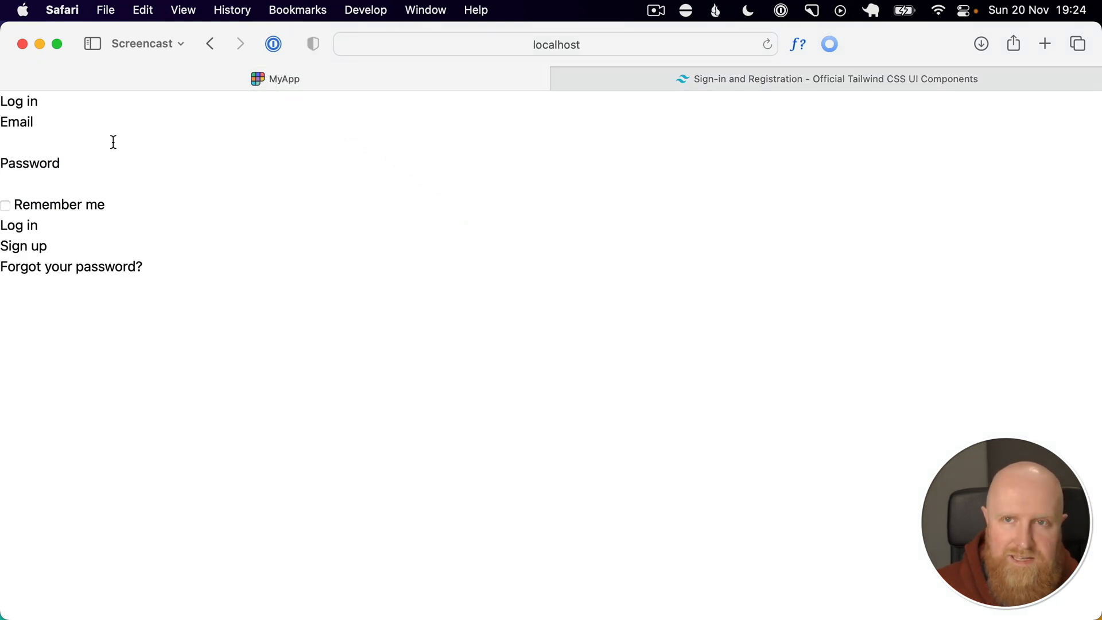
{"action": "mouse_move", "coordinate": [294, 241]}
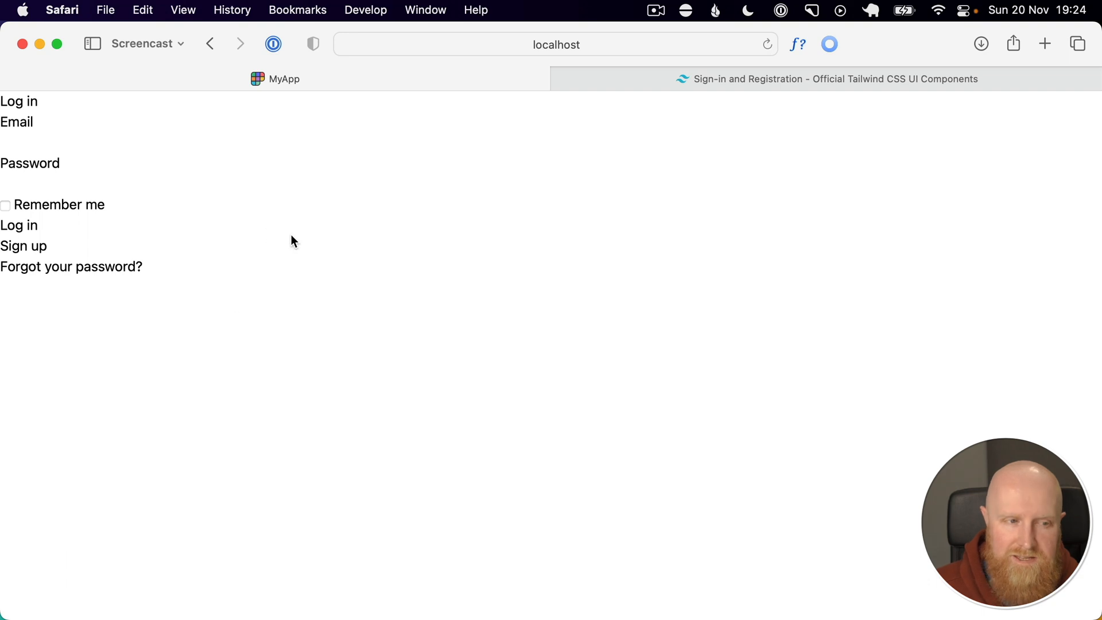
{"action": "mouse_move", "coordinate": [90, 107]}
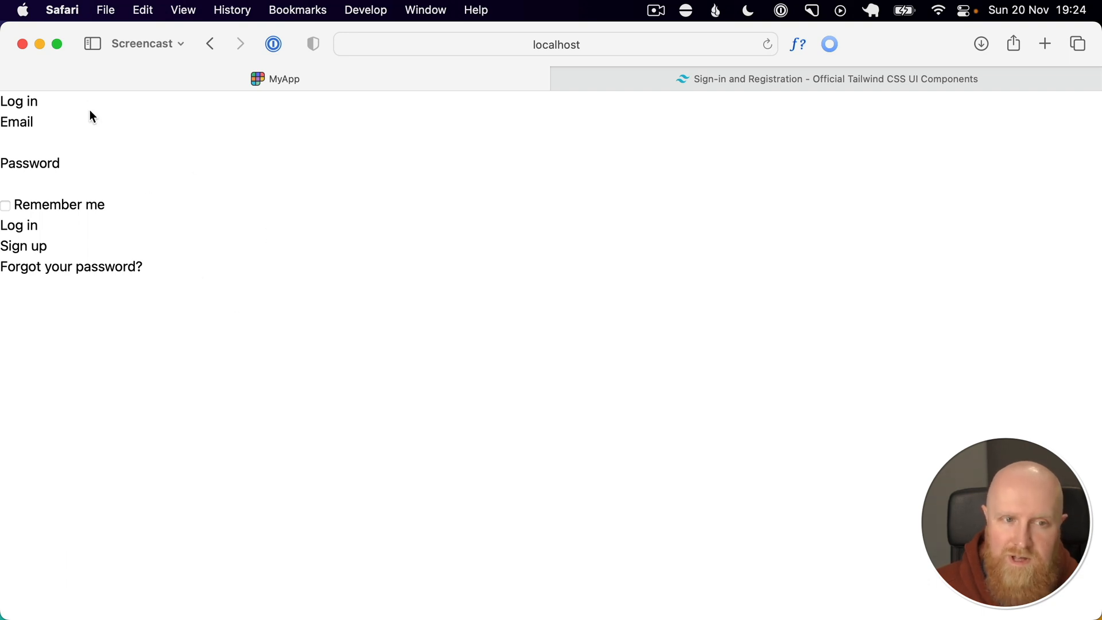
{"action": "mouse_move", "coordinate": [173, 259]}
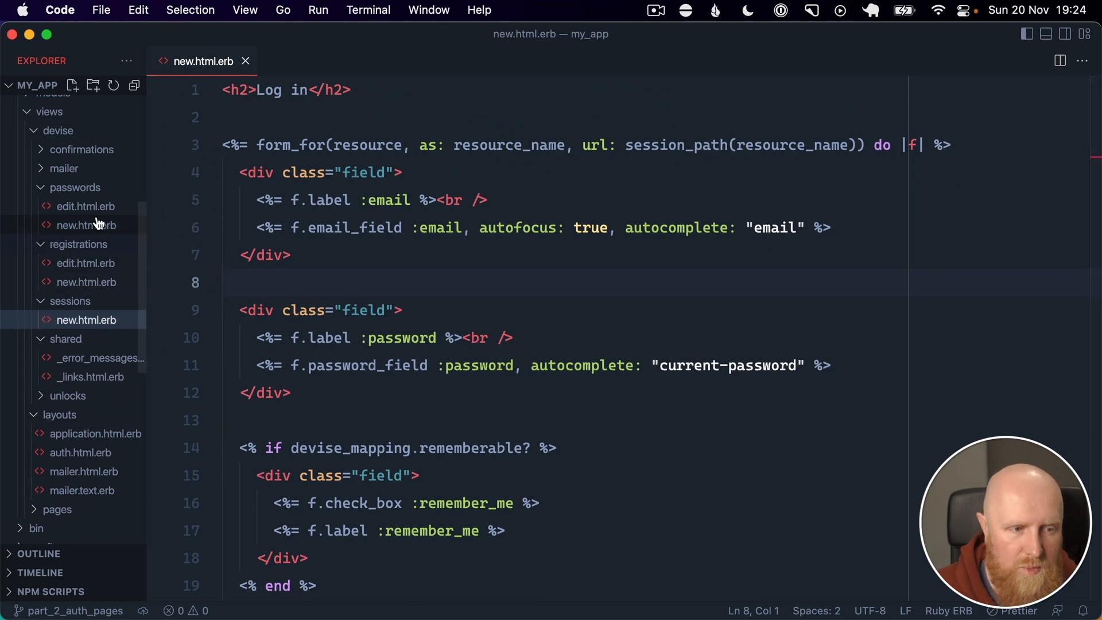
{"action": "mouse_move", "coordinate": [66, 461]}
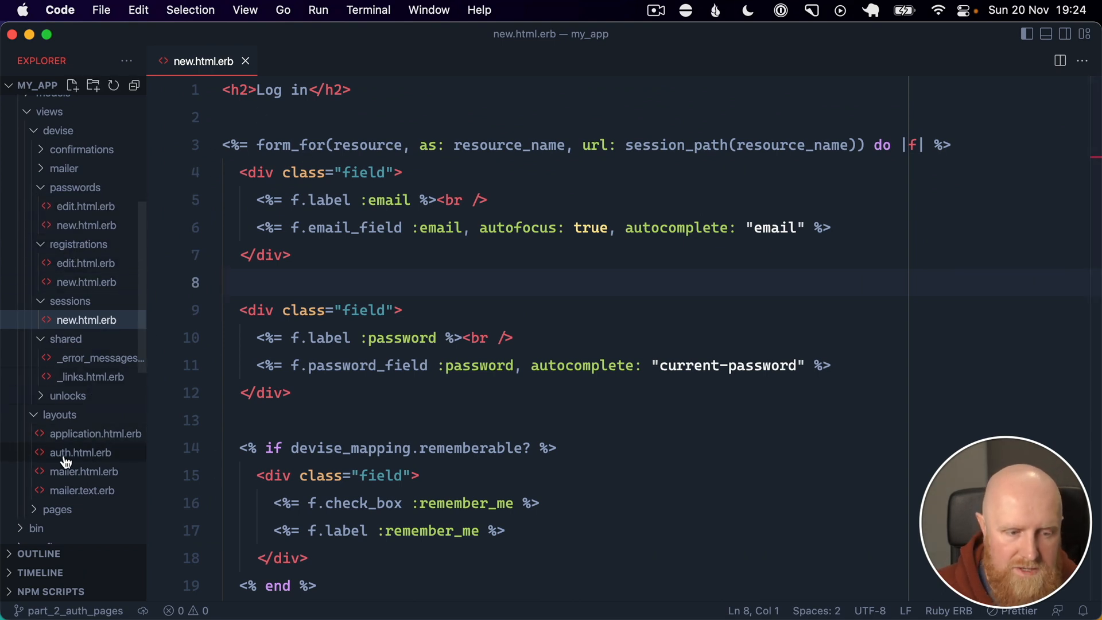
- Paste the Tailwind simple card markup into auth.html.erb and select the forms-plugin require line
{"action": "left_click", "coordinate": [81, 452]}
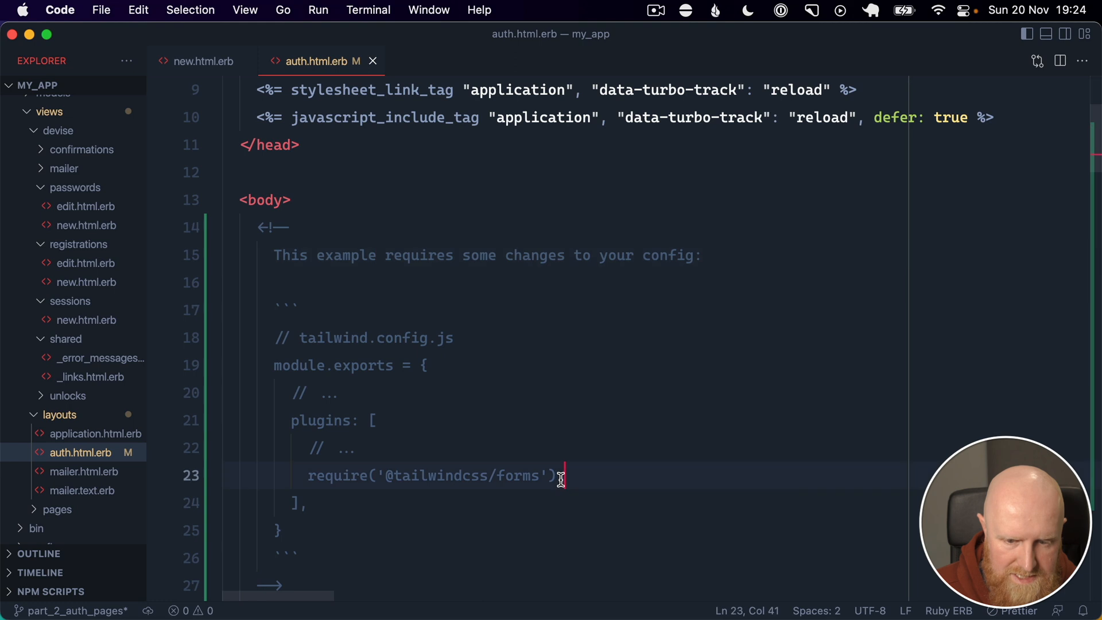
{"action": "left_click_drag", "start_coordinate": [555, 475], "coordinate": [308, 475]}
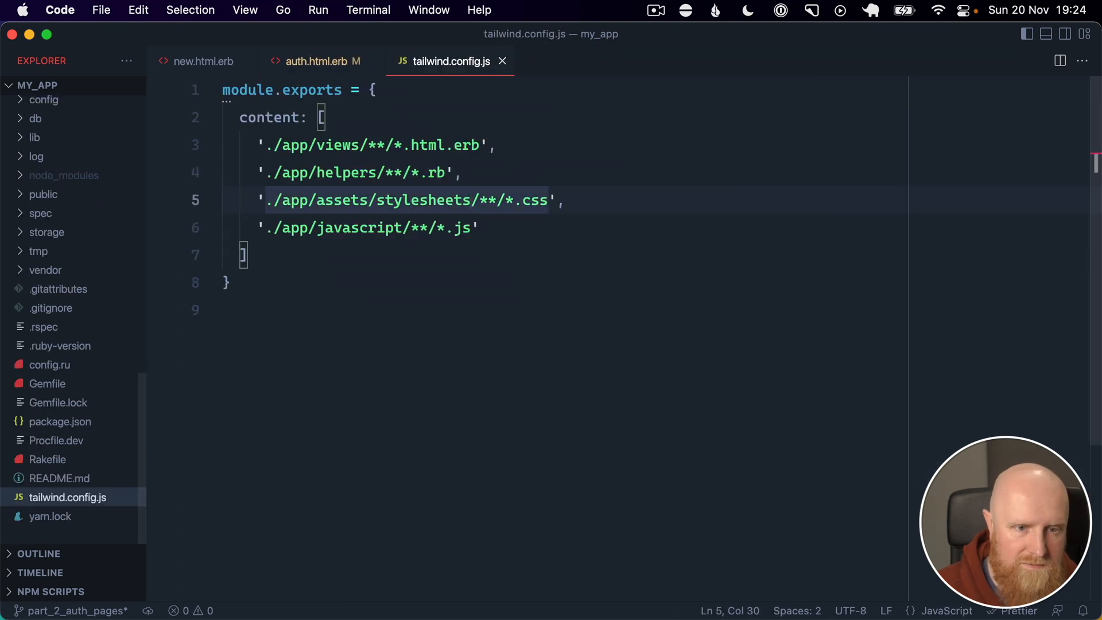
{"action": "type", "text": "plugins: ["}
{"action": "left_click", "coordinate": [563, 309]}
{"action": "type", "text": "require('@tailwindcss/forms')"}
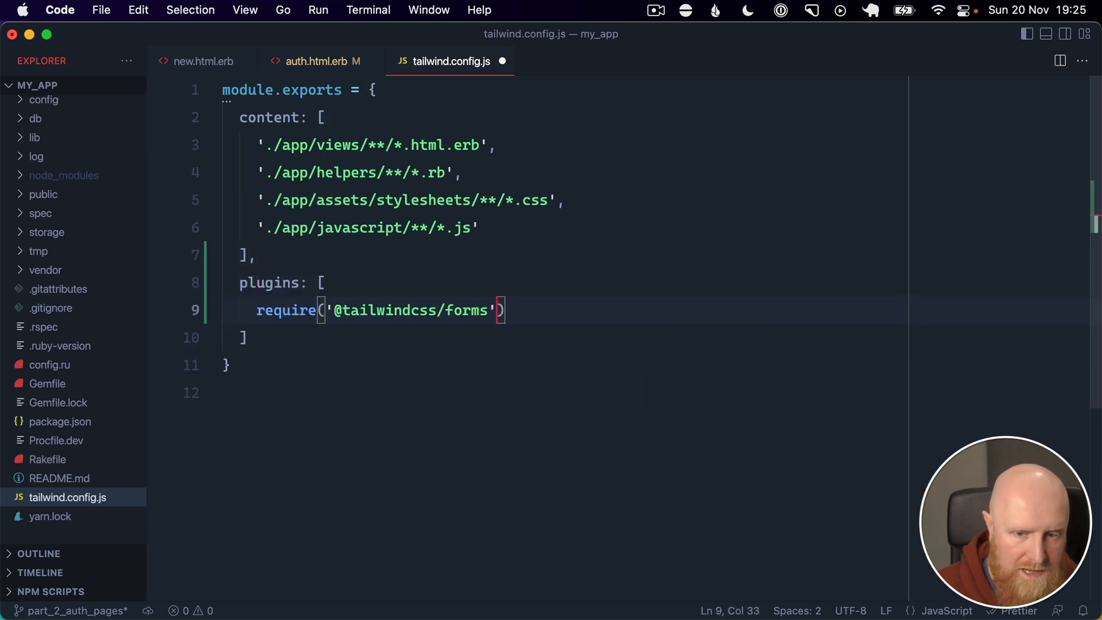
{"action": "double_click", "coordinate": [410, 310]}
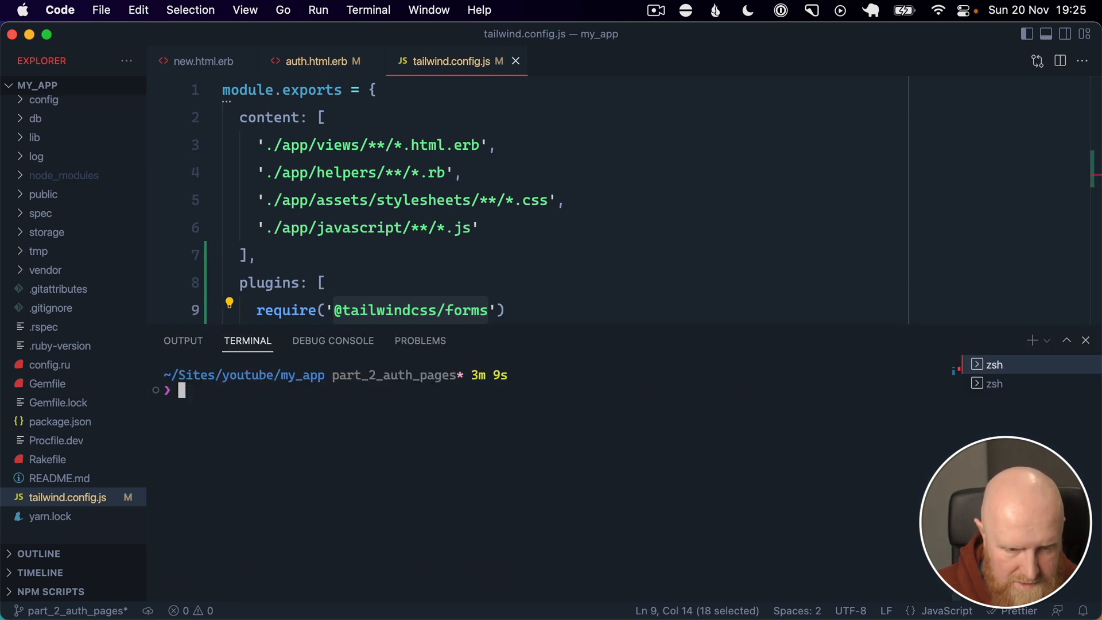
{"action": "type", "text": "yarn add @tailwindcss/forms"}
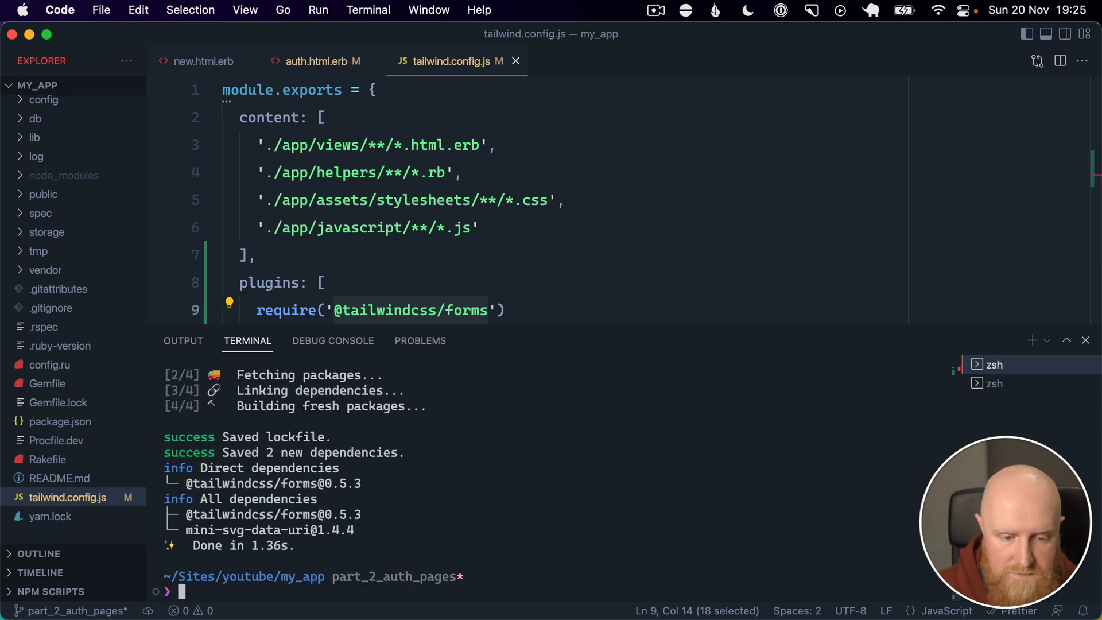
{"action": "type", "text": "bin/"}
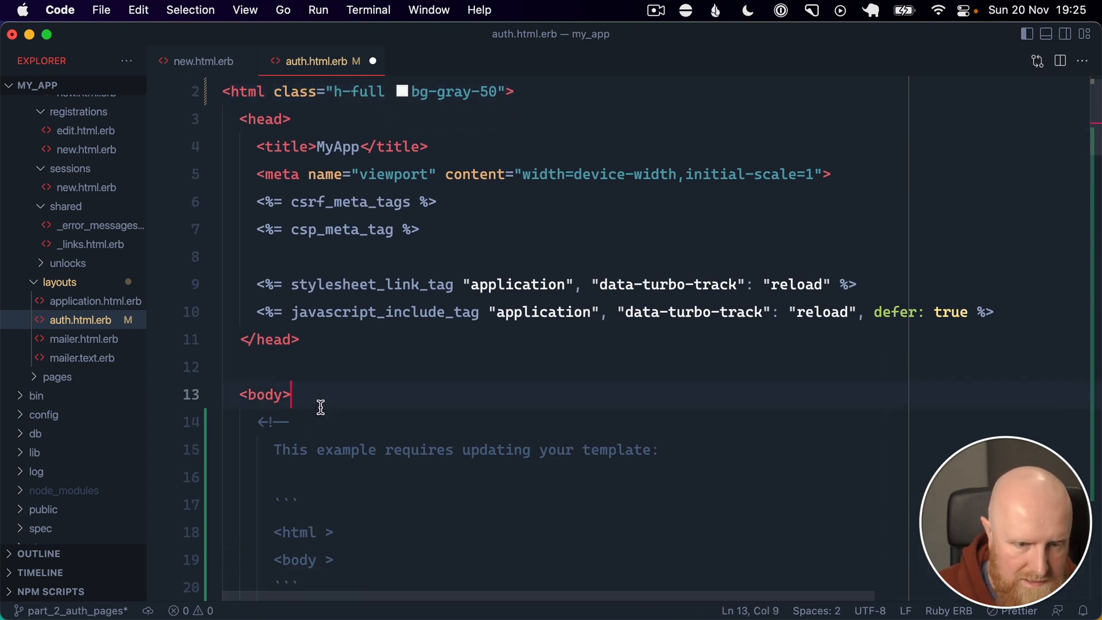
- Give the html tag class h-full bg-gray-50 and the body tag class h-full in auth.html.erb
{"action": "type", "text": "class=\"h-full\""}
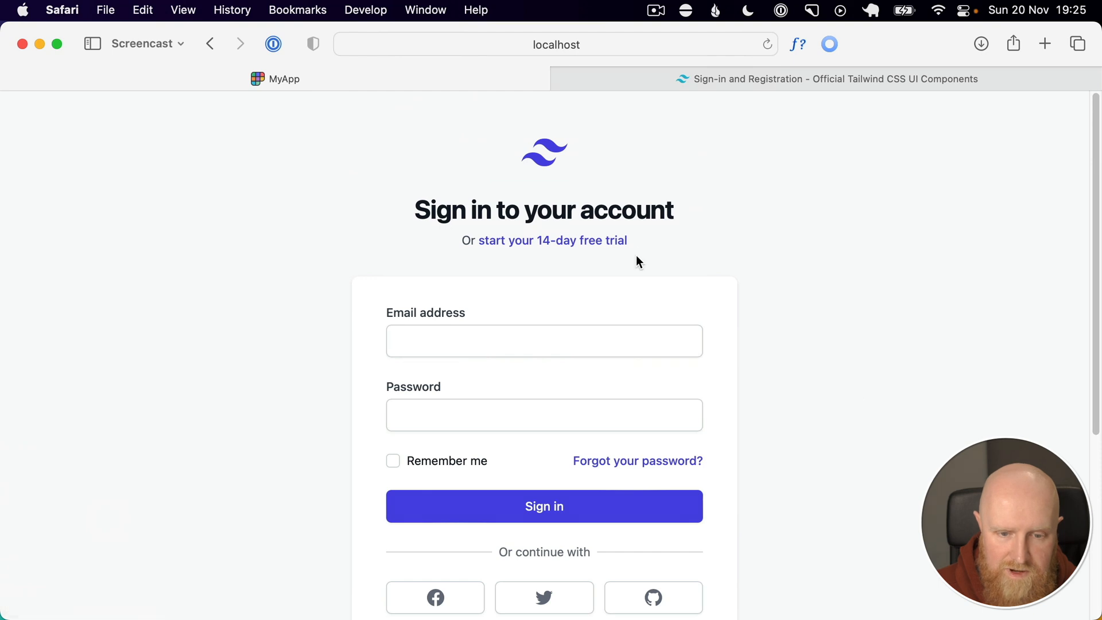
- Scroll the reloaded MyApp page to compare the styled card with the unstyled Devise form
{"action": "scroll", "scroll_direction": "down", "scroll_amount": 3}
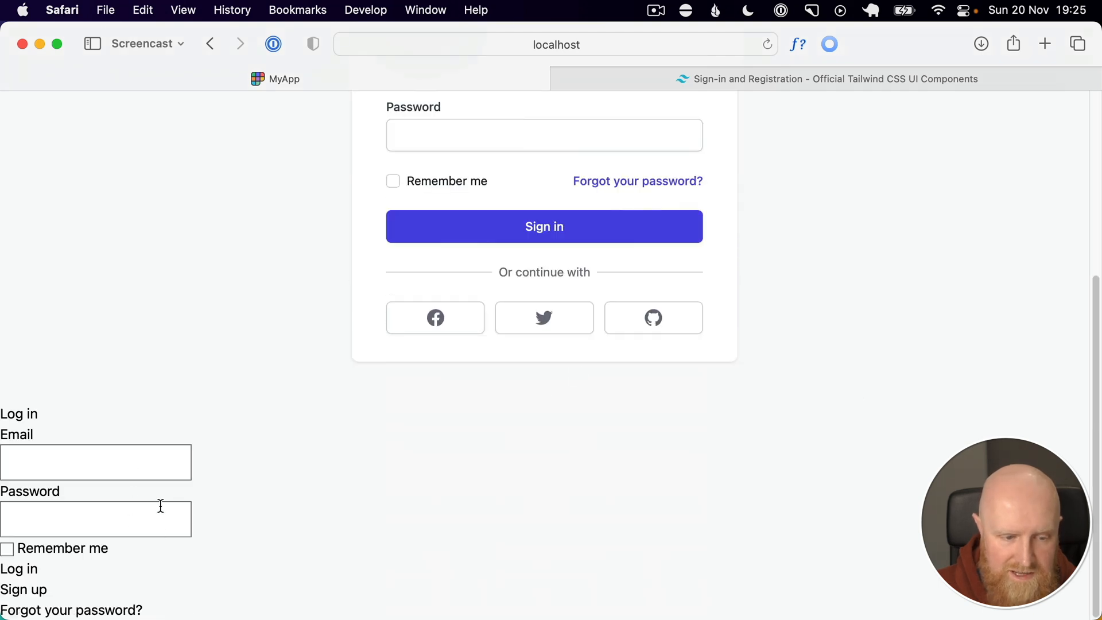
{"action": "mouse_move", "coordinate": [588, 365]}
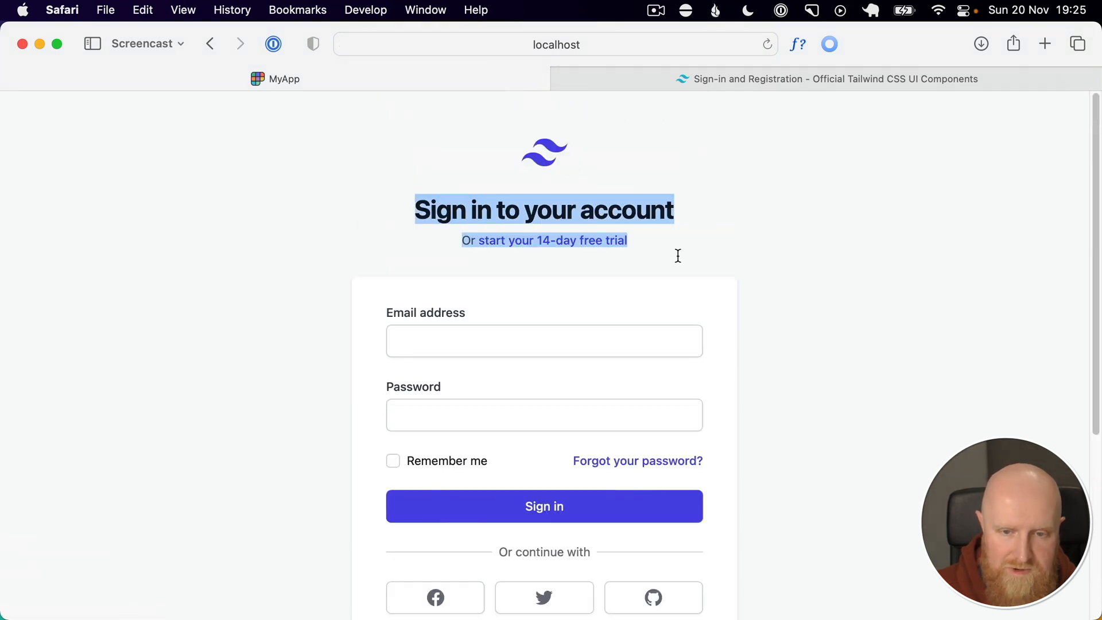
{"action": "left_click", "coordinate": [373, 210]}
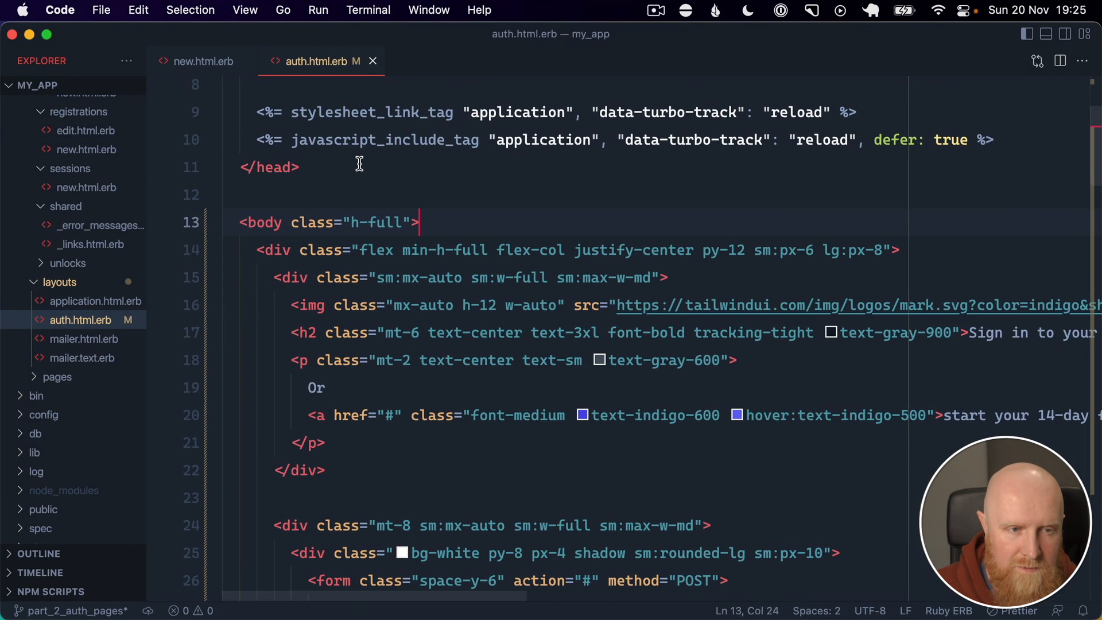
{"action": "mouse_move", "coordinate": [288, 103]}
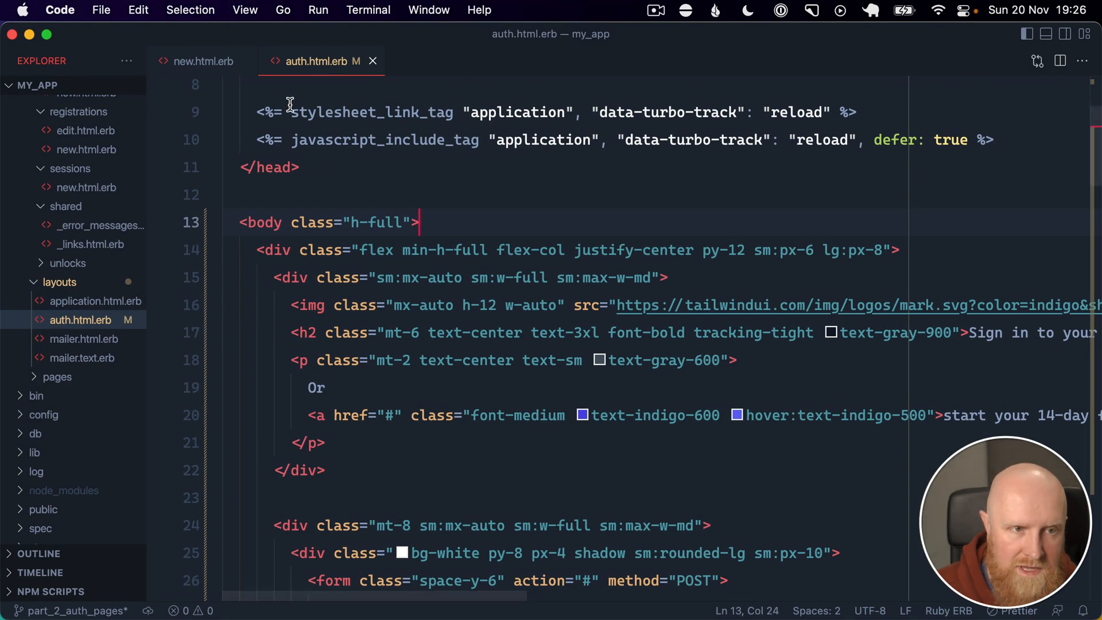
{"action": "left_click", "coordinate": [204, 61]}
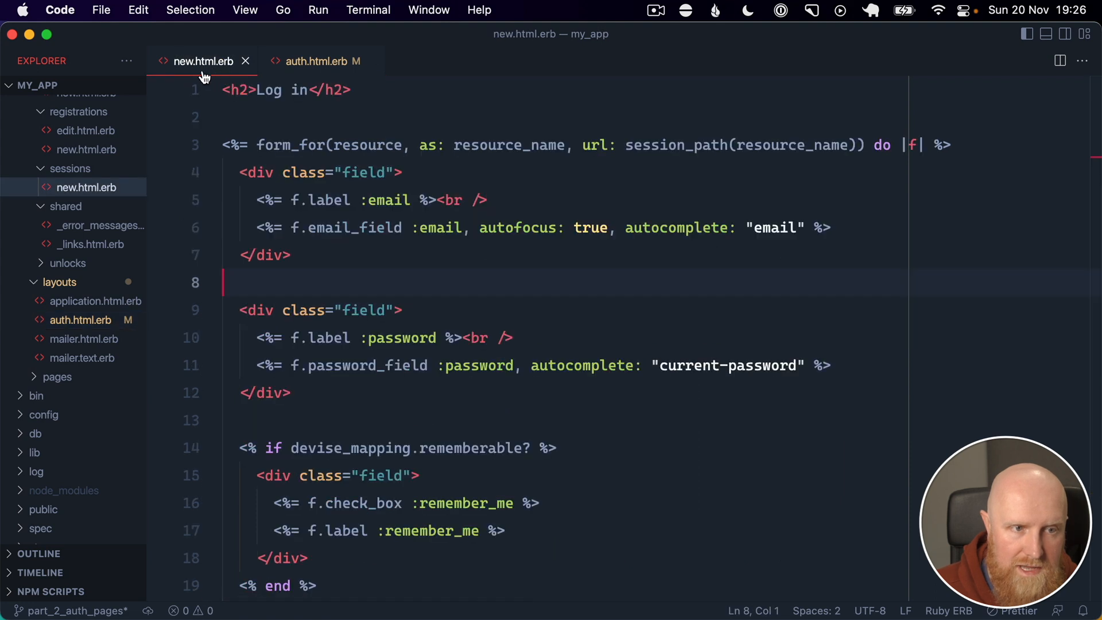
{"action": "mouse_move", "coordinate": [307, 372]}
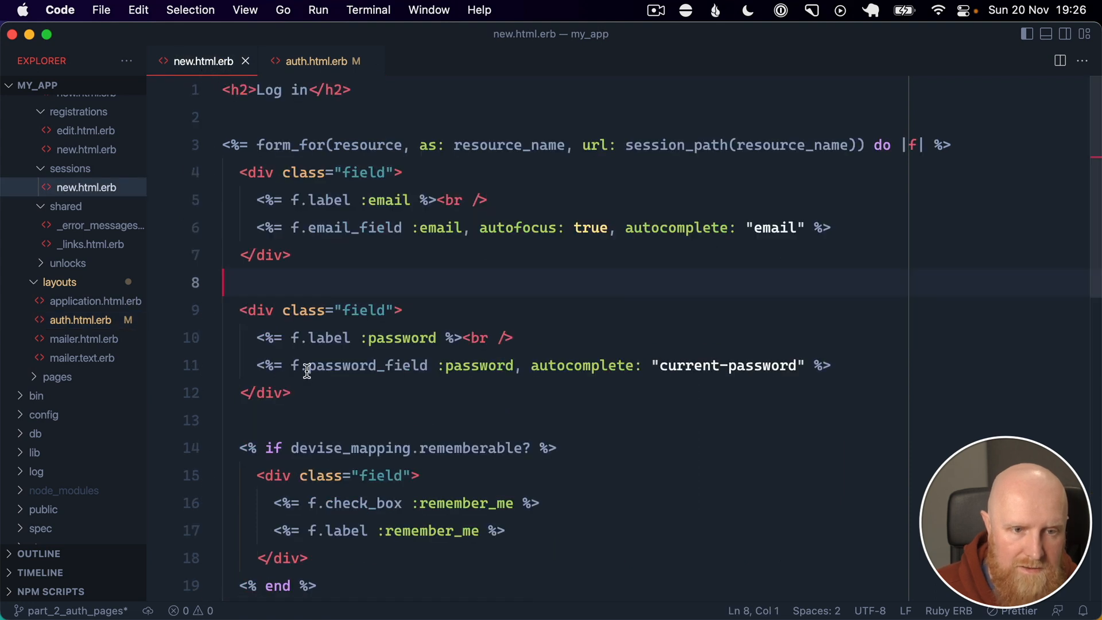
{"action": "left_click", "coordinate": [313, 61]}
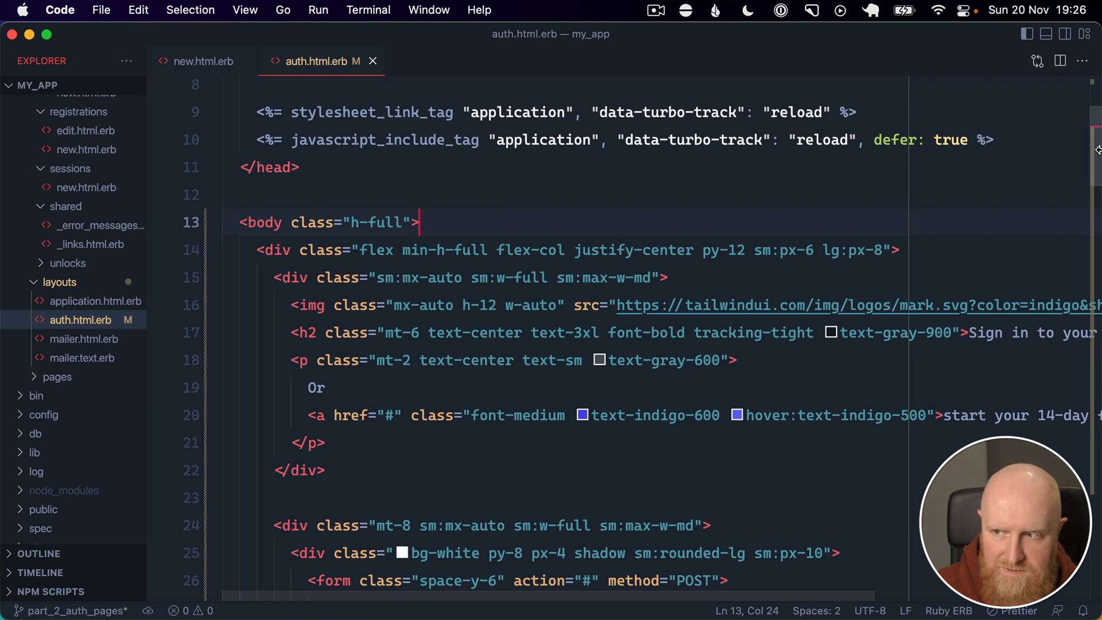
{"action": "scroll", "scroll_direction": "down", "scroll_amount": 3}
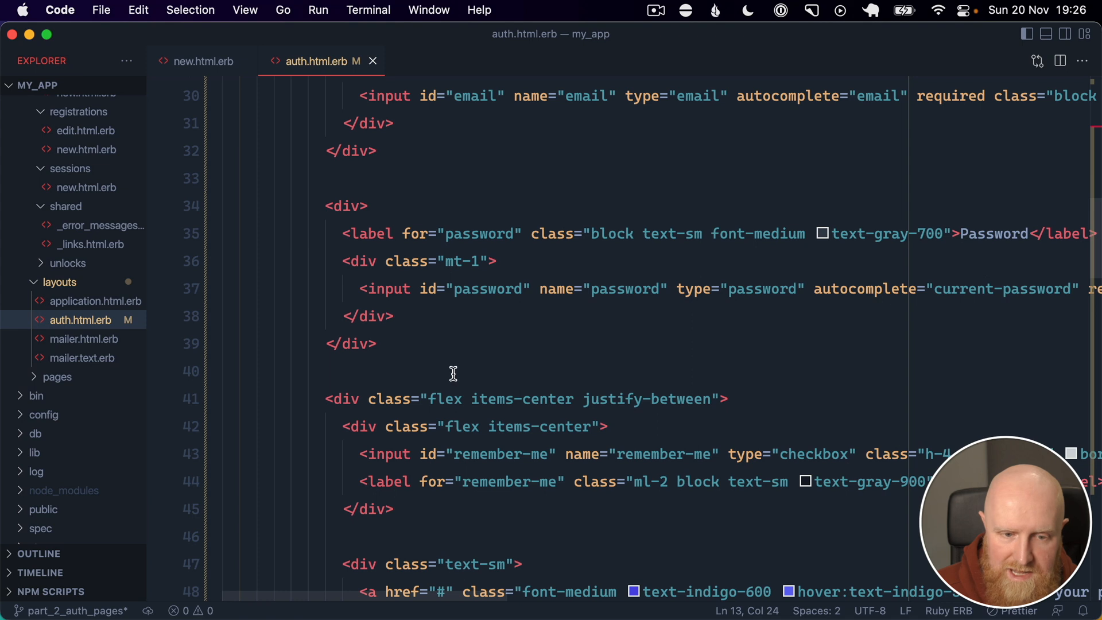
{"action": "mouse_move", "coordinate": [586, 410]}
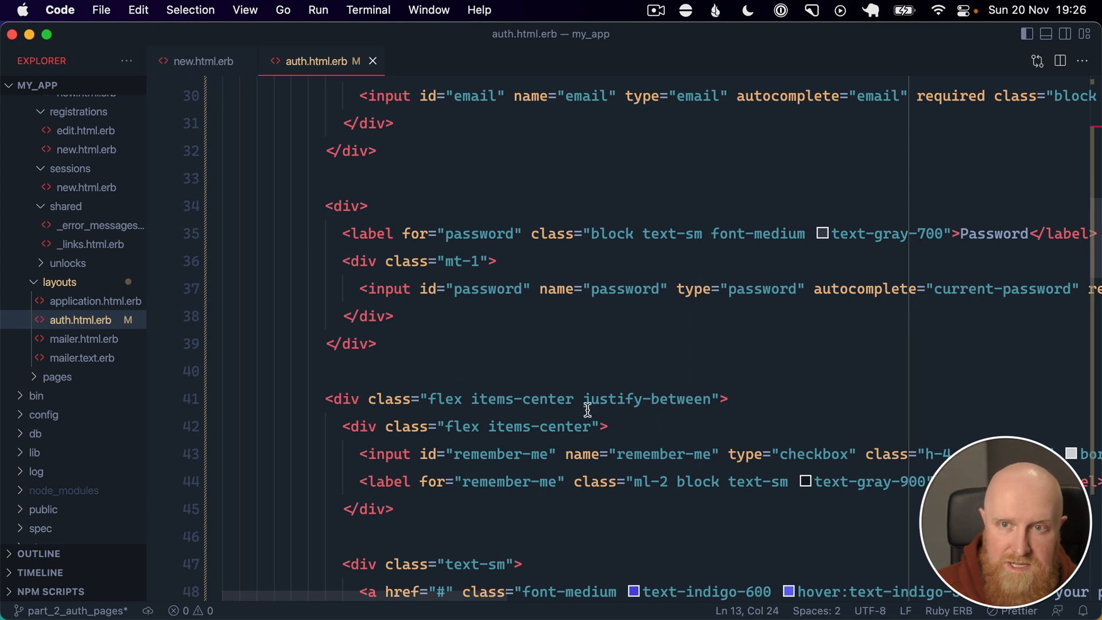
{"action": "mouse_move", "coordinate": [363, 239]}
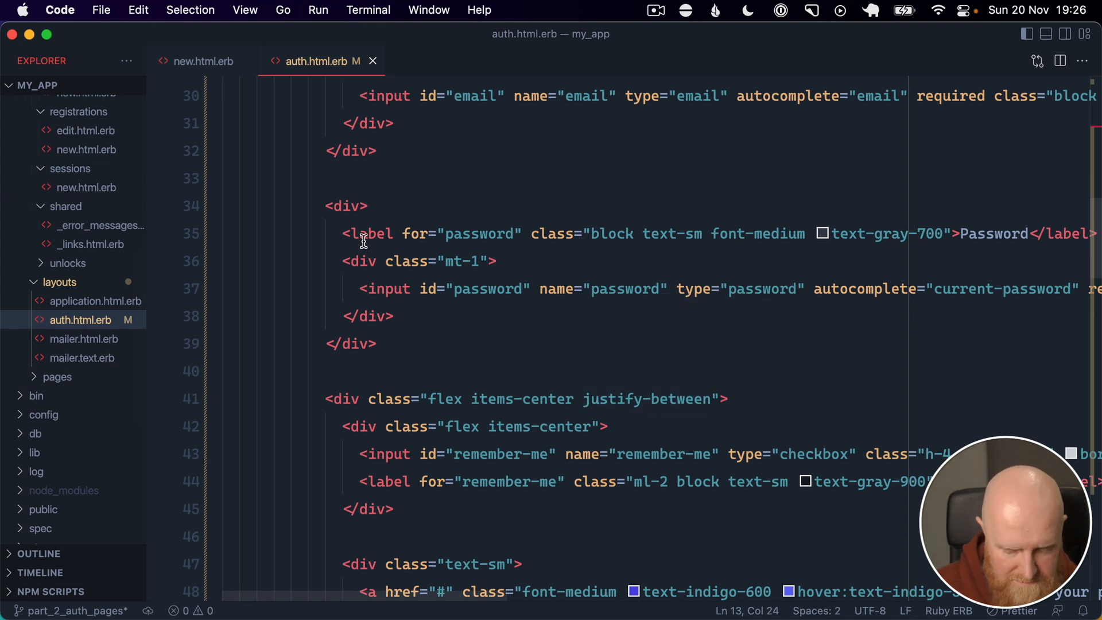
- Locate application_helper.rb through the file search and bring it up for editing
{"action": "key", "text": "cmd+p"}
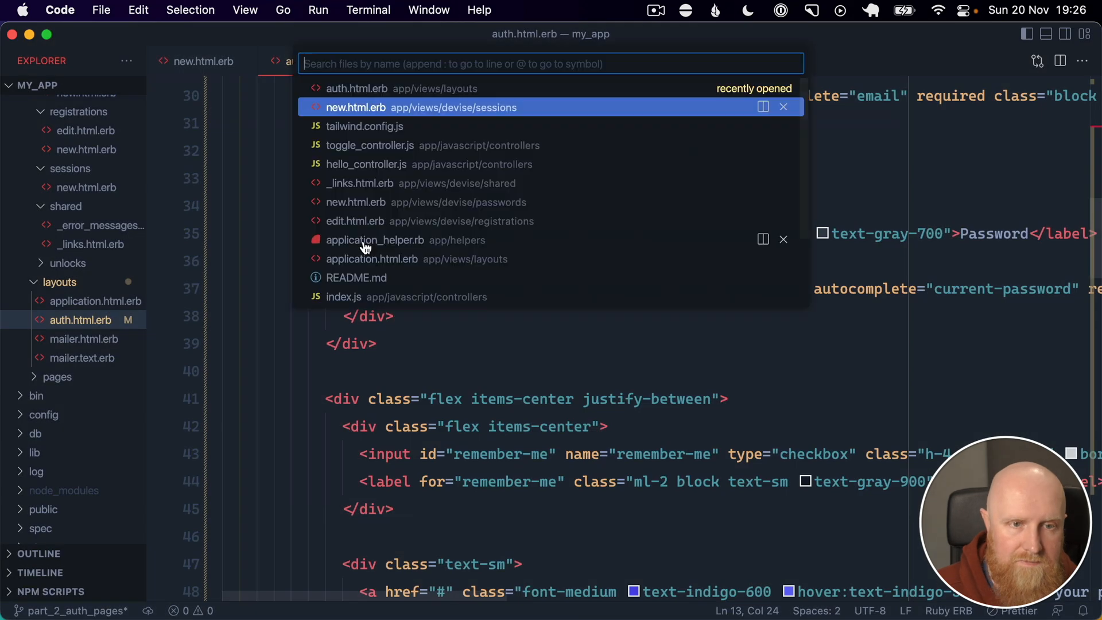
{"action": "type", "text": "applicatio"}
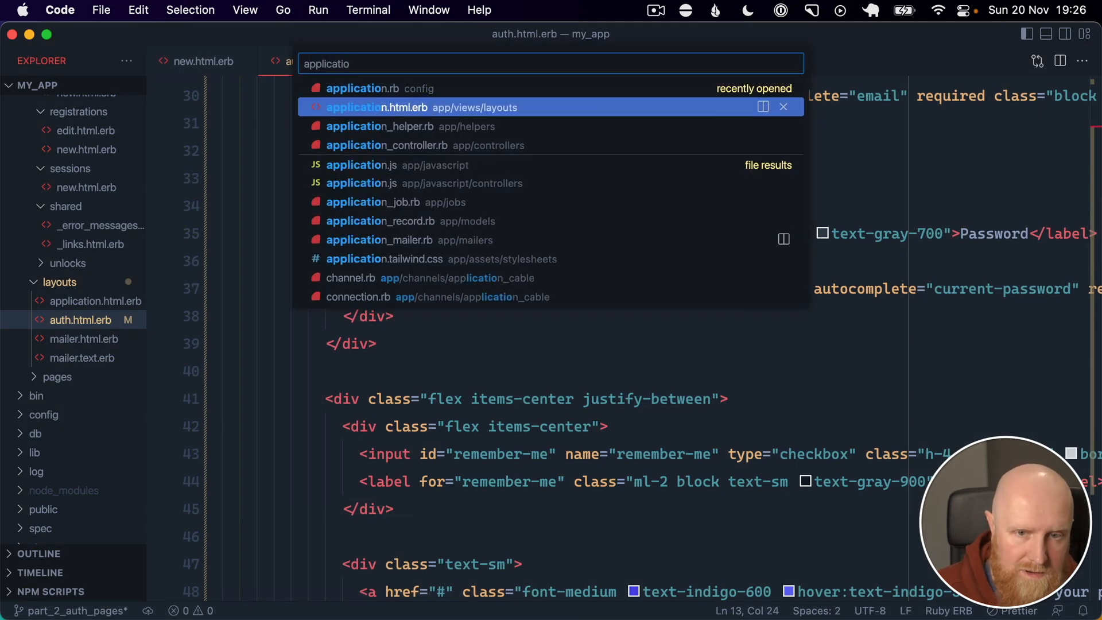
{"action": "left_click", "coordinate": [379, 126]}
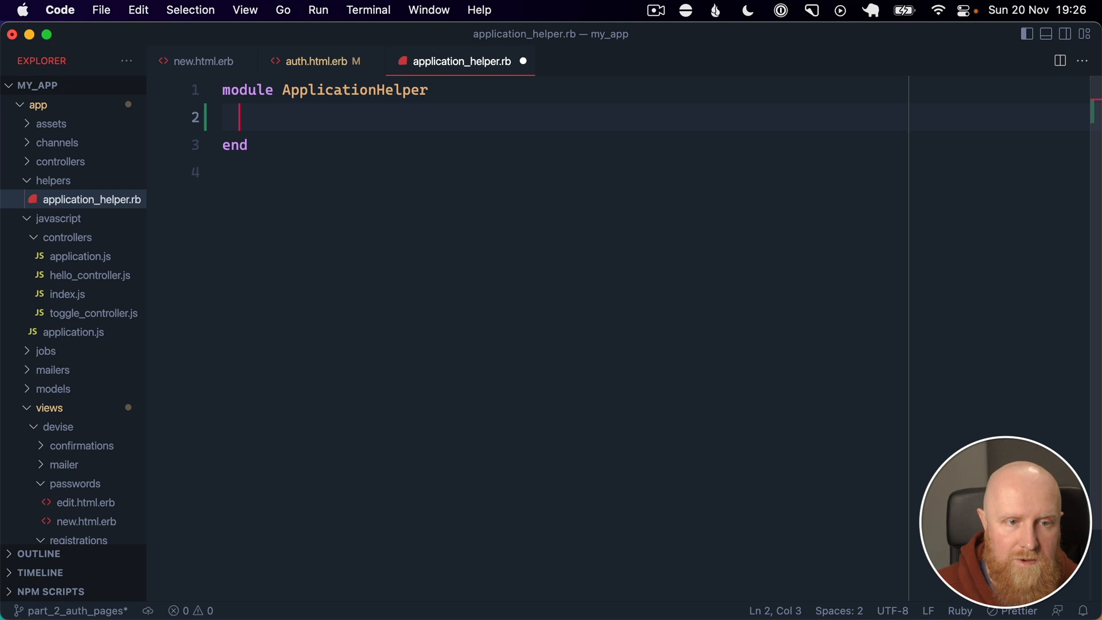
- Define empty label_class, input_class and form_button_class helper methods
{"action": "type", "text": "def label"}
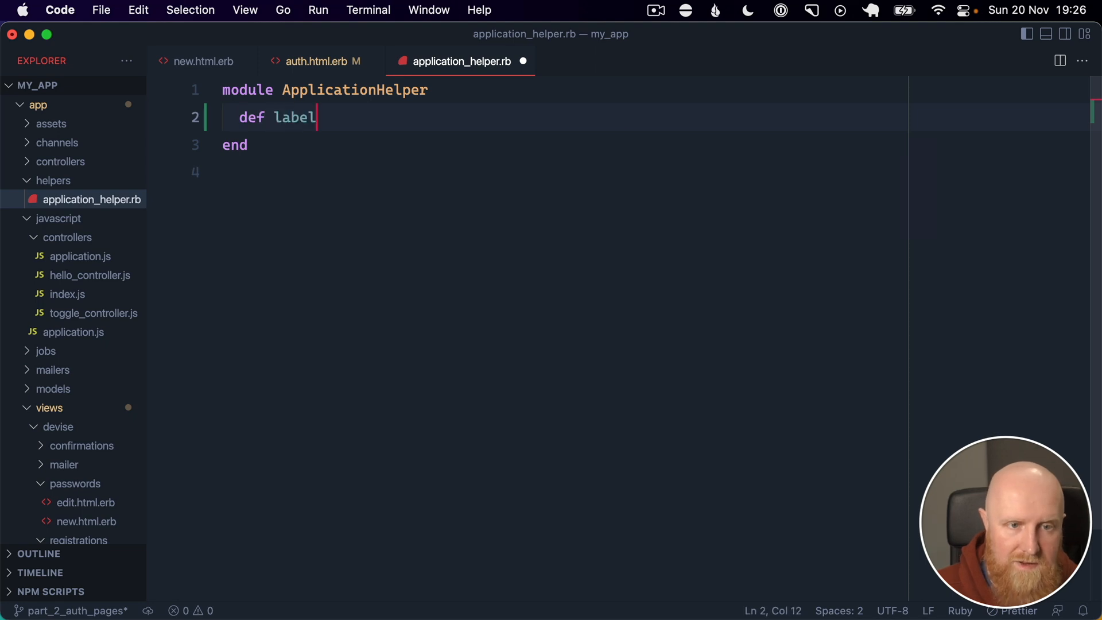
{"action": "type", "text": "_class"}
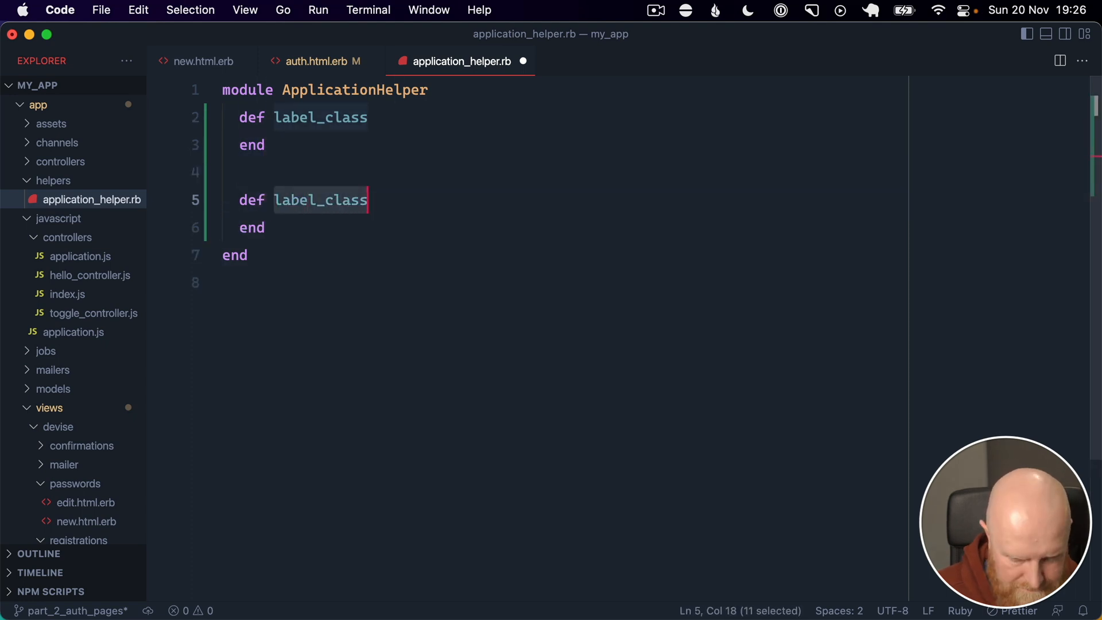
{"action": "type", "text": "input_"}
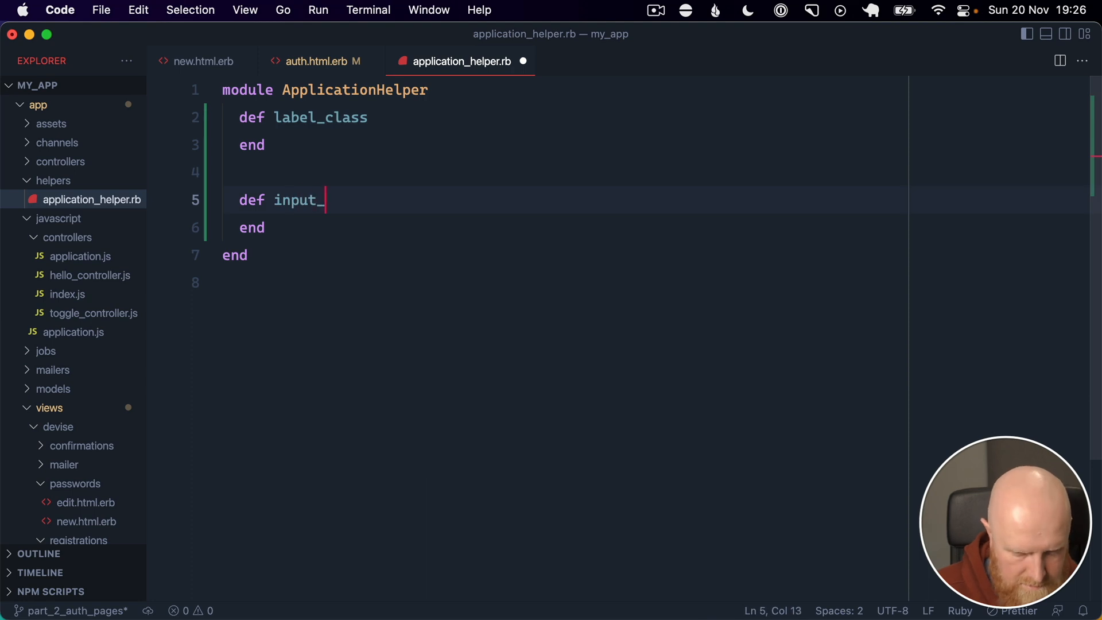
{"action": "type", "text": "class"}
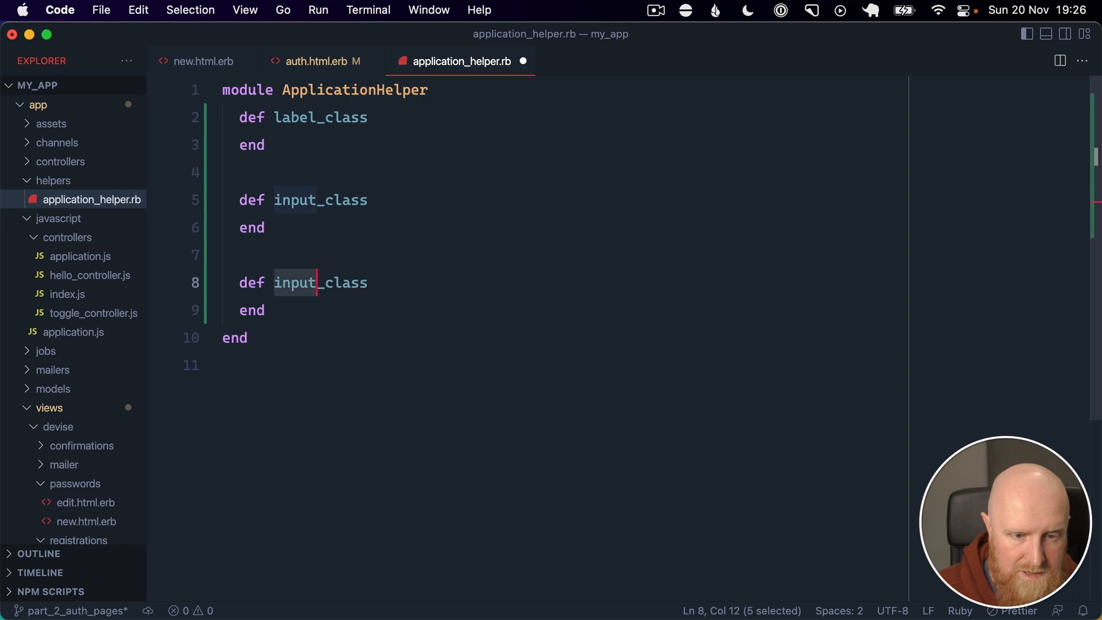
{"action": "type", "text": "form_button"}
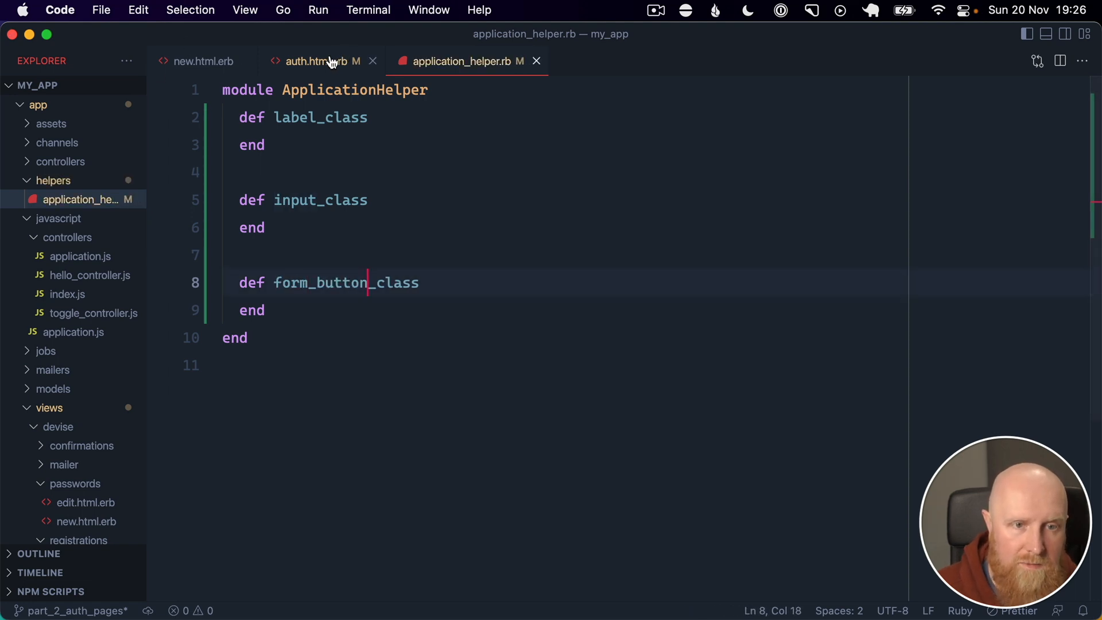
{"action": "left_click", "coordinate": [316, 61]}
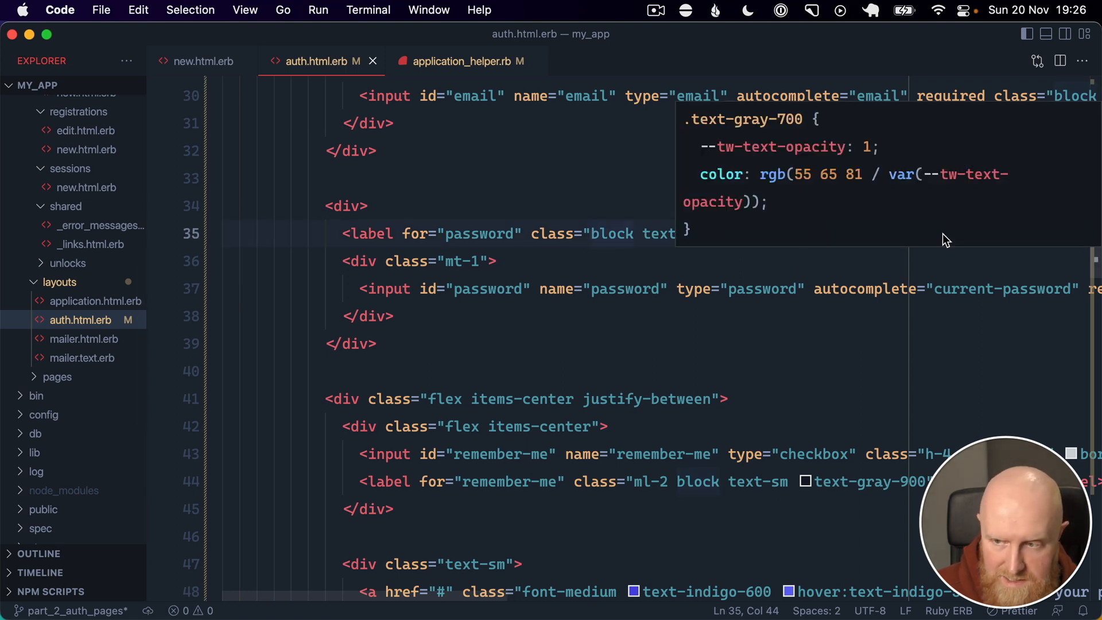
{"action": "mouse_move", "coordinate": [942, 234]}
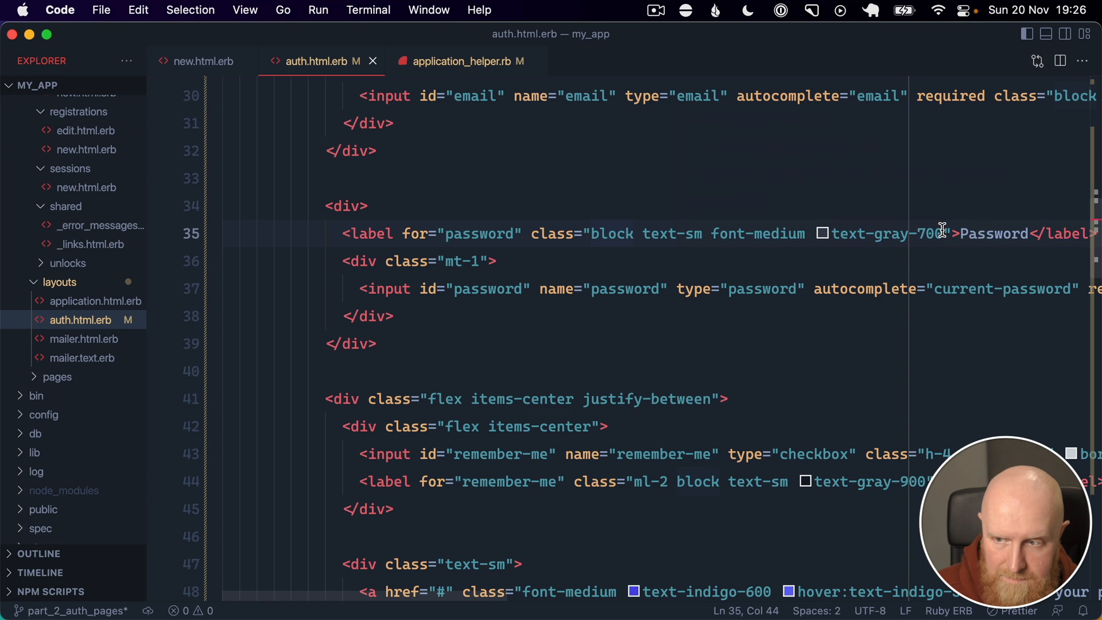
- Move the password label's Tailwind class string into the label_class helper
{"action": "key", "text": "Delete"}
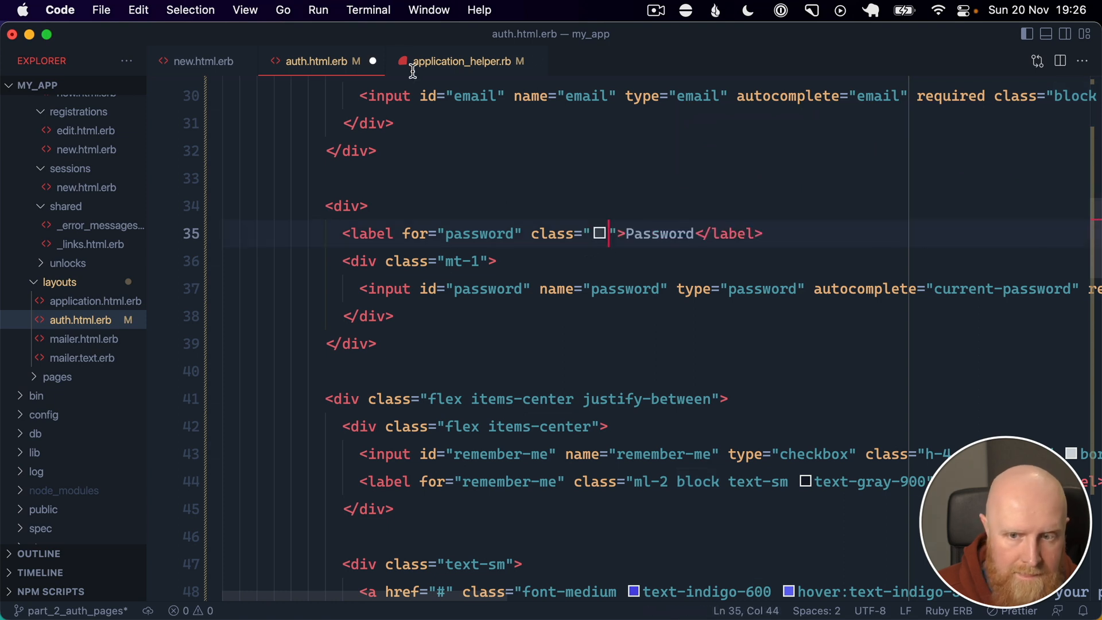
{"action": "left_click", "coordinate": [463, 62]}
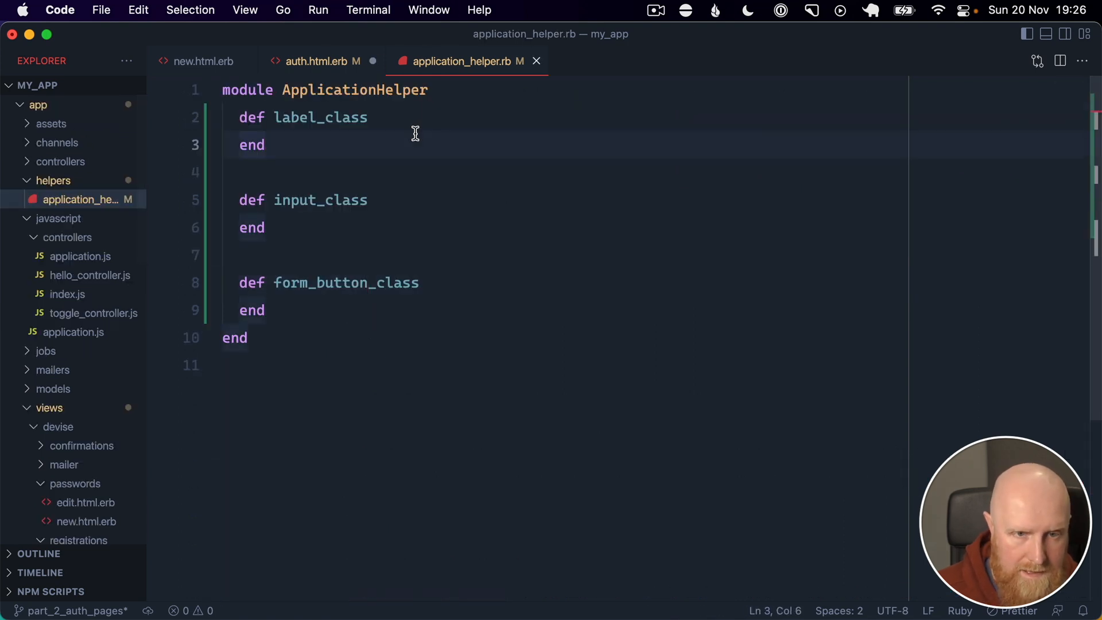
{"action": "left_click", "coordinate": [320, 61]}
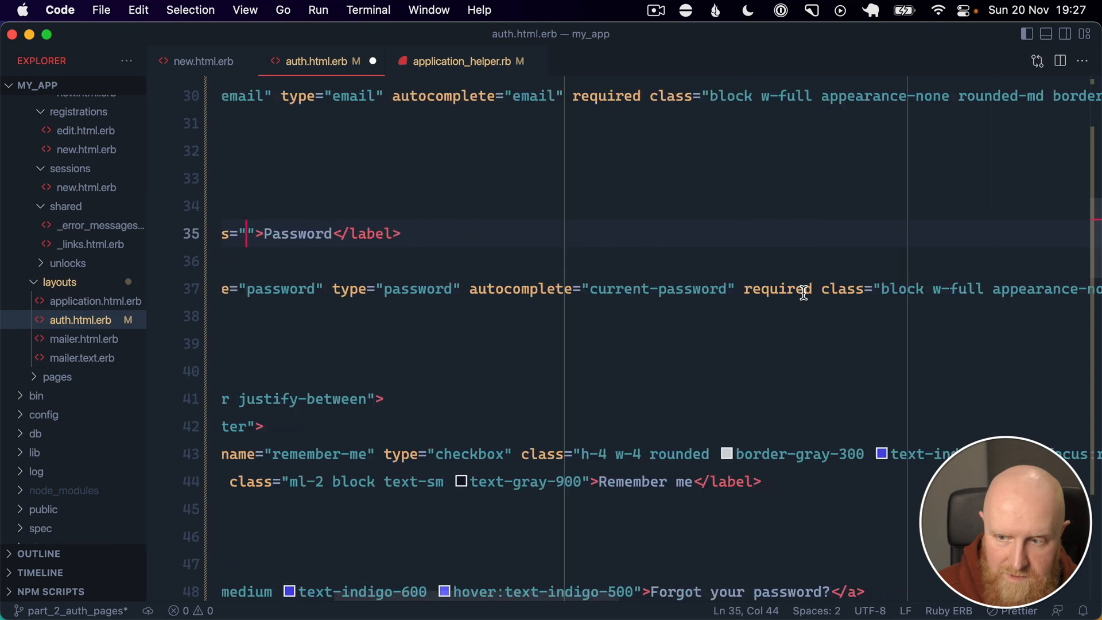
{"action": "scroll", "scroll_direction": "right", "scroll_amount": 3}
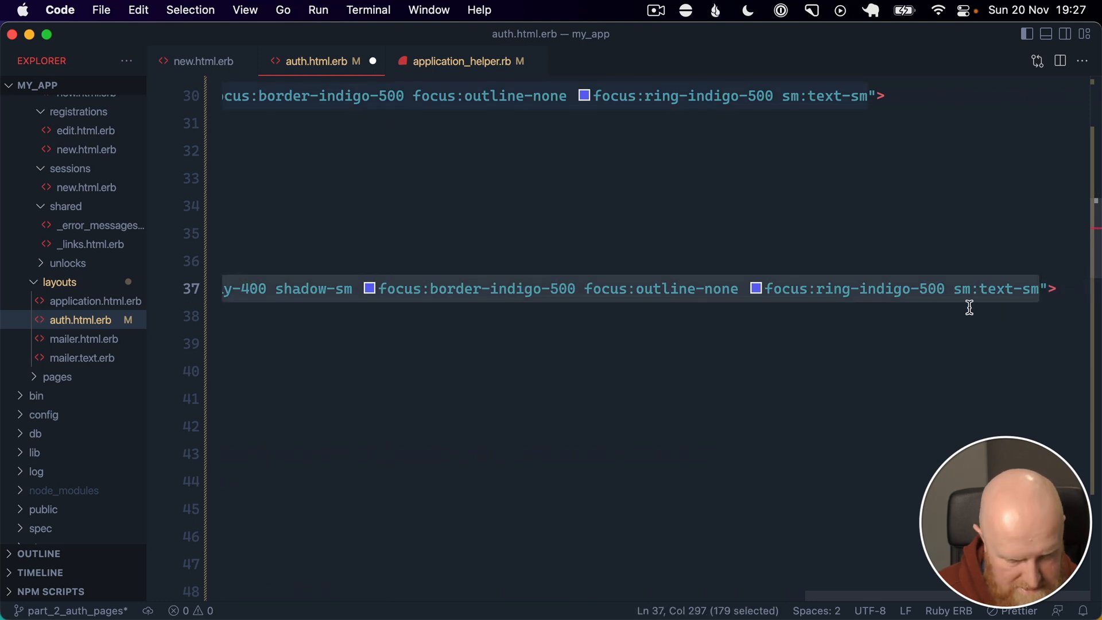
- Move the password input and Sign in button class strings into input_class and form_button_class
{"action": "left_click", "coordinate": [461, 61]}
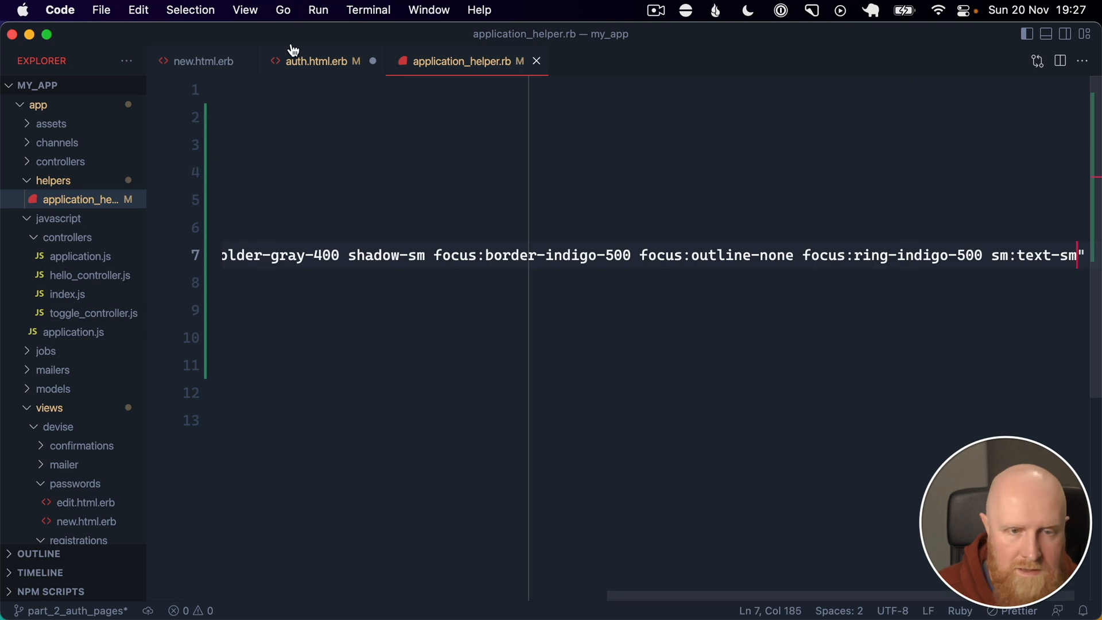
{"action": "left_click", "coordinate": [316, 61]}
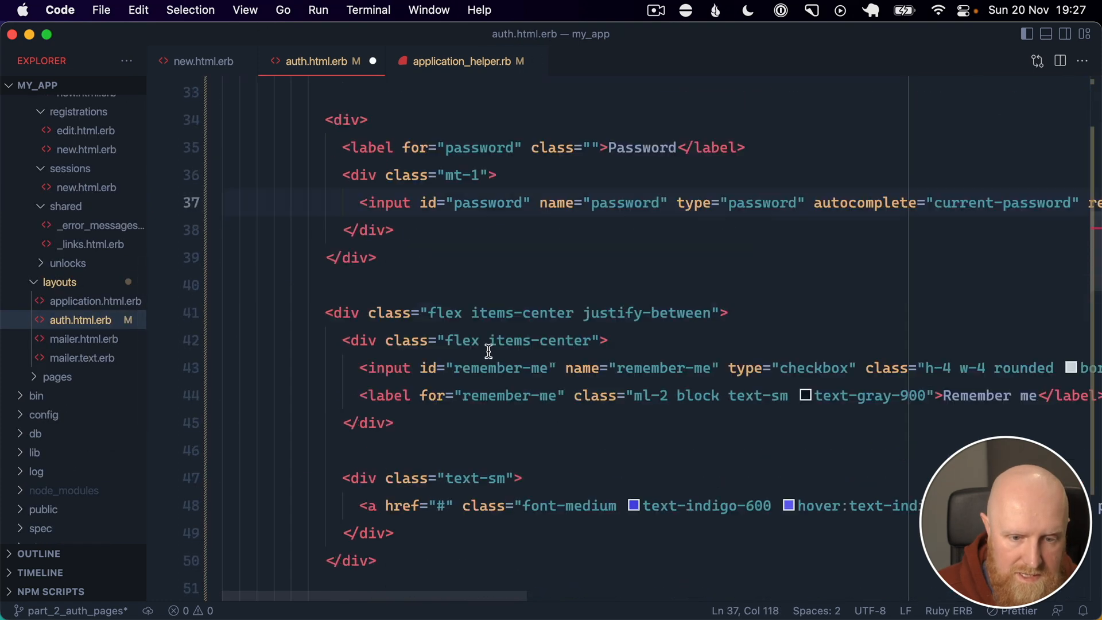
{"action": "scroll", "scroll_direction": "down", "scroll_amount": 3}
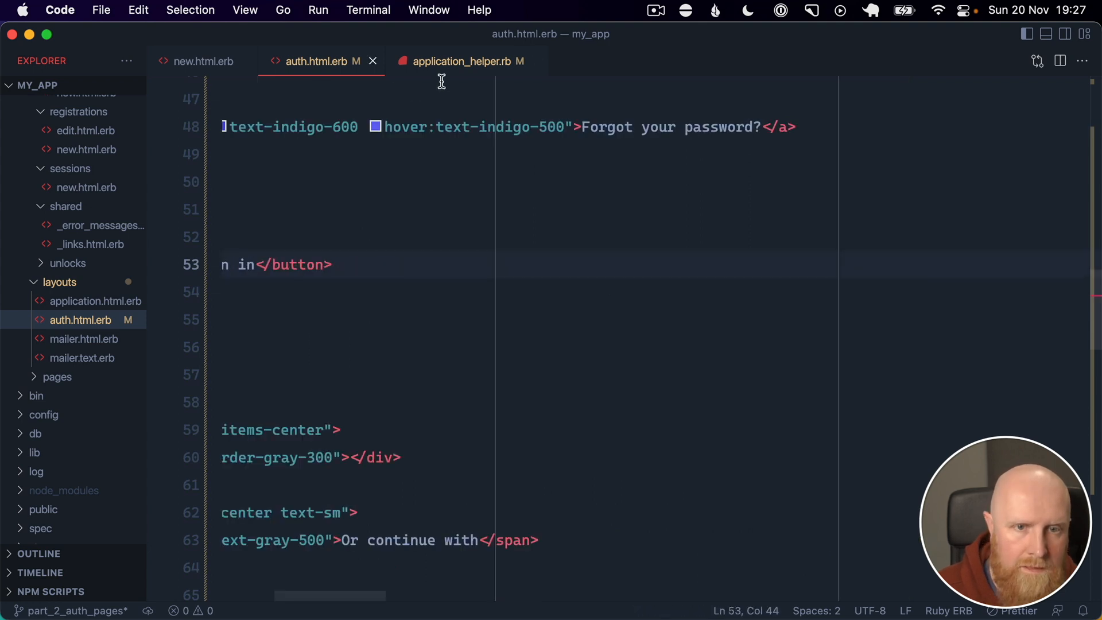
{"action": "left_click", "coordinate": [460, 61]}
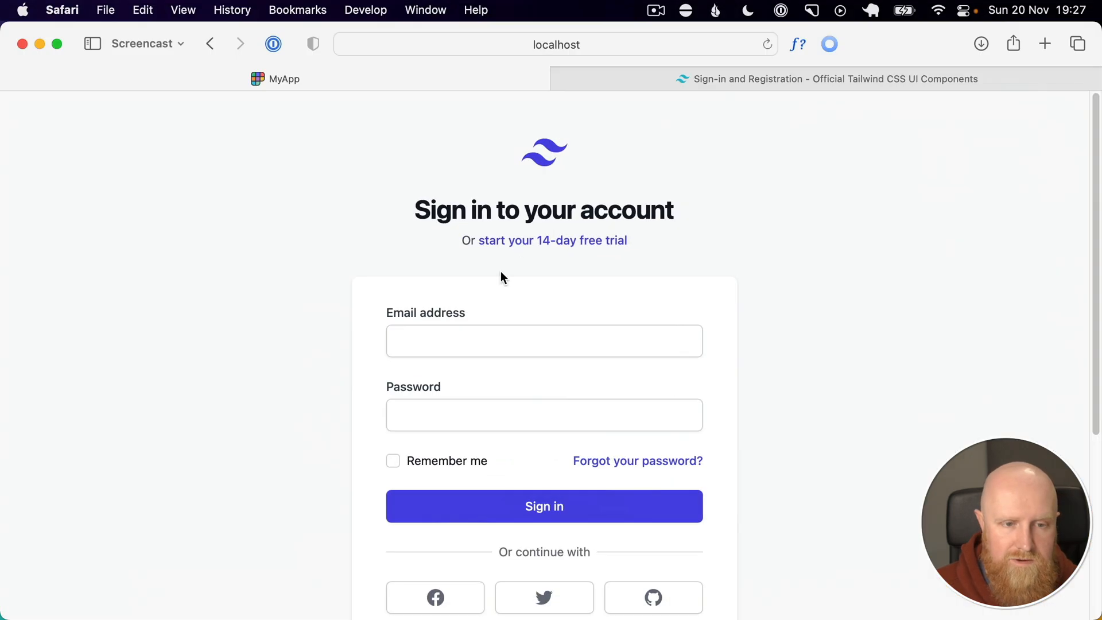
- Scroll the reloaded page to check the now-unstyled password field, button and Devise form
{"action": "scroll", "scroll_direction": "down", "scroll_amount": 3}
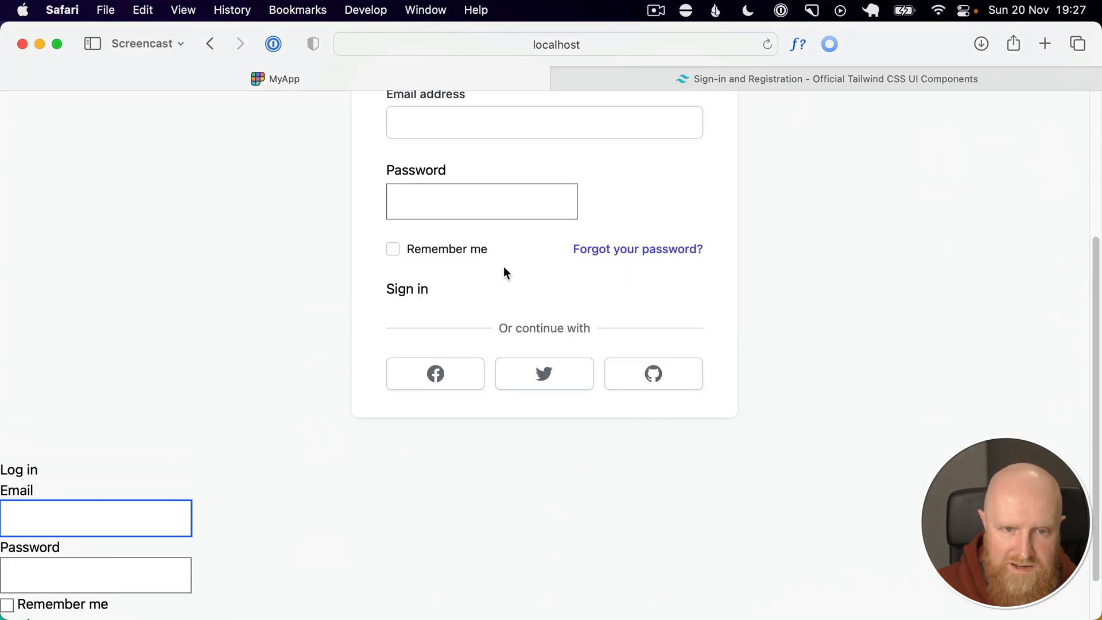
{"action": "scroll", "scroll_direction": "down", "scroll_amount": 3}
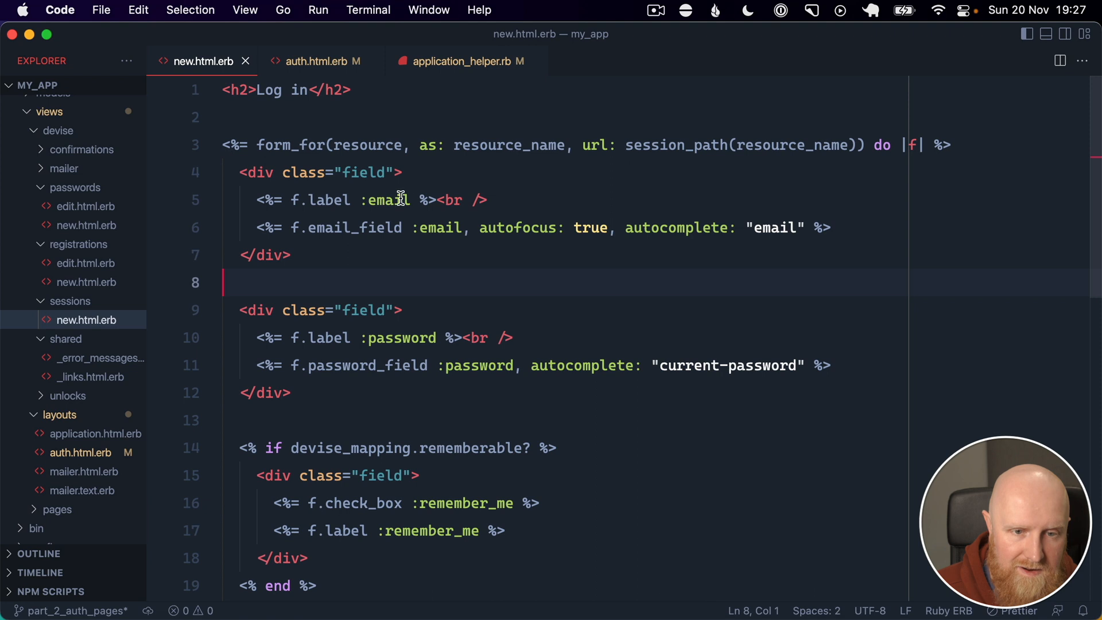
- Apply label_class and input_class to the email and password fields, wrapping inputs in div mt-1
{"action": "type", "text": ", class: label_class"}
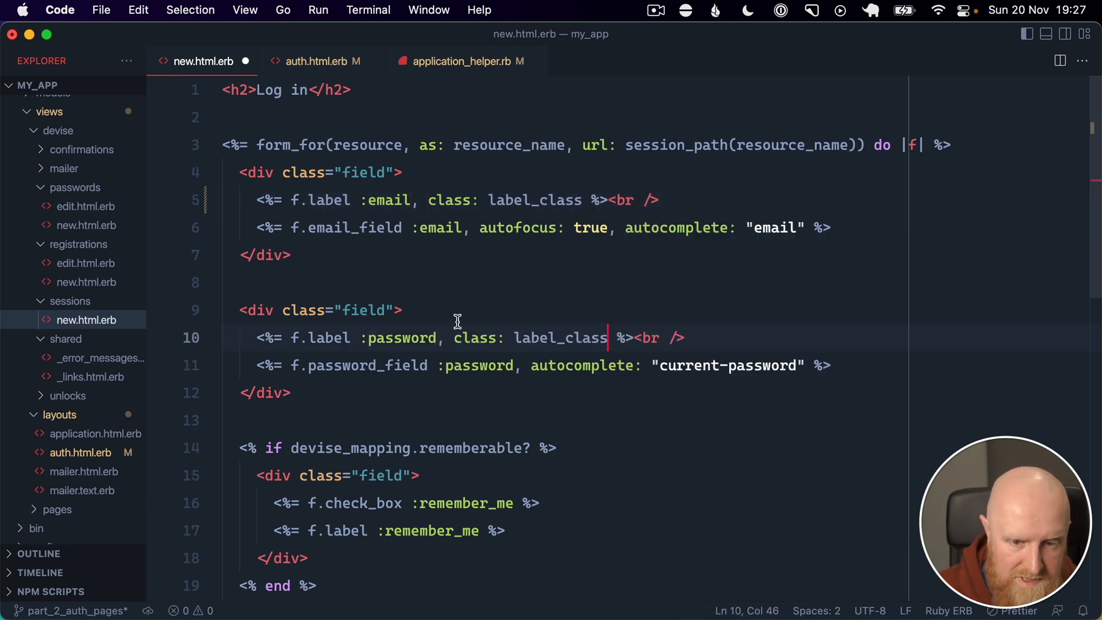
{"action": "left_click", "coordinate": [807, 227]}
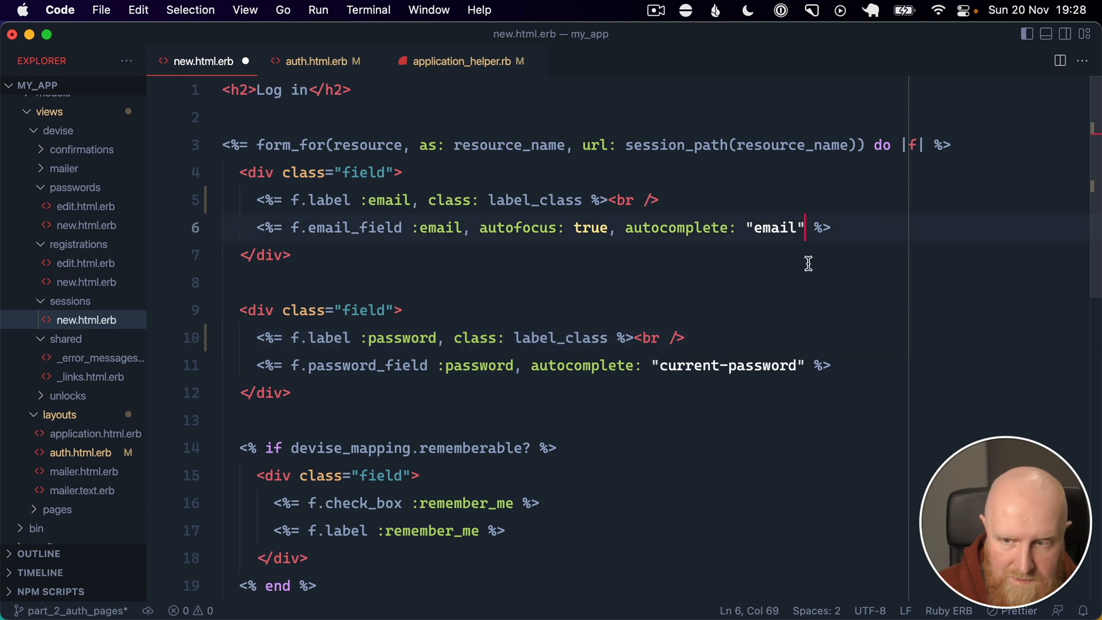
{"action": "type", "text": ", class: label_class"}
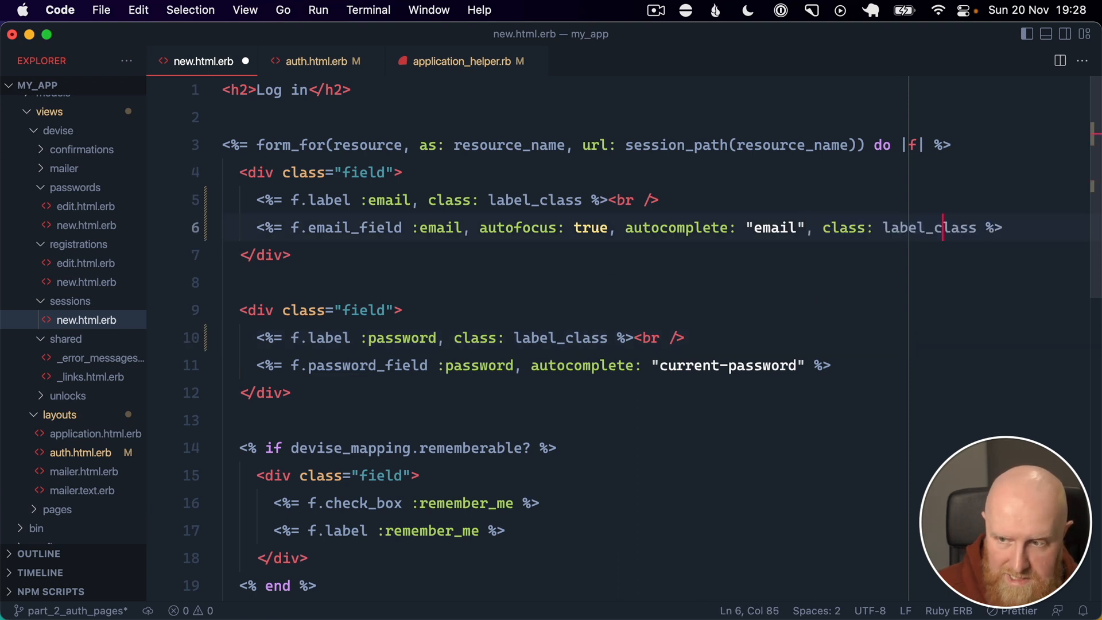
{"action": "type", "text": "input_class"}
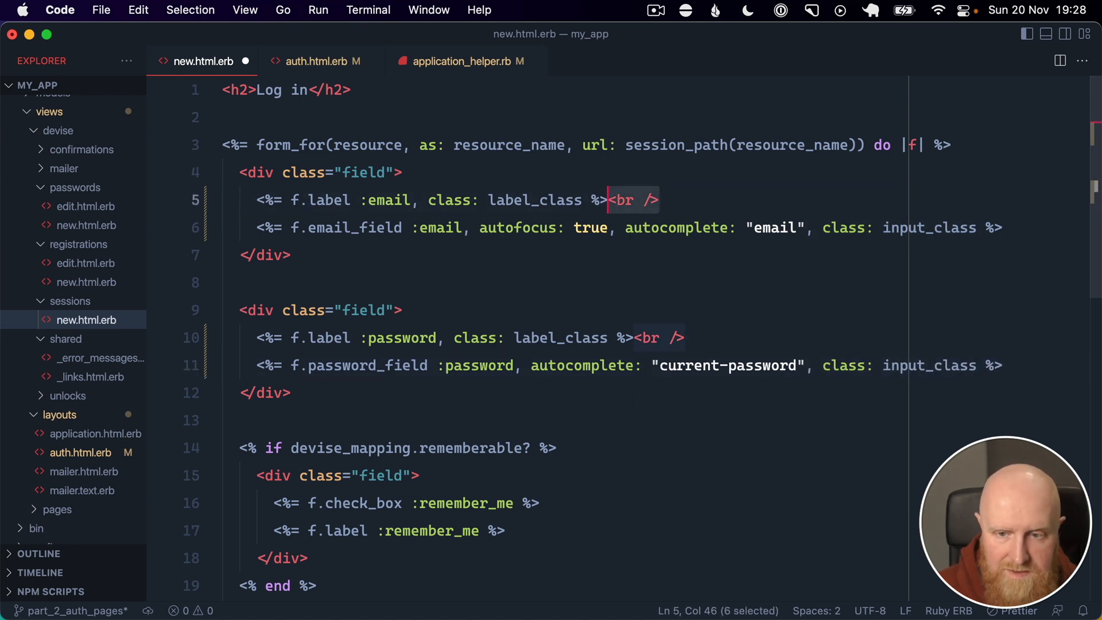
{"action": "type", "text": "dfi"}
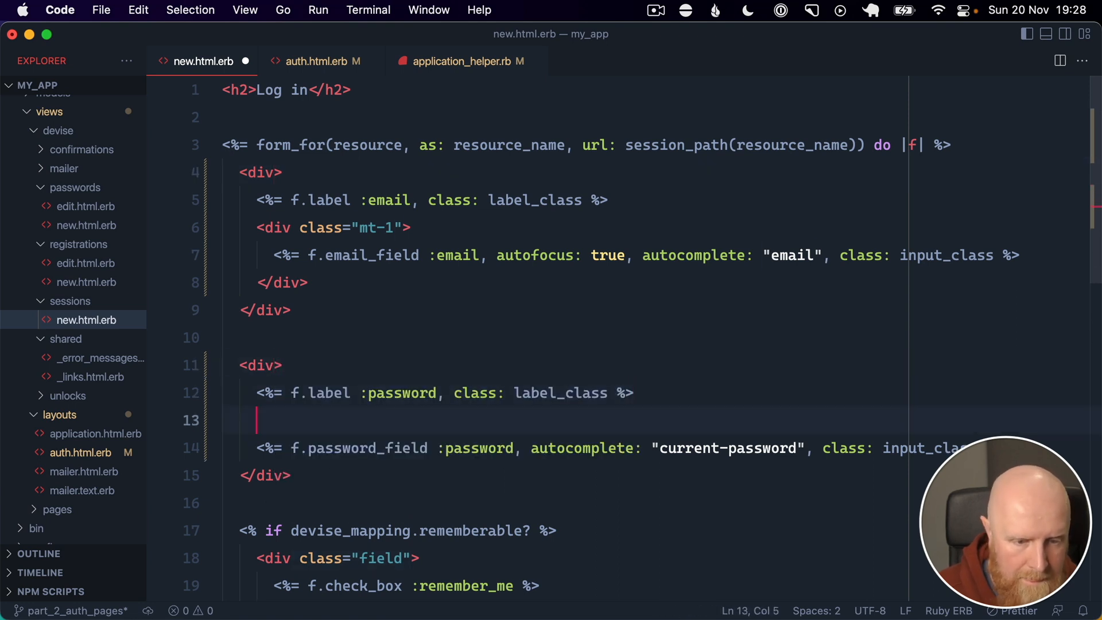
{"action": "type", "text": "<div class=\"mt-1\">"}
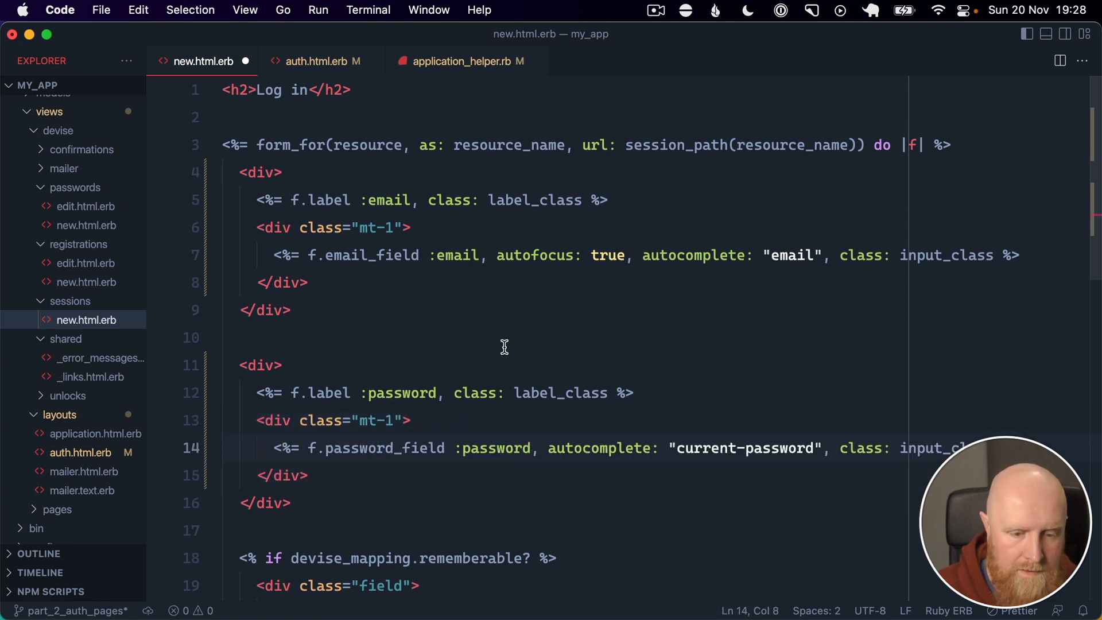
- Give the Log in submit button class: form_button_class
{"action": "scroll", "scroll_direction": "down", "scroll_amount": 3}
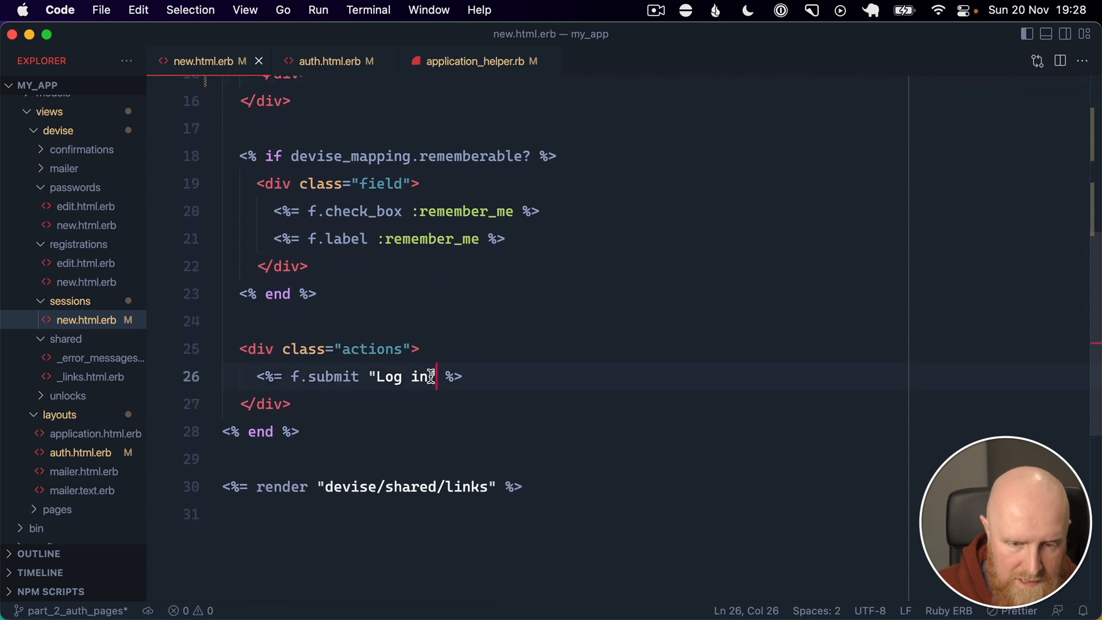
{"action": "type", "text": ", class:"}
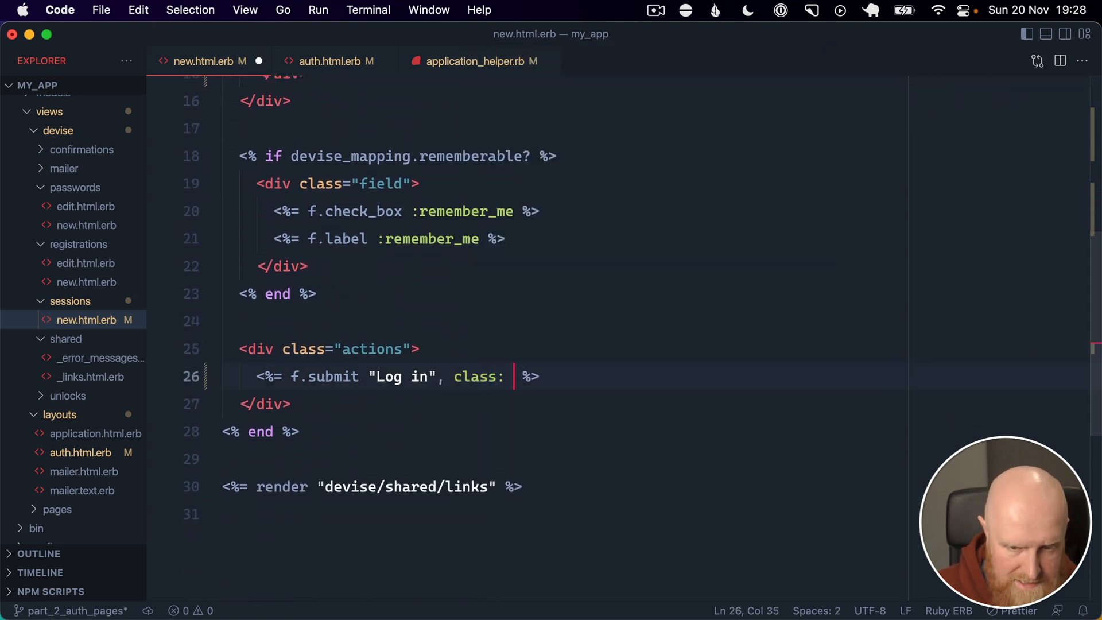
{"action": "type", "text": "form_button"}
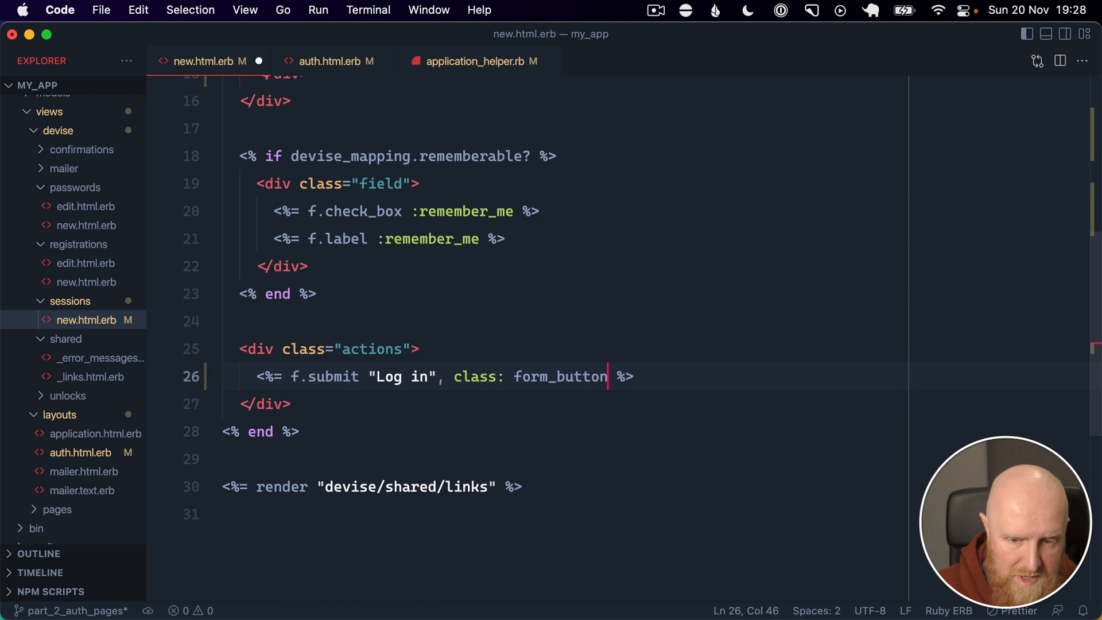
{"action": "type", "text": "_class"}
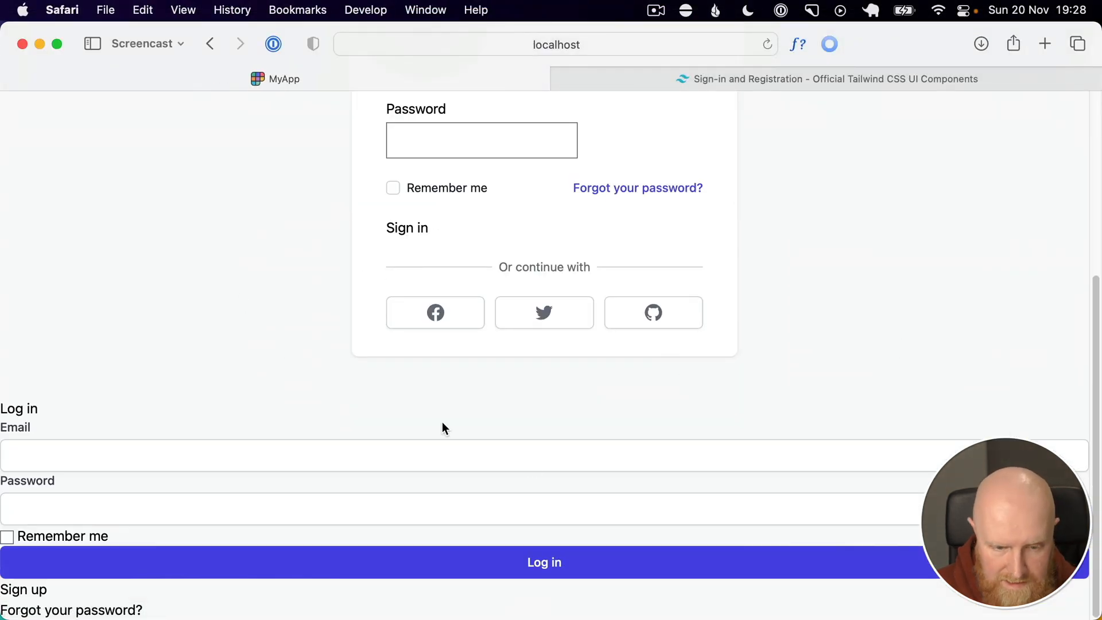
{"action": "mouse_move", "coordinate": [420, 540]}
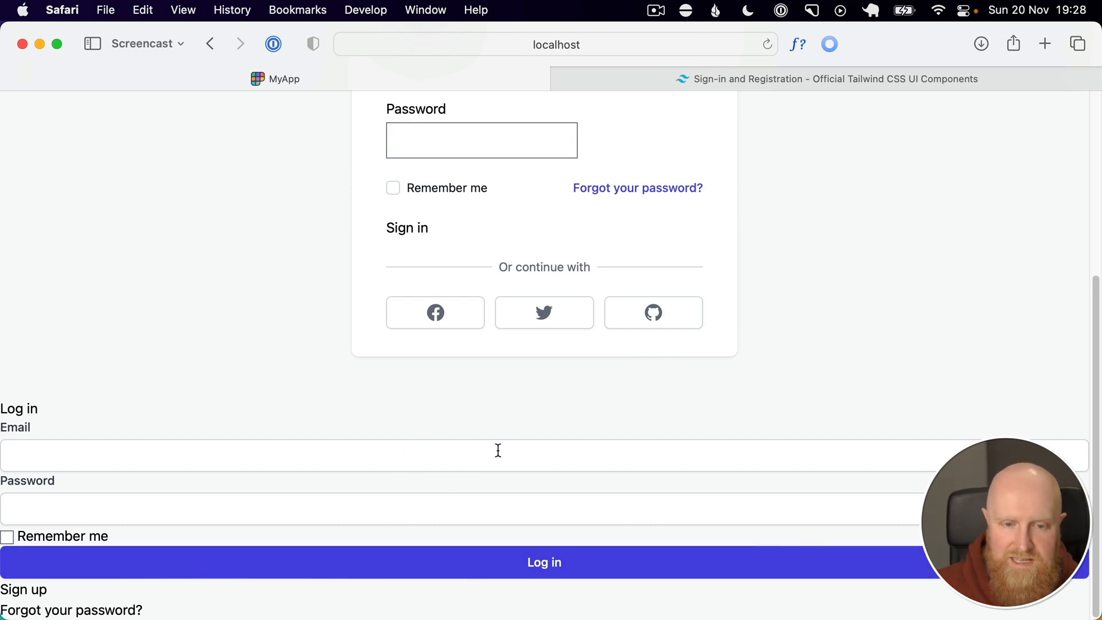
{"action": "mouse_move", "coordinate": [611, 269]}
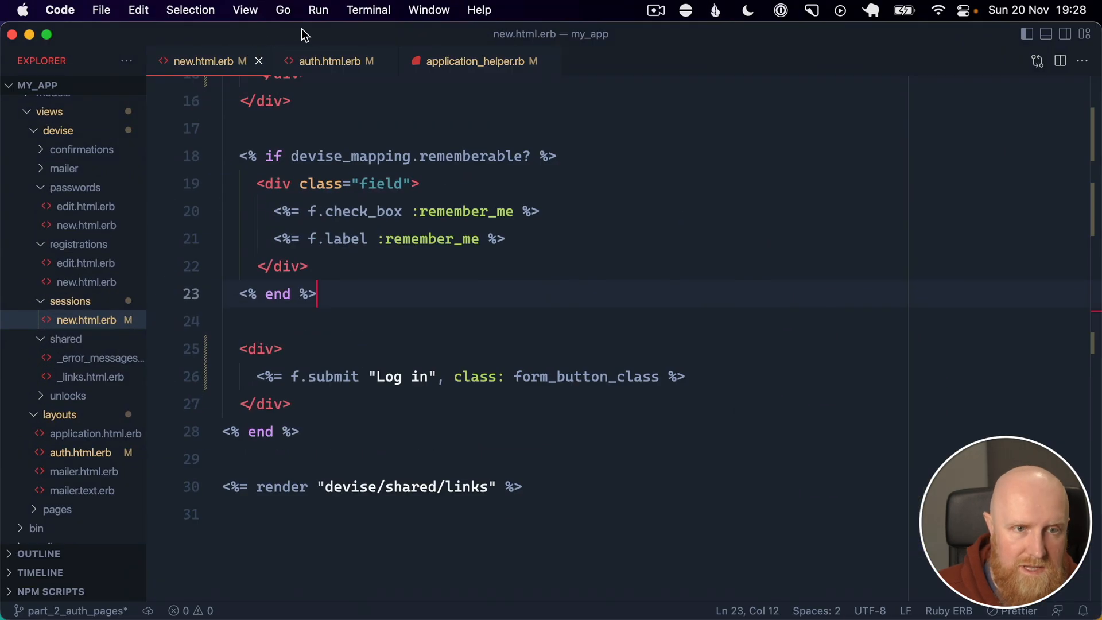
- Delete the 'Or continue with' divider and social sign-in buttons from auth.html.erb
{"action": "left_click", "coordinate": [328, 62]}
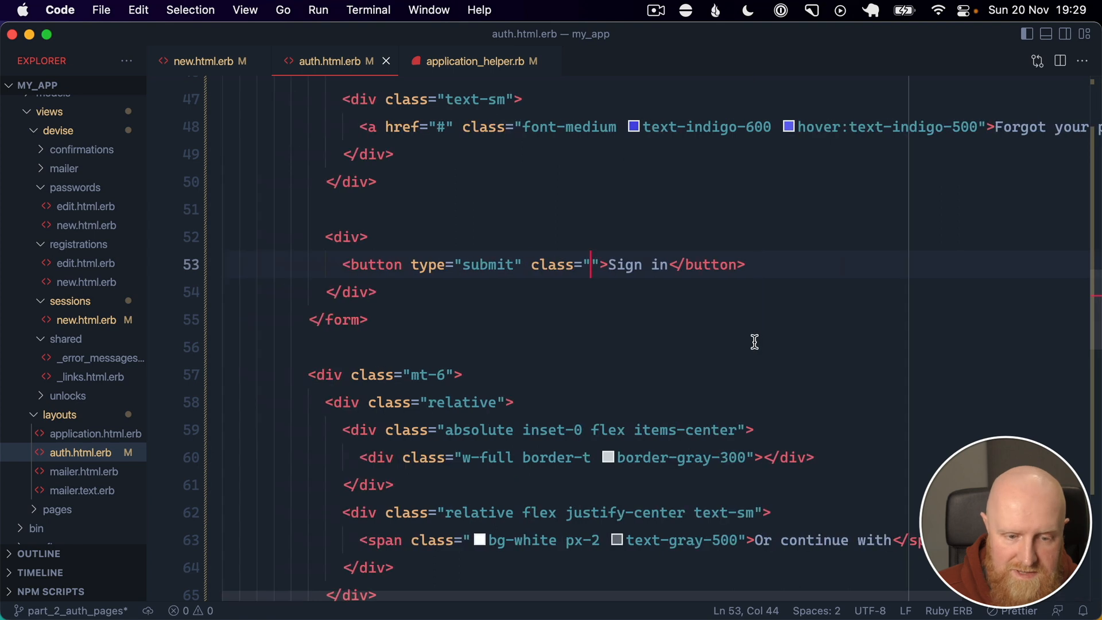
{"action": "scroll", "scroll_direction": "down", "scroll_amount": 3}
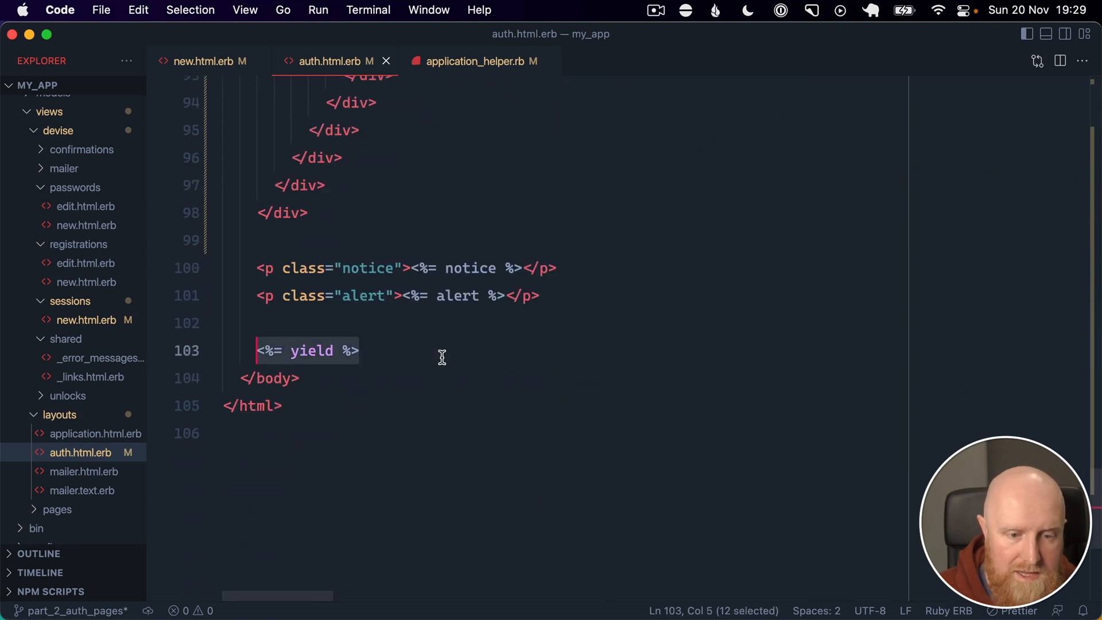
{"action": "key", "text": "Backspace"}
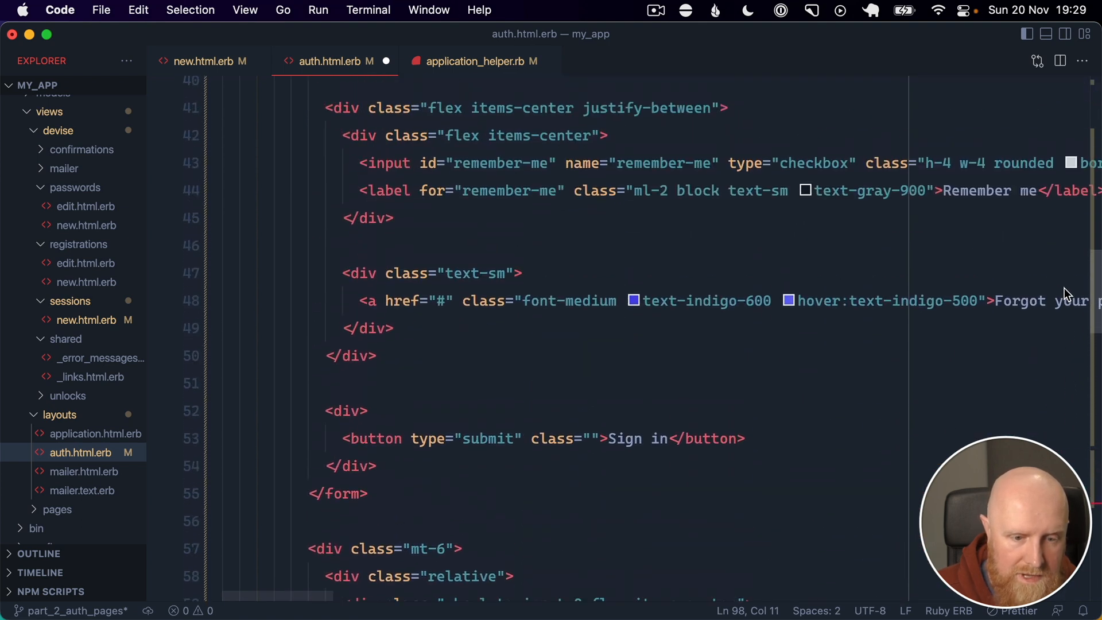
{"action": "scroll", "scroll_direction": "down", "scroll_amount": 3}
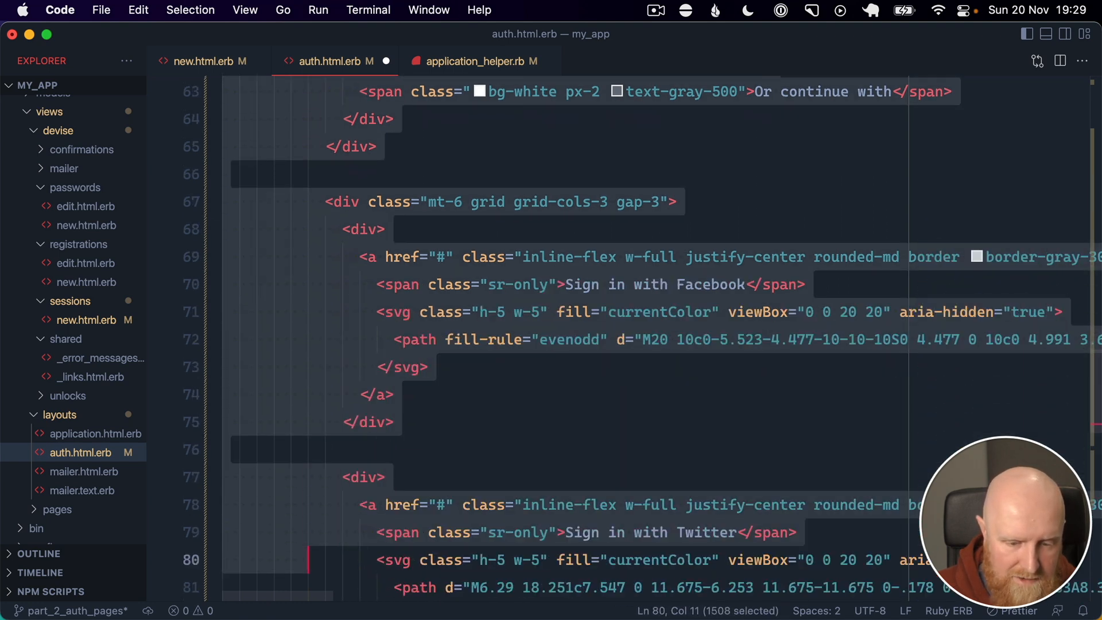
{"action": "scroll", "scroll_direction": "down", "scroll_amount": 3}
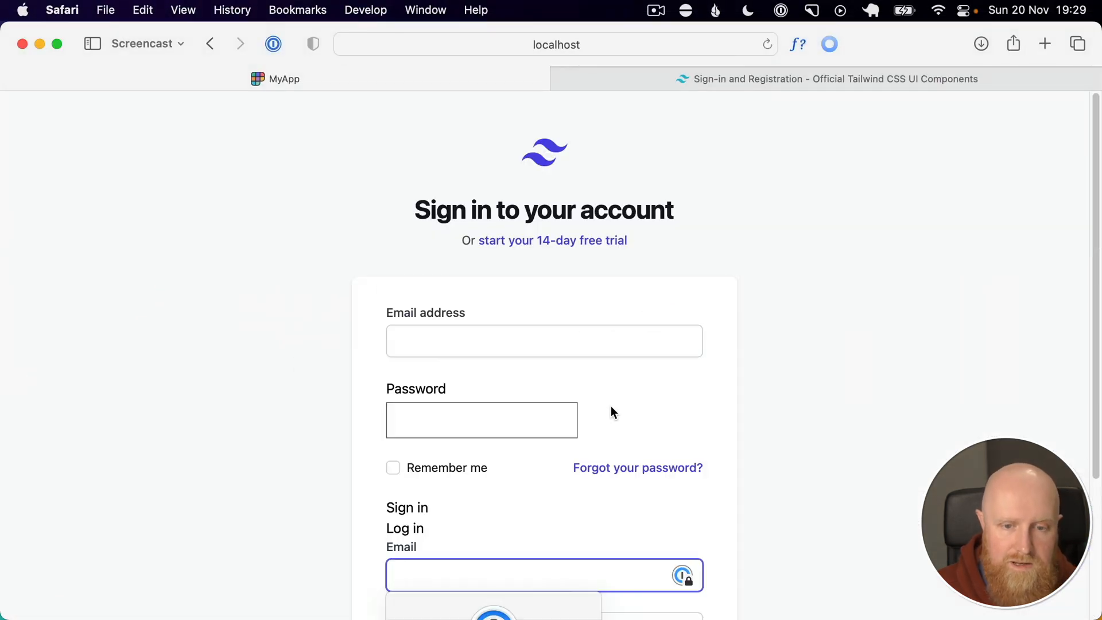
{"action": "scroll", "scroll_direction": "down", "scroll_amount": 3}
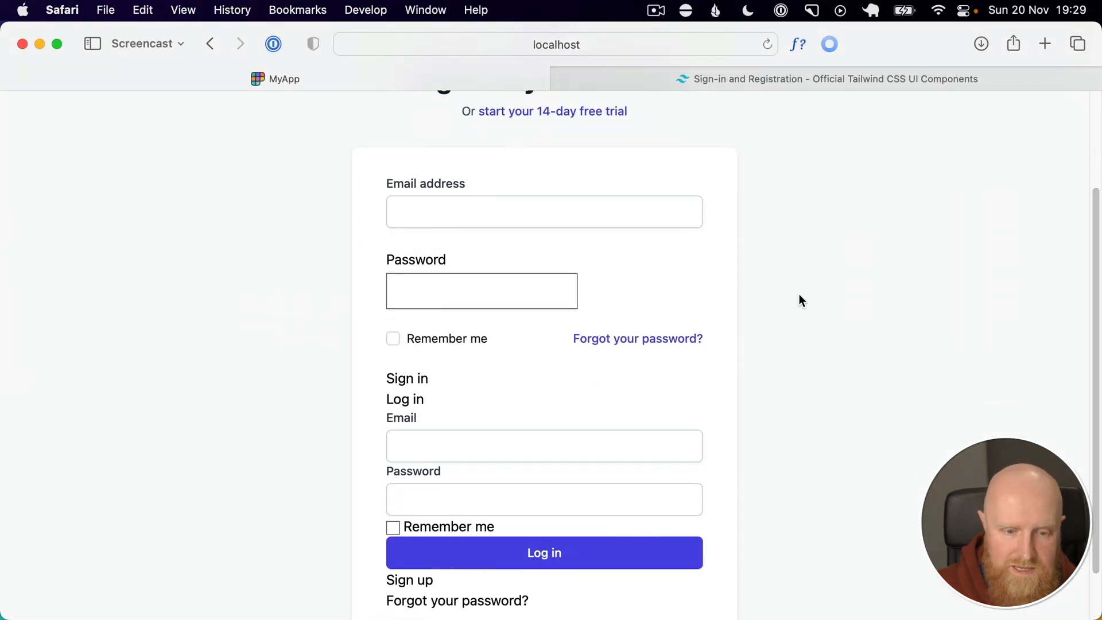
{"action": "scroll", "scroll_direction": "down", "scroll_amount": 3}
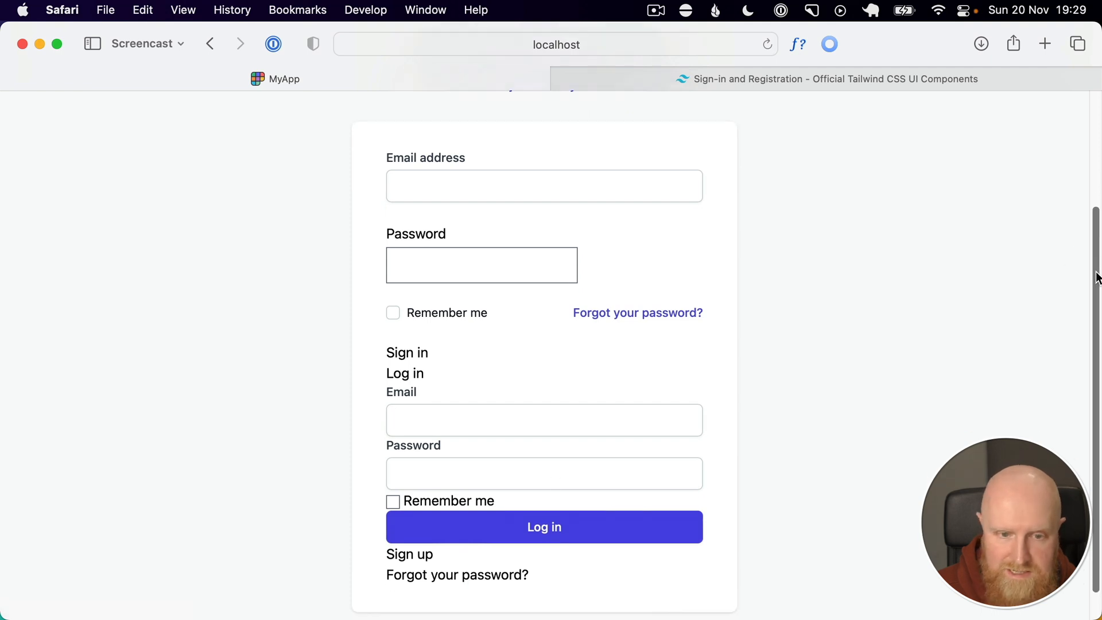
{"action": "scroll", "scroll_direction": "down", "scroll_amount": 3}
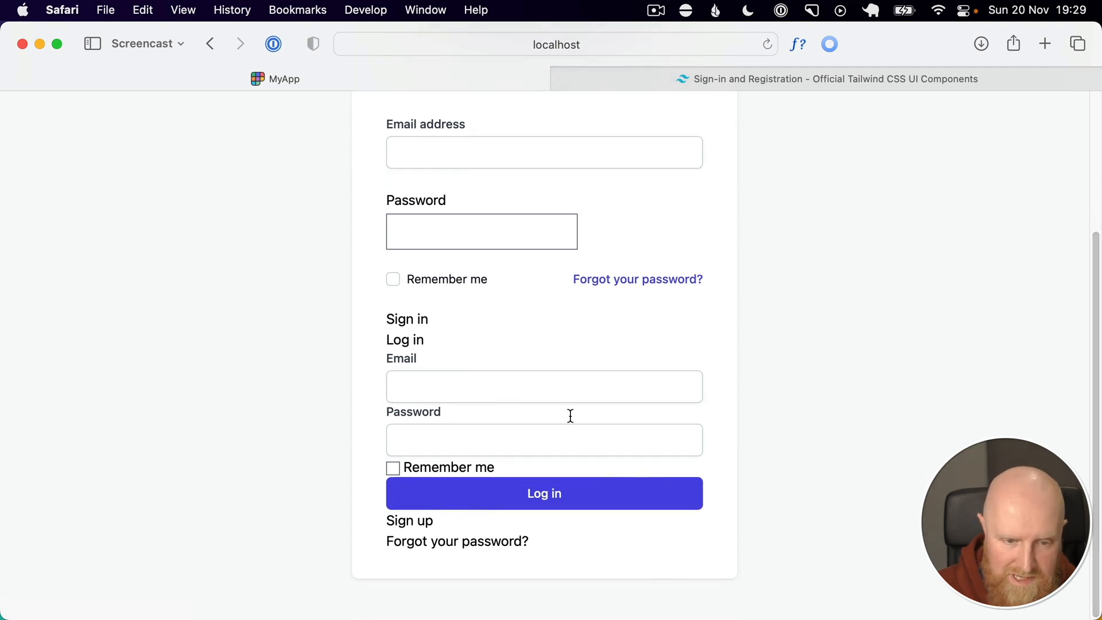
{"action": "mouse_move", "coordinate": [575, 279]}
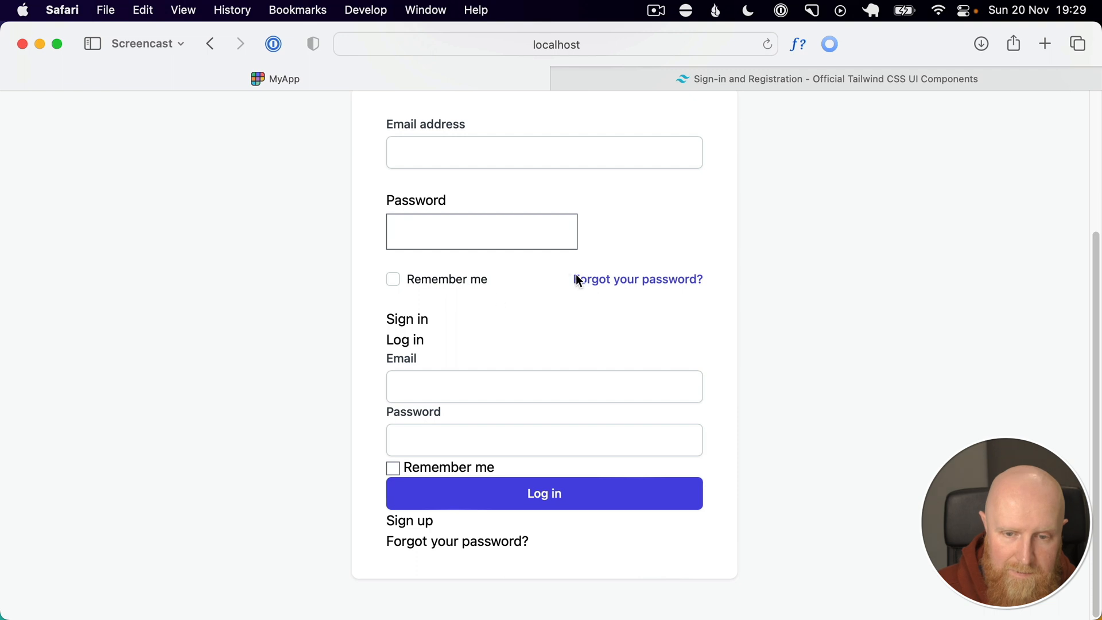
{"action": "mouse_move", "coordinate": [432, 283]}
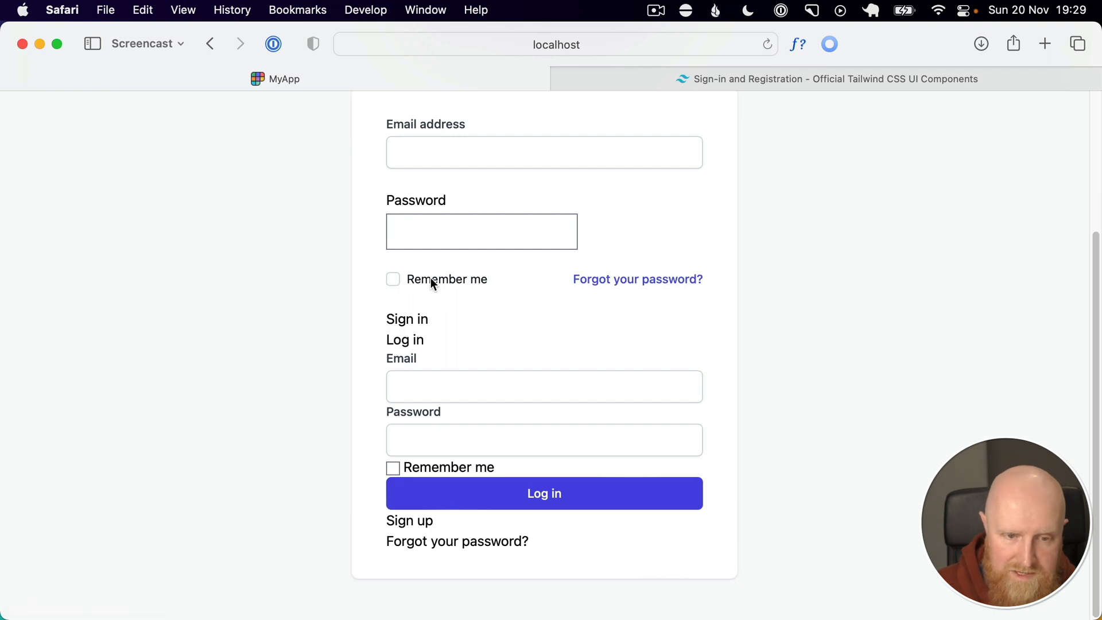
{"action": "mouse_move", "coordinate": [450, 288]}
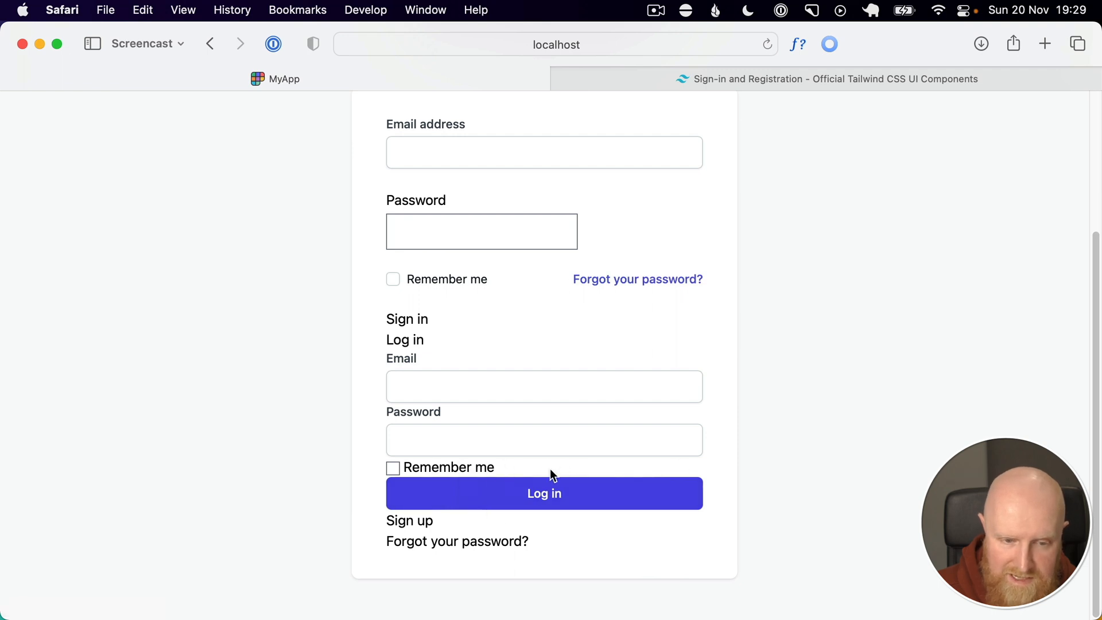
{"action": "mouse_move", "coordinate": [1073, 344]}
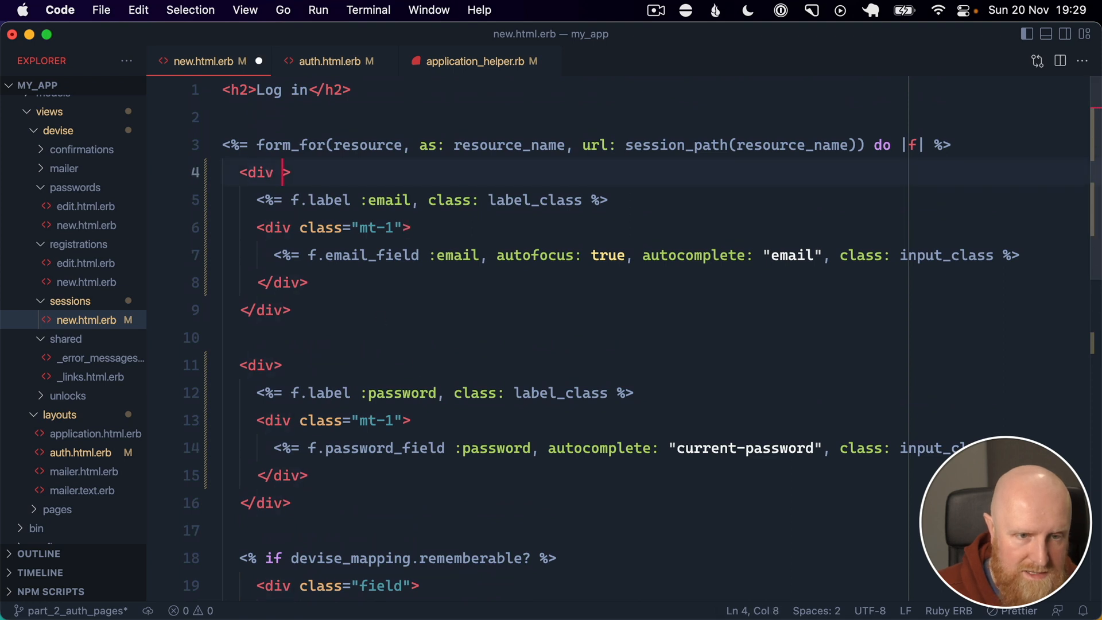
- Add class="mb-6" to the email and password wrapper divs in sessions/new.html.erb
{"action": "type", "text": "class=\"\""}
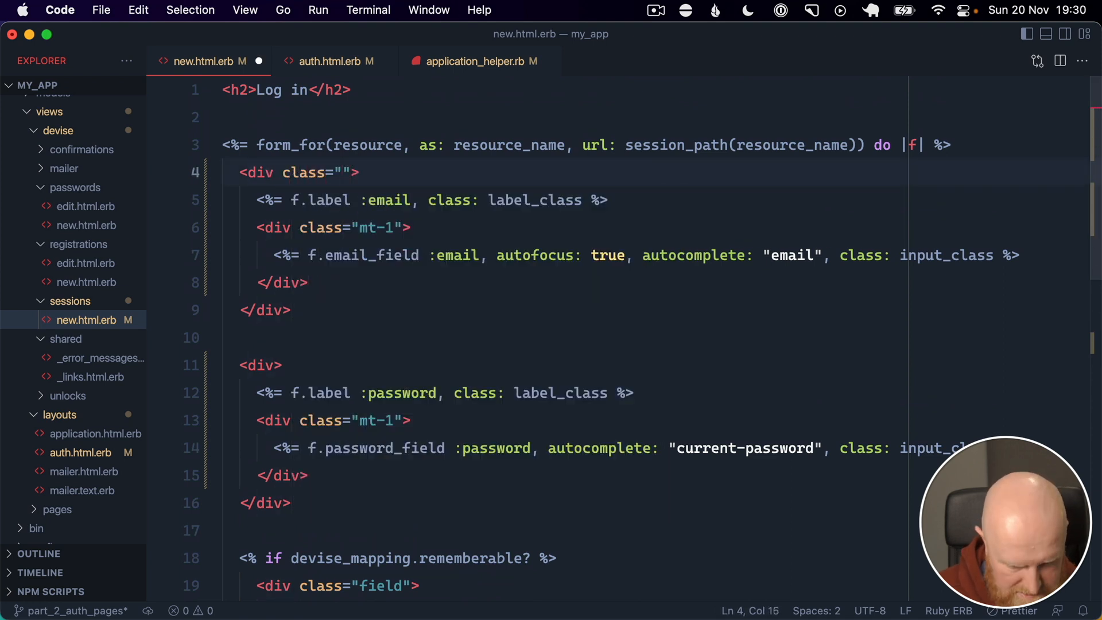
{"action": "type", "text": "mb-6"}
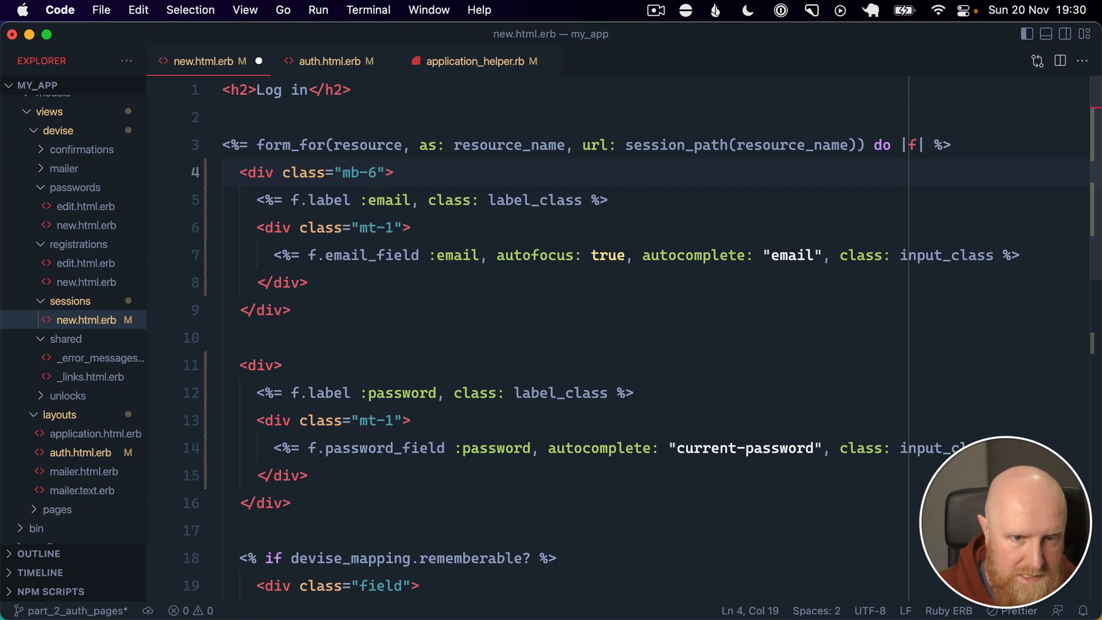
{"action": "left_click", "coordinate": [281, 365]}
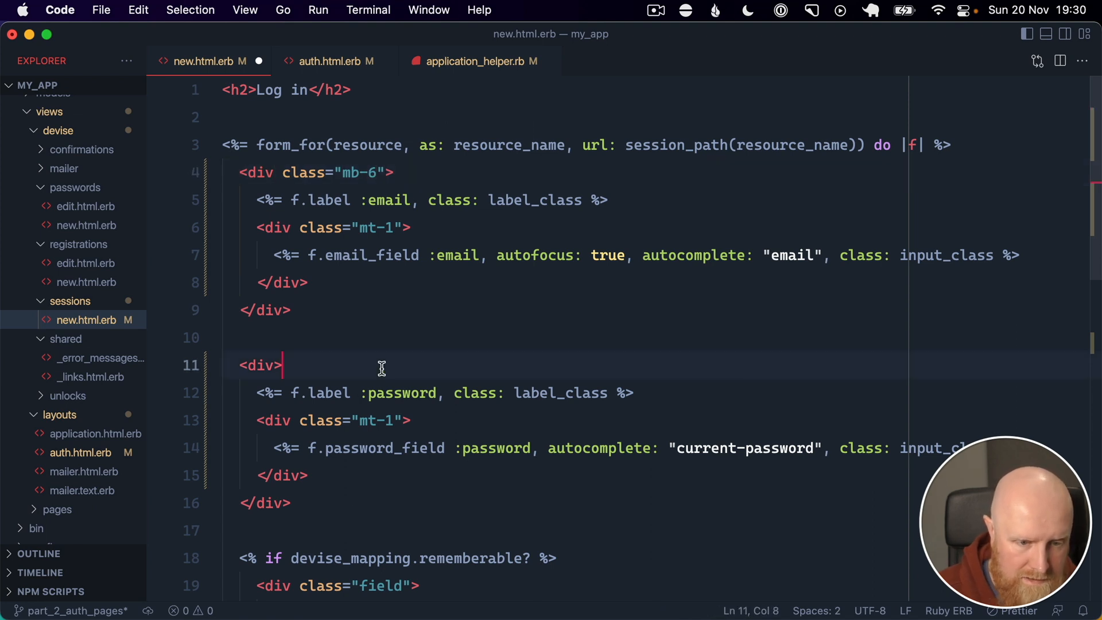
{"action": "type", "text": "class=\"mb-6\""}
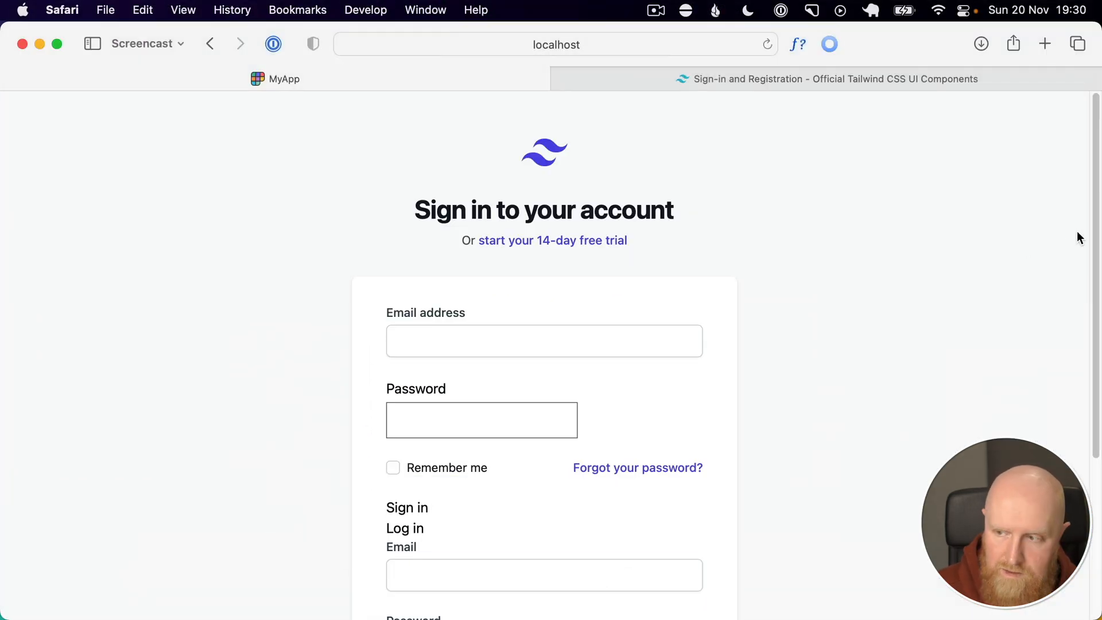
{"action": "scroll", "scroll_direction": "down", "scroll_amount": 3}
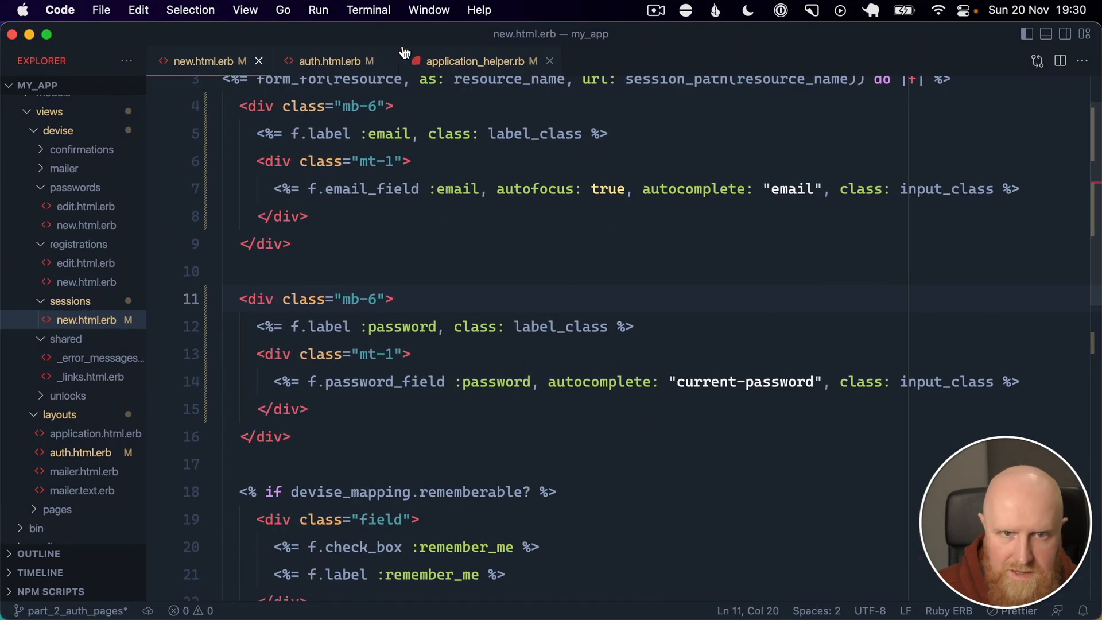
- Copy the remember-me block from auth.html.erb into the Devise sign-in view
{"action": "left_click", "coordinate": [326, 62]}
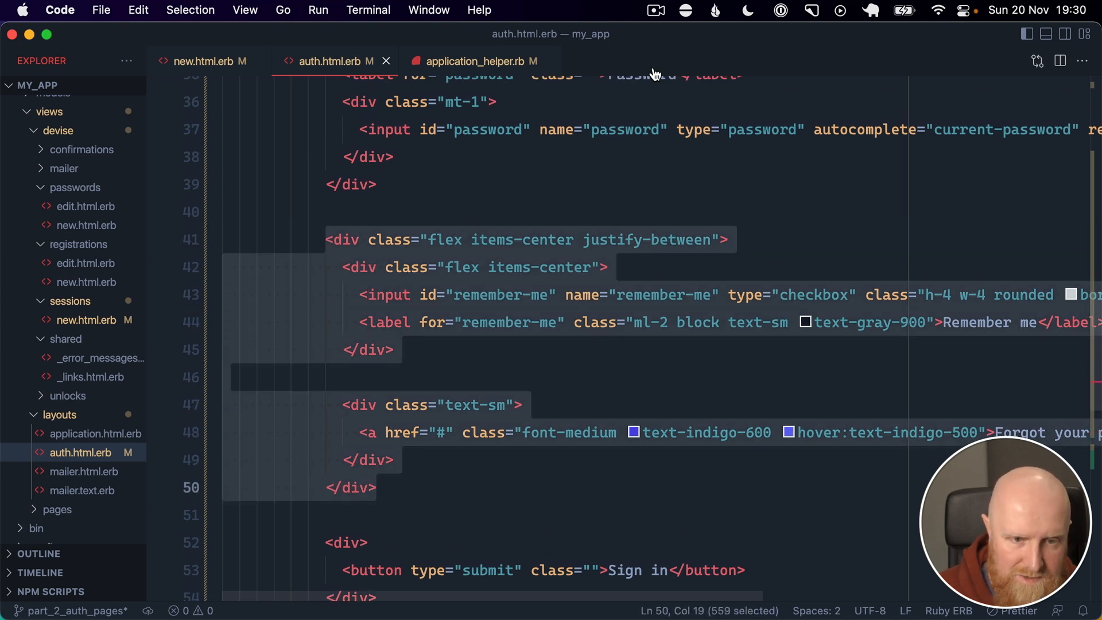
{"action": "left_click", "coordinate": [203, 61]}
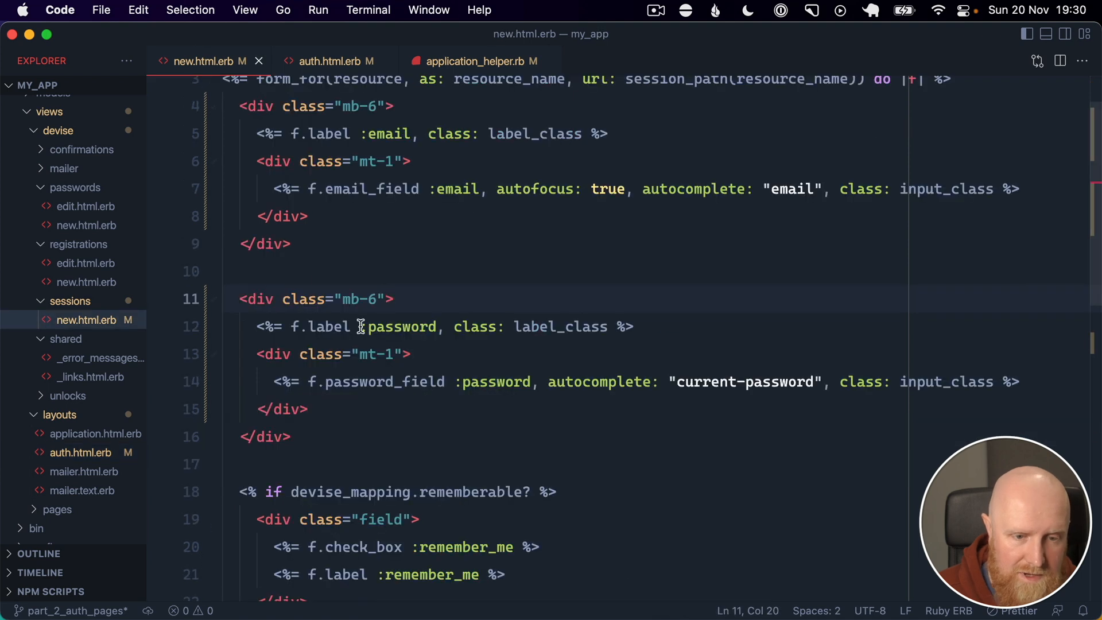
{"action": "scroll", "scroll_direction": "down", "scroll_amount": 3}
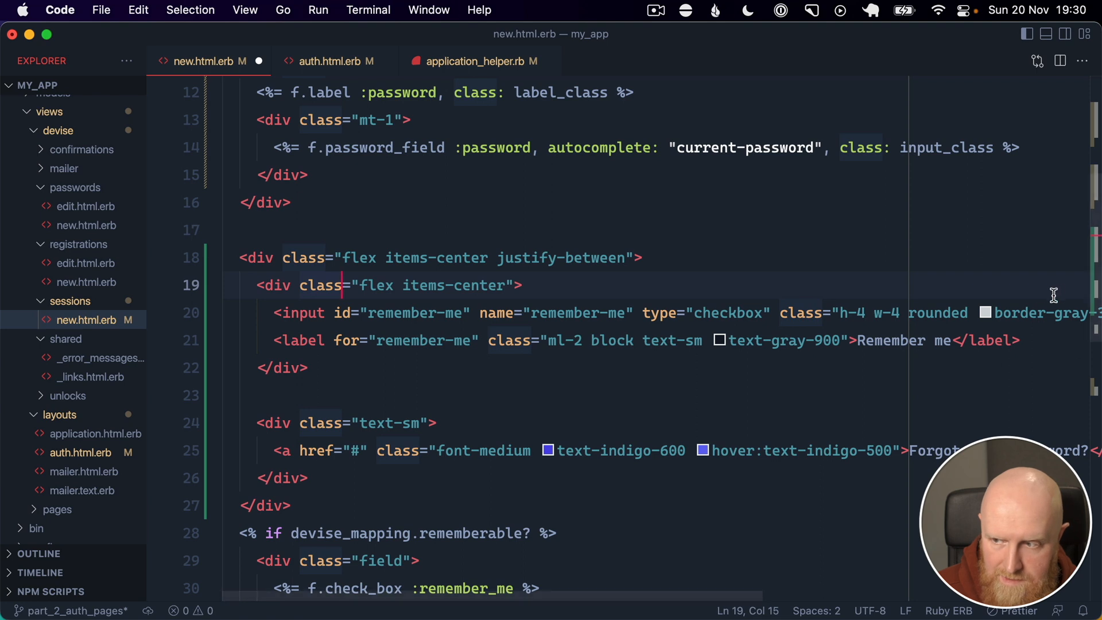
{"action": "scroll", "scroll_direction": "down", "scroll_amount": 3}
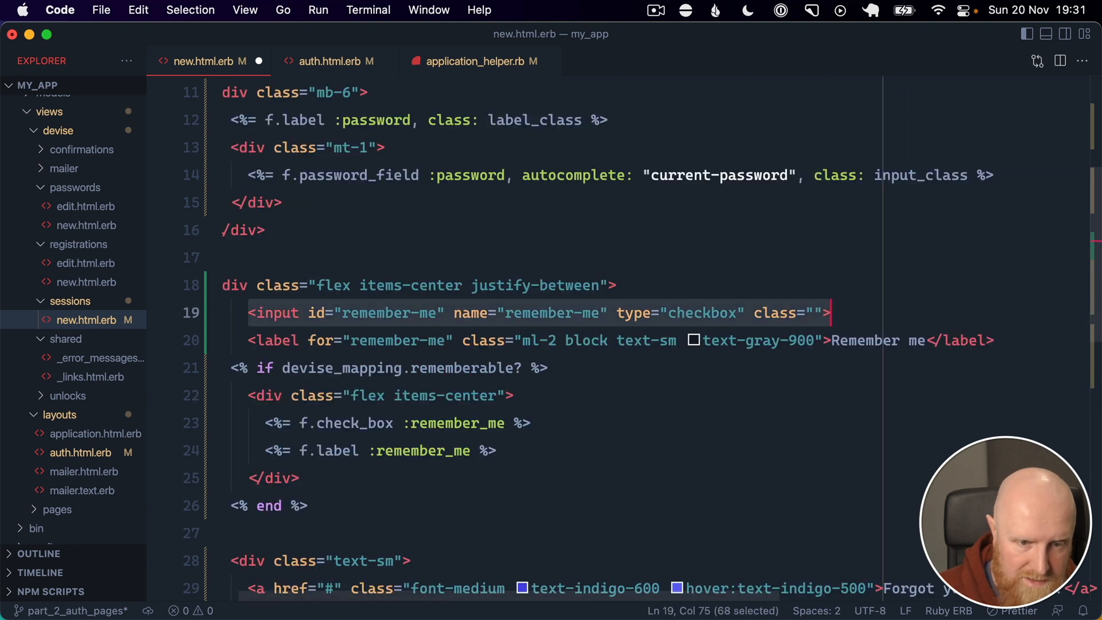
- Give Devise's remember_me check_box and label the Tailwind classes, label using "ml-2 block text-sm text-gray-900"
{"action": "left_click", "coordinate": [513, 422]}
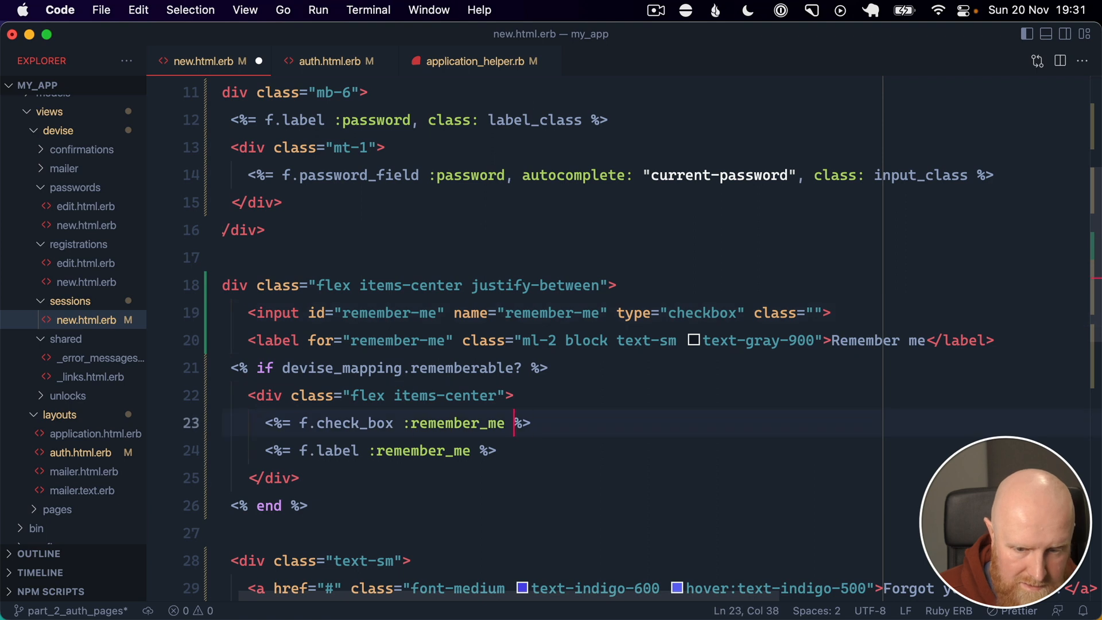
{"action": "type", "text": ", c"}
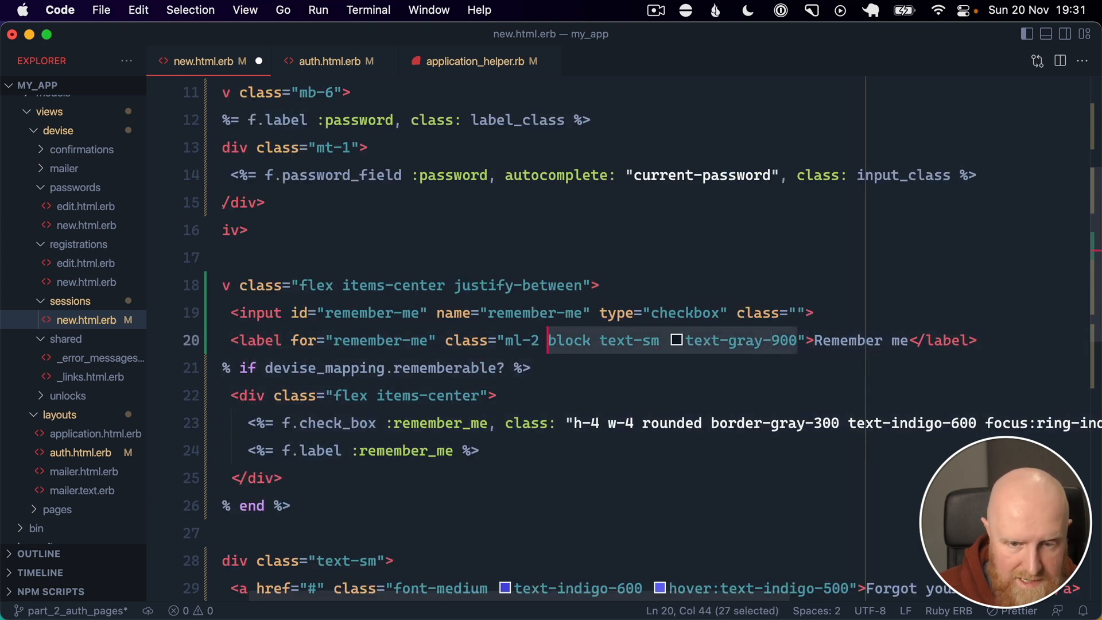
{"action": "key", "text": "Backspace"}
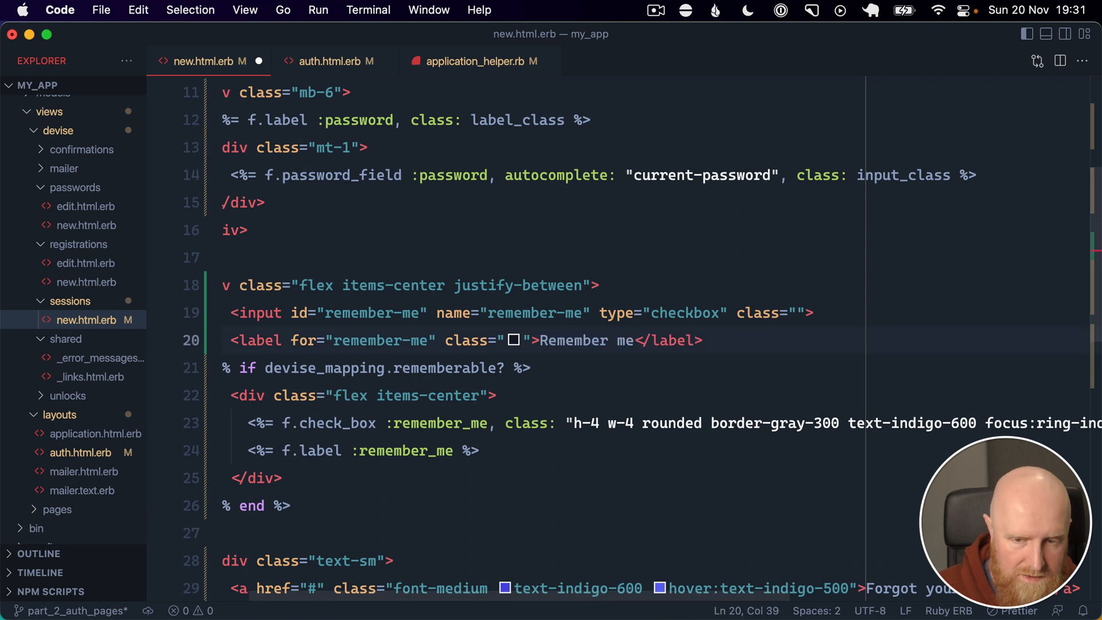
{"action": "type", "text": ","}
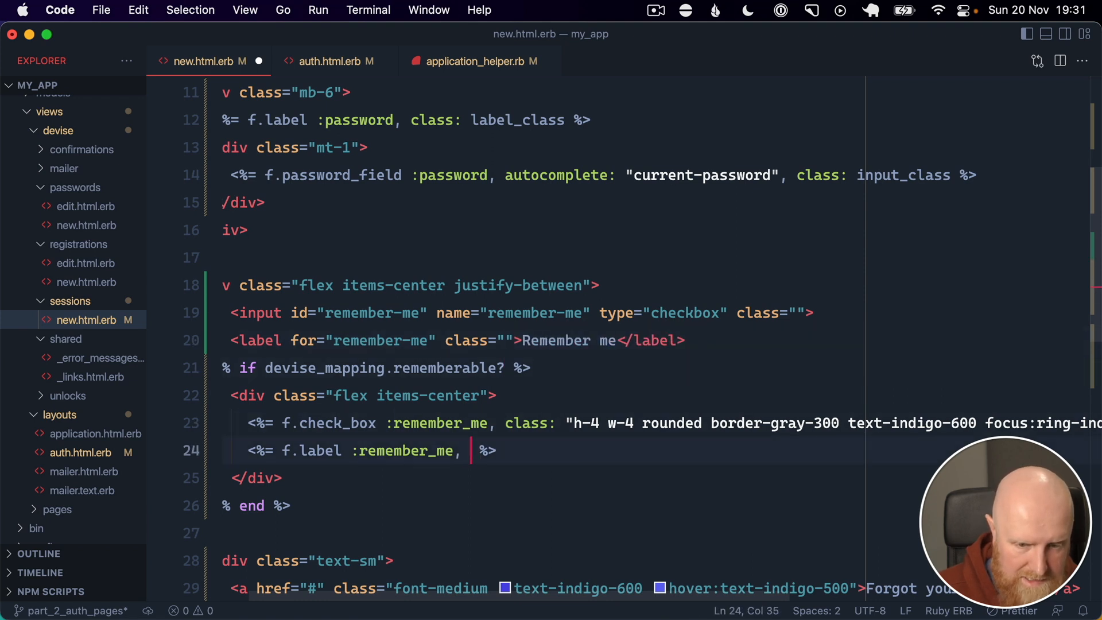
{"action": "type", "text": "class: \"ml-2 block text-sm text-gray-900\""}
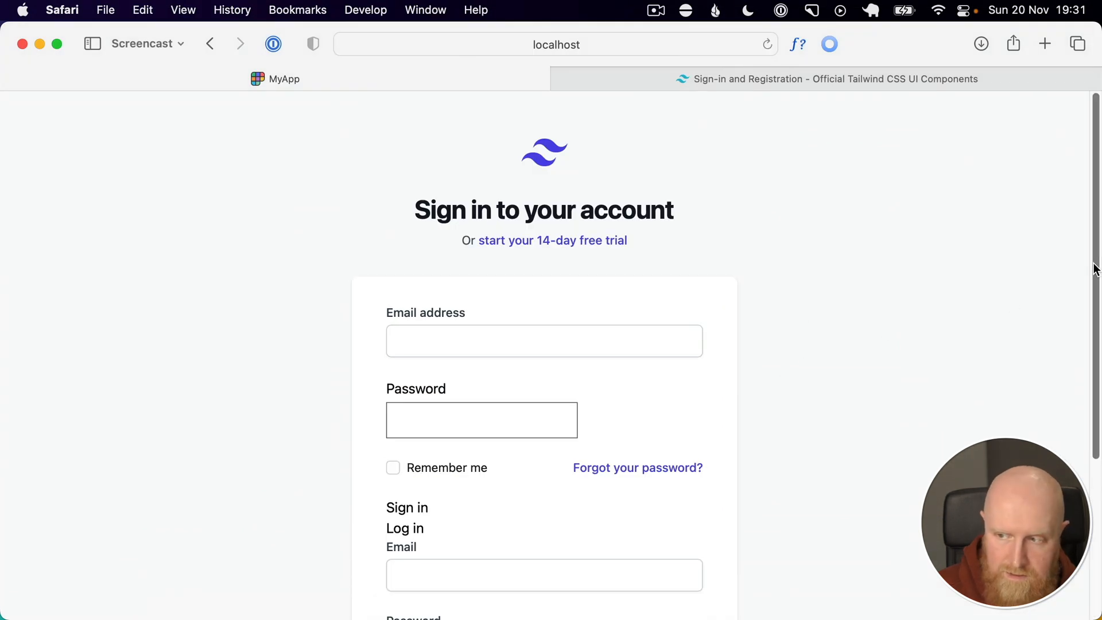
{"action": "scroll", "scroll_direction": "down", "scroll_amount": 3}
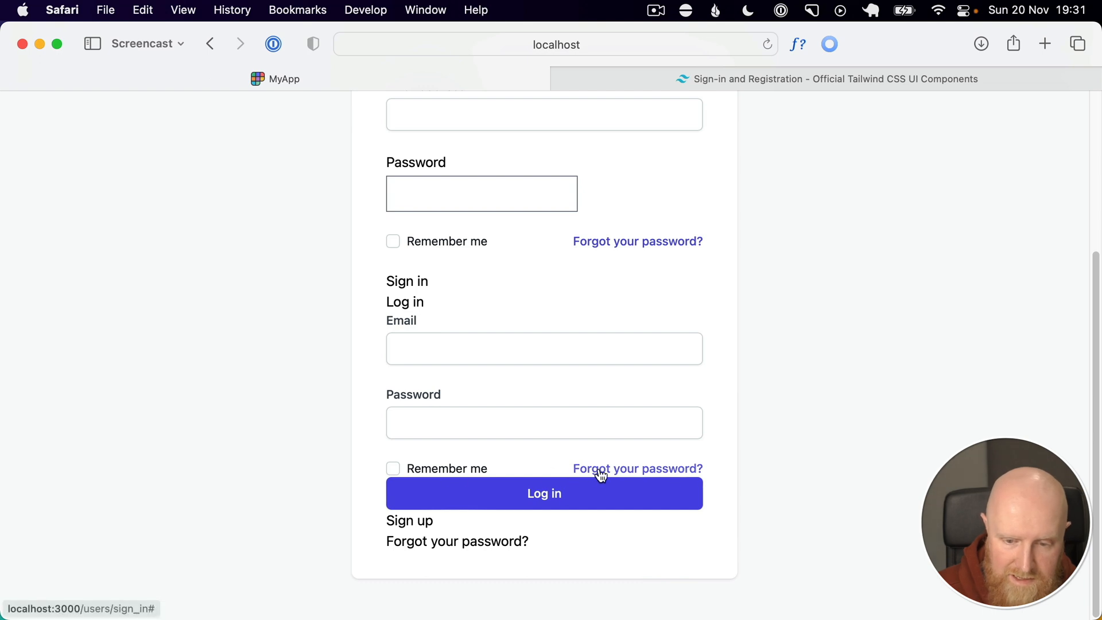
{"action": "mouse_move", "coordinate": [629, 472]}
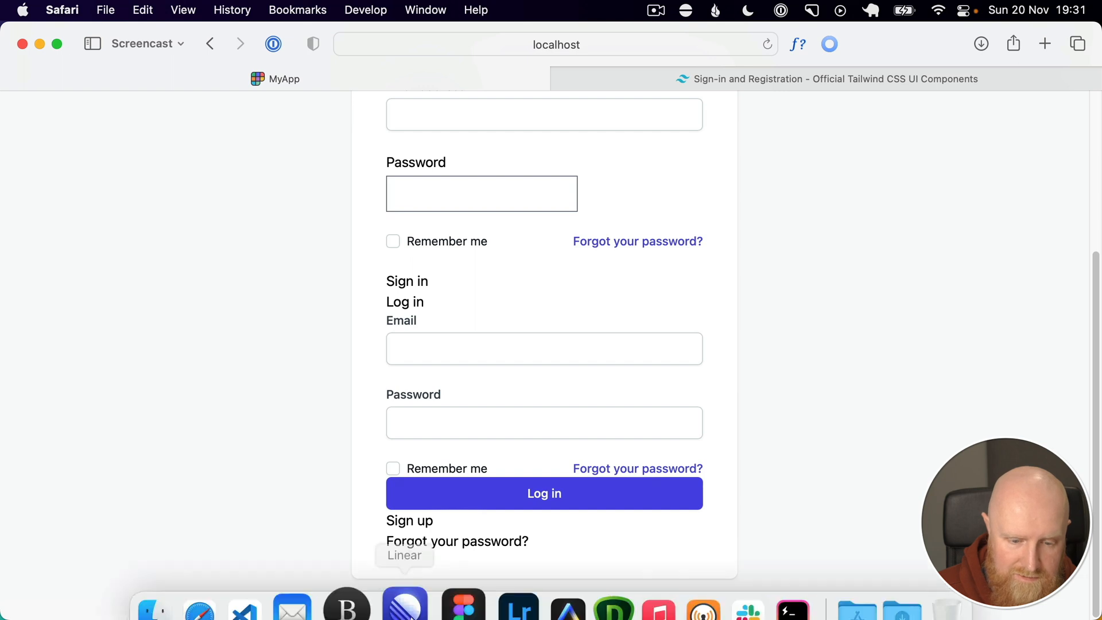
{"action": "left_click", "coordinate": [404, 605]}
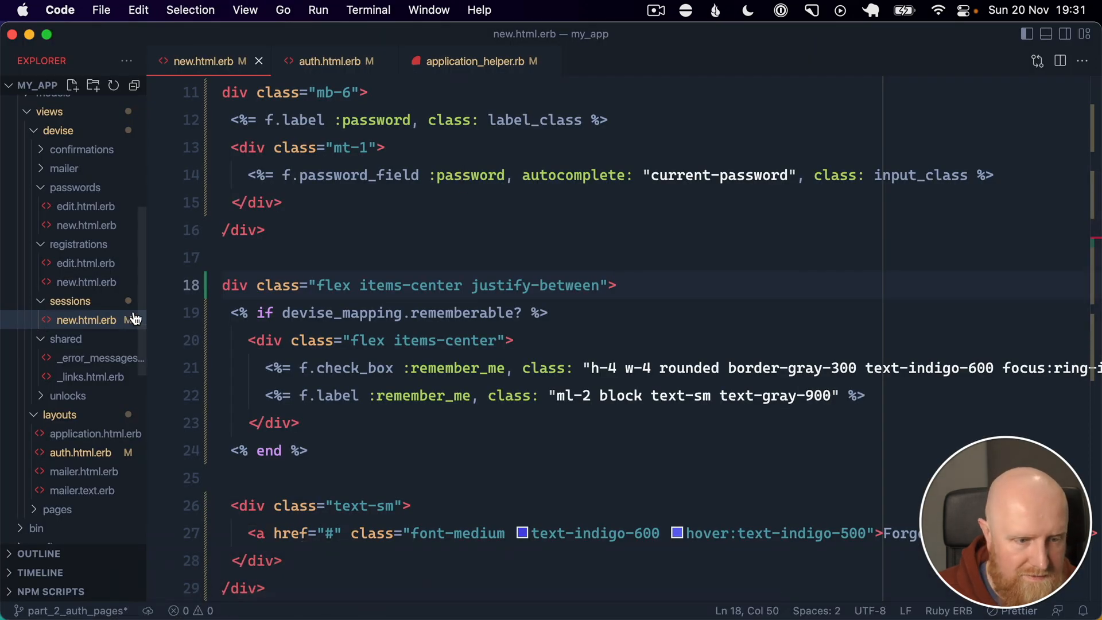
- Reuse the template anchor's indigo classes on Devise's Forgot your password? link_to
{"action": "scroll", "scroll_direction": "down", "scroll_amount": 3}
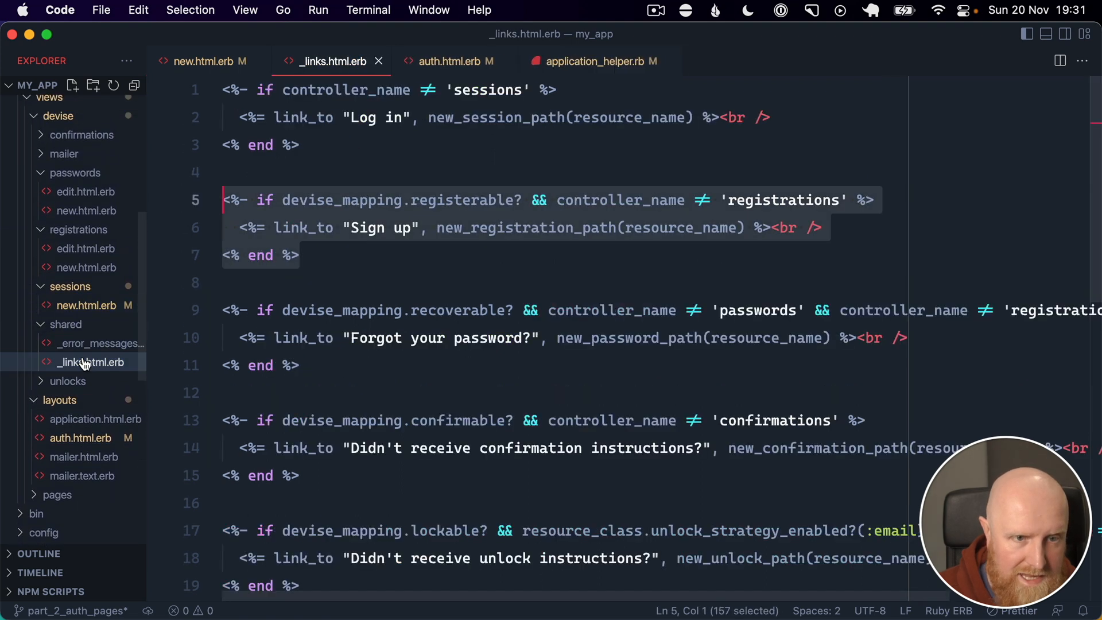
{"action": "left_click", "coordinate": [403, 138]}
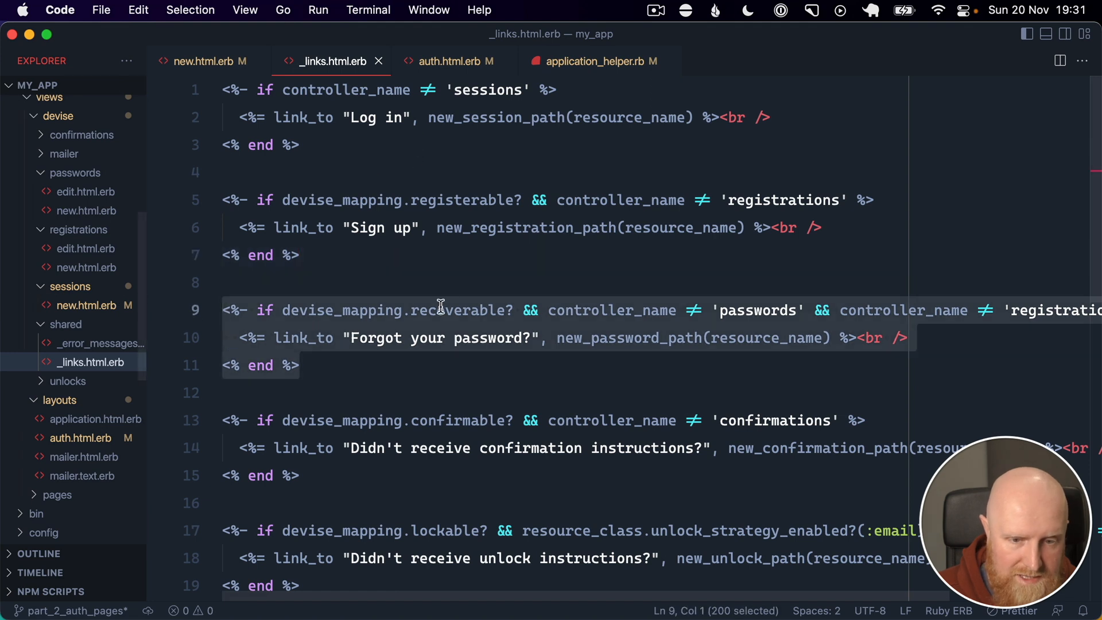
{"action": "mouse_move", "coordinate": [209, 62]}
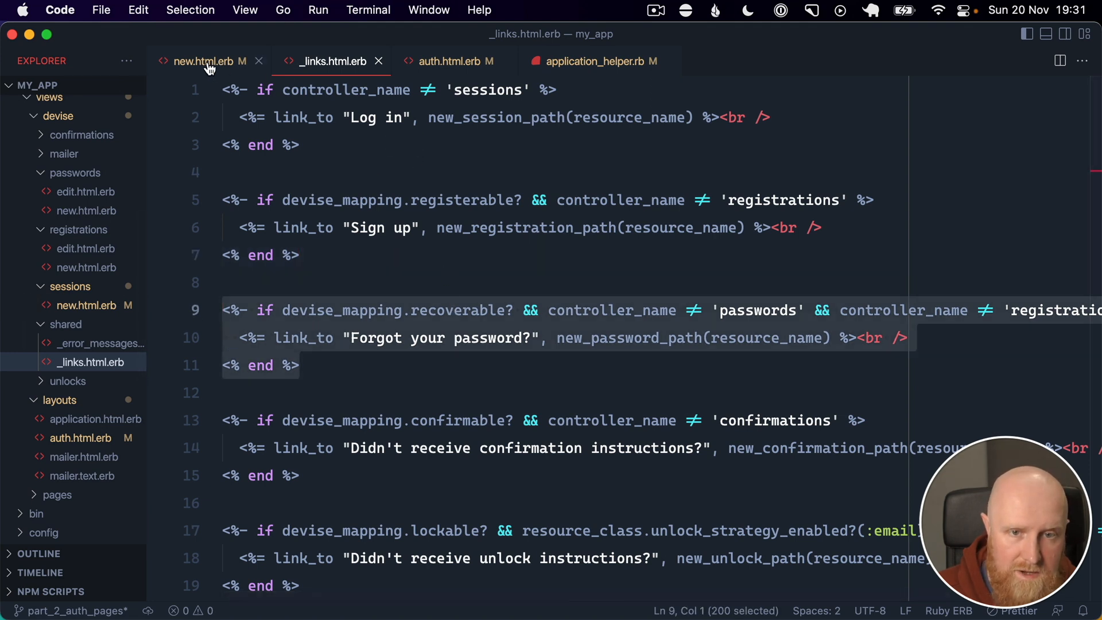
{"action": "left_click", "coordinate": [206, 62]}
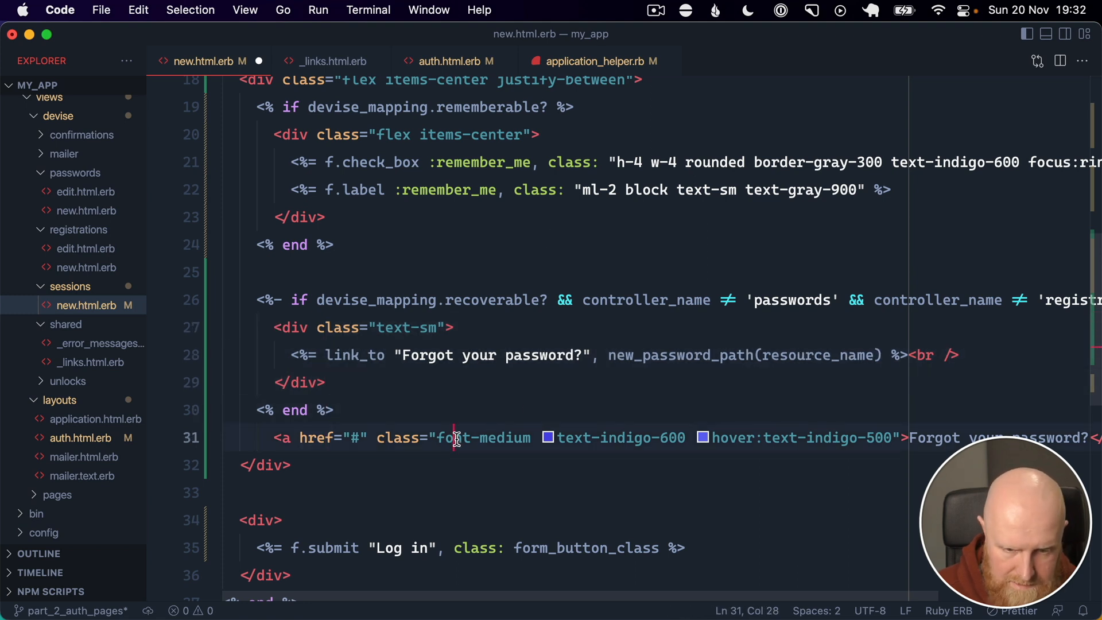
{"action": "left_click_drag", "start_coordinate": [455, 438], "coordinate": [797, 438]}
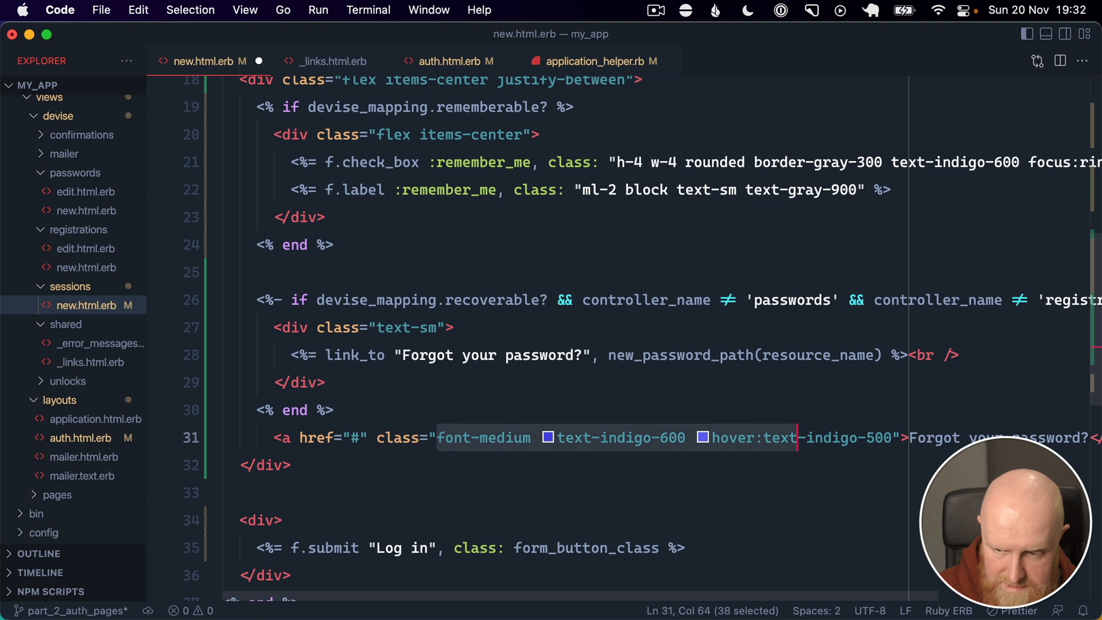
{"action": "key", "text": "Backspace"}
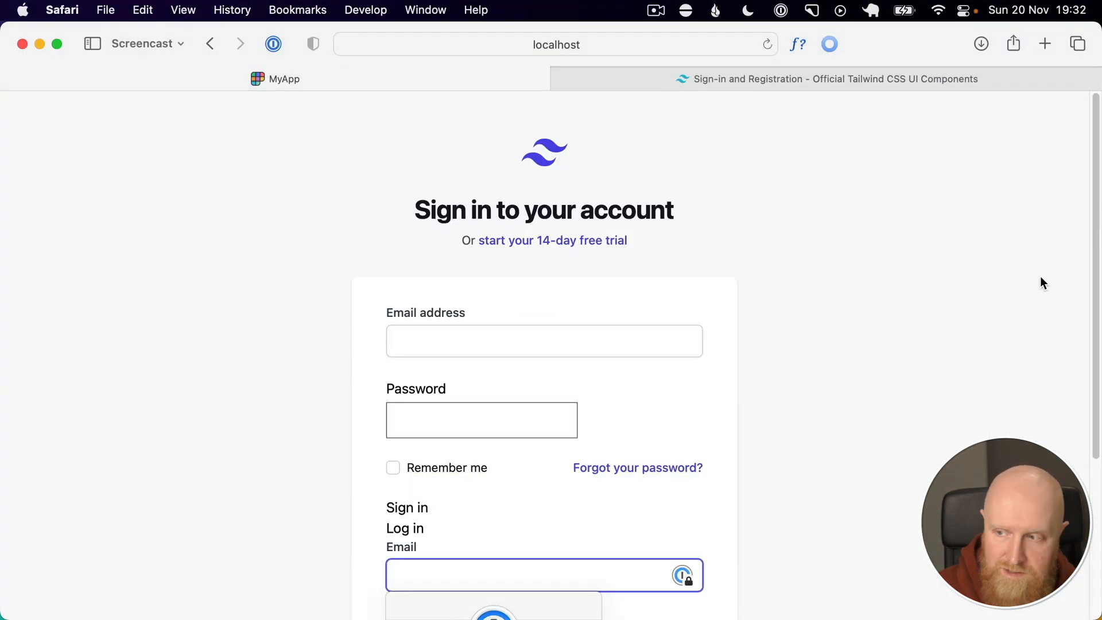
- Check the form in Safari and add mb-6 to the remember-me row in VS Code
{"action": "scroll", "scroll_direction": "down", "scroll_amount": 3}
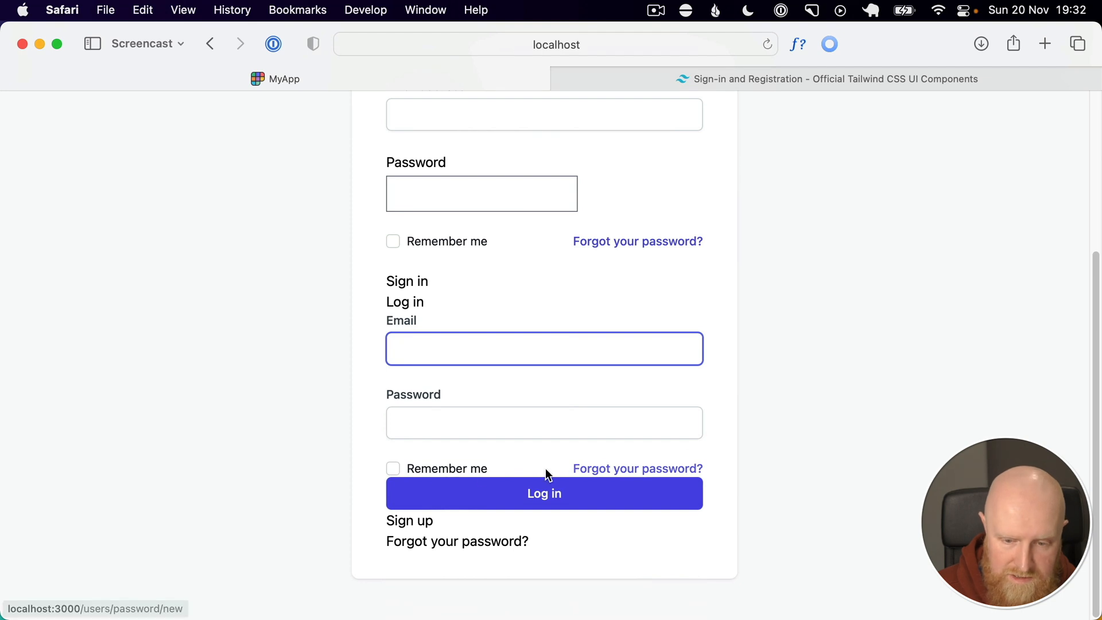
{"action": "mouse_move", "coordinate": [589, 476]}
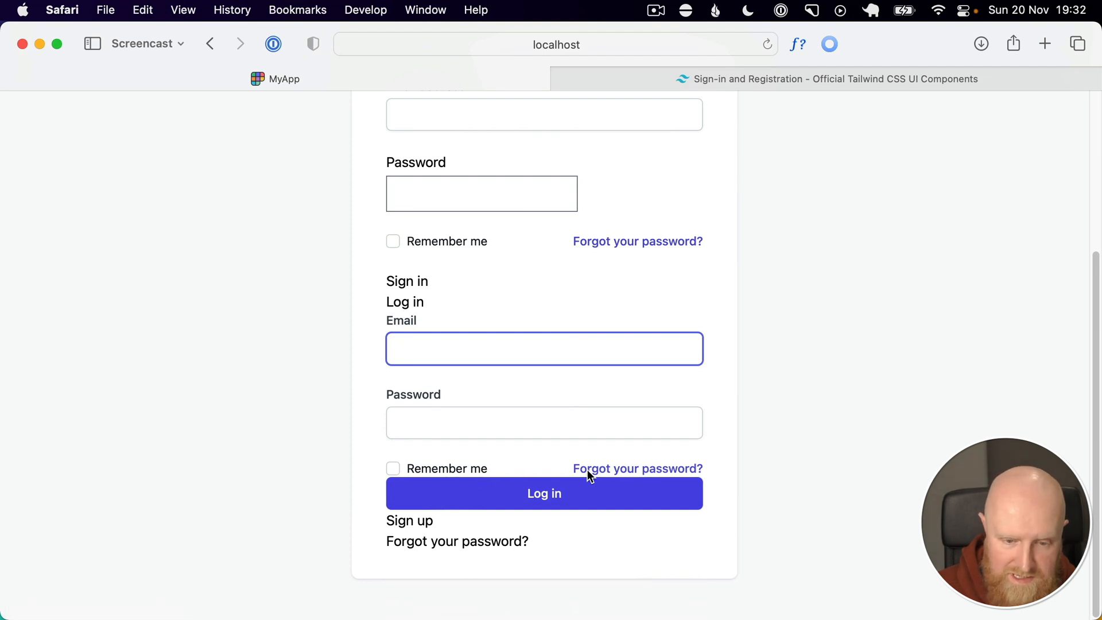
{"action": "mouse_move", "coordinate": [470, 469]}
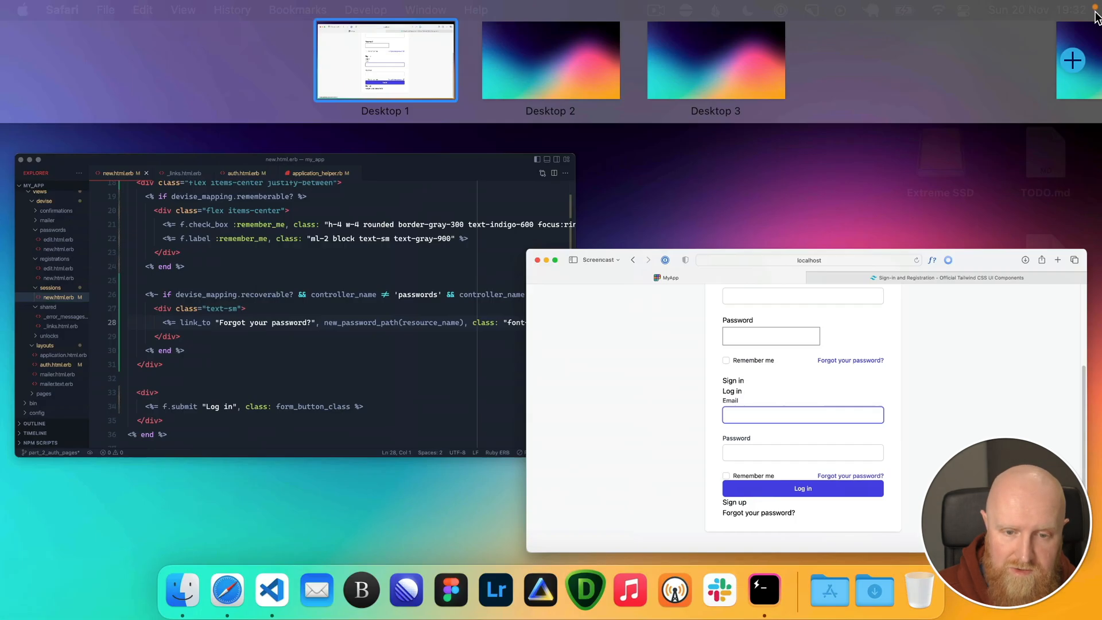
{"action": "left_click", "coordinate": [385, 59]}
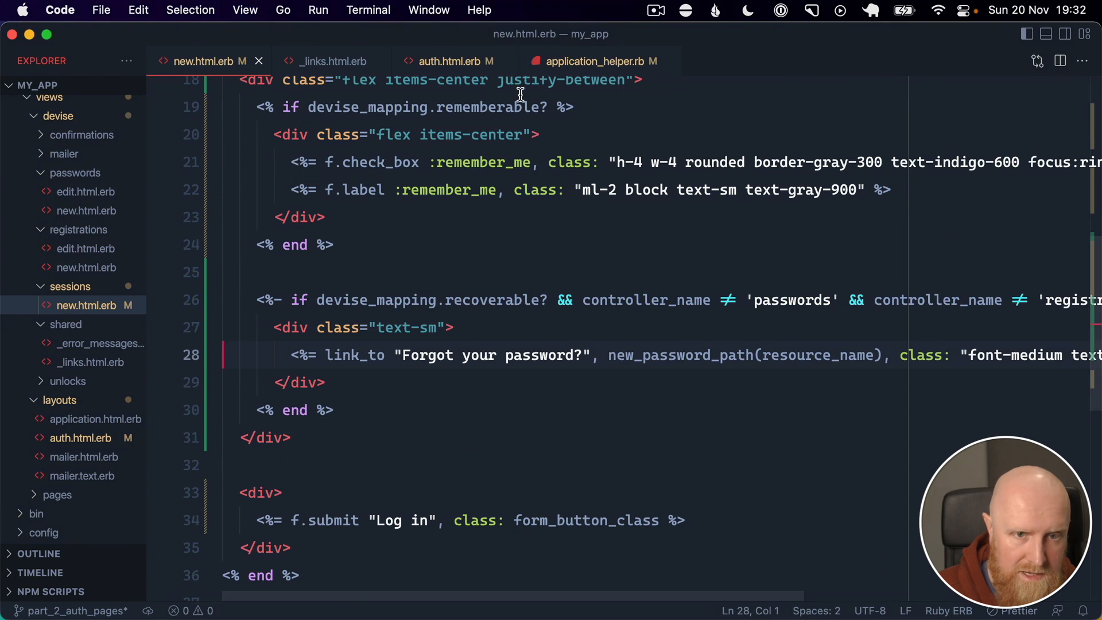
{"action": "mouse_move", "coordinate": [624, 82]}
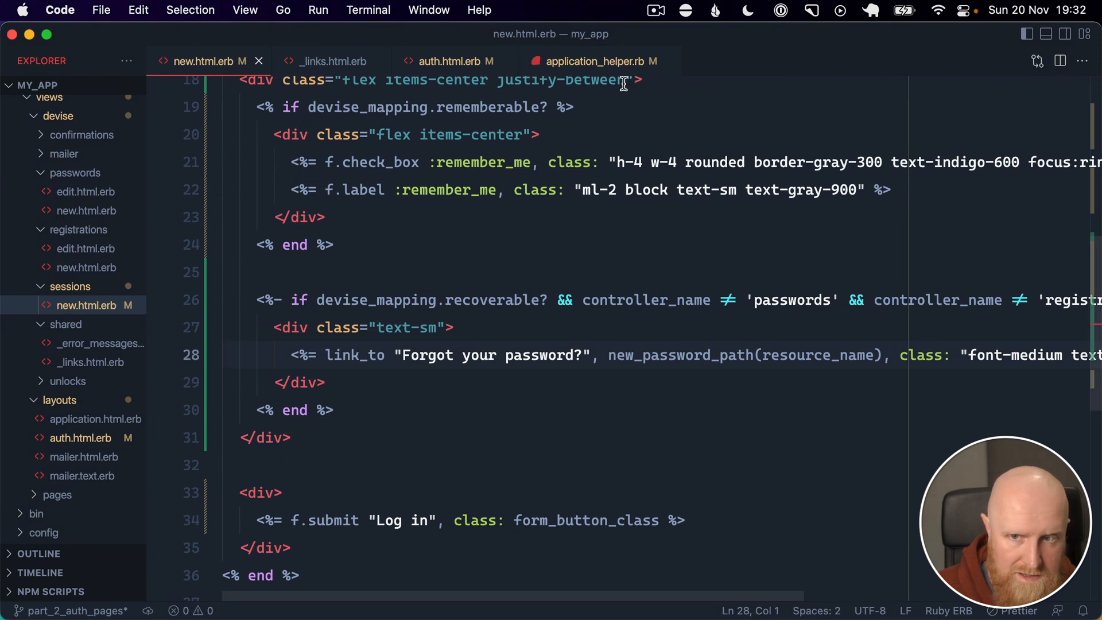
{"action": "type", "text": "mb-"}
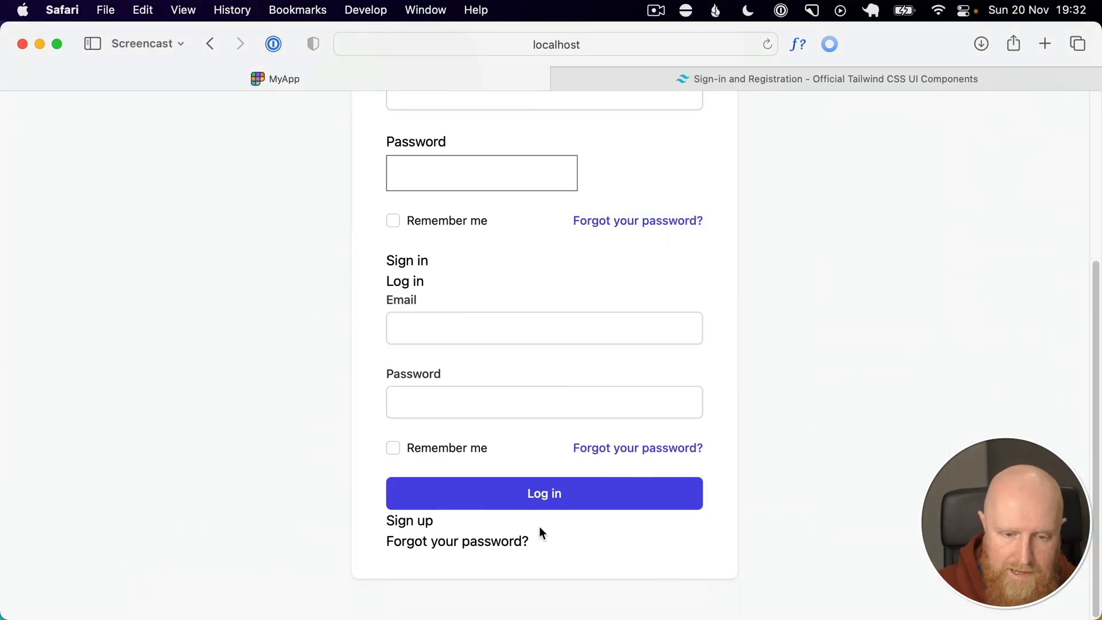
{"action": "mouse_move", "coordinate": [457, 453]}
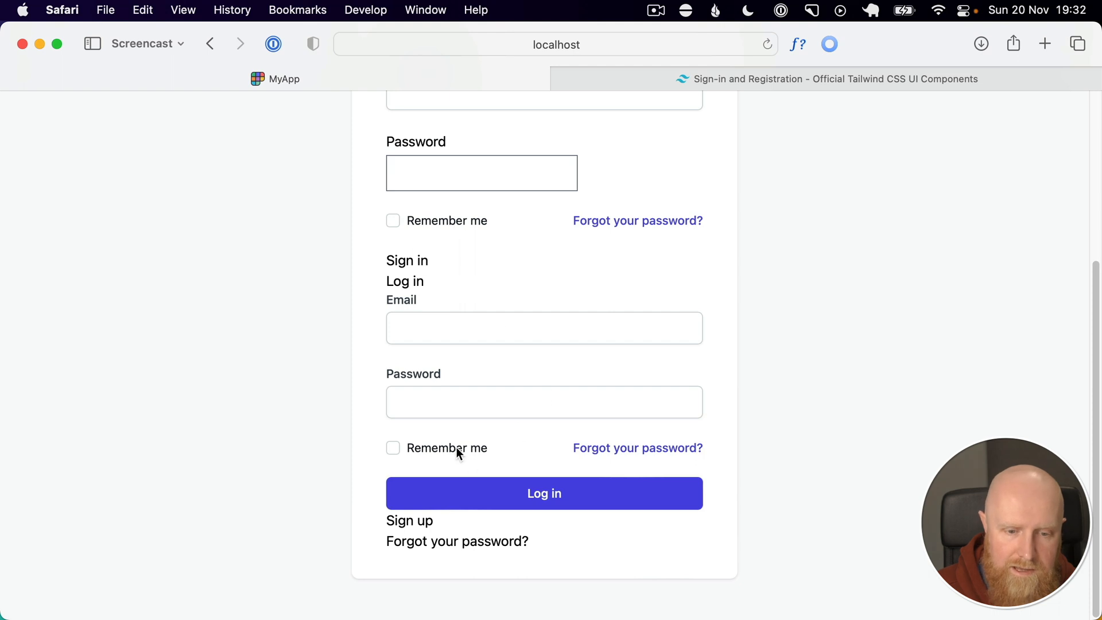
{"action": "mouse_move", "coordinate": [416, 450]}
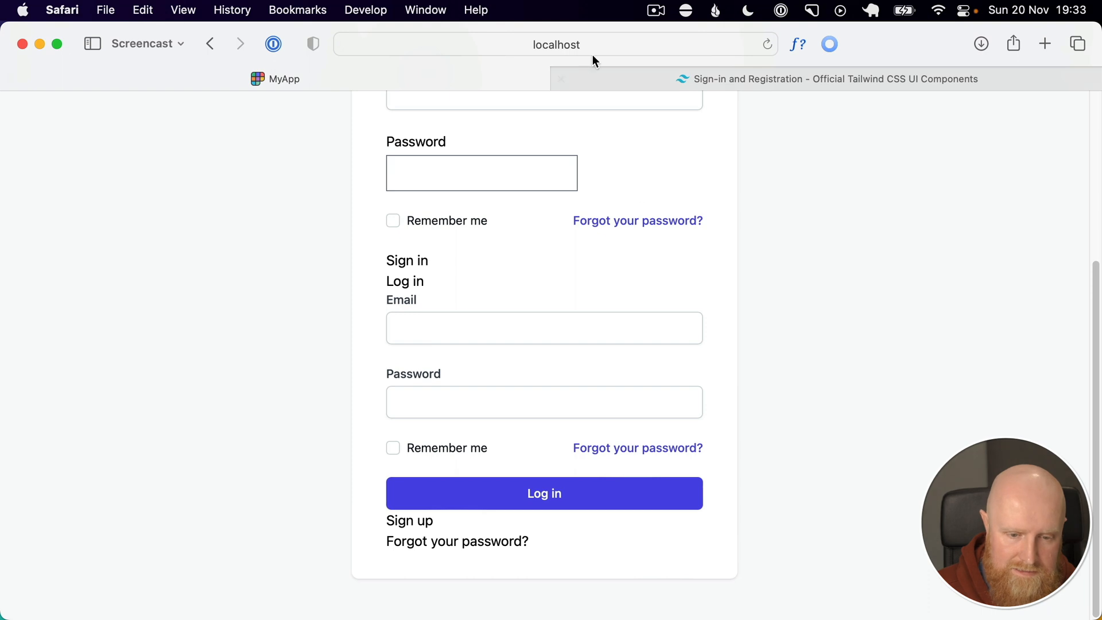
{"action": "mouse_move", "coordinate": [597, 475]}
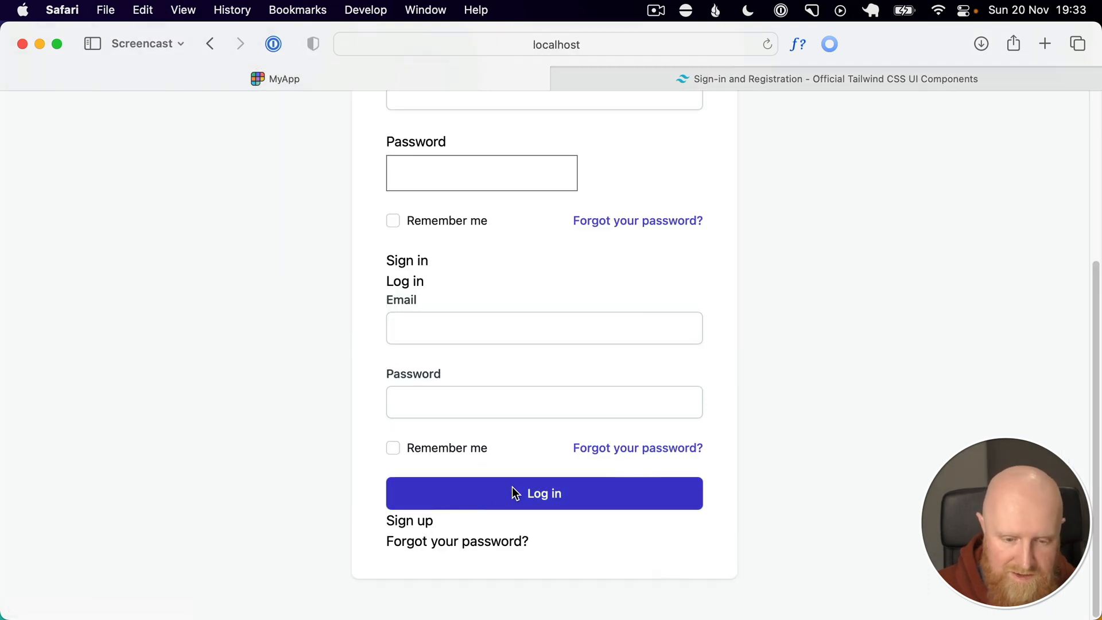
{"action": "mouse_move", "coordinate": [409, 521]}
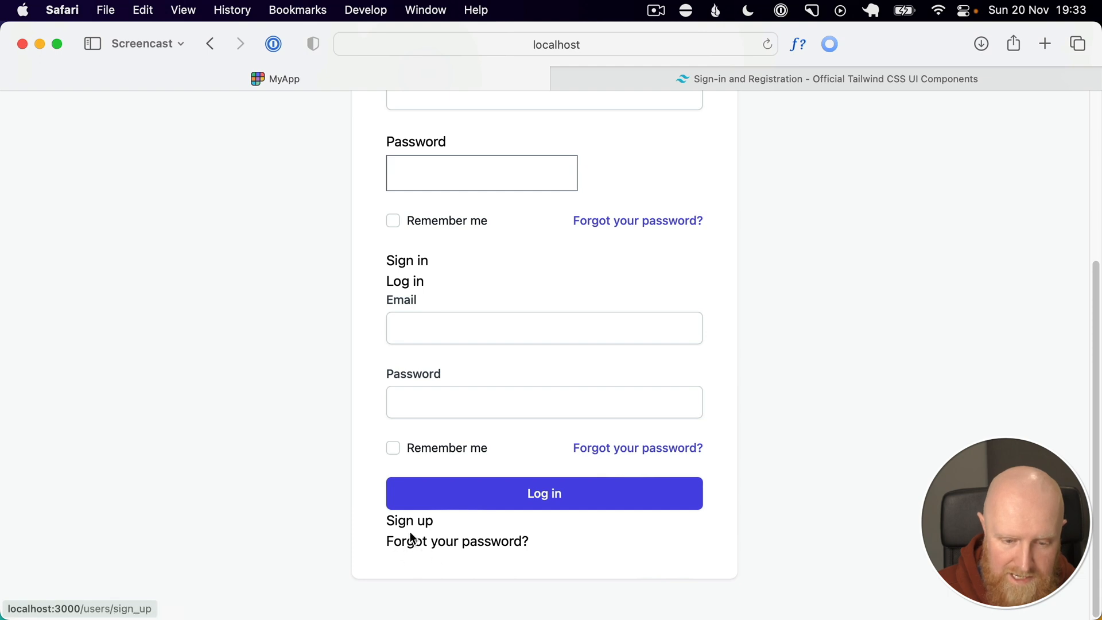
{"action": "mouse_move", "coordinate": [420, 528]}
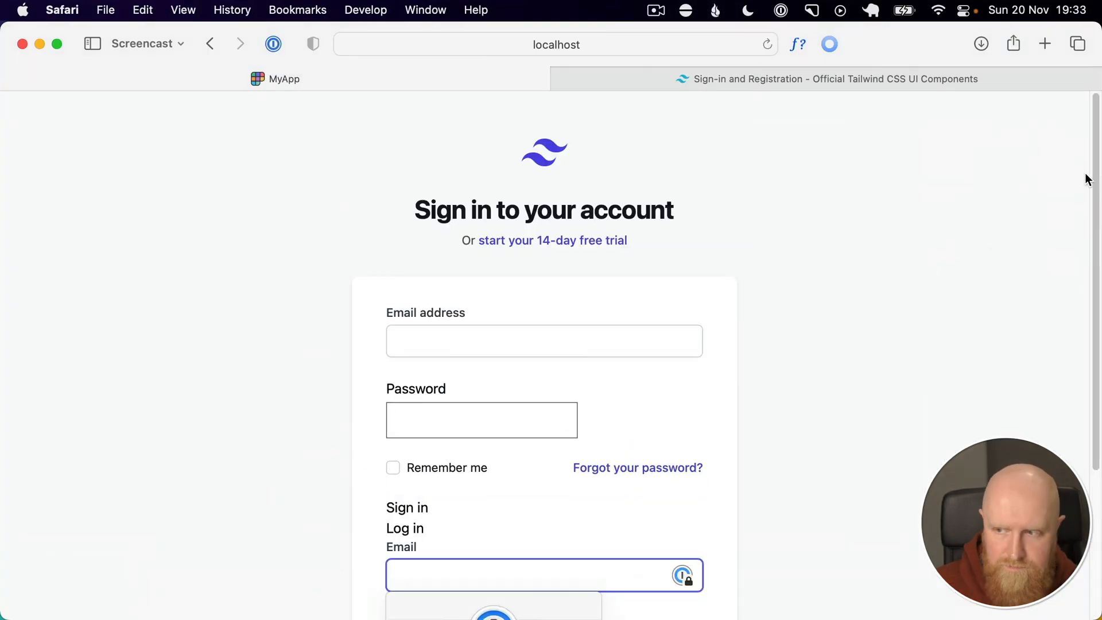
- Cut the heading and free-trial subtitle from auth.html.erb and remove the blank line above notice
{"action": "left_click", "coordinate": [543, 574]}
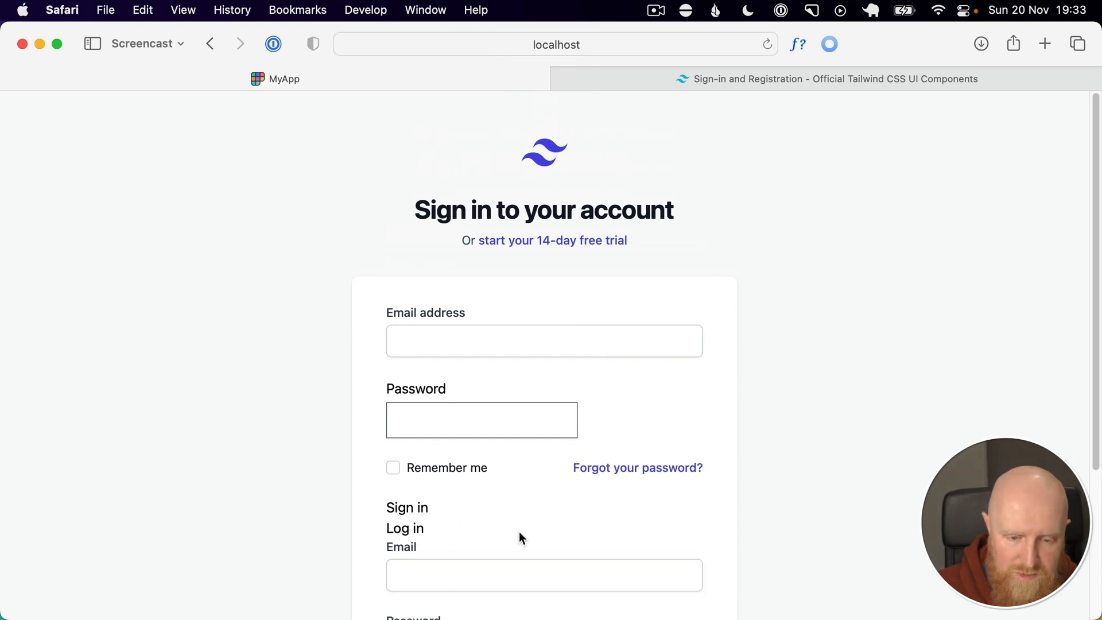
{"action": "mouse_move", "coordinate": [392, 216]}
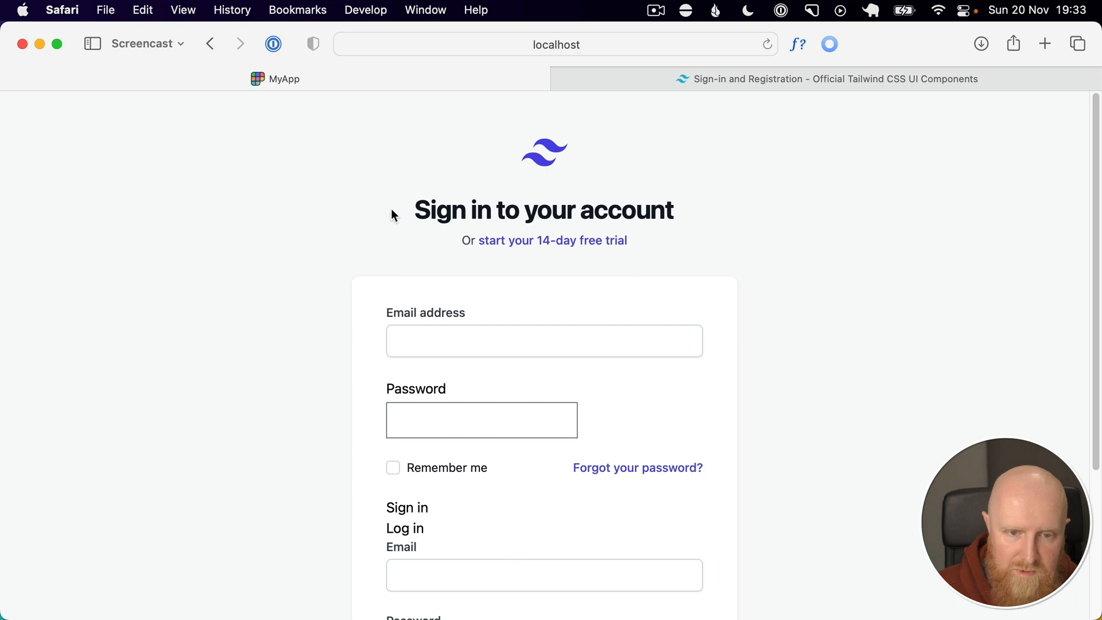
{"action": "left_click_drag", "start_coordinate": [414, 210], "coordinate": [628, 240]}
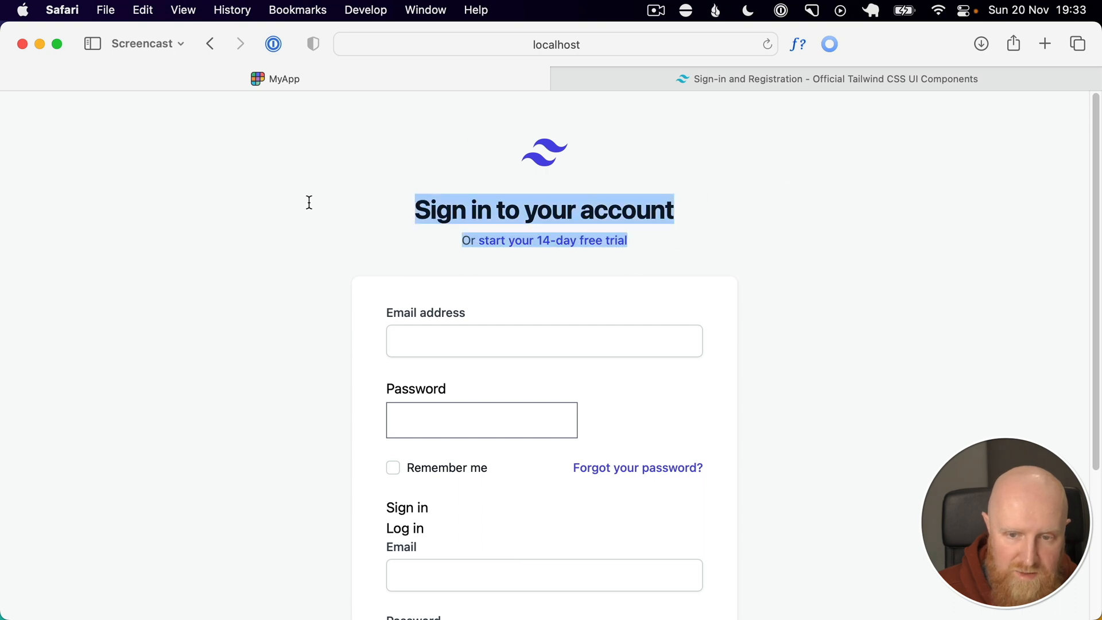
{"action": "left_click", "coordinate": [573, 211]}
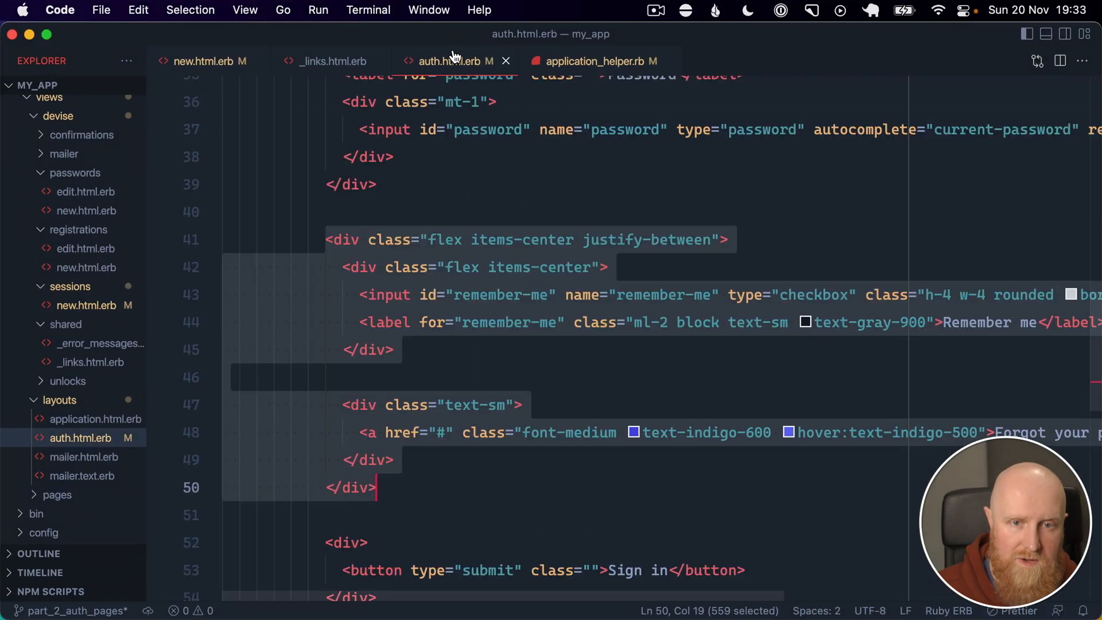
{"action": "left_click", "coordinate": [409, 240]}
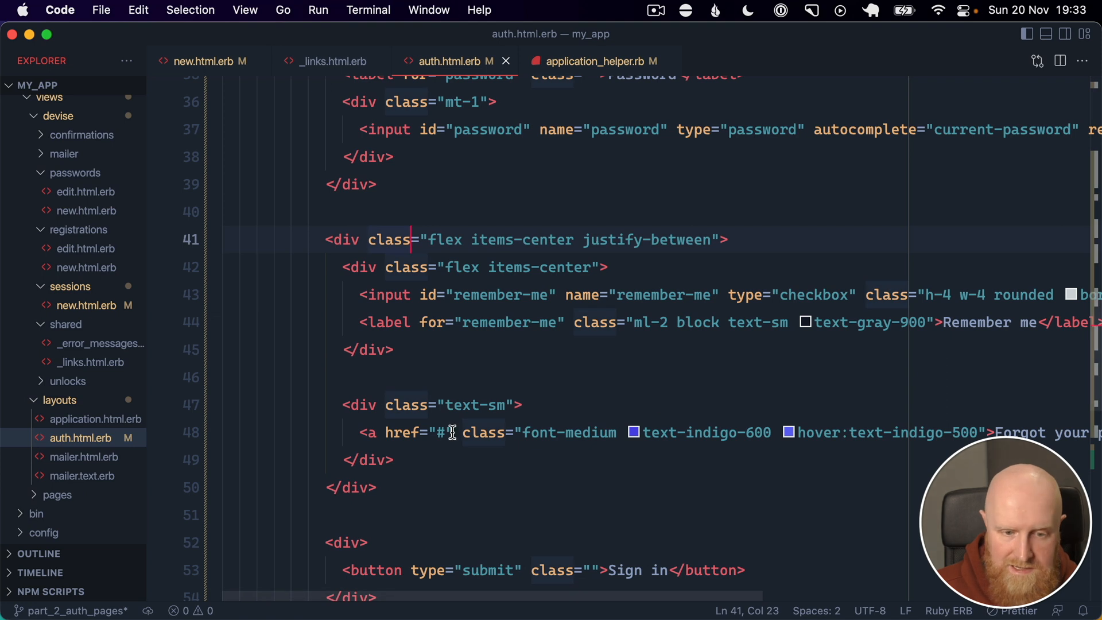
{"action": "mouse_move", "coordinate": [451, 432]}
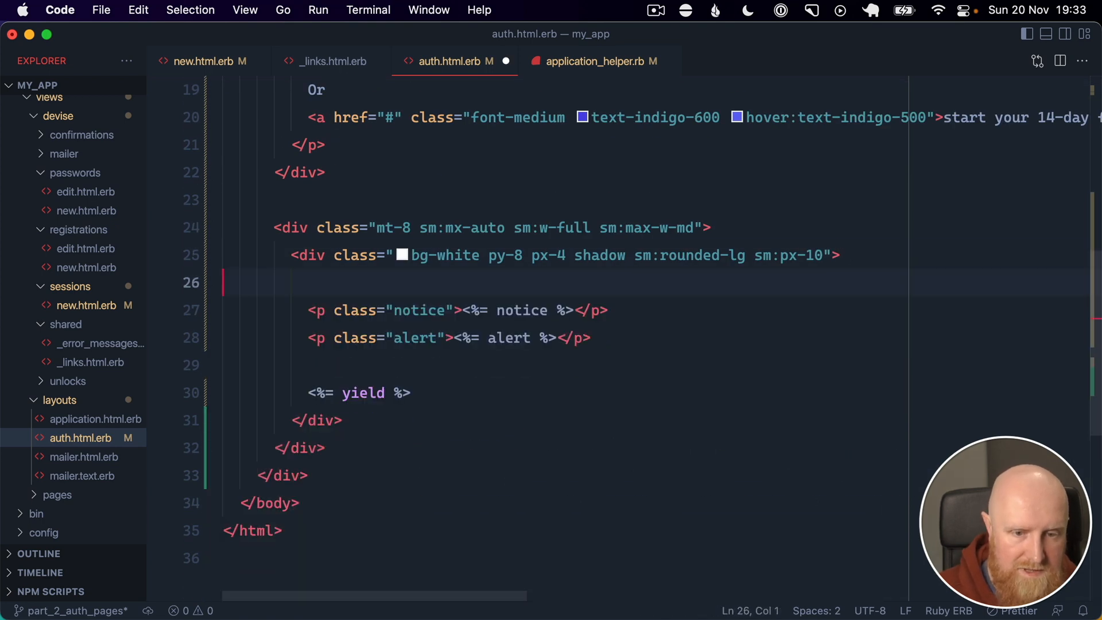
{"action": "key", "text": "Backspace"}
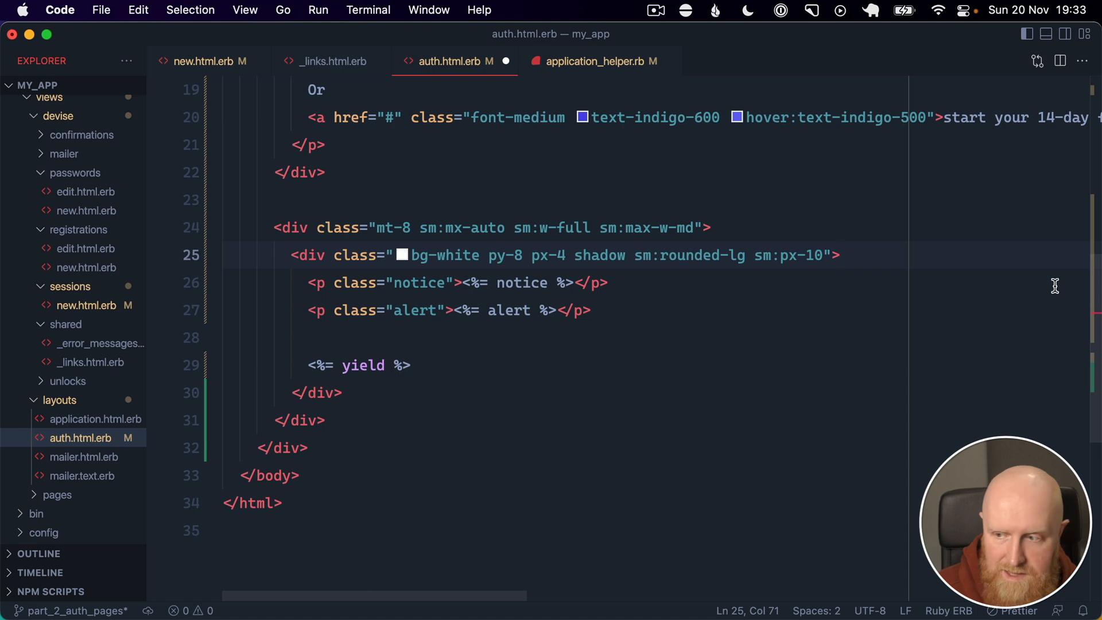
- Add a conditional <%= yield(:auth_header) %> below the logo img in the auth layout
{"action": "scroll", "scroll_direction": "up", "scroll_amount": 3}
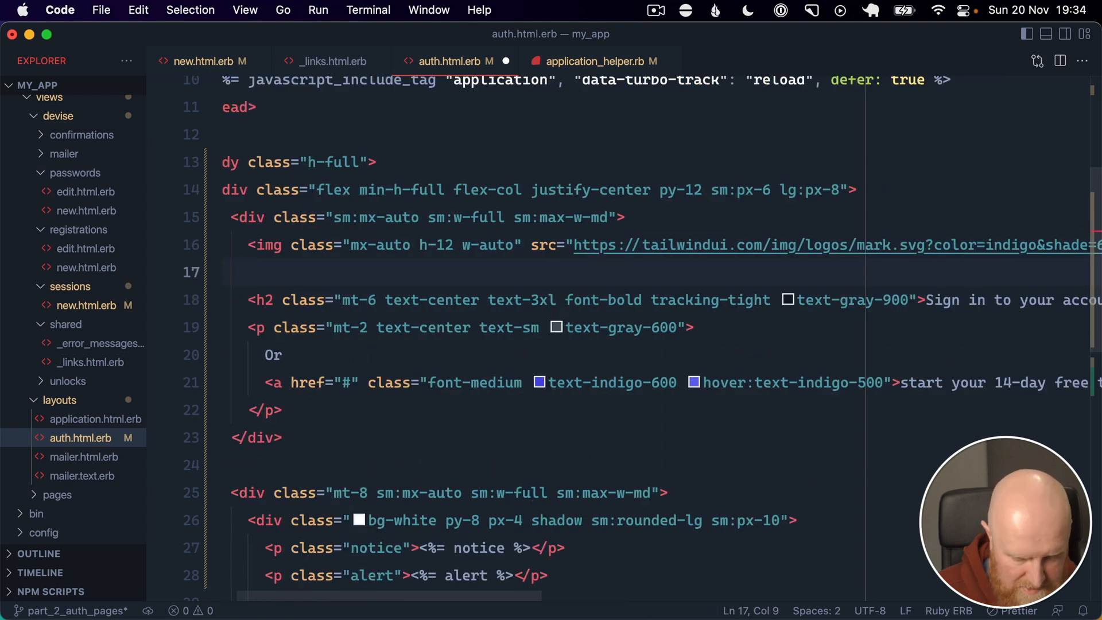
{"action": "type", "text": "<%%>"}
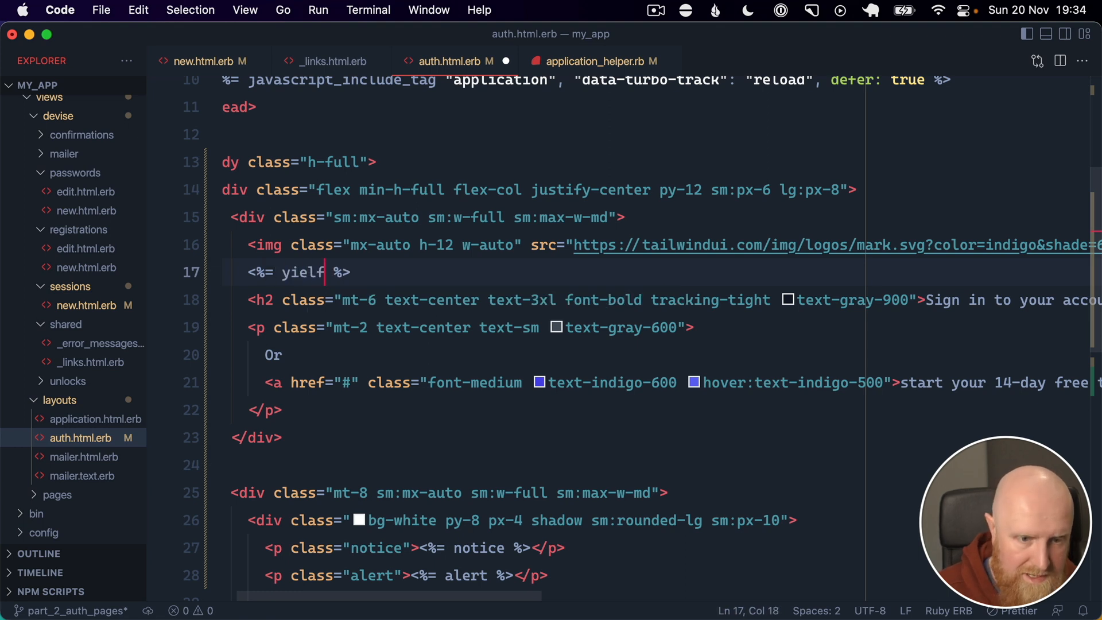
{"action": "type", "text": "(:)"}
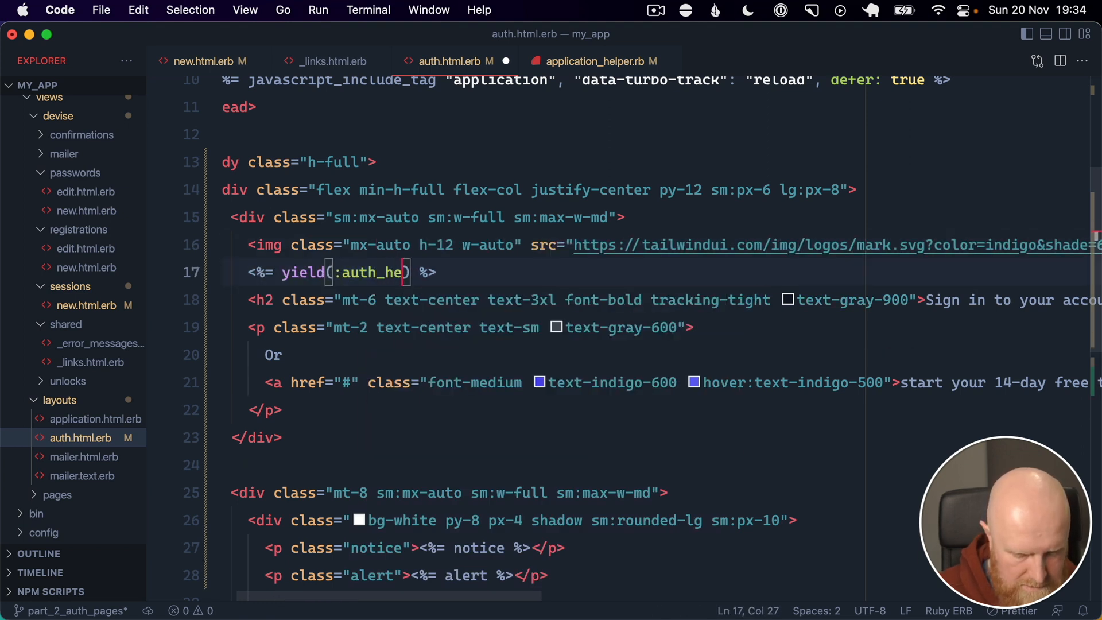
{"action": "type", "text": "ader"}
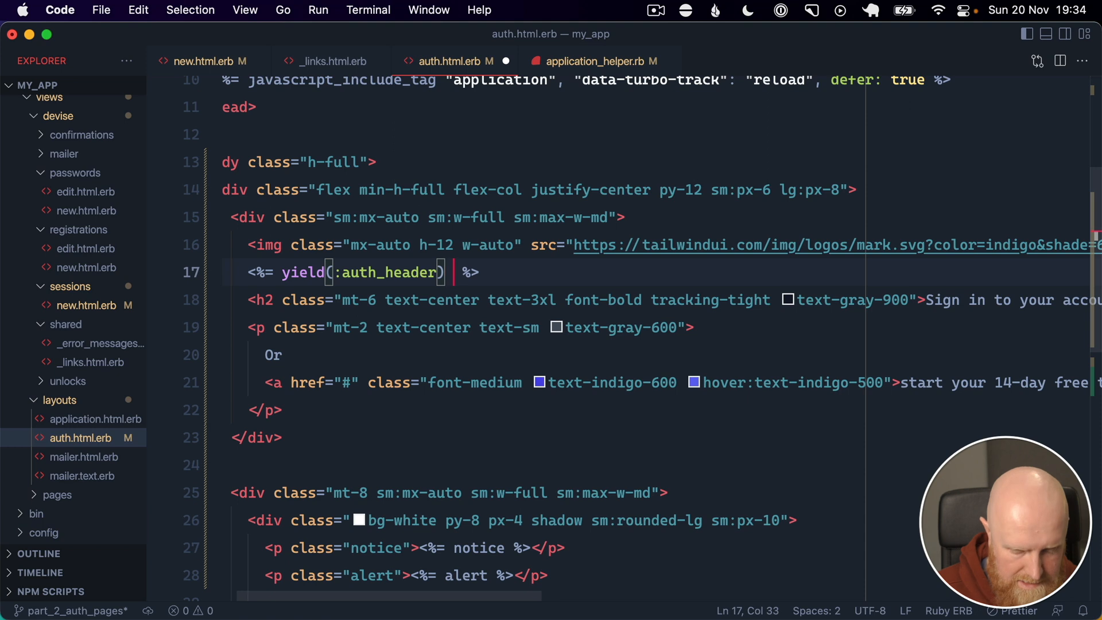
{"action": "type", "text": "if content_"}
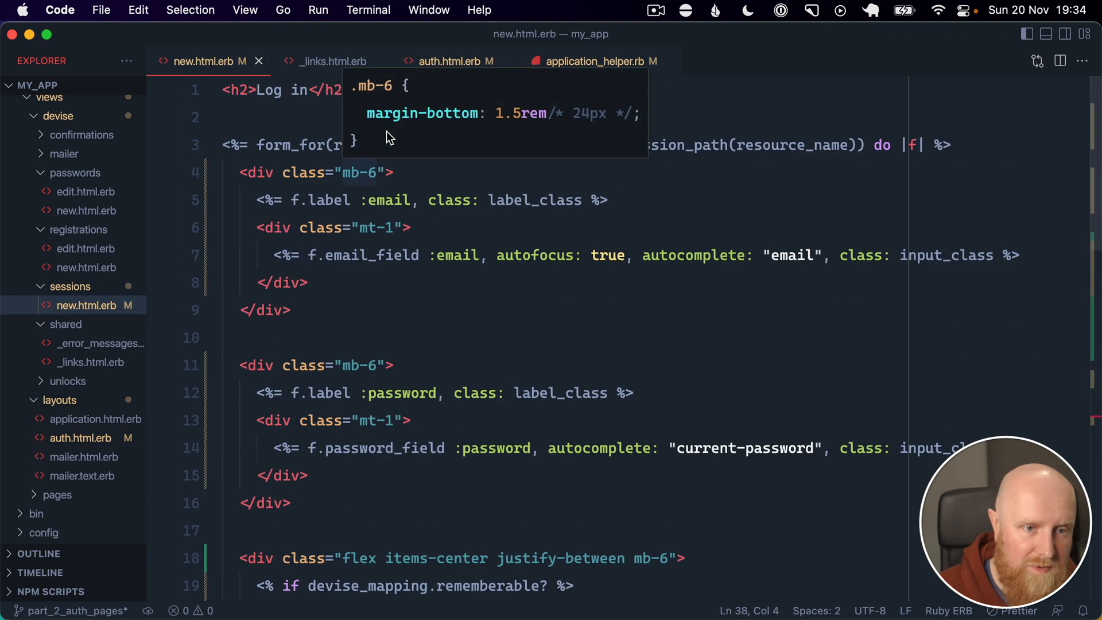
- Replace <h2>Log in</h2> with a content_for(:auth_header) block holding the heading and subtitle
{"action": "left_click_drag", "start_coordinate": [223, 90], "coordinate": [351, 90]}
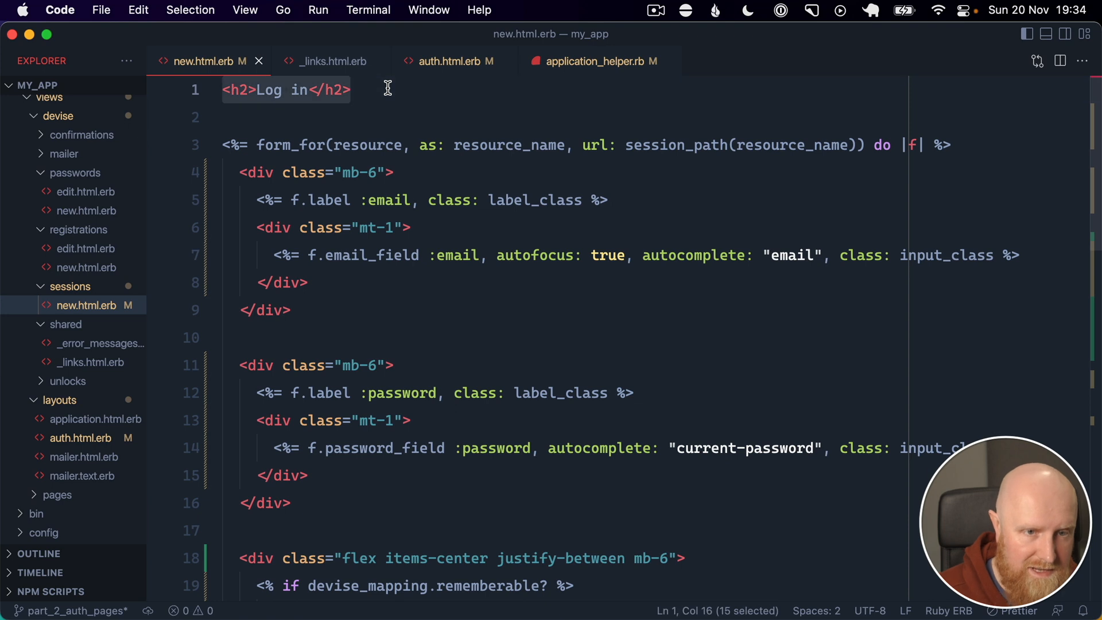
{"action": "type", "text": "<%%>"}
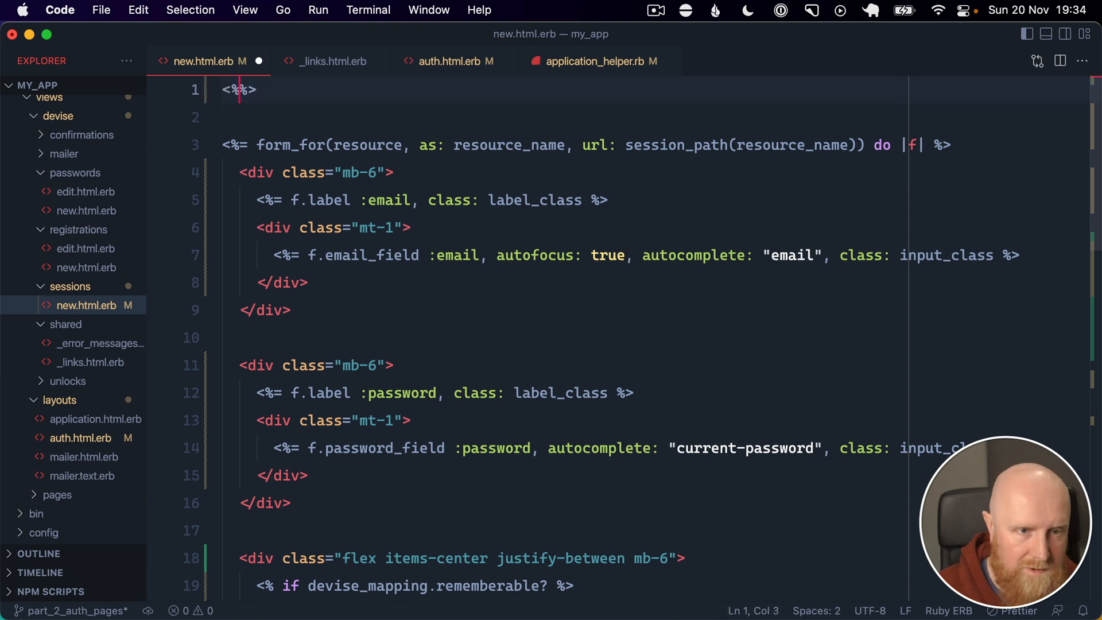
{"action": "type", "text": "content_for(:"}
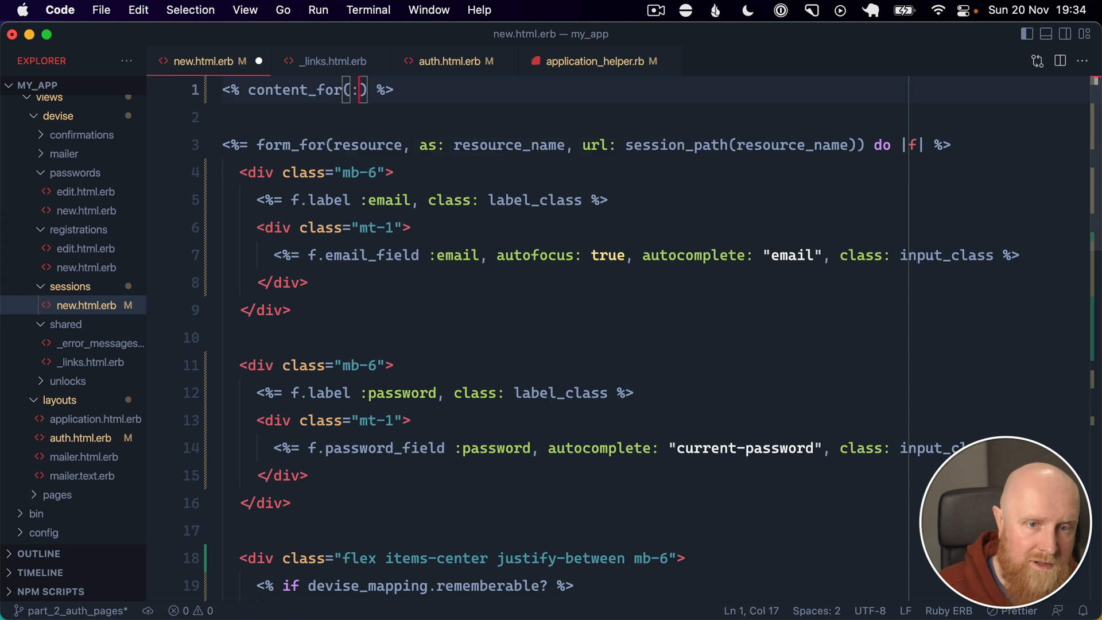
{"action": "type", "text": "auth_header) do"}
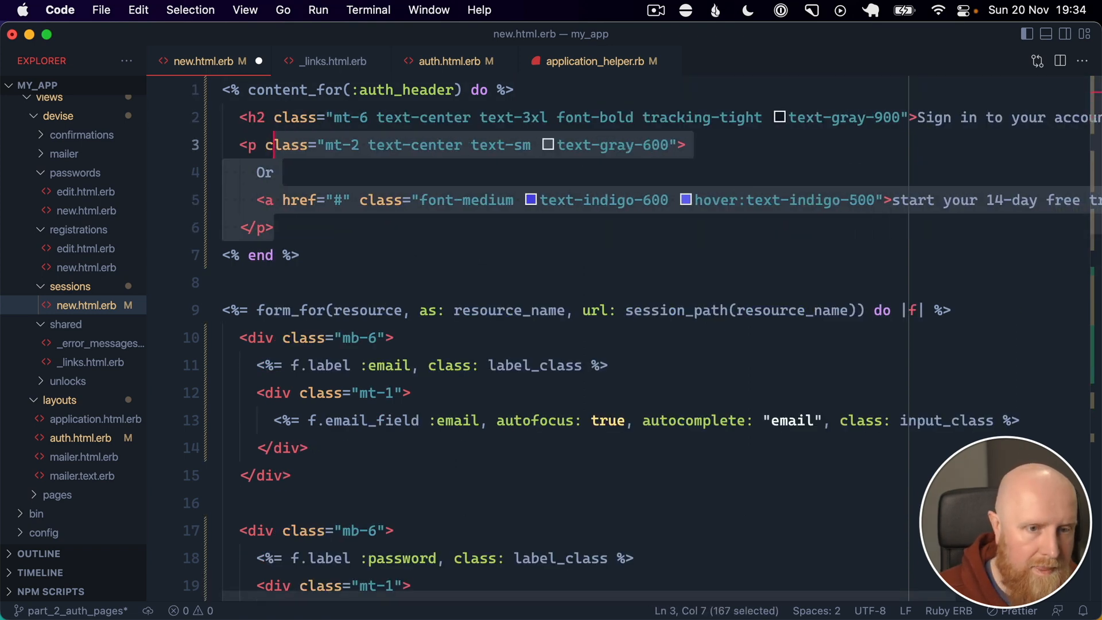
{"action": "scroll", "scroll_direction": "right", "scroll_amount": 3}
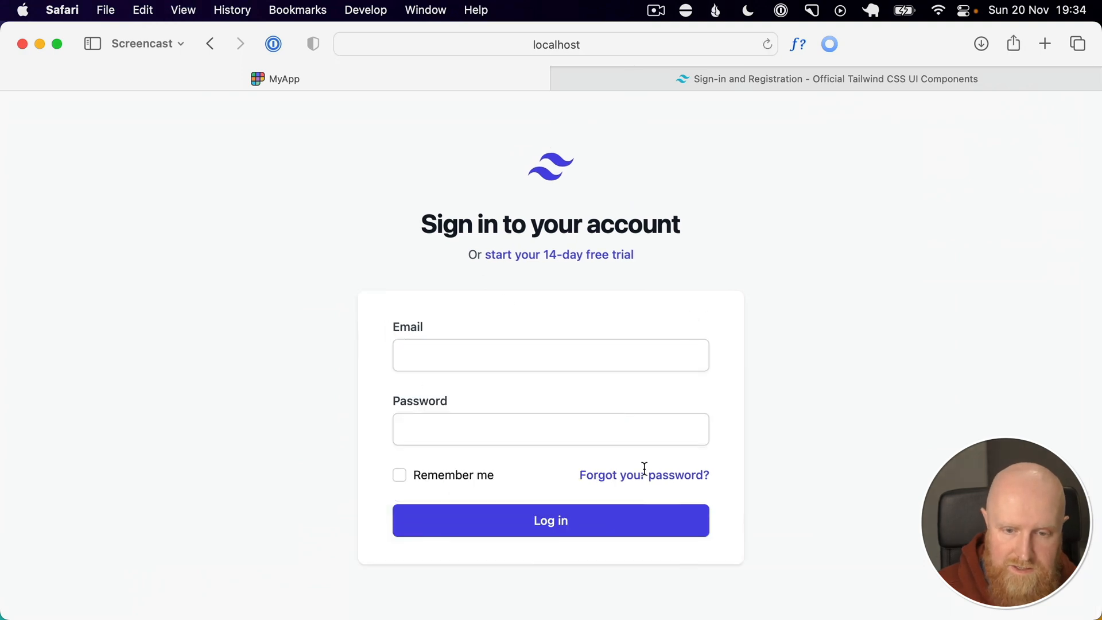
{"action": "mouse_move", "coordinate": [560, 341]}
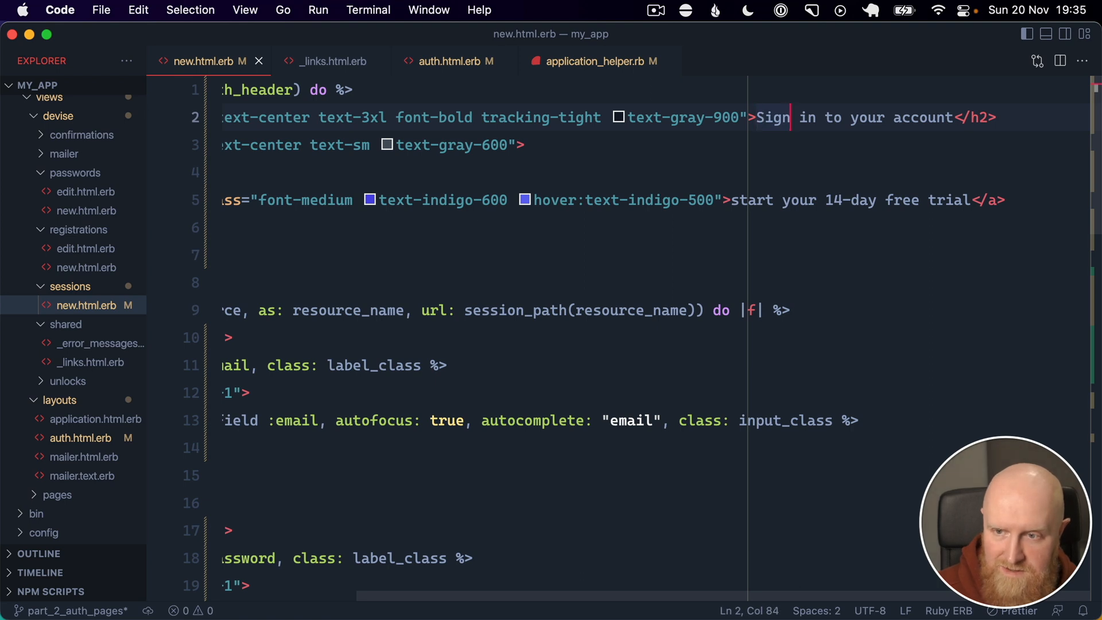
- Shorten the heading to 'Sign in' and add a registerable-guarded link_to new_registration_path
{"action": "type", "text": "inp"}
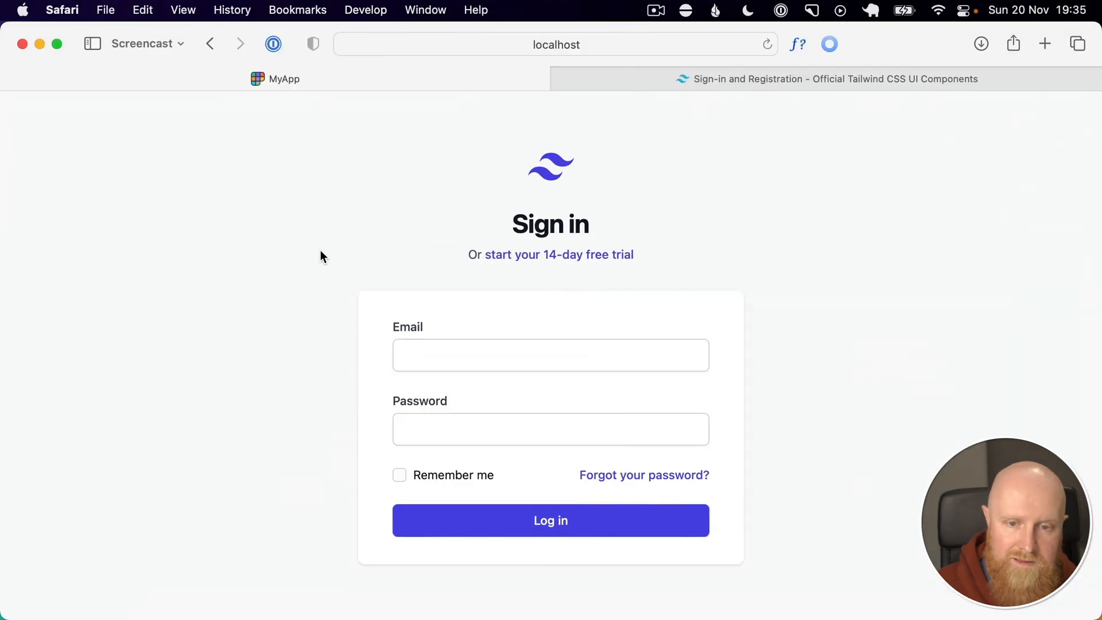
{"action": "mouse_move", "coordinate": [490, 263]}
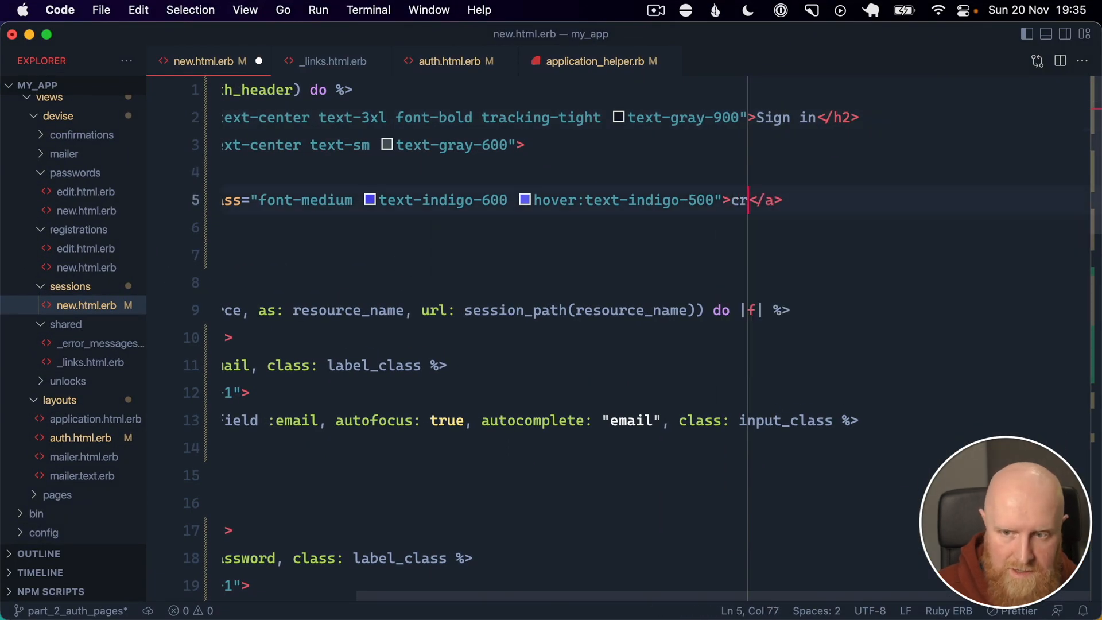
{"action": "type", "text": "eate your account for F"}
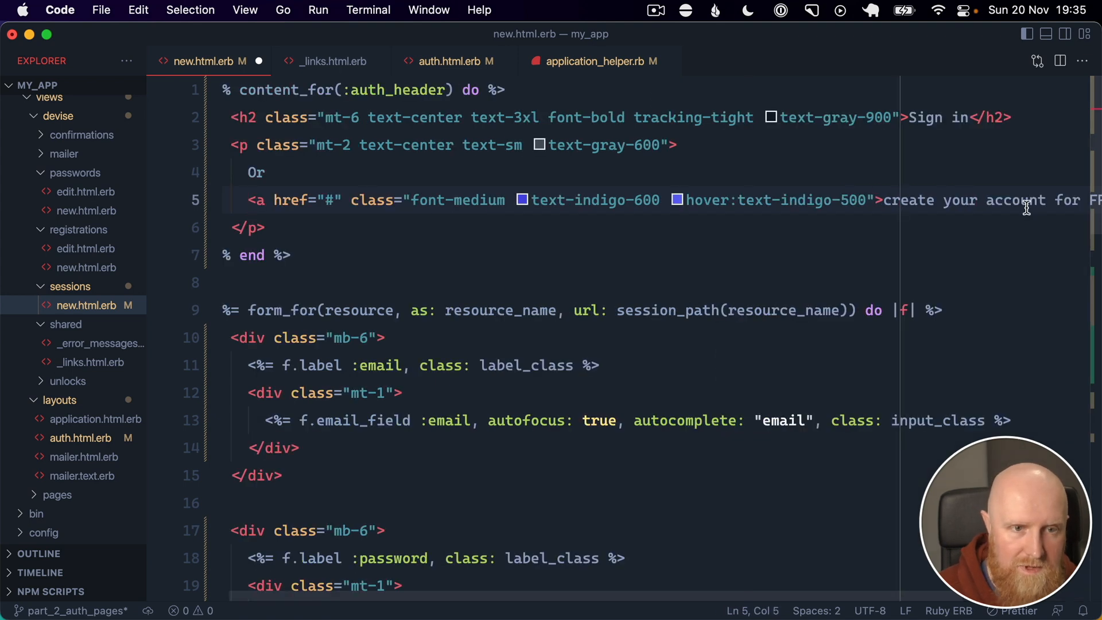
{"action": "left_click", "coordinate": [331, 61]}
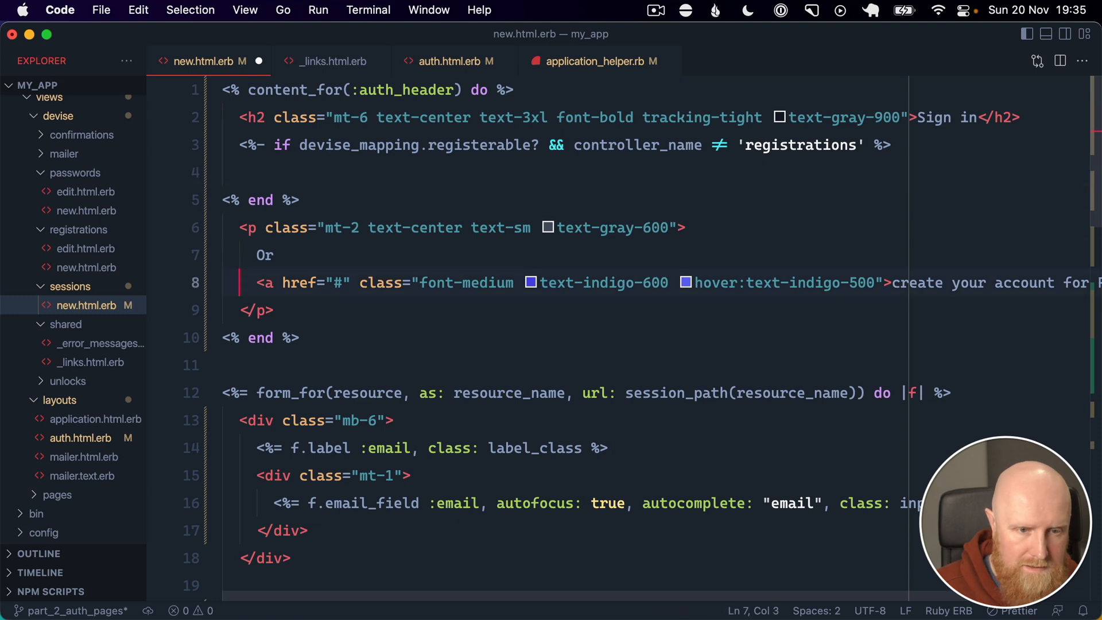
{"action": "type", "text": "<%= link_to \"Sign up\", new_registration_path(resource_name) %>"}
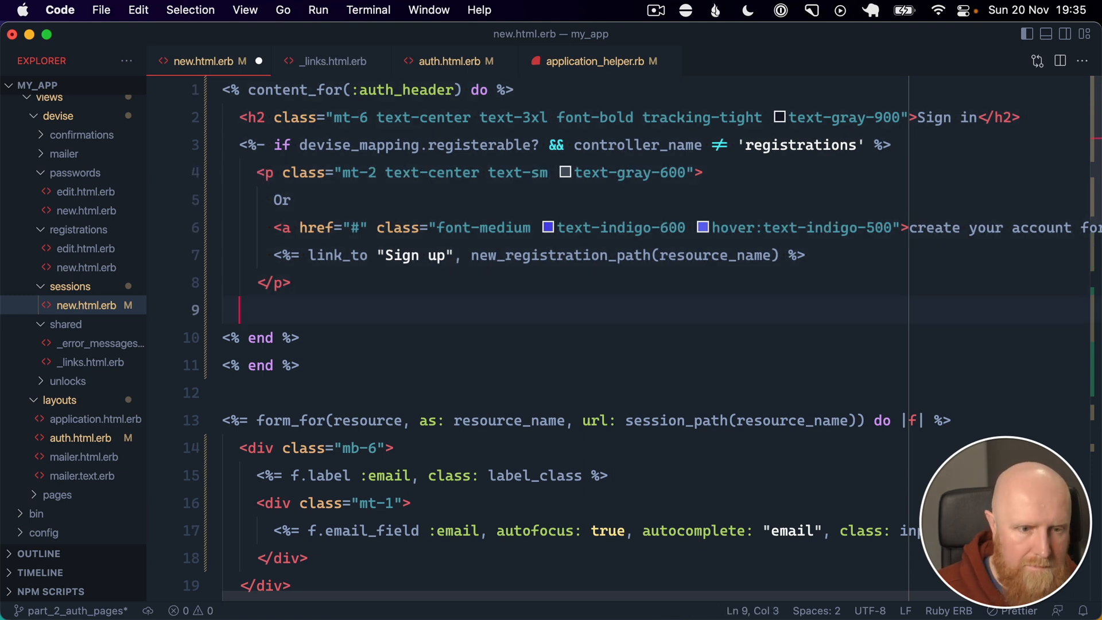
{"action": "type", "text": "<% end %>"}
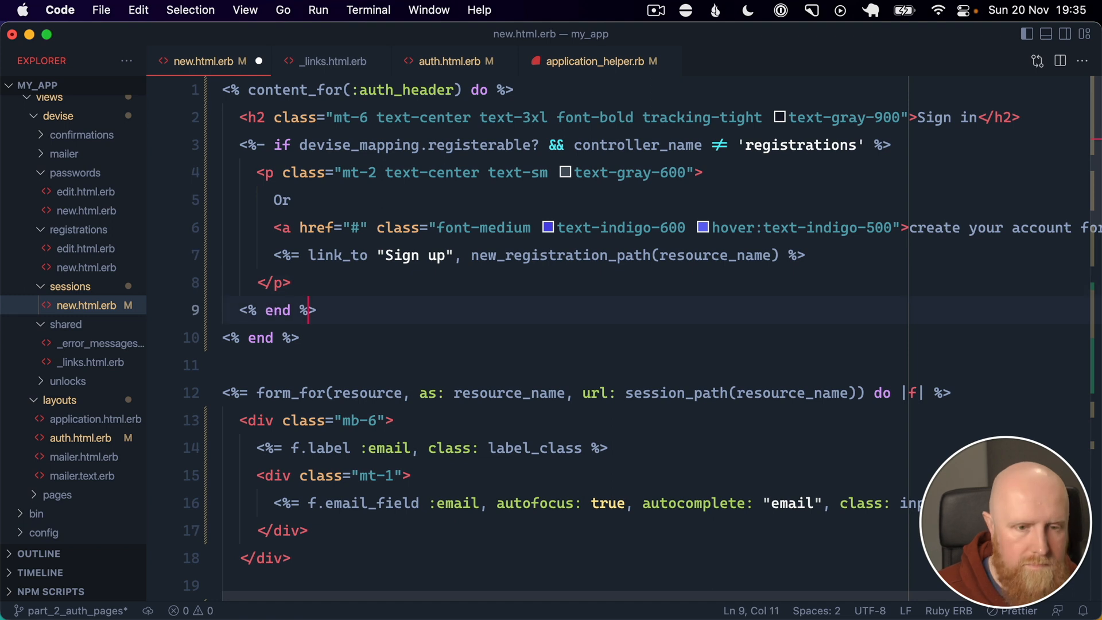
{"action": "mouse_move", "coordinate": [632, 128]}
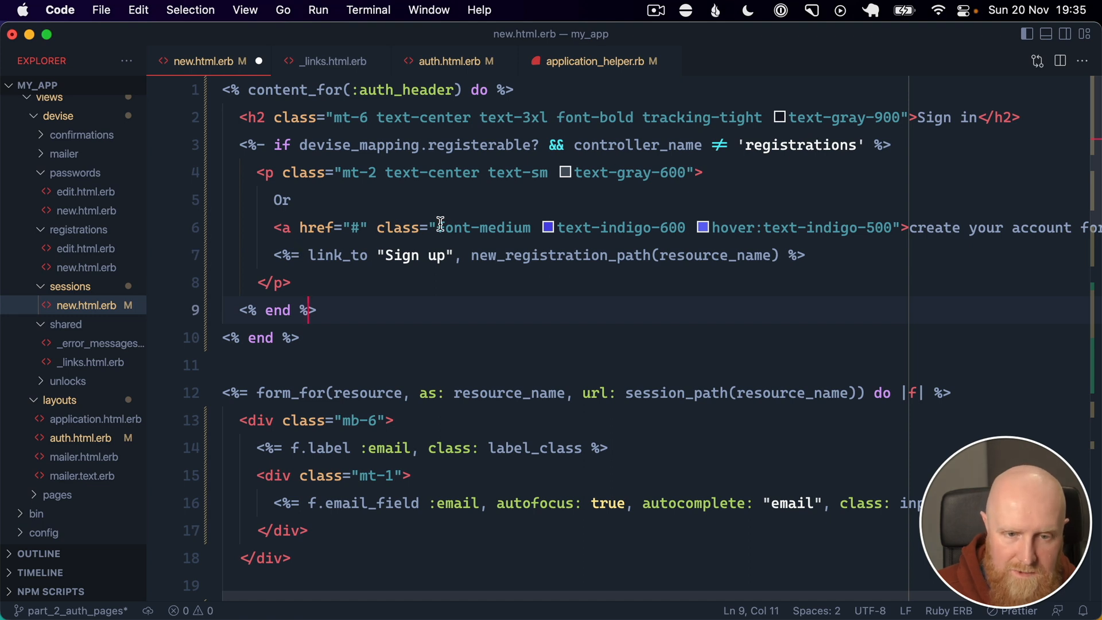
- Give the link_to the anchor's indigo classes, label it 'create your account for FREE', and drop the old anchor
{"action": "left_click_drag", "start_coordinate": [437, 228], "coordinate": [894, 227]}
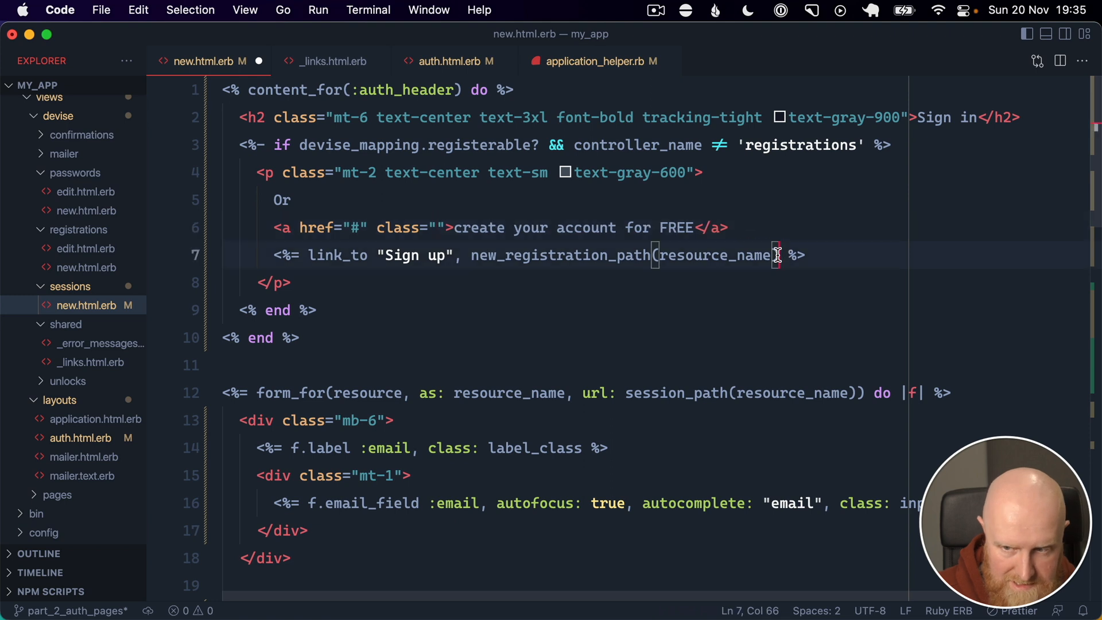
{"action": "type", "text": ", class: \"\""}
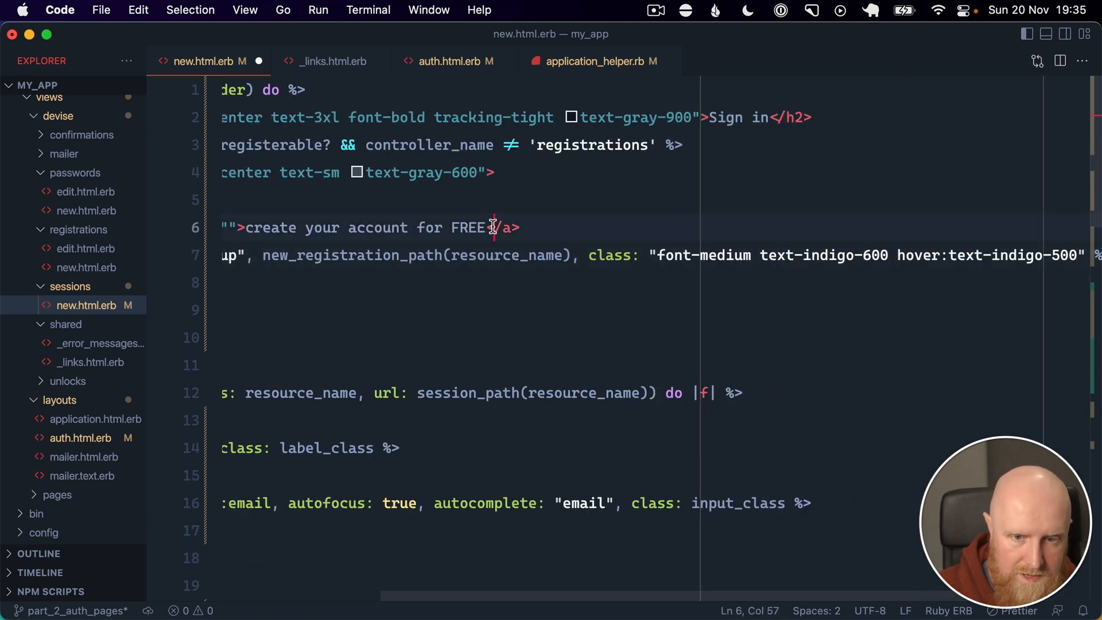
{"action": "key", "text": "Backspace"}
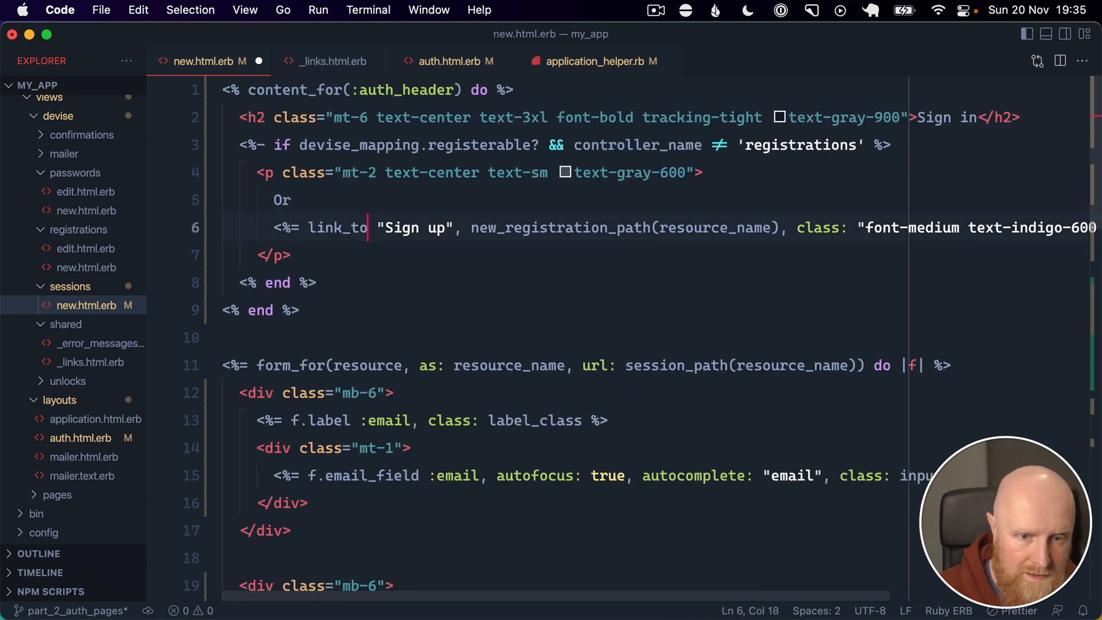
{"action": "type", "text": "create your account for FREE"}
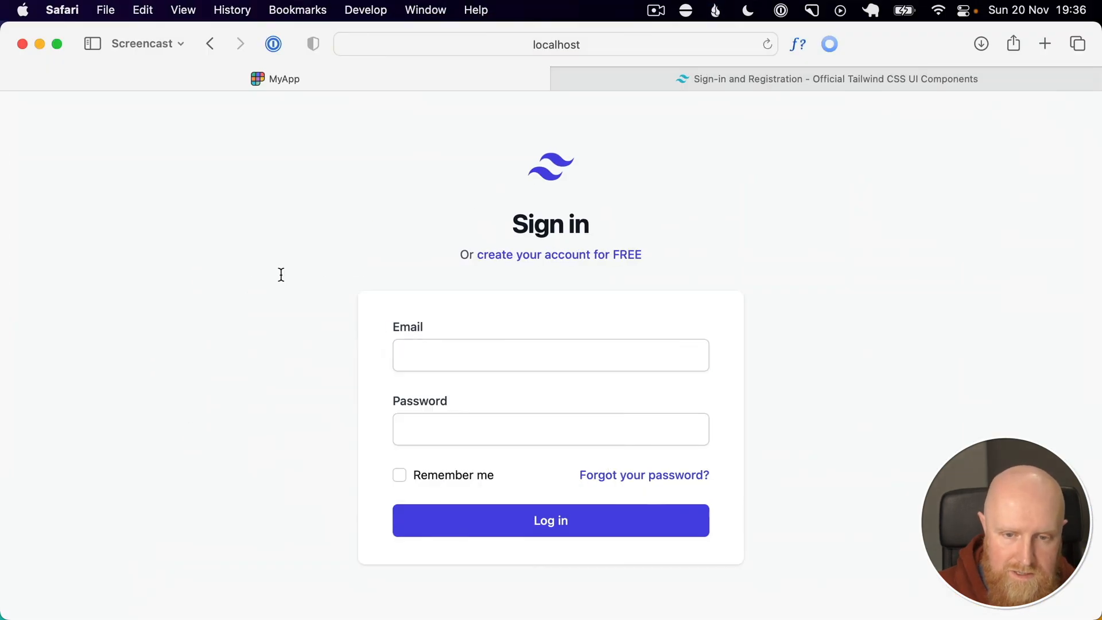
{"action": "mouse_move", "coordinate": [574, 258]}
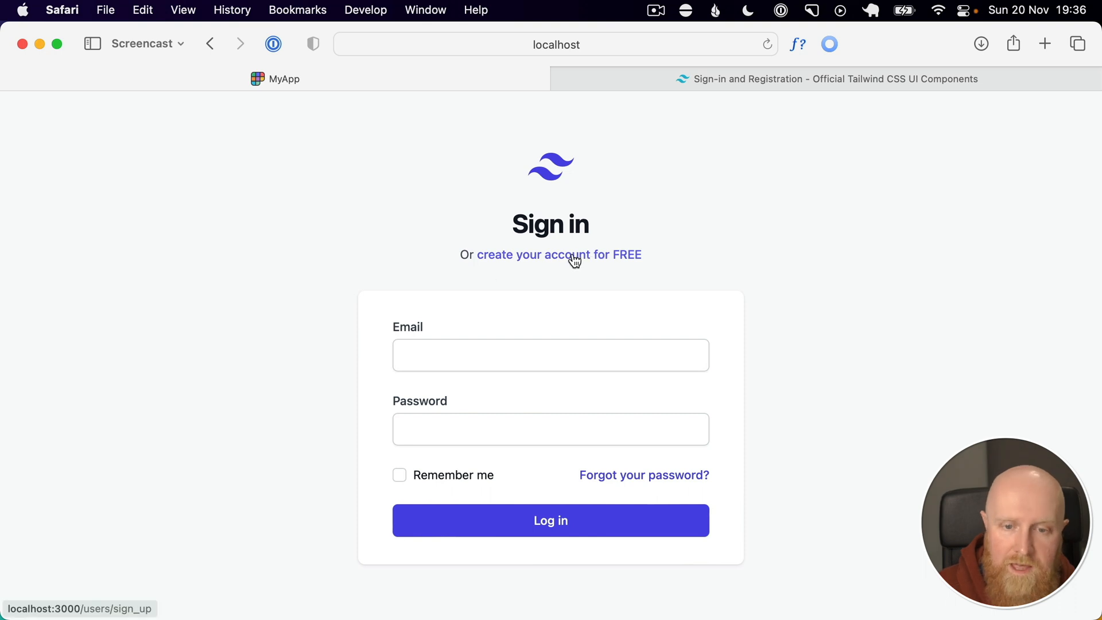
- Follow the create your account for FREE link to reach the unstyled sign-up page
{"action": "left_click", "coordinate": [557, 254]}
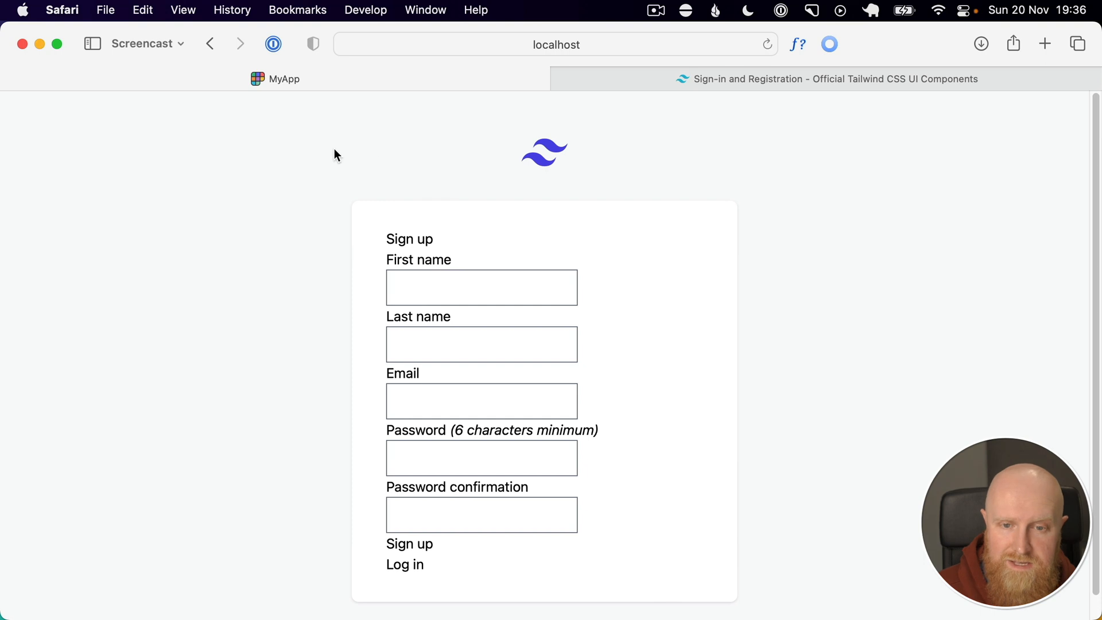
{"action": "mouse_move", "coordinate": [353, 586]}
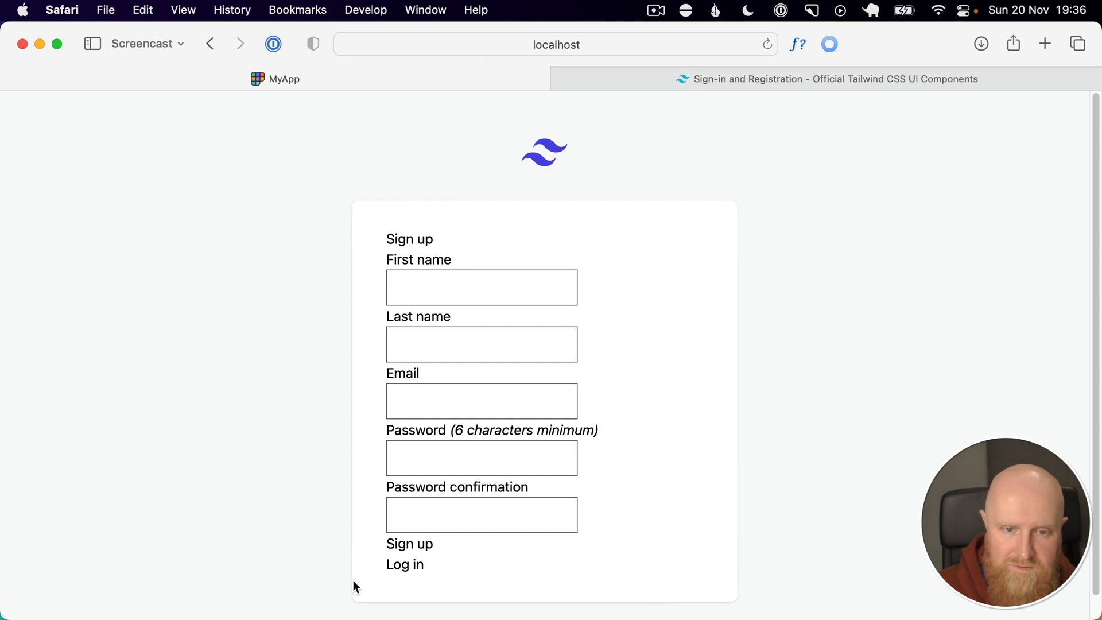
{"action": "double_click", "coordinate": [409, 239]}
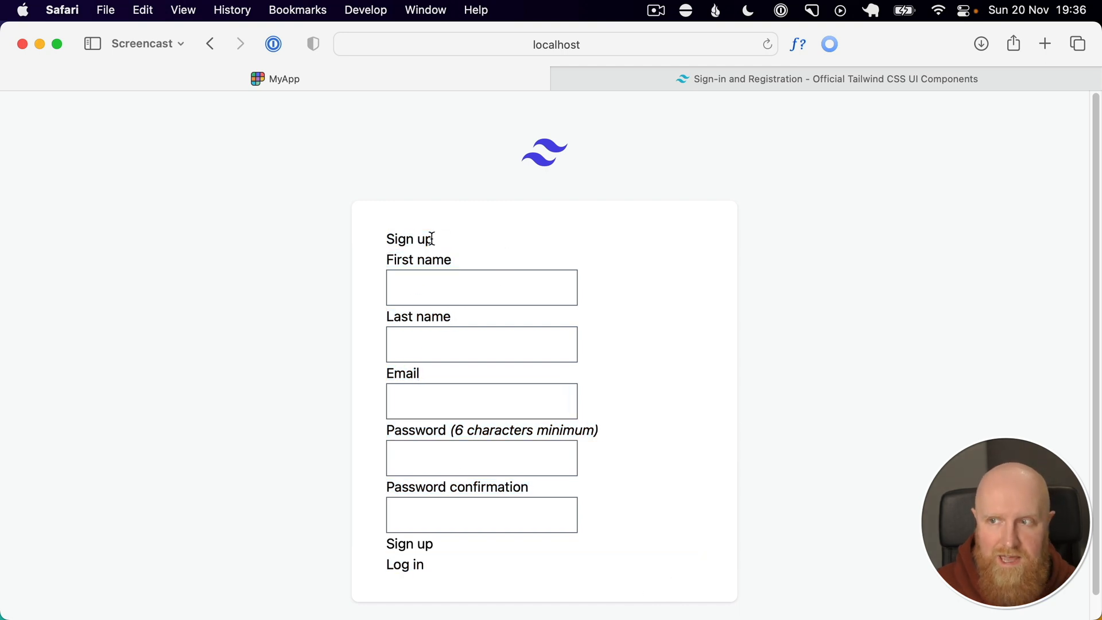
{"action": "mouse_move", "coordinate": [482, 273]}
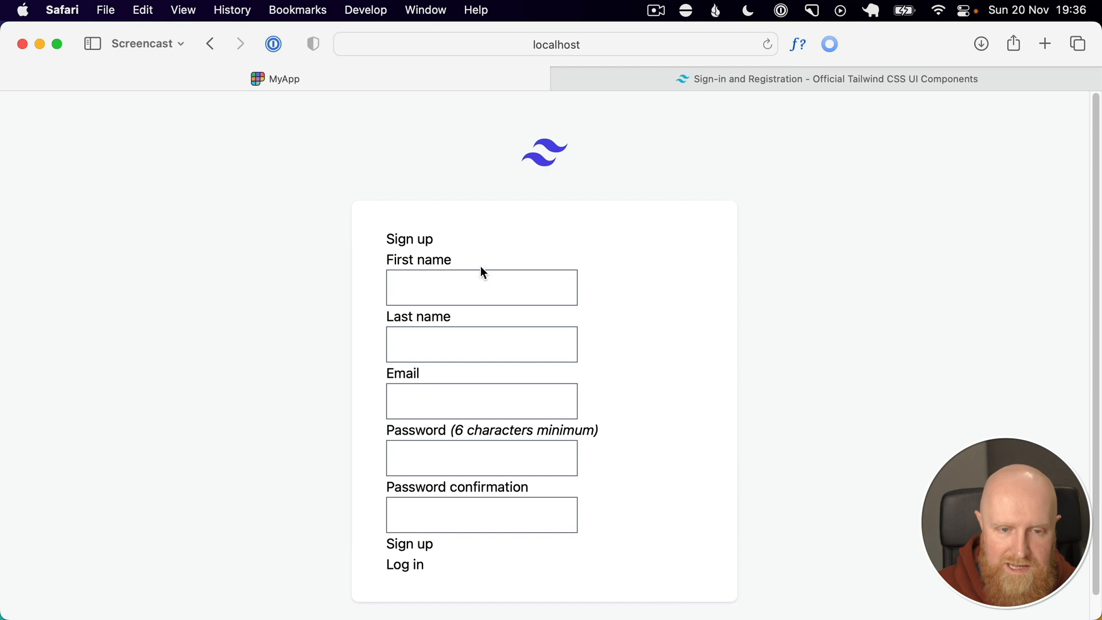
{"action": "mouse_move", "coordinate": [392, 244]}
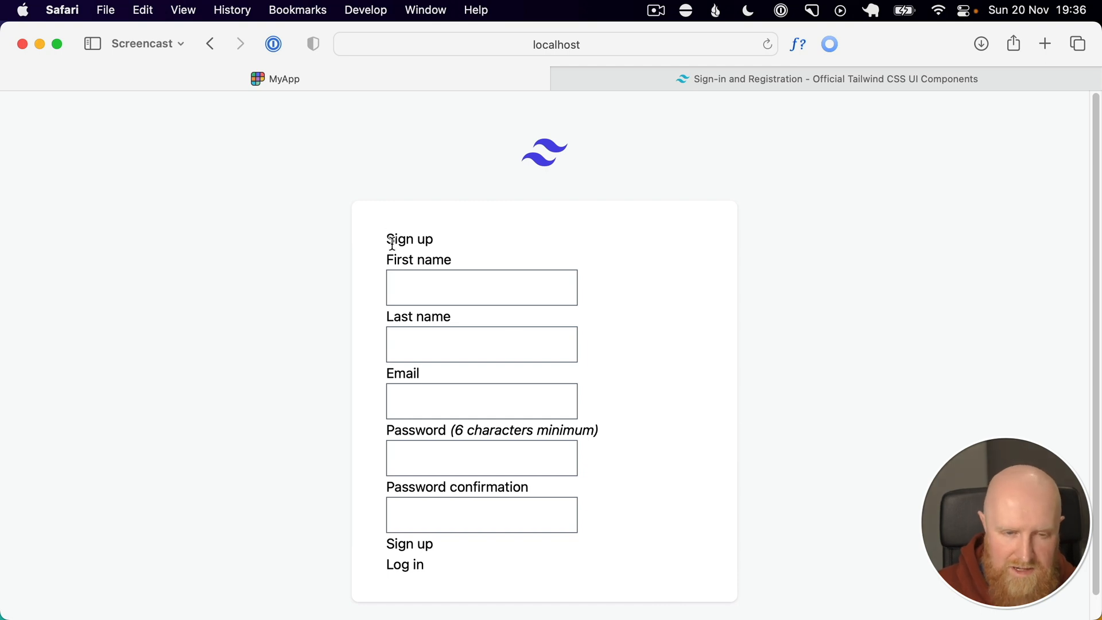
{"action": "mouse_move", "coordinate": [436, 253]}
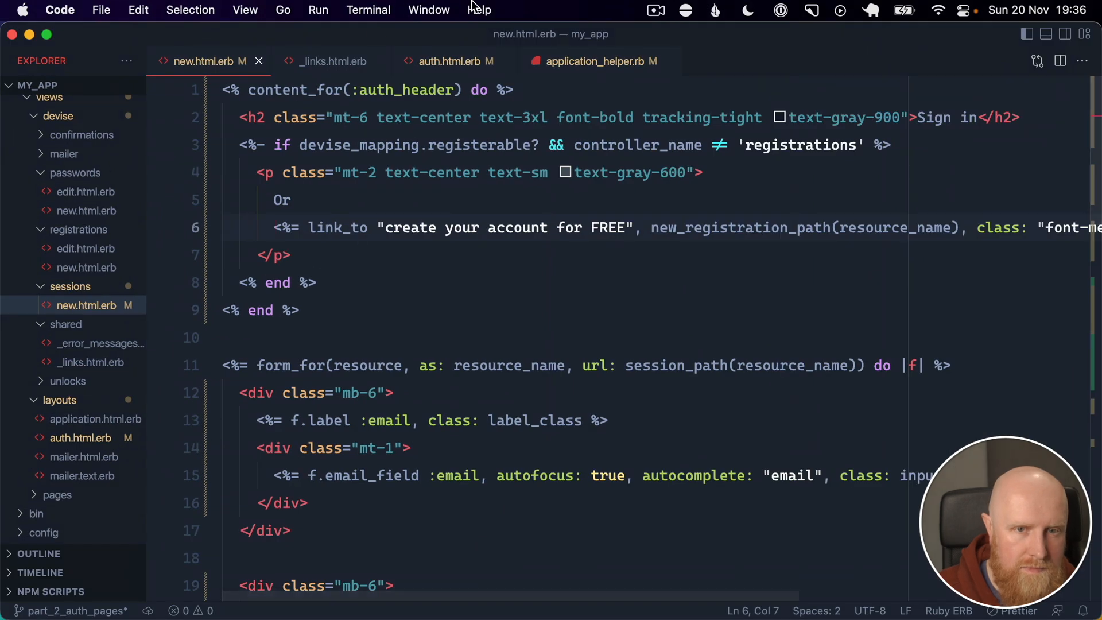
- Close spare tabs, open registrations/new.html.erb and start its 'Create your' auth_header without the registerable check
{"action": "left_click", "coordinate": [448, 61]}
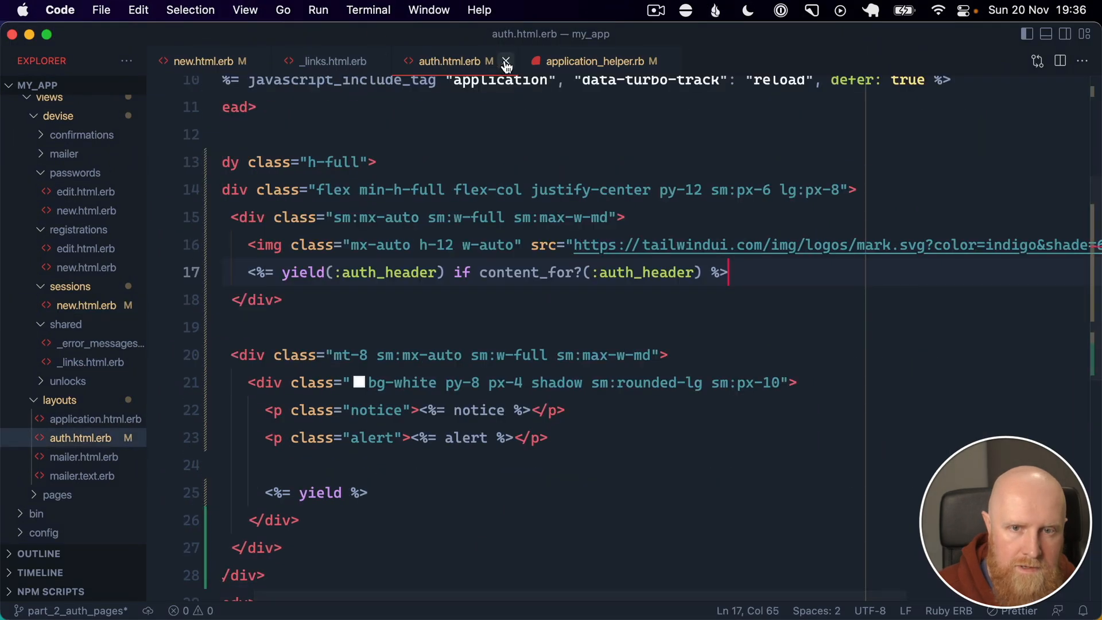
{"action": "left_click", "coordinate": [504, 61]}
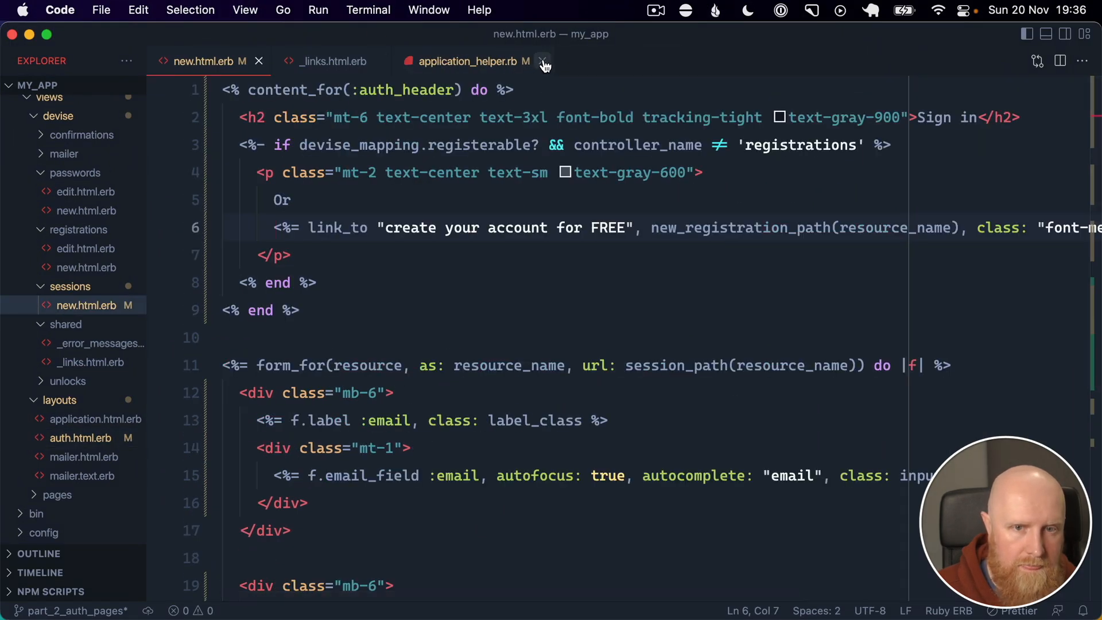
{"action": "left_click", "coordinate": [543, 61]}
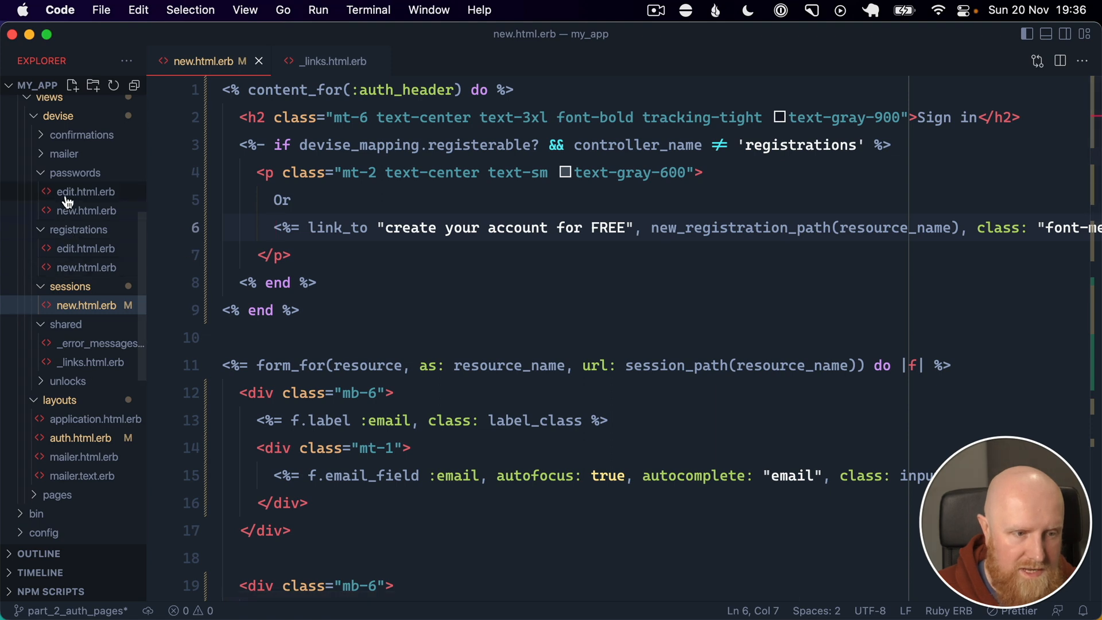
{"action": "left_click", "coordinate": [88, 267]}
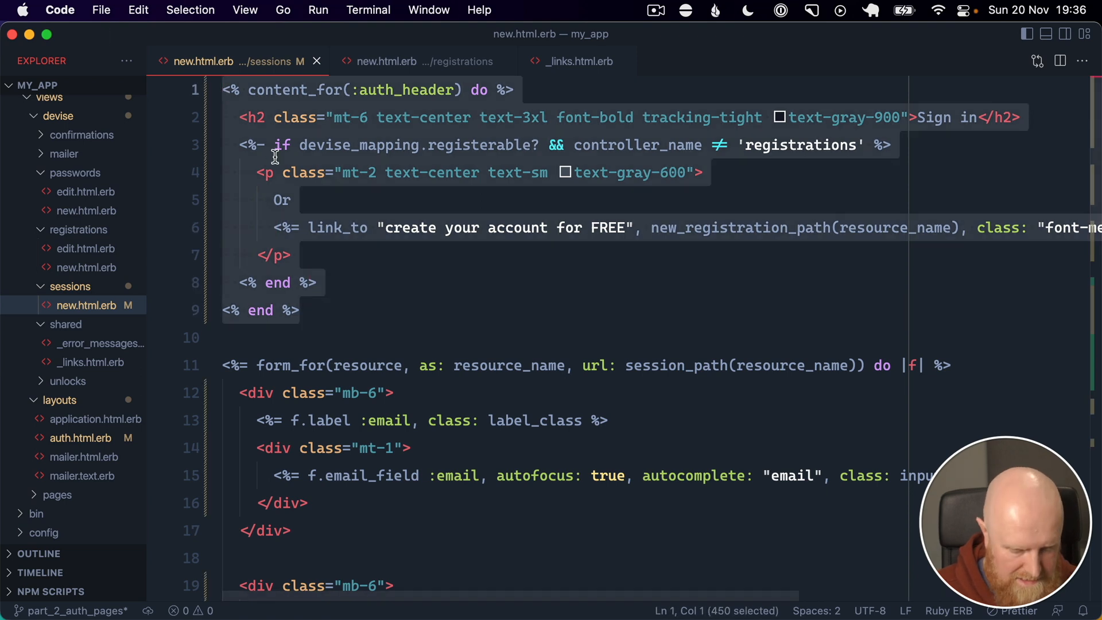
{"action": "left_click", "coordinate": [385, 62]}
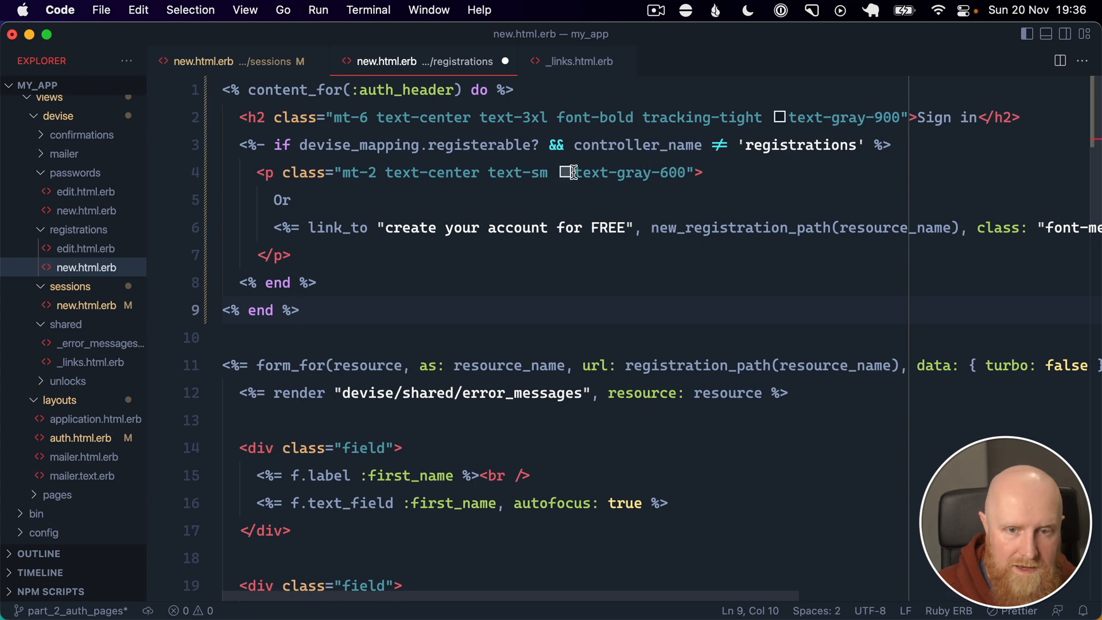
{"action": "mouse_move", "coordinate": [813, 132]}
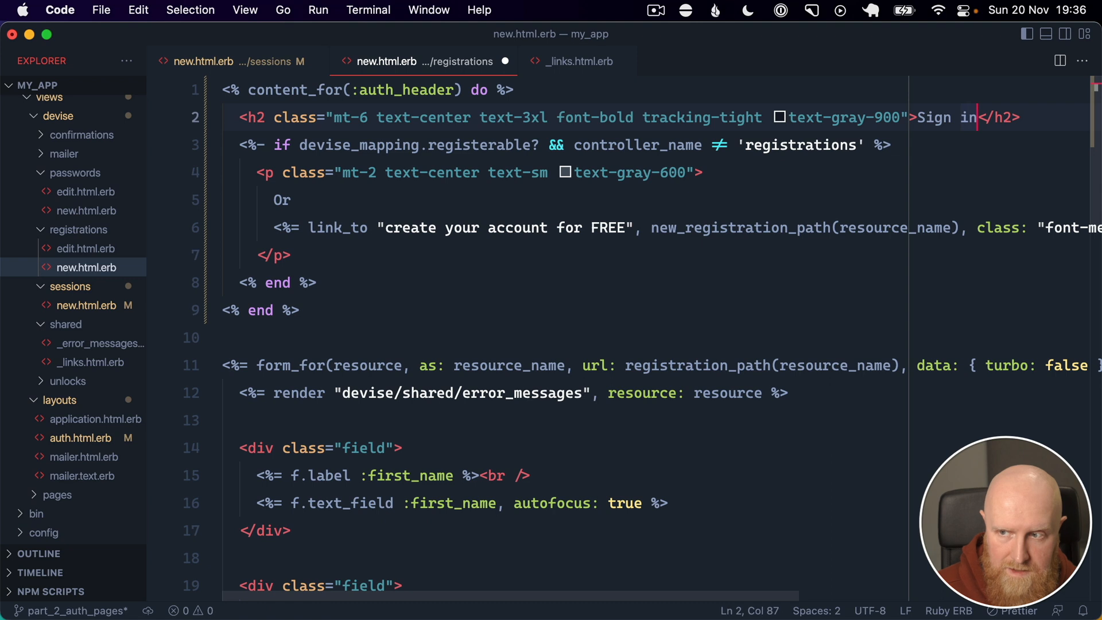
{"action": "type", "text": "Create your account"}
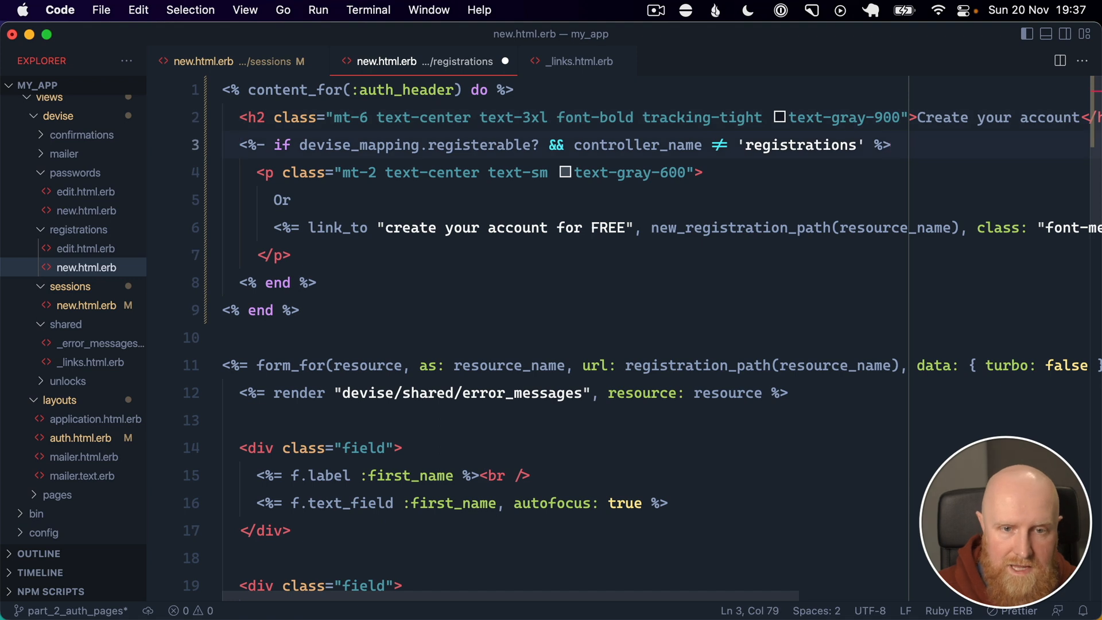
{"action": "left_click", "coordinate": [317, 283]}
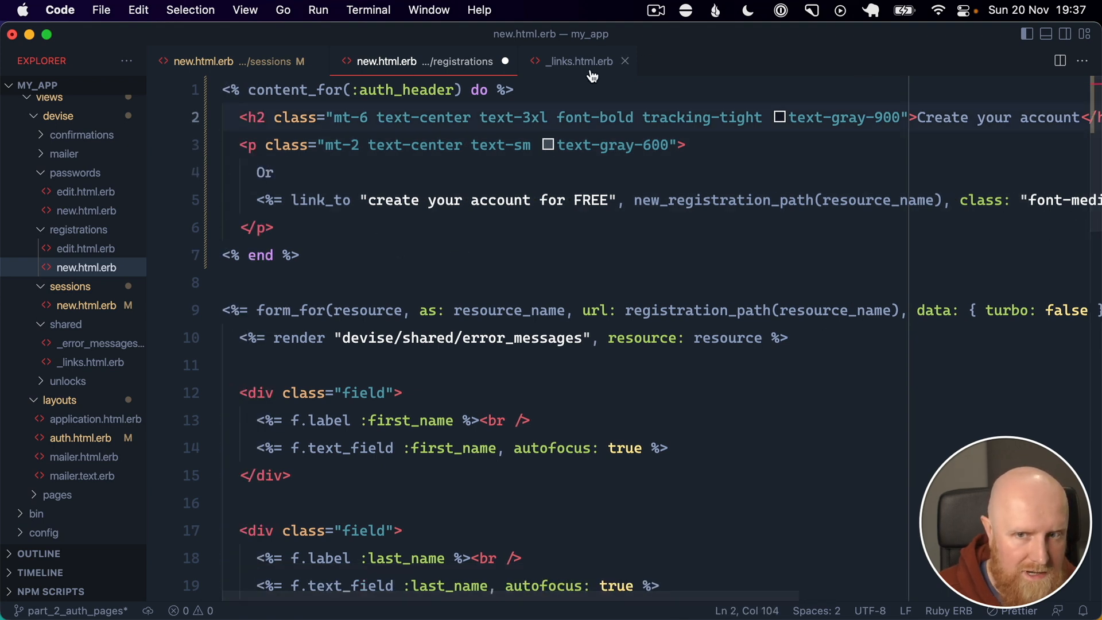
- Add a 'Have an account already?' paragraph before the Log in link_to in the sign-in header and format
{"action": "left_click", "coordinate": [578, 62]}
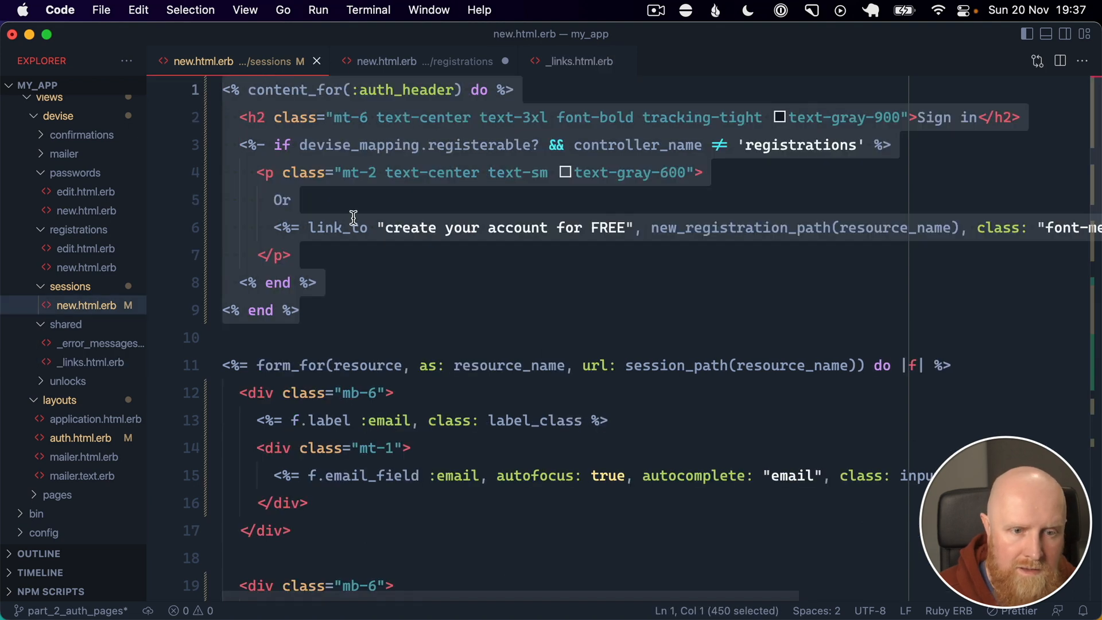
{"action": "scroll", "scroll_direction": "right", "scroll_amount": 3}
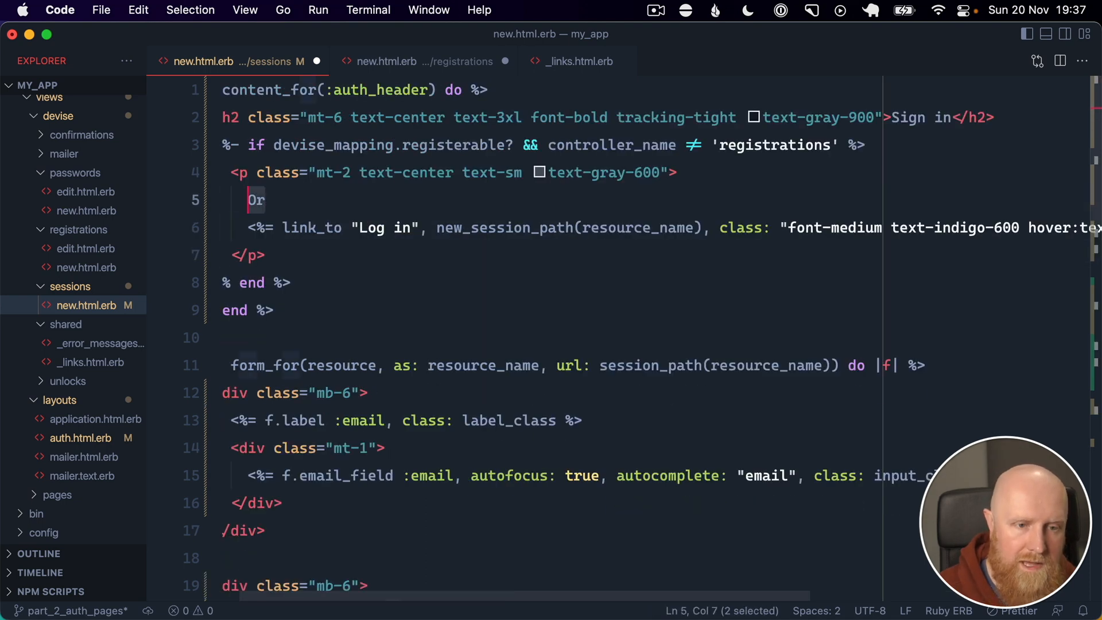
{"action": "type", "text": "Have an"}
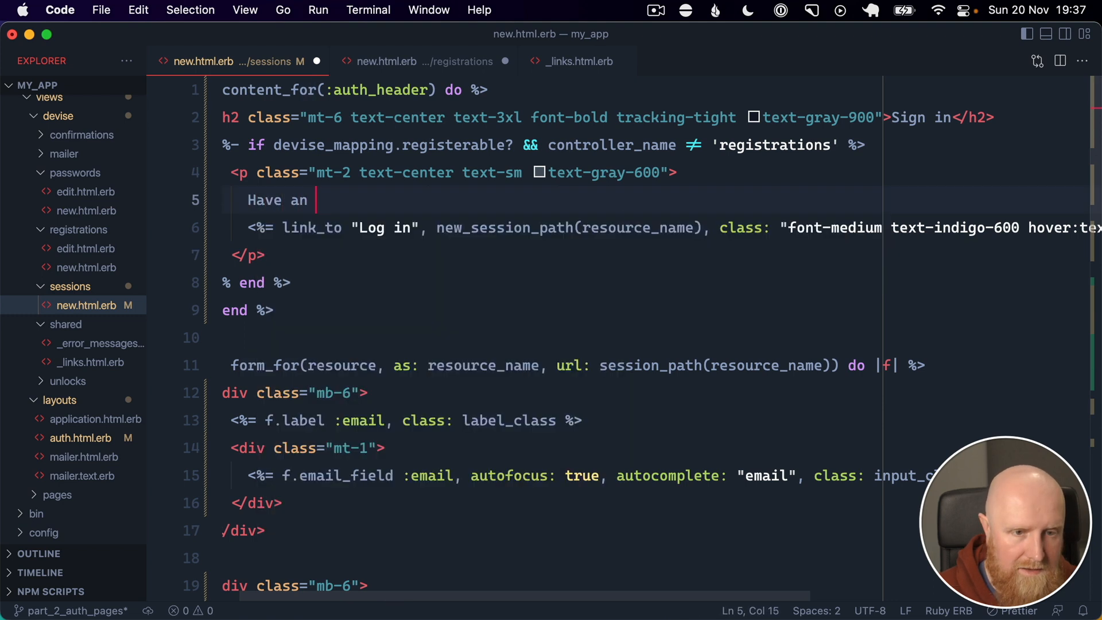
{"action": "type", "text": "account already"}
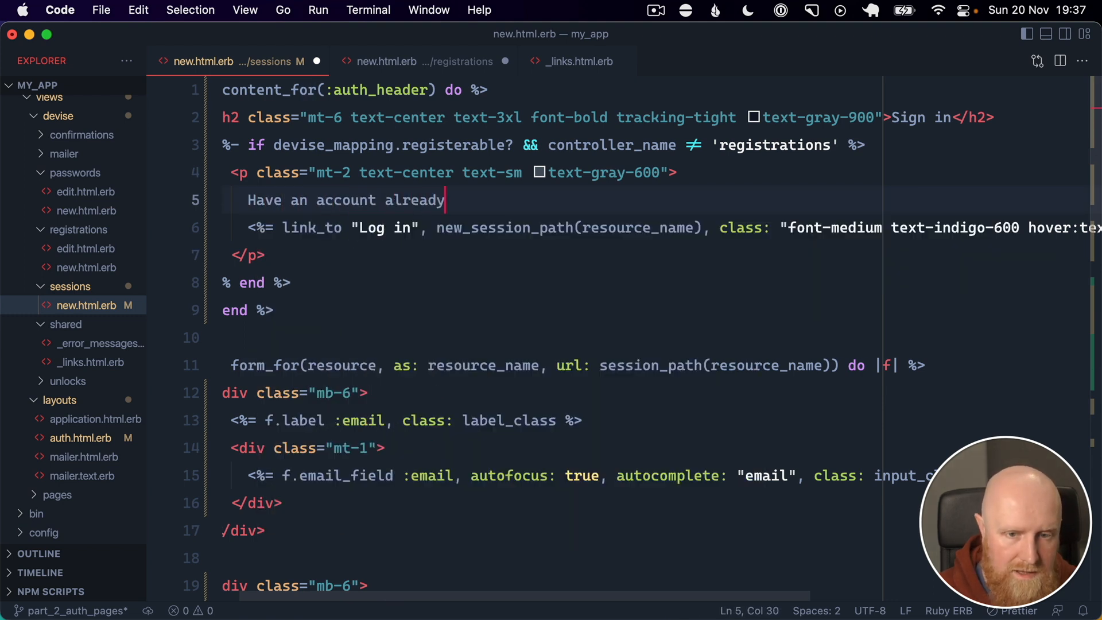
{"action": "type", "text": "?"}
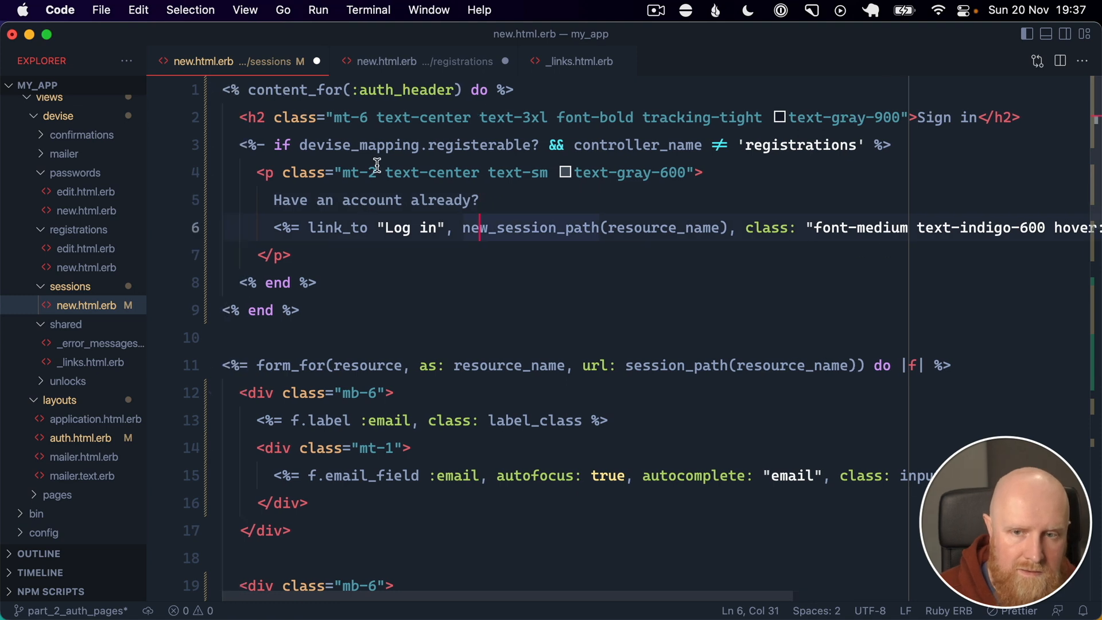
{"action": "mouse_move", "coordinate": [810, 140]}
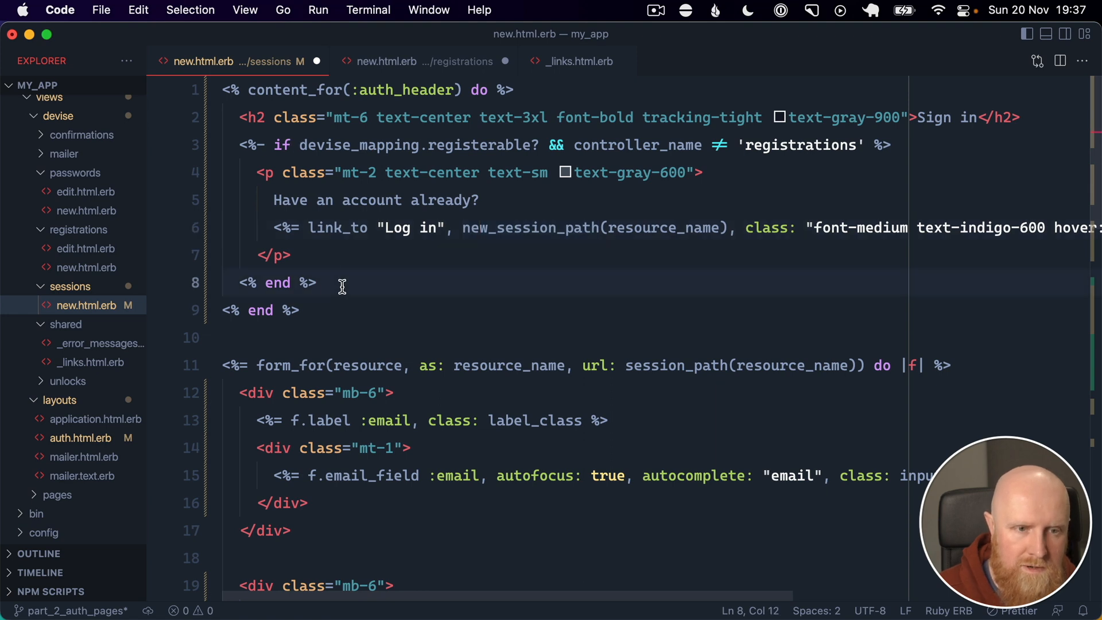
{"action": "key", "text": "Backspace"}
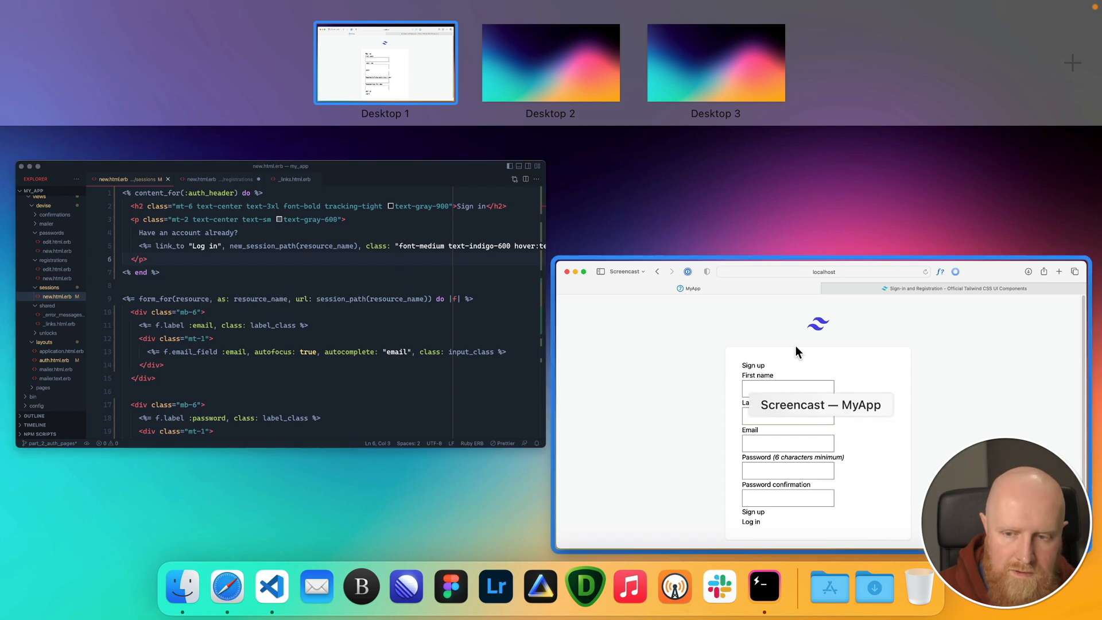
{"action": "mouse_move", "coordinate": [541, 317]}
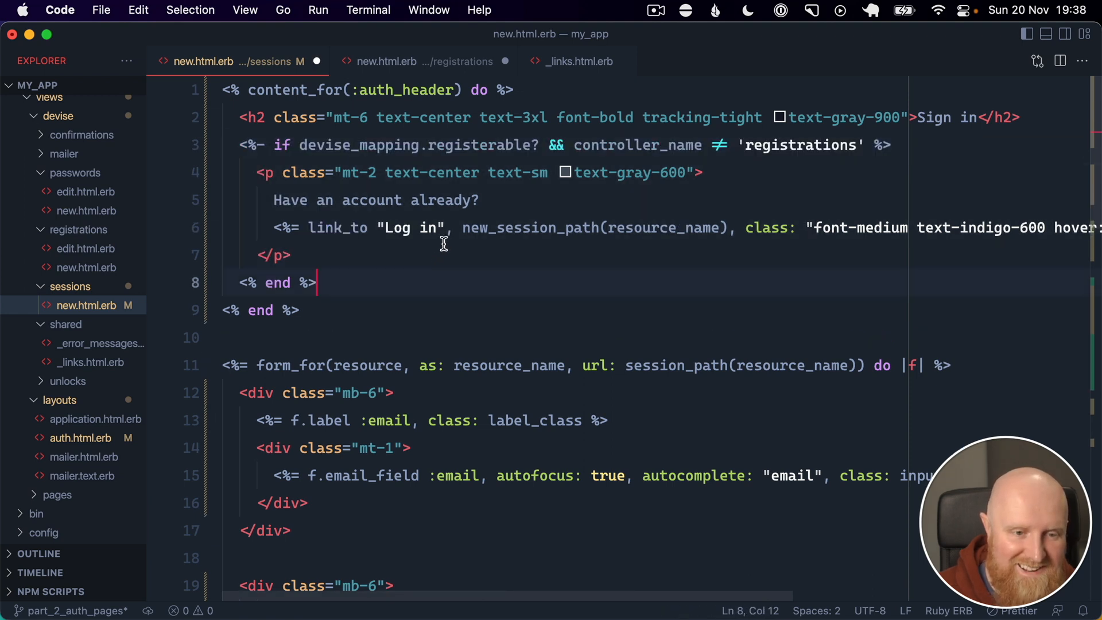
{"action": "left_click_drag", "start_coordinate": [260, 172], "coordinate": [292, 255]}
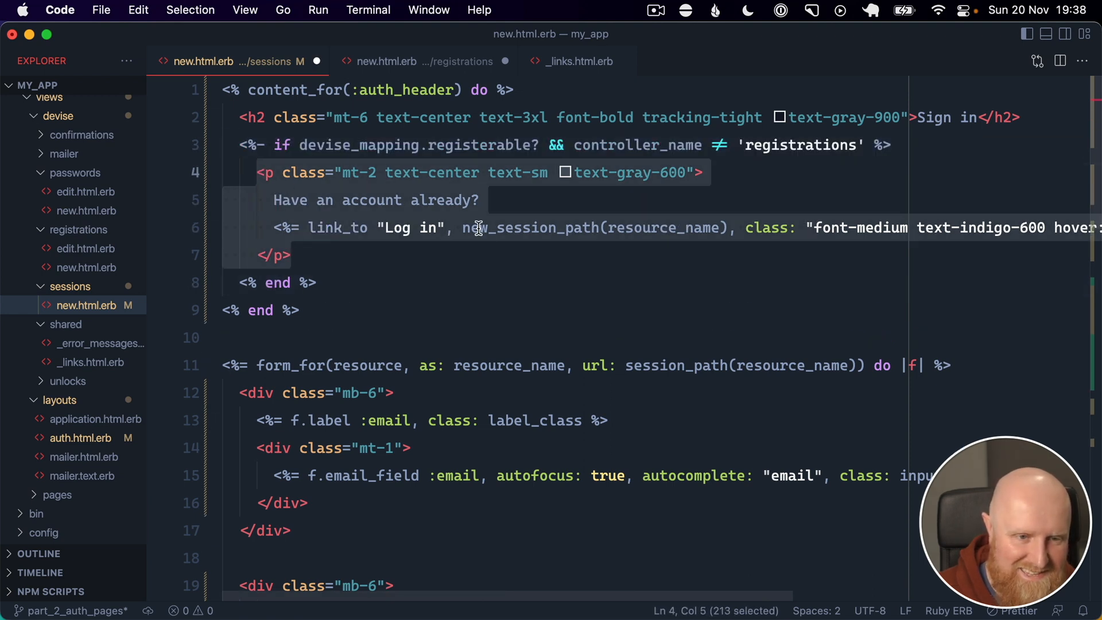
{"action": "scroll", "scroll_direction": "right", "scroll_amount": 3}
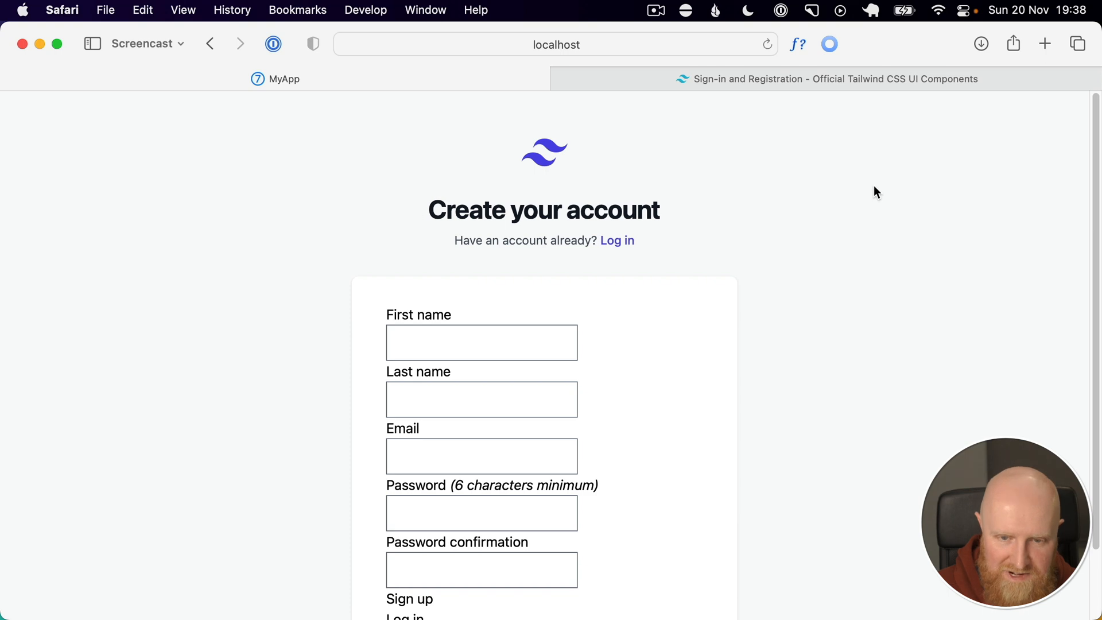
{"action": "left_click", "coordinate": [617, 240]}
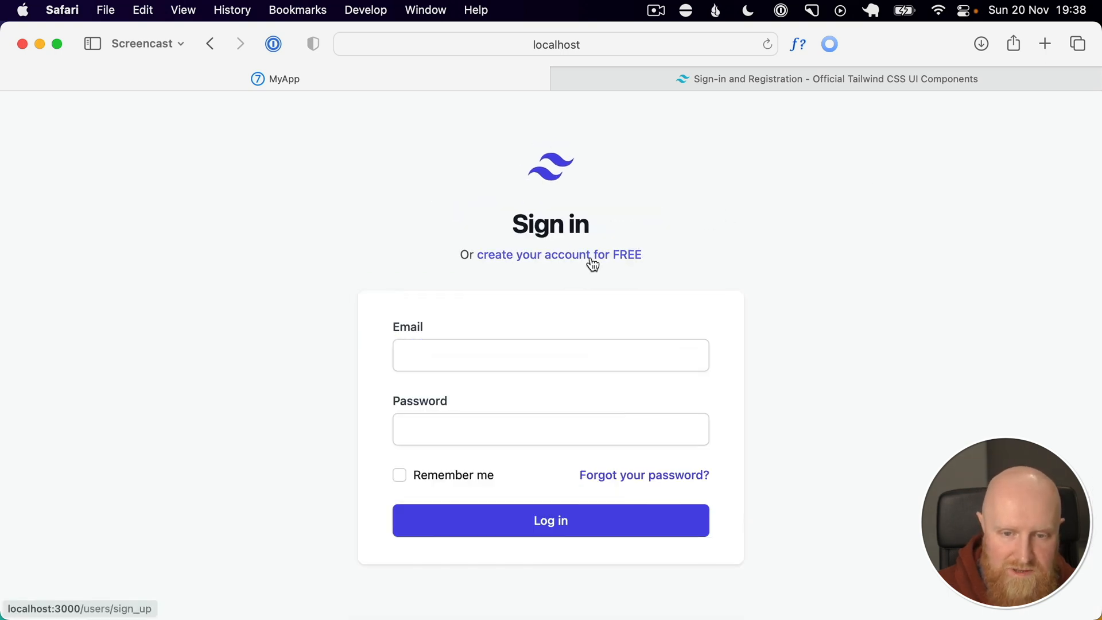
{"action": "left_click", "coordinate": [558, 254]}
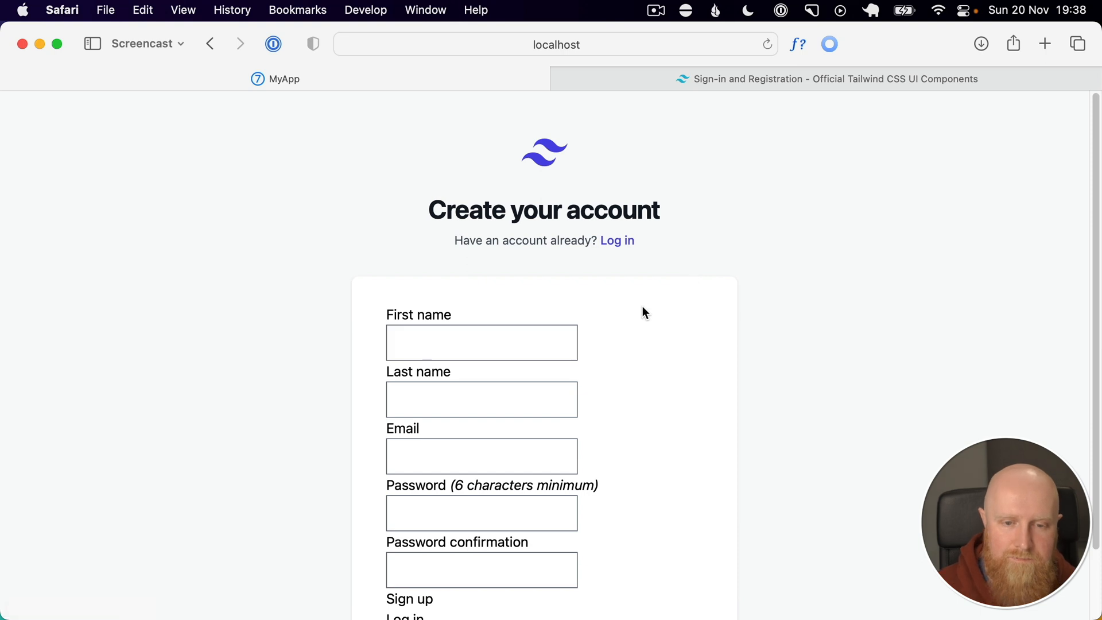
{"action": "mouse_move", "coordinate": [553, 465]}
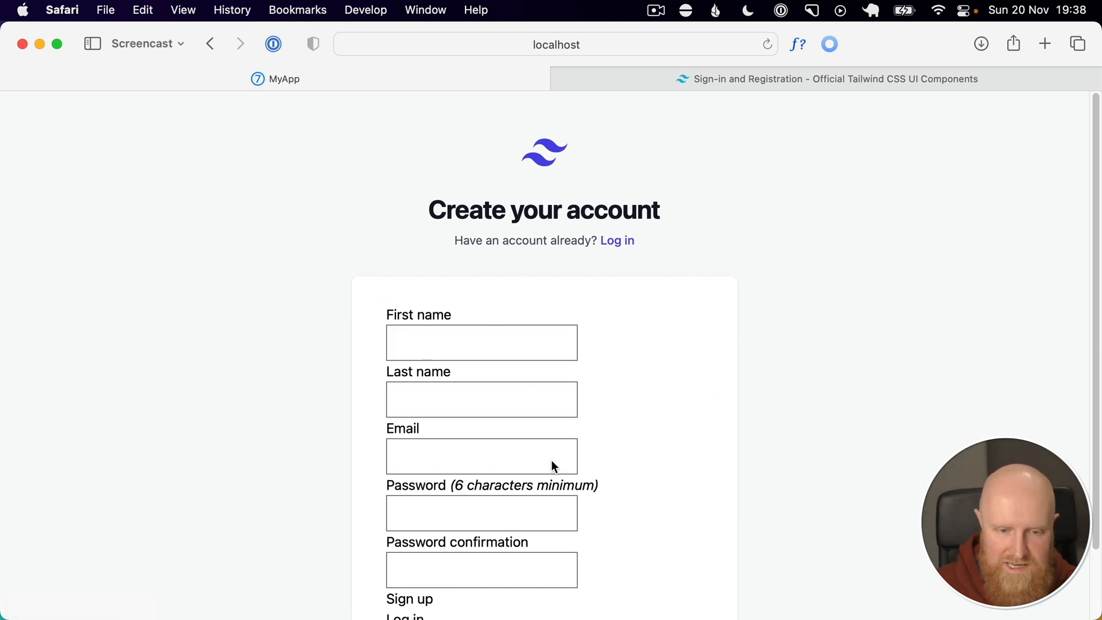
{"action": "scroll", "scroll_direction": "down", "scroll_amount": 3}
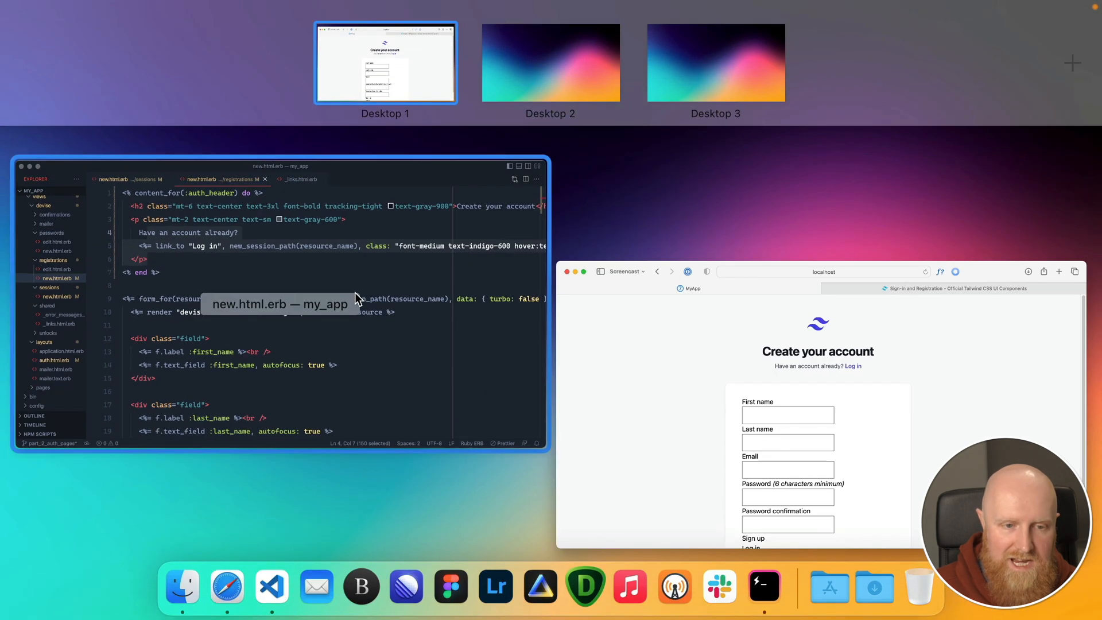
- Replace the first two 'field' classes with mb-6 and give Sign up submit form_button_class
{"action": "left_click", "coordinate": [385, 63]}
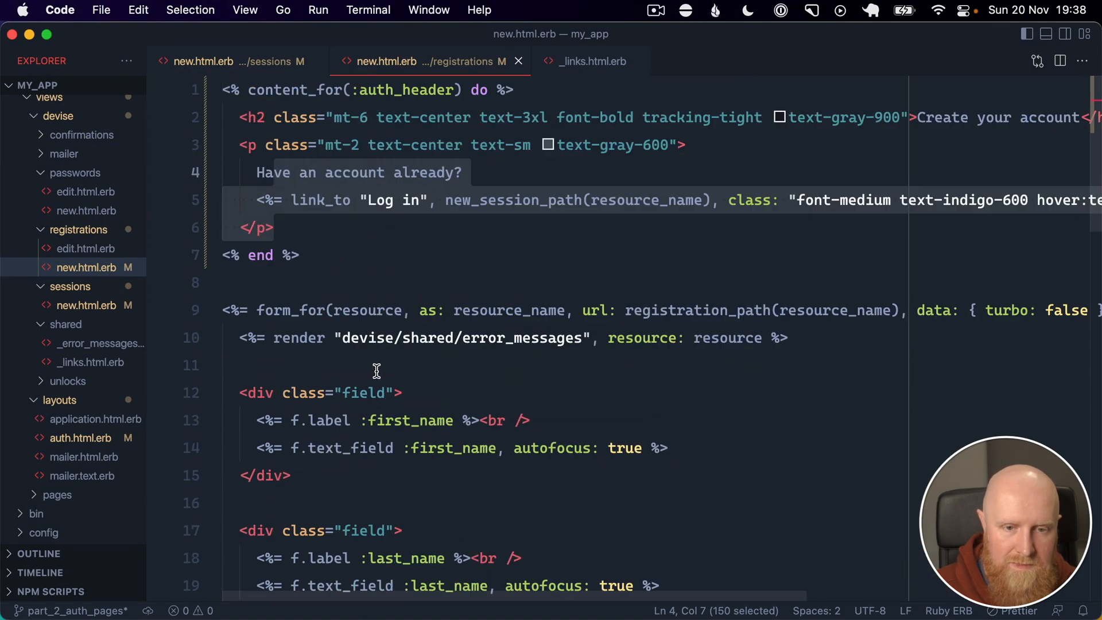
{"action": "double_click", "coordinate": [362, 392]}
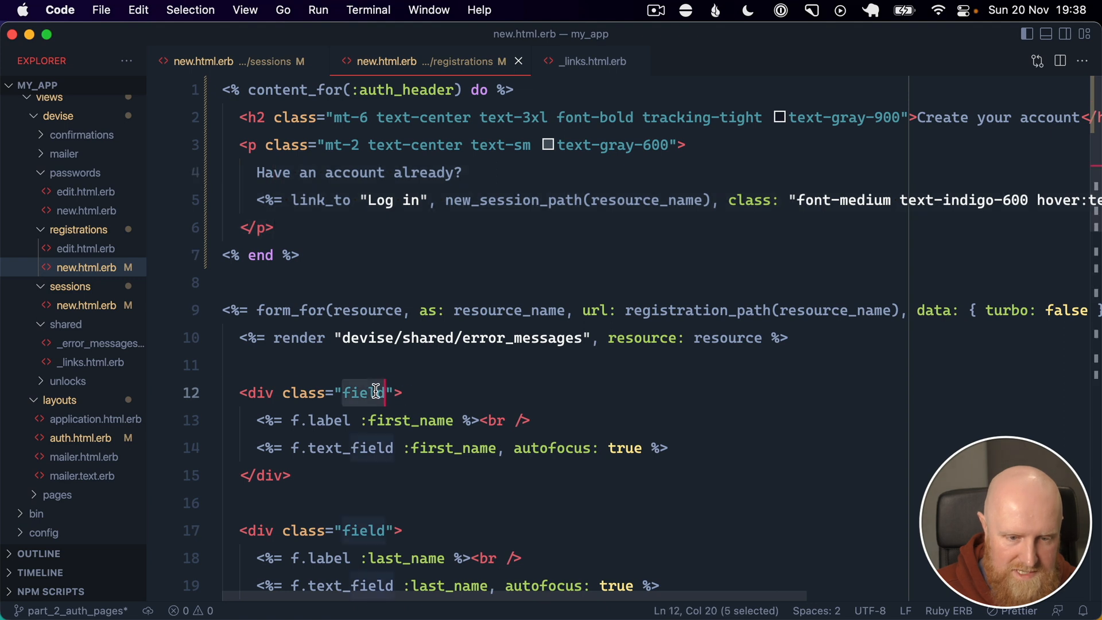
{"action": "type", "text": "mb-6"}
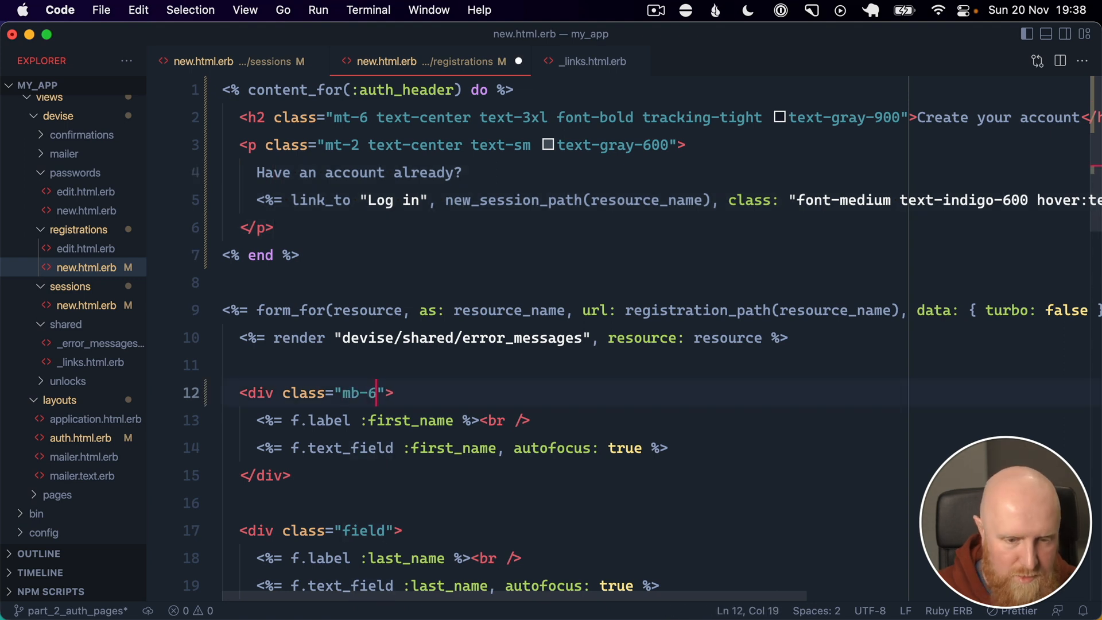
{"action": "double_click", "coordinate": [356, 392]}
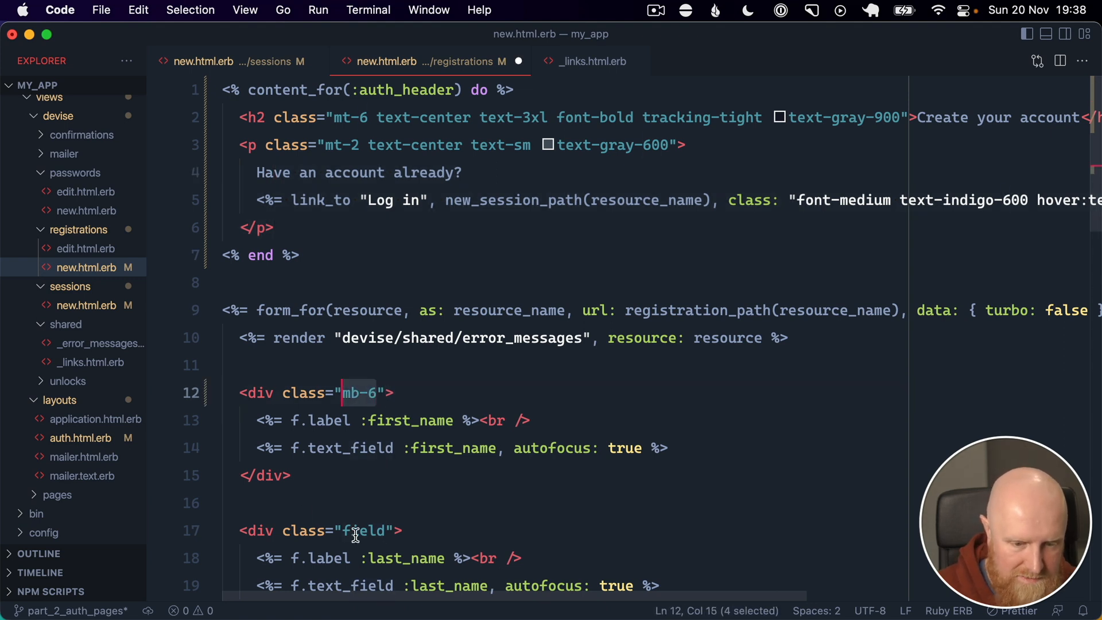
{"action": "scroll", "scroll_direction": "down", "scroll_amount": 3}
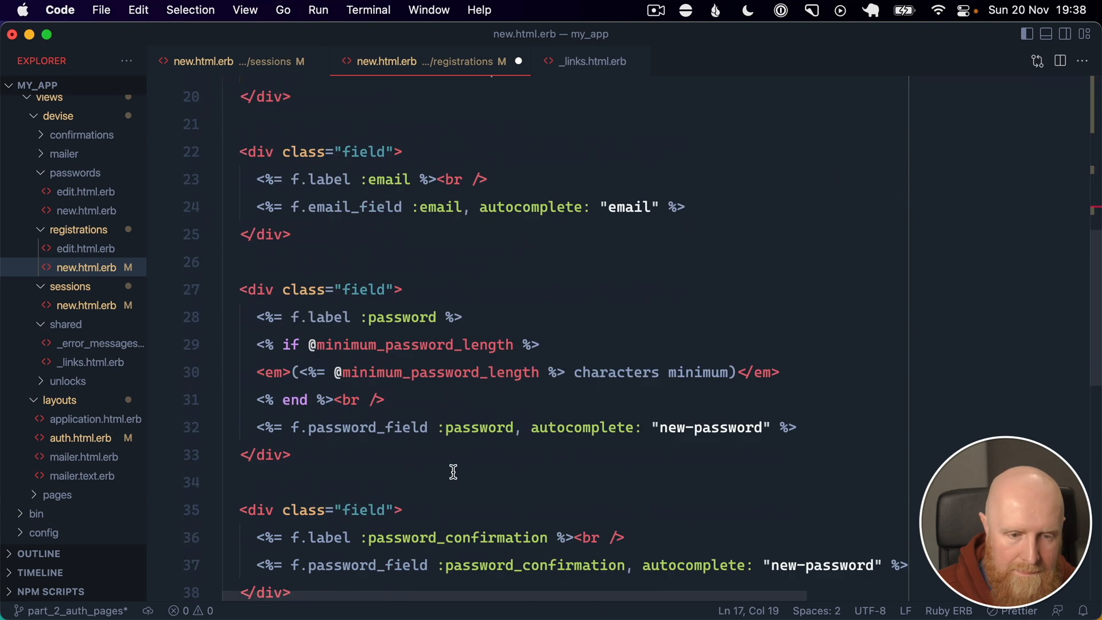
{"action": "type", "text": "mb-6"}
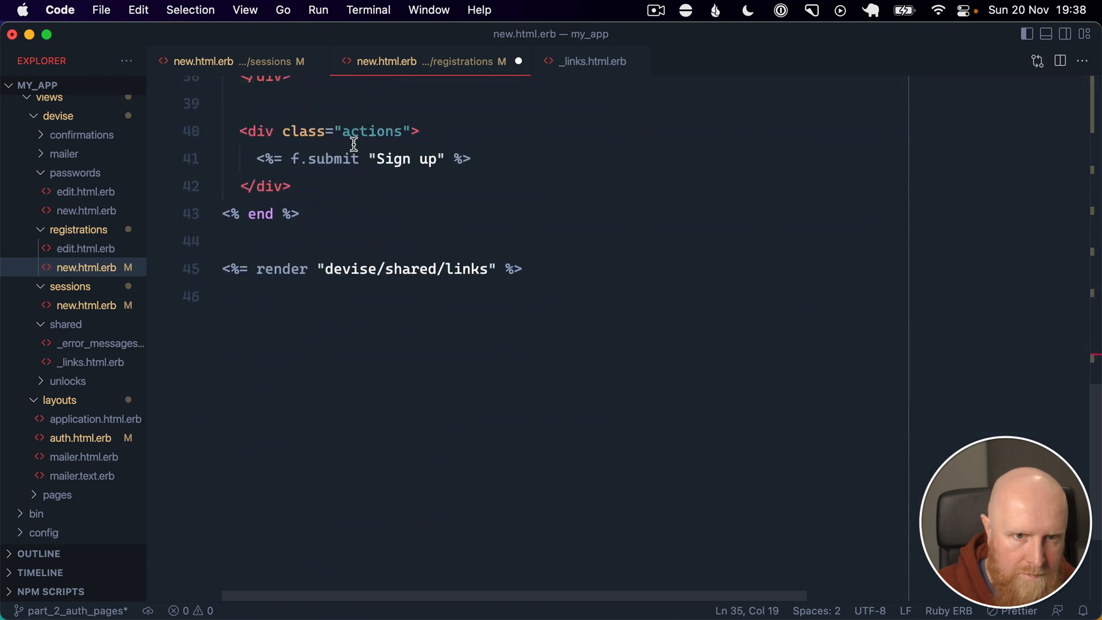
{"action": "mouse_move", "coordinate": [463, 178]}
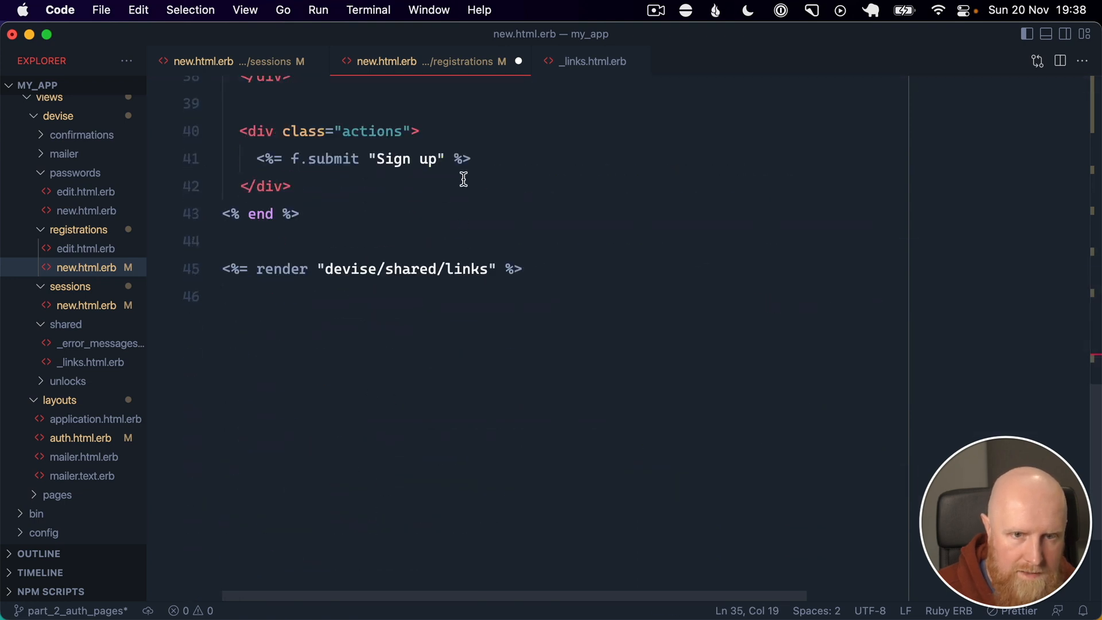
{"action": "type", "text": ", class: form_button_class"}
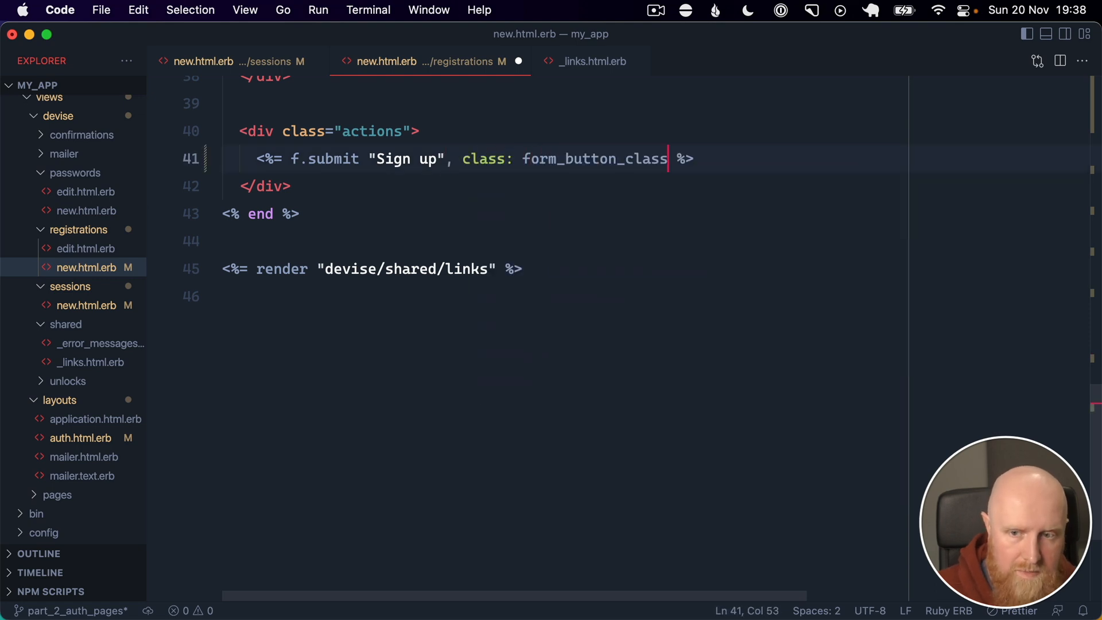
- Wrap the first_name input in a div.mt-1 and give it class: input_class
{"action": "scroll", "scroll_direction": "up", "scroll_amount": 3}
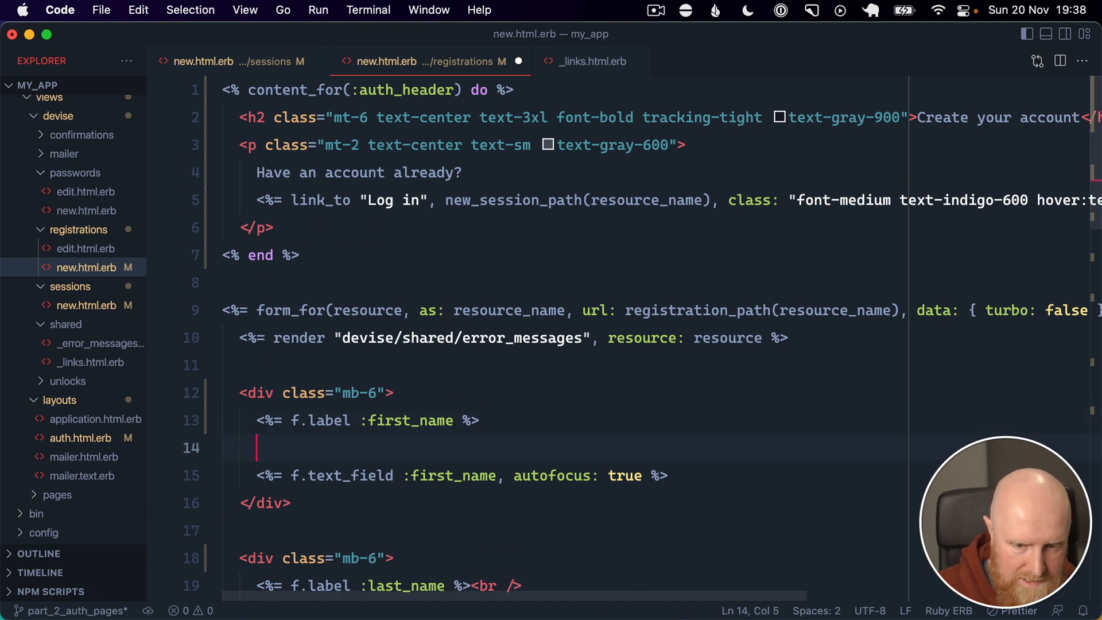
{"action": "type", "text": "<div class=\"mt-1\"></div>"}
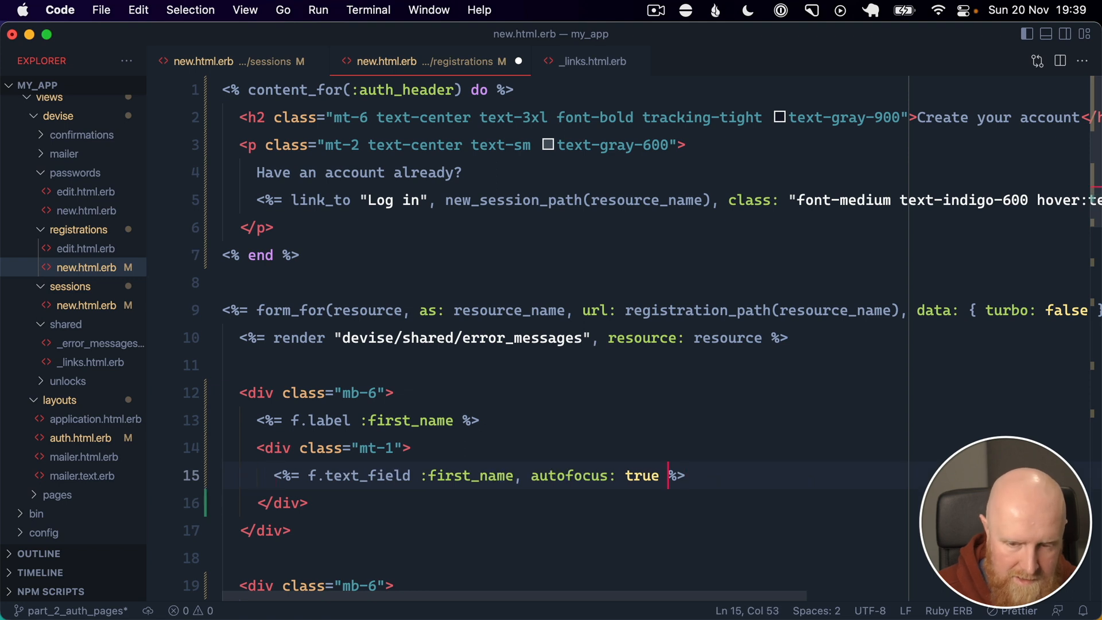
{"action": "type", "text": ", class: input_class"}
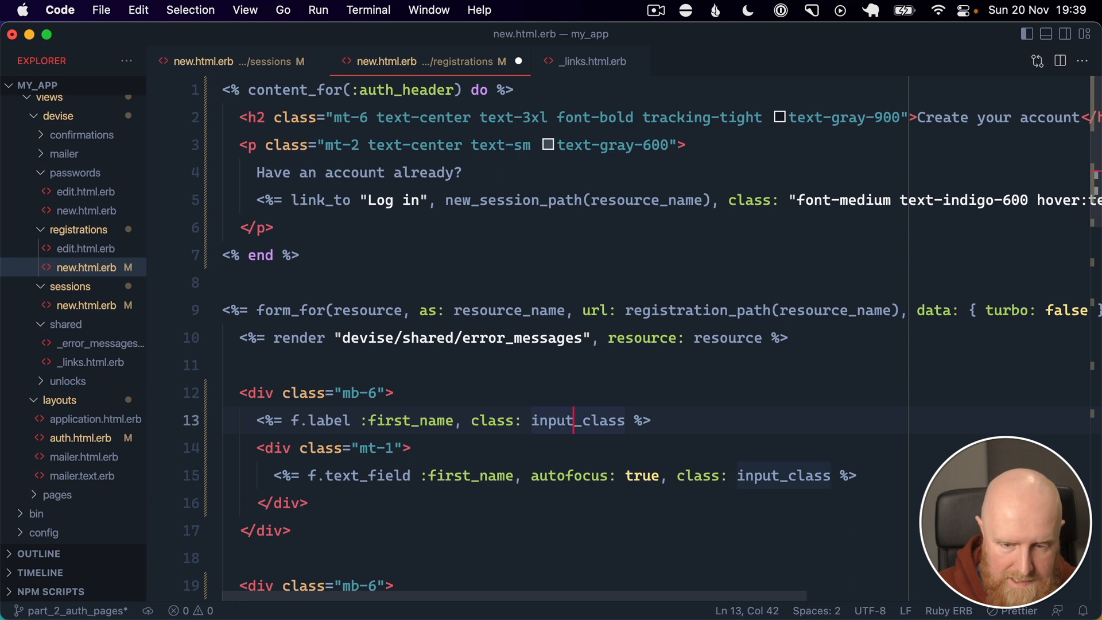
- Apply label_class to the sign-up labels and reuse the first-name mt-1 input_class wrapper for last name
{"action": "type", "text": "label_class"}
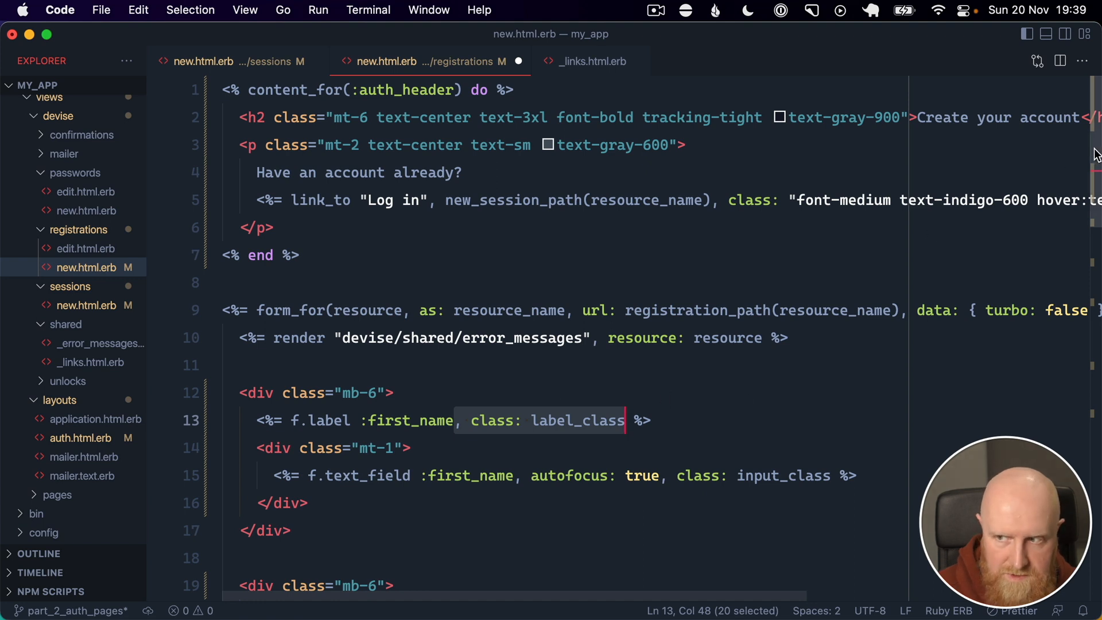
{"action": "scroll", "scroll_direction": "down", "scroll_amount": 3}
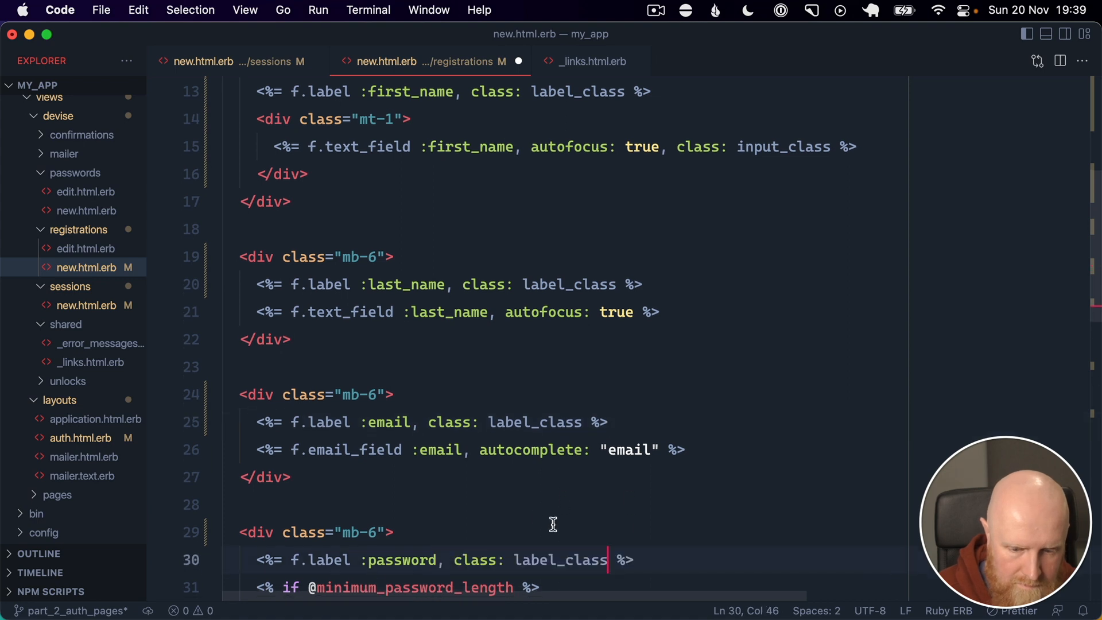
{"action": "scroll", "scroll_direction": "down", "scroll_amount": 3}
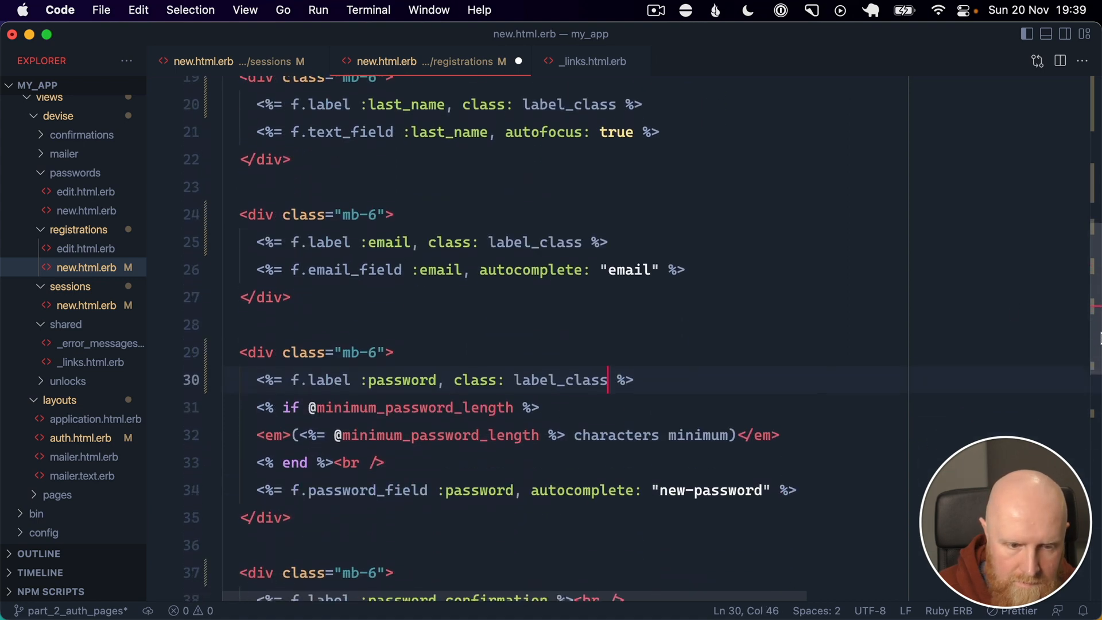
{"action": "scroll", "scroll_direction": "down", "scroll_amount": 3}
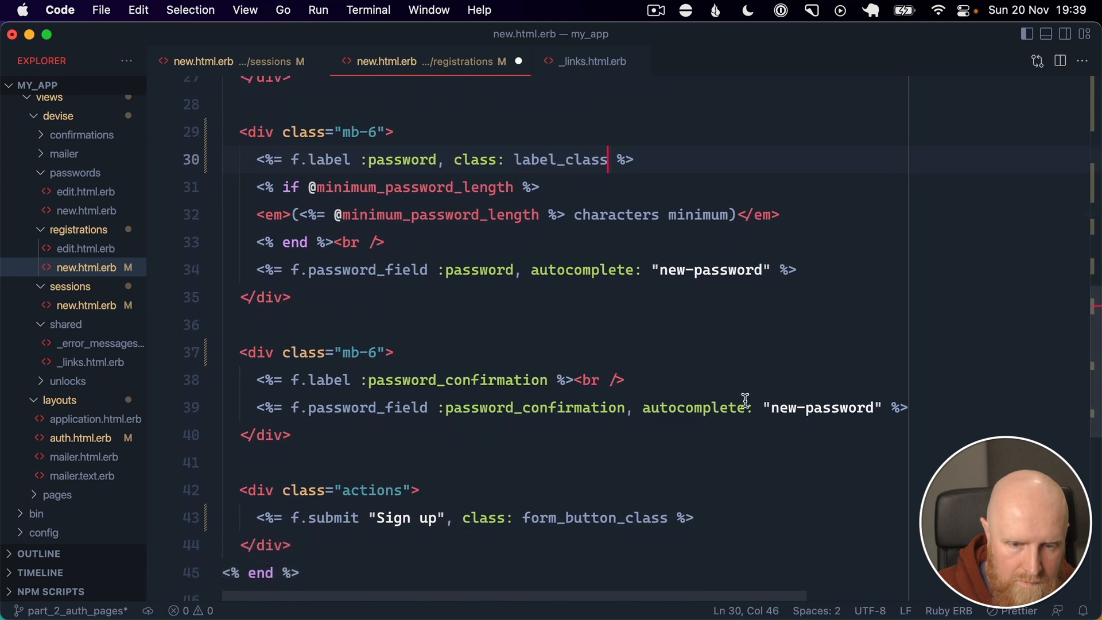
{"action": "type", "text": ", class: label_class"}
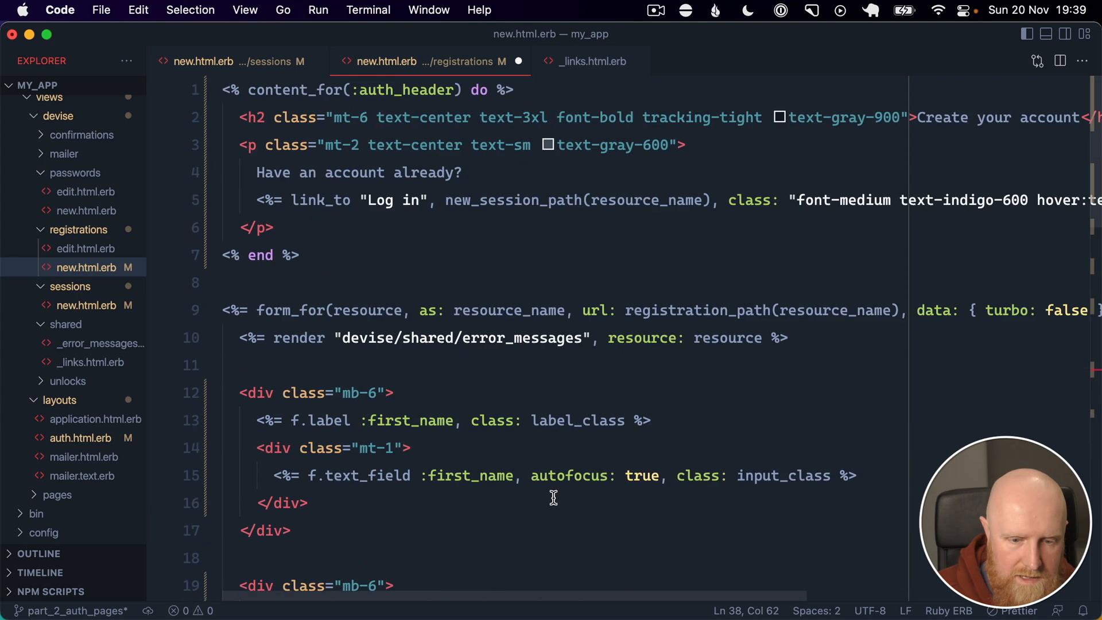
{"action": "left_click_drag", "start_coordinate": [660, 475], "coordinate": [823, 475]}
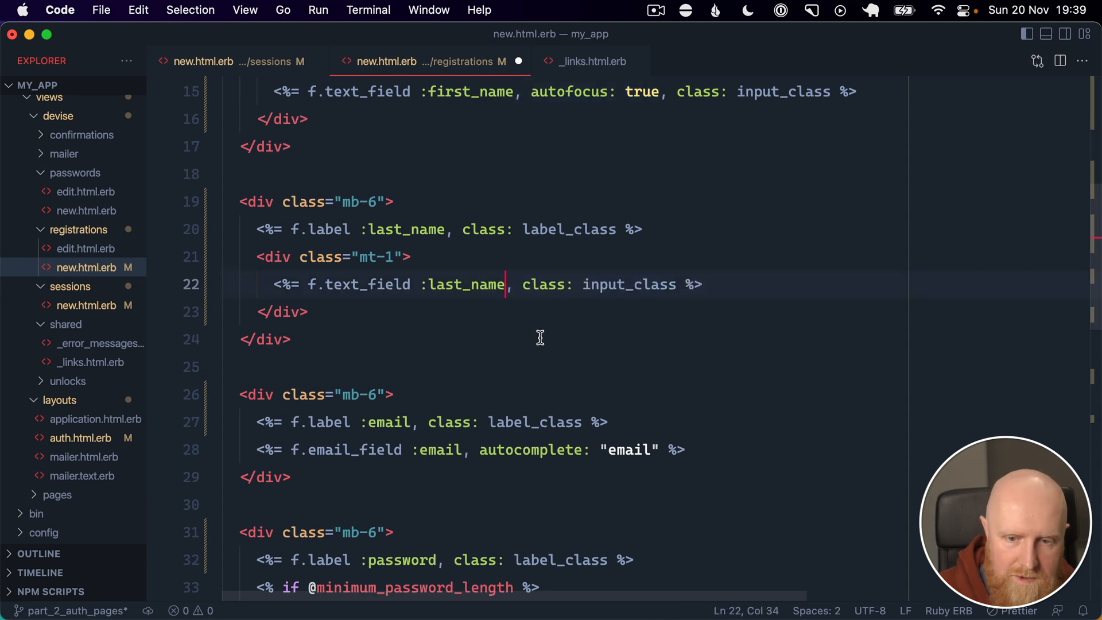
- Wrap the email input in a div.mt-1 and style the password hint em as mt-1 text-sm text-gray-500
{"action": "left_click", "coordinate": [652, 450]}
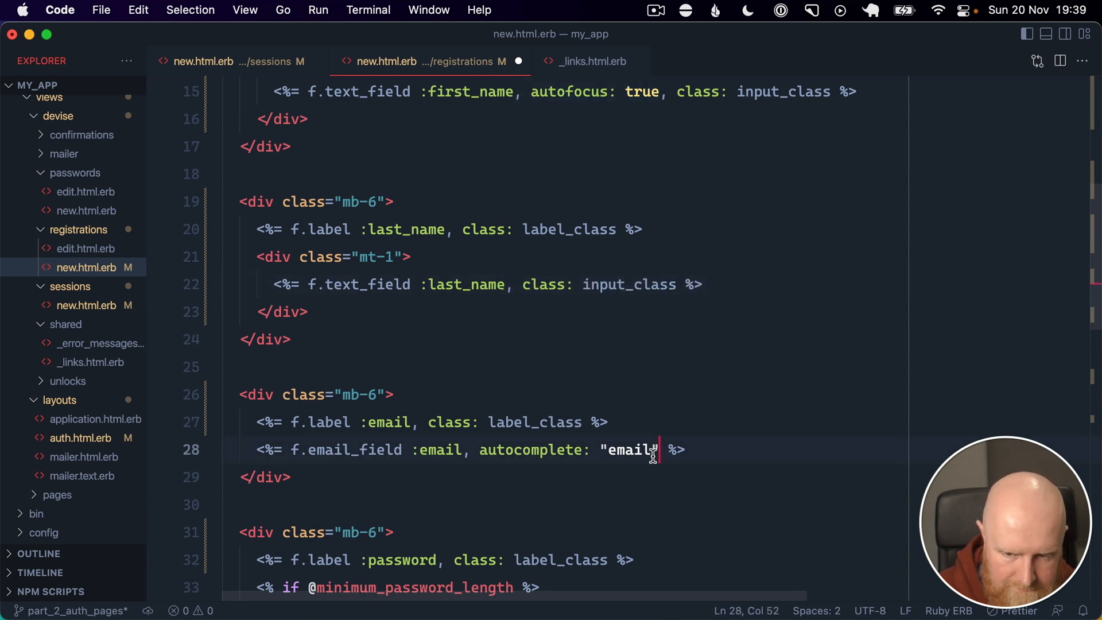
{"action": "type", "text": "div.mt-"}
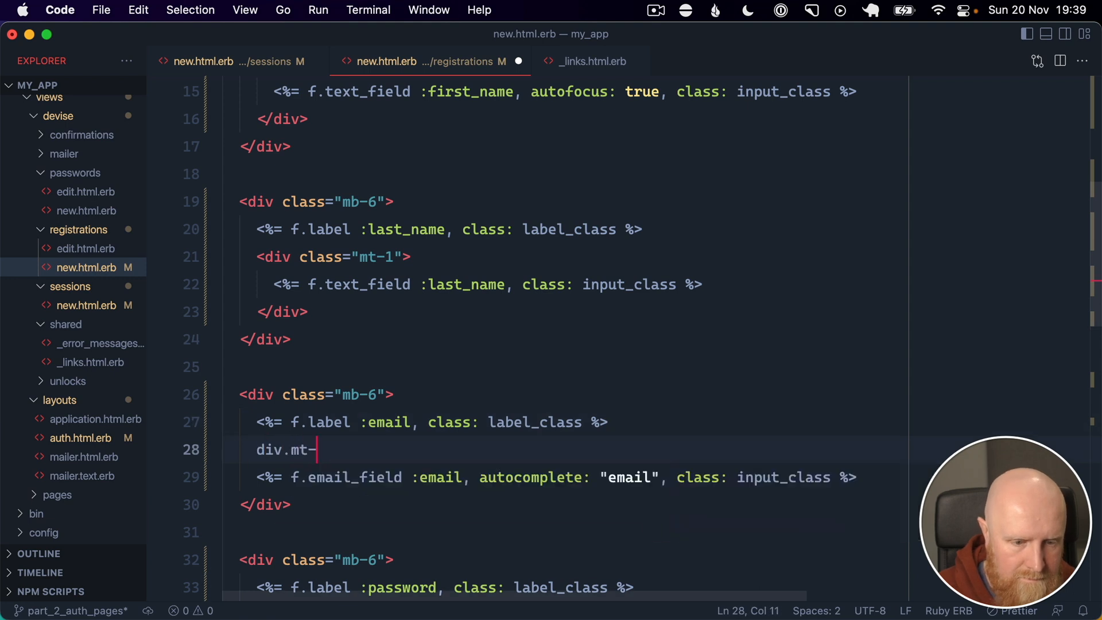
{"action": "key", "text": "Tab"}
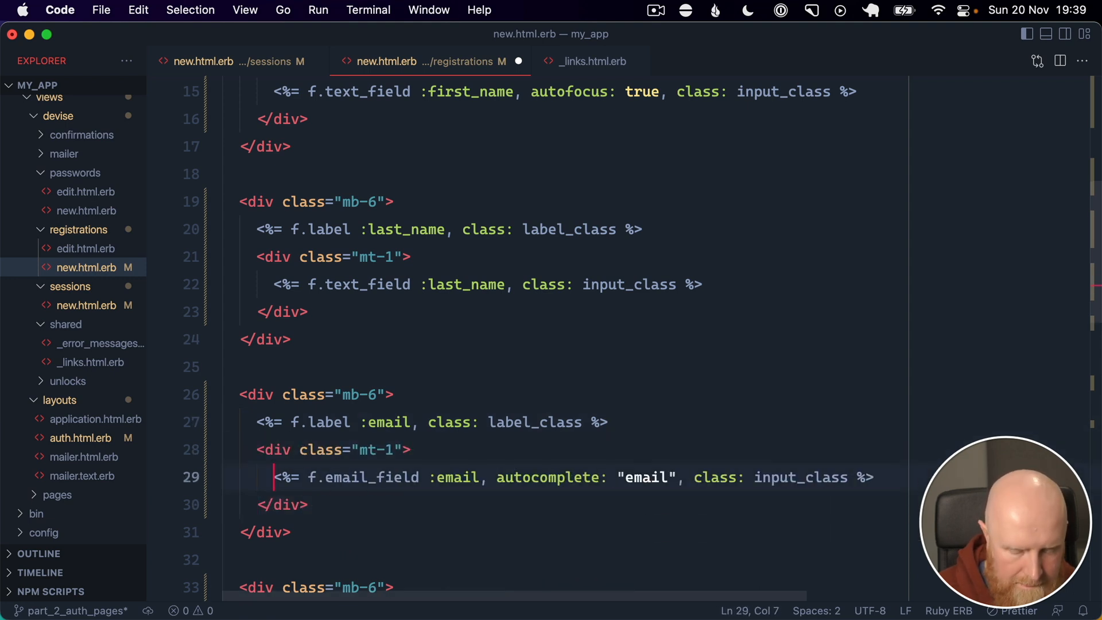
{"action": "right_click", "coordinate": [701, 284]}
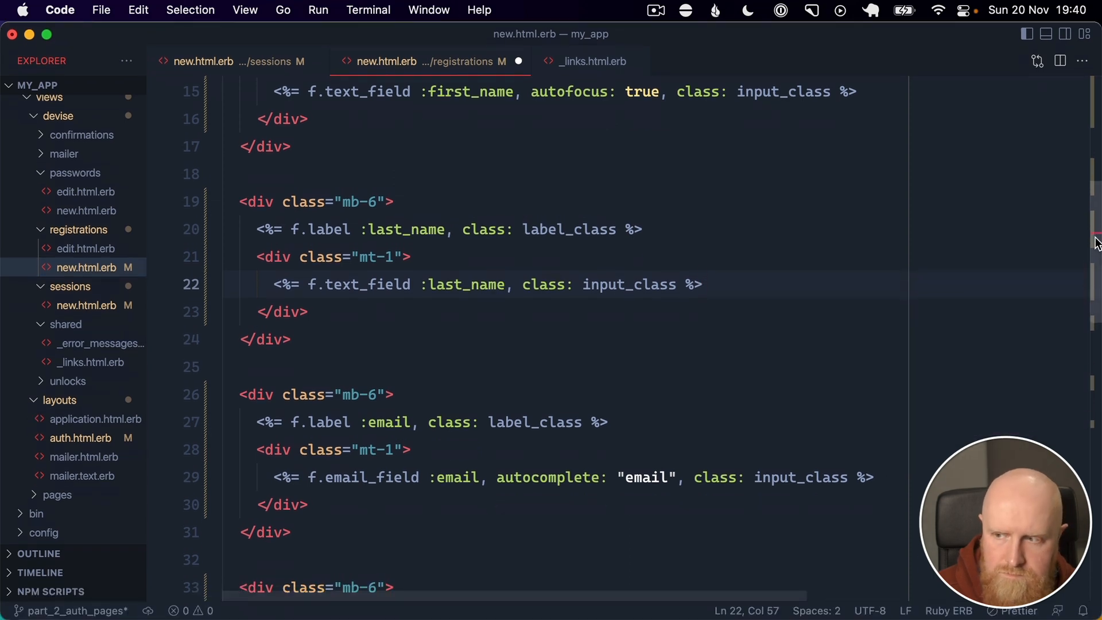
{"action": "scroll", "scroll_direction": "down", "scroll_amount": 3}
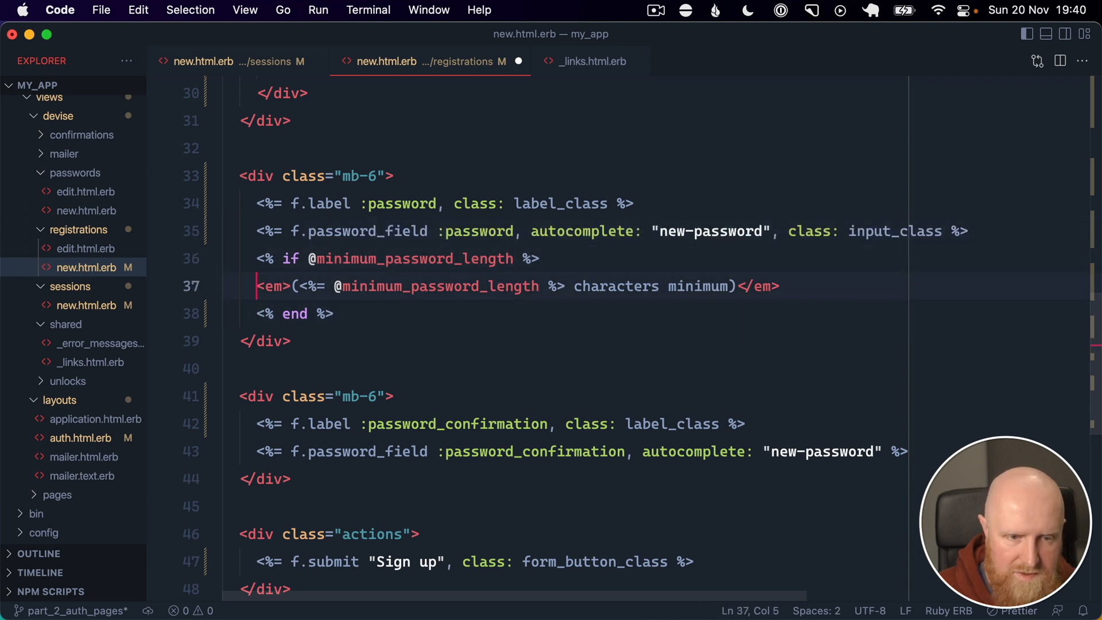
{"action": "type", "text": "class=\"mt-1"}
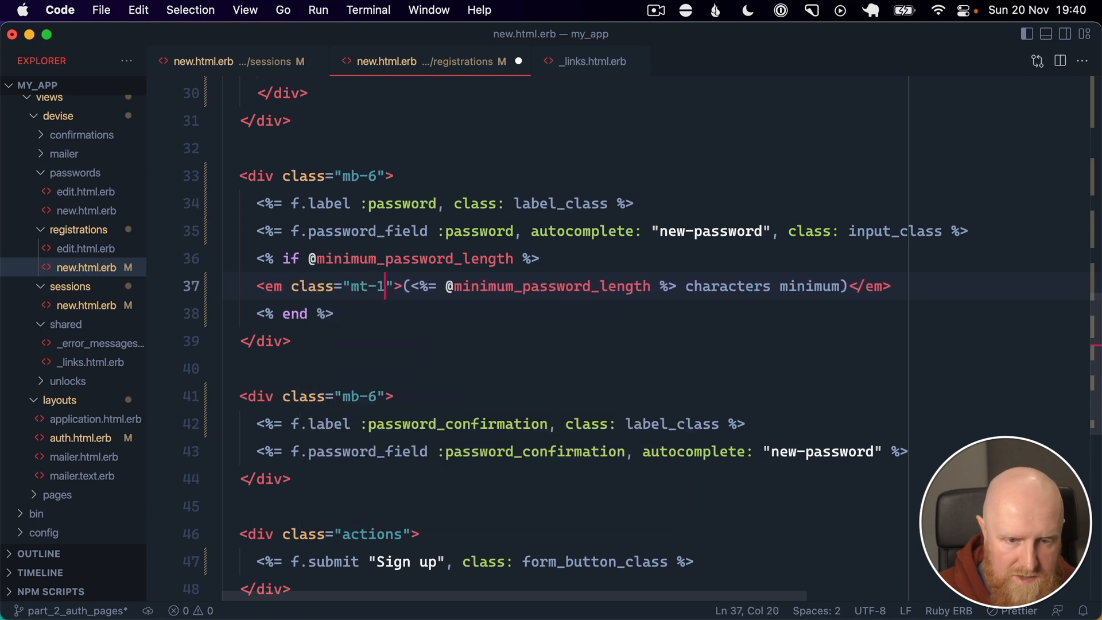
{"action": "type", "text": "text-sm text-gray-500"}
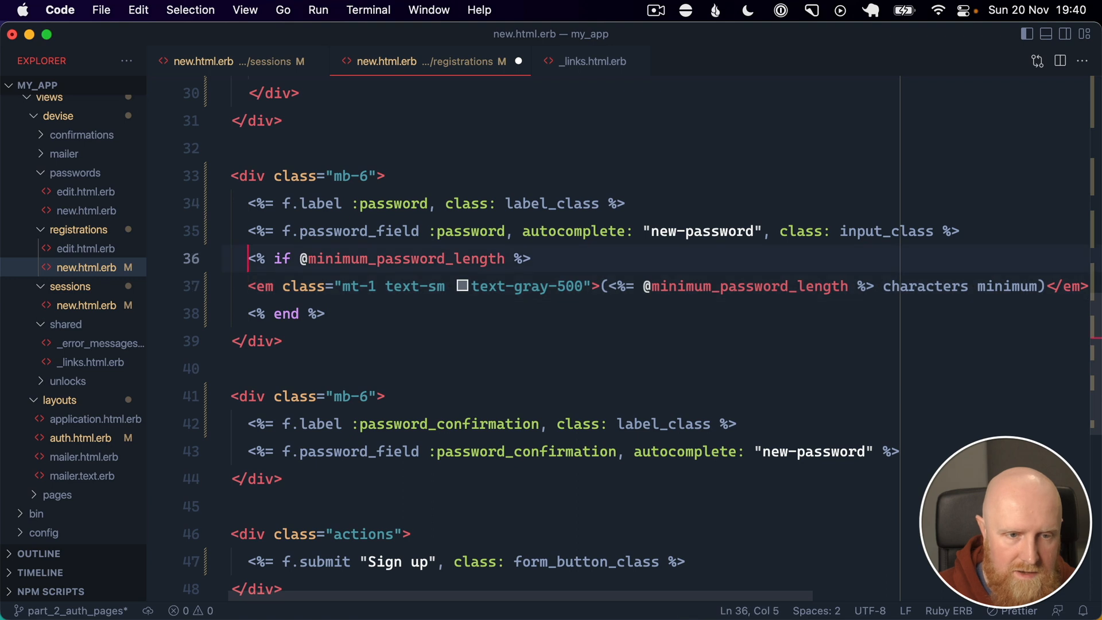
- Wrap the password and password confirmation fields in div.mt-1 wrappers via Emmet
{"action": "type", "text": "di"}
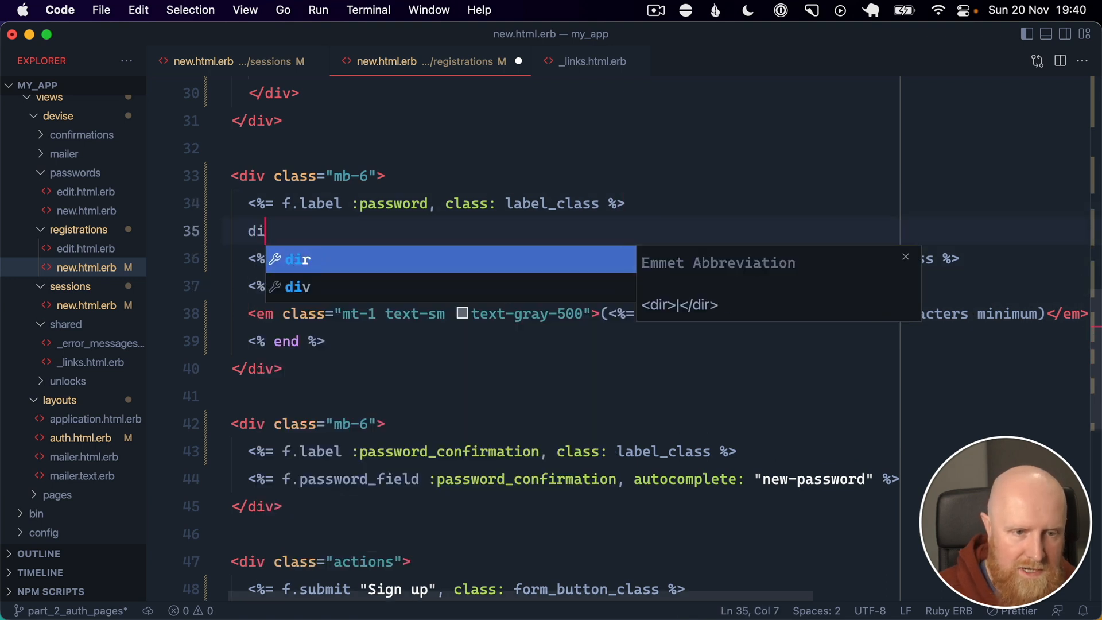
{"action": "key", "text": "Tab"}
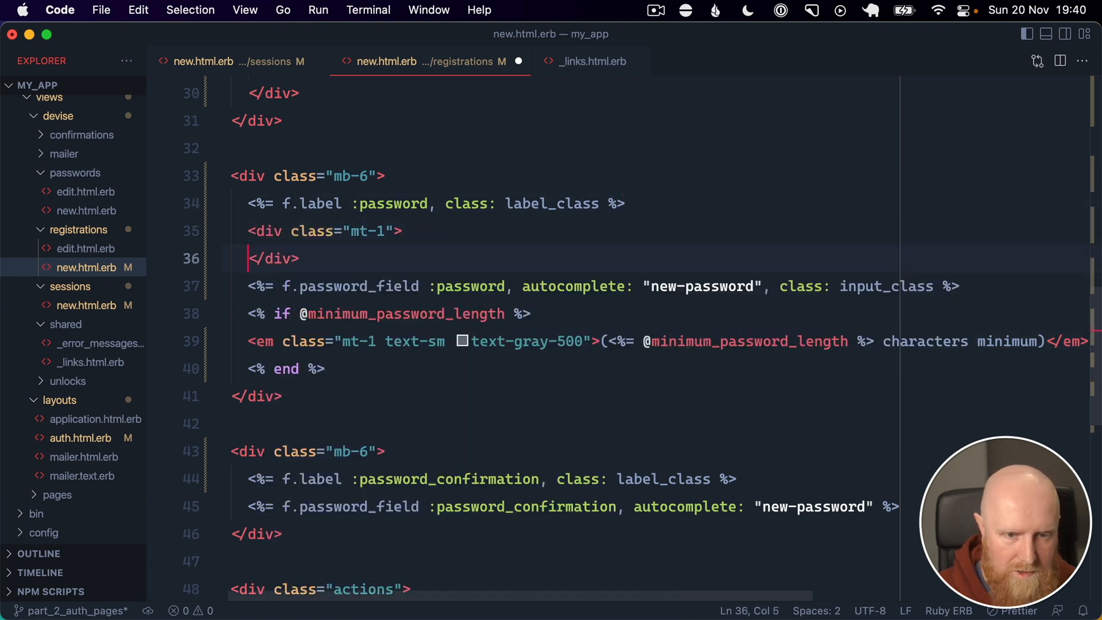
{"action": "left_click_drag", "start_coordinate": [247, 257], "coordinate": [324, 369]}
{"action": "type", "text": "div"}
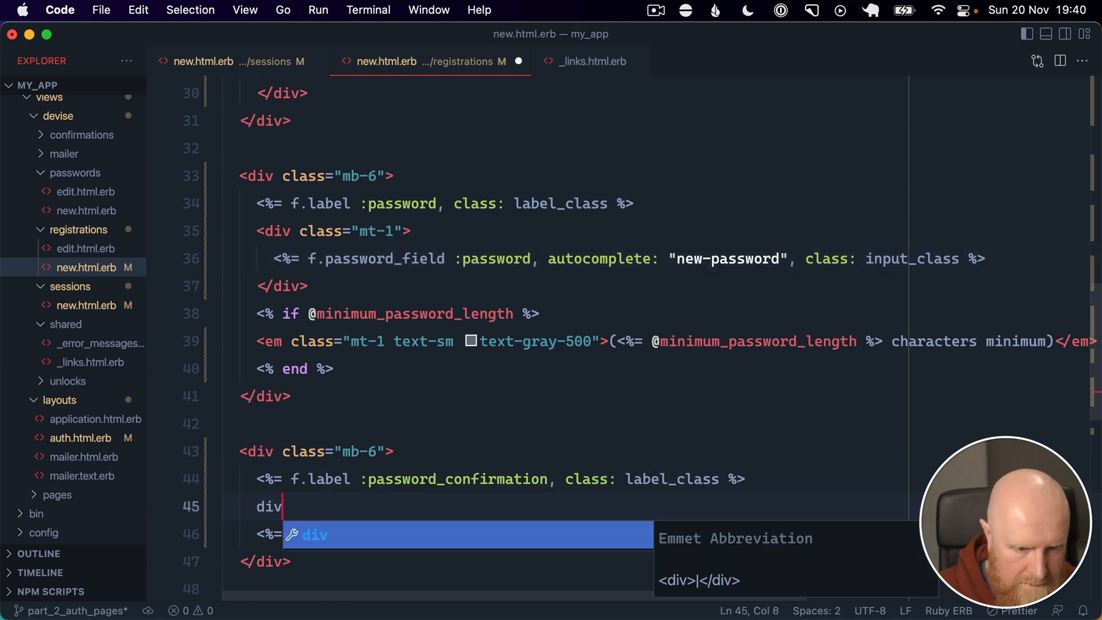
{"action": "key", "text": "Tab"}
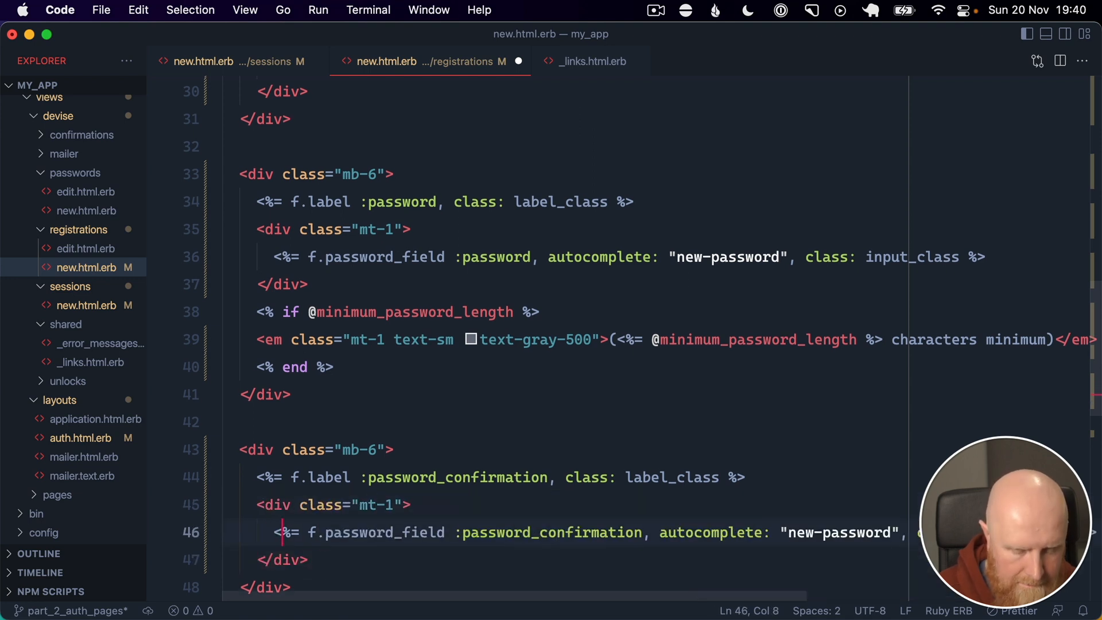
{"action": "scroll", "scroll_direction": "down", "scroll_amount": 3}
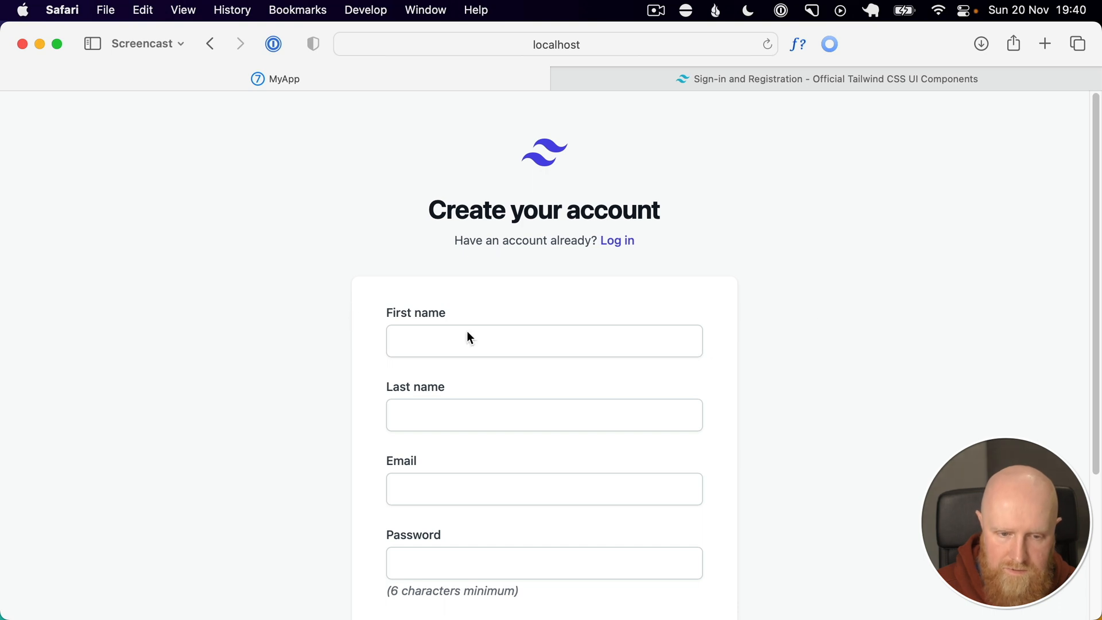
- Review the restyled Create your account page in Safari with its gray hint and Sign up button
{"action": "scroll", "scroll_direction": "down", "scroll_amount": 3}
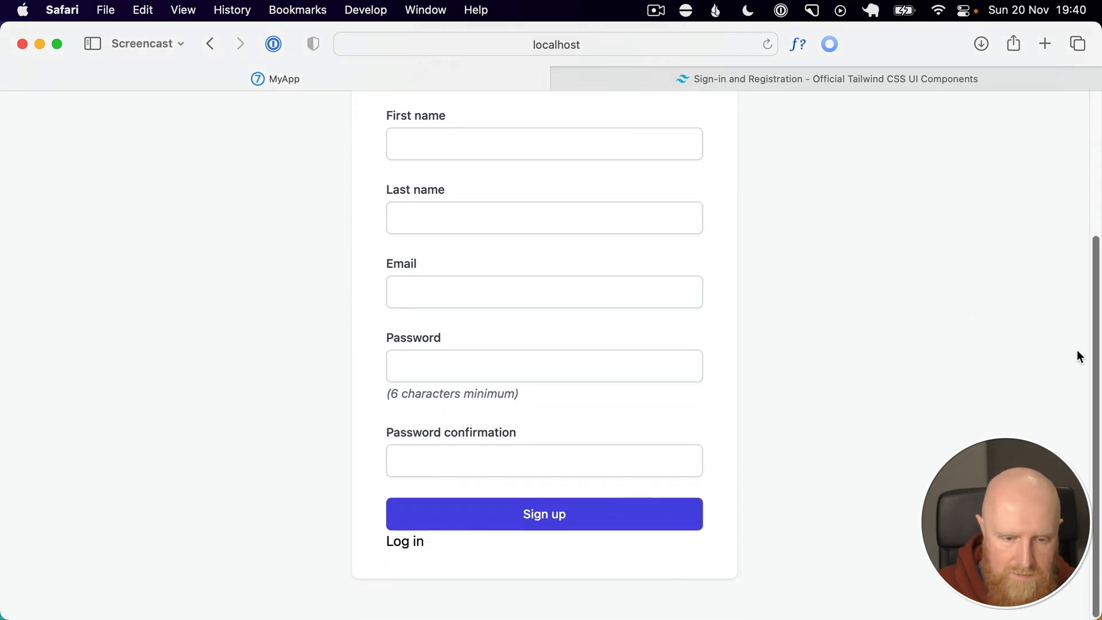
{"action": "mouse_move", "coordinate": [412, 489]}
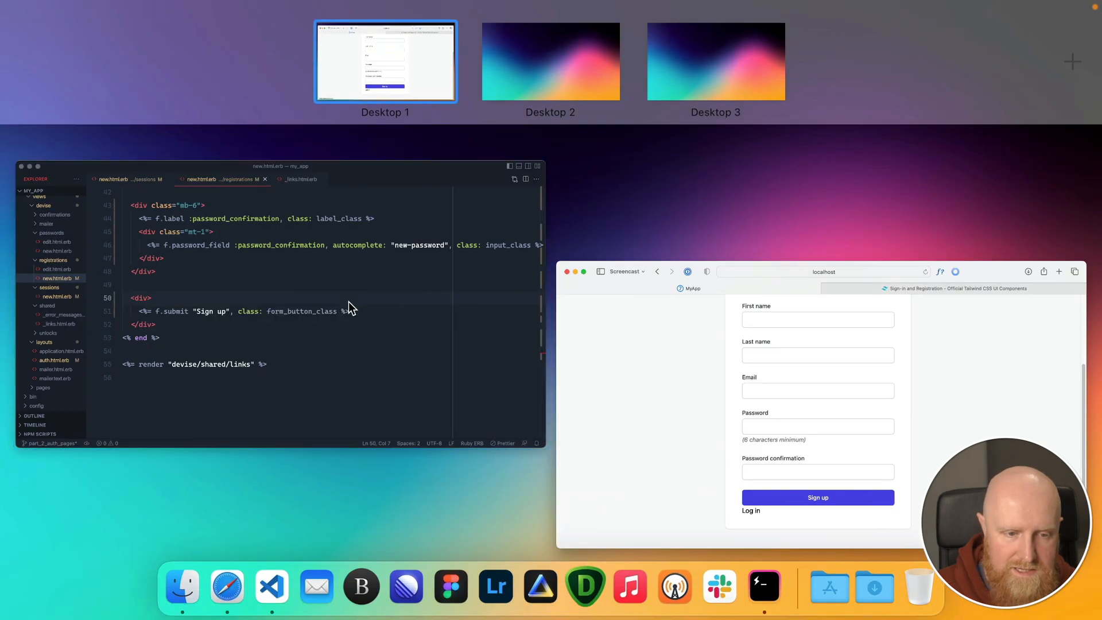
{"action": "left_click", "coordinate": [385, 62]}
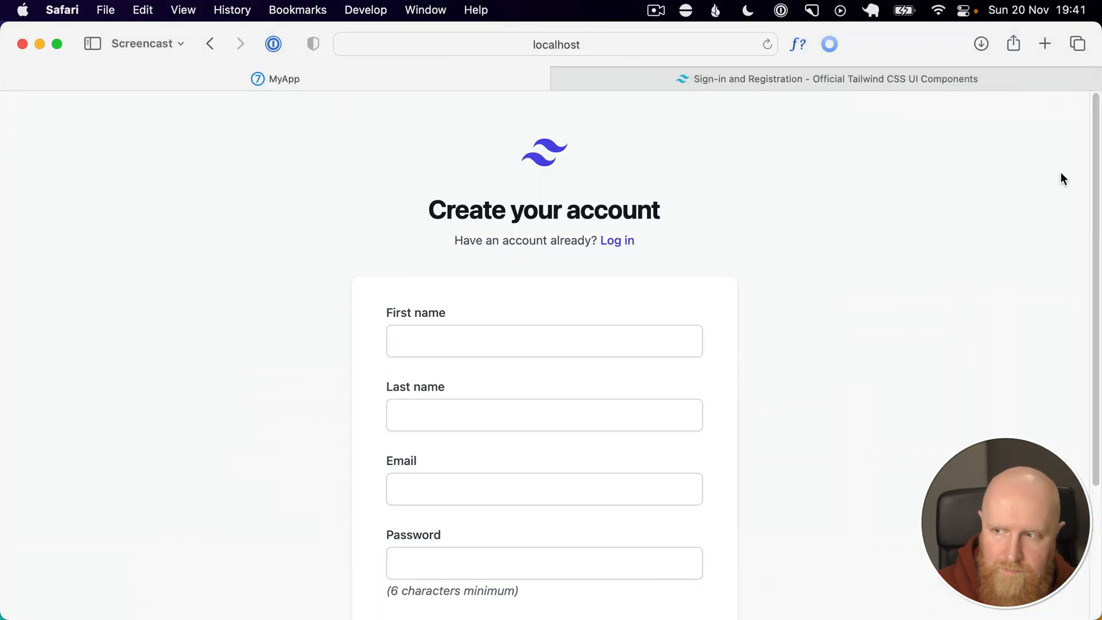
{"action": "scroll", "scroll_direction": "down", "scroll_amount": 3}
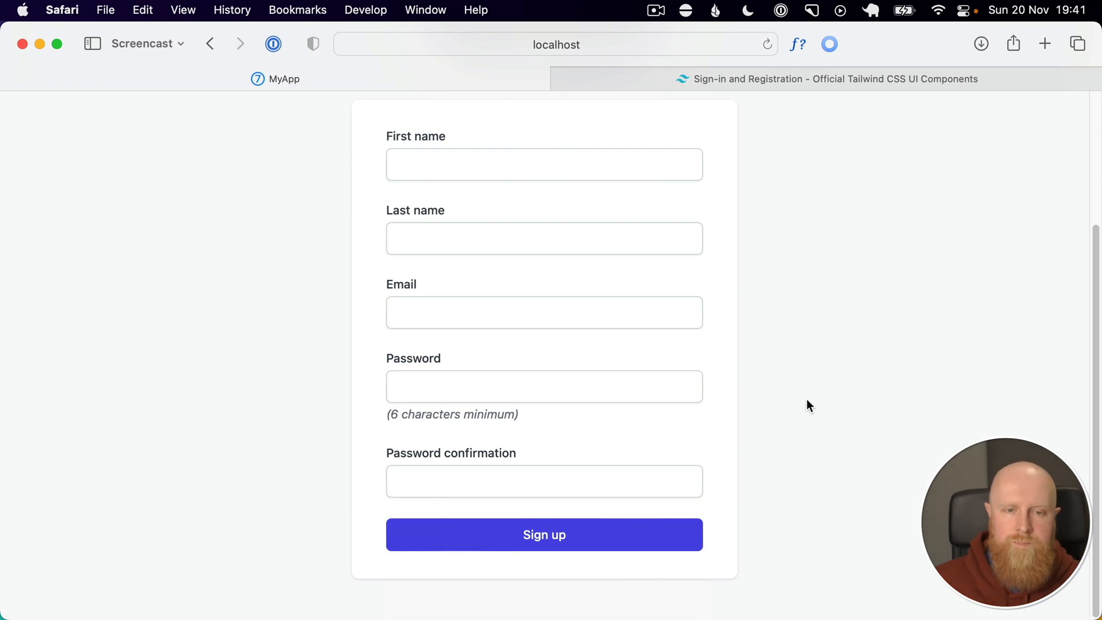
{"action": "scroll", "scroll_direction": "down", "scroll_amount": 3}
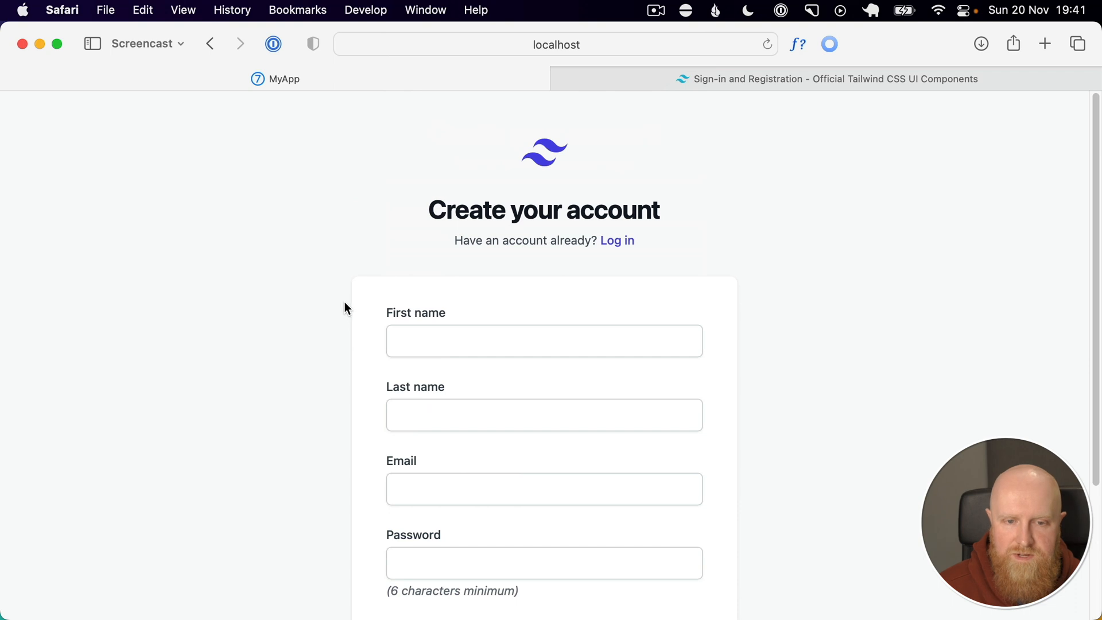
{"action": "mouse_move", "coordinate": [373, 330]}
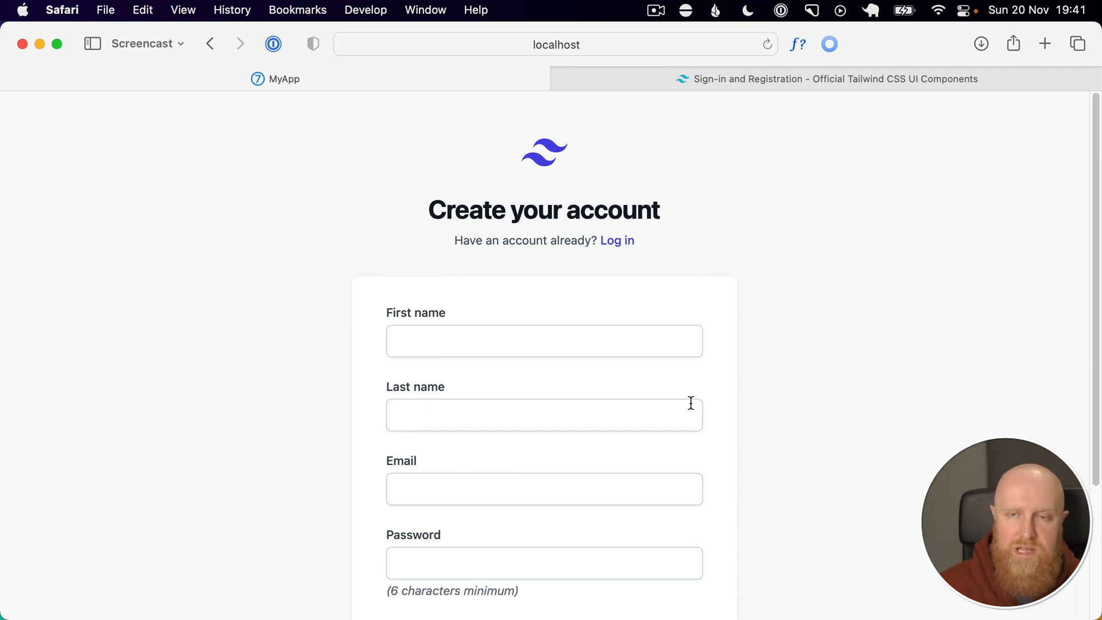
{"action": "mouse_move", "coordinate": [730, 401]}
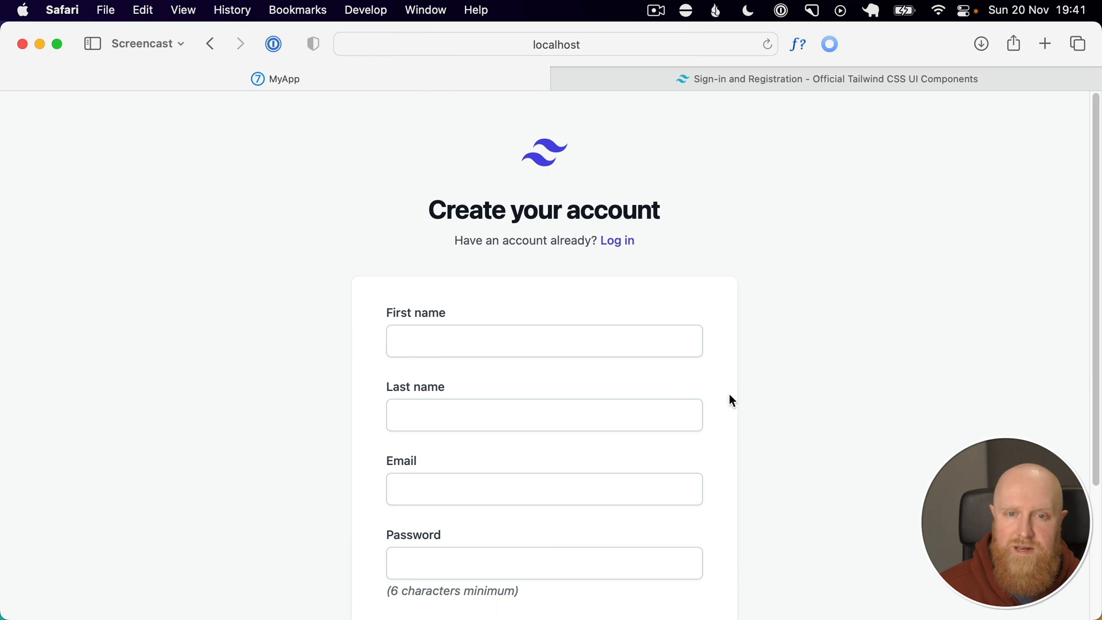
{"action": "mouse_move", "coordinate": [404, 100]}
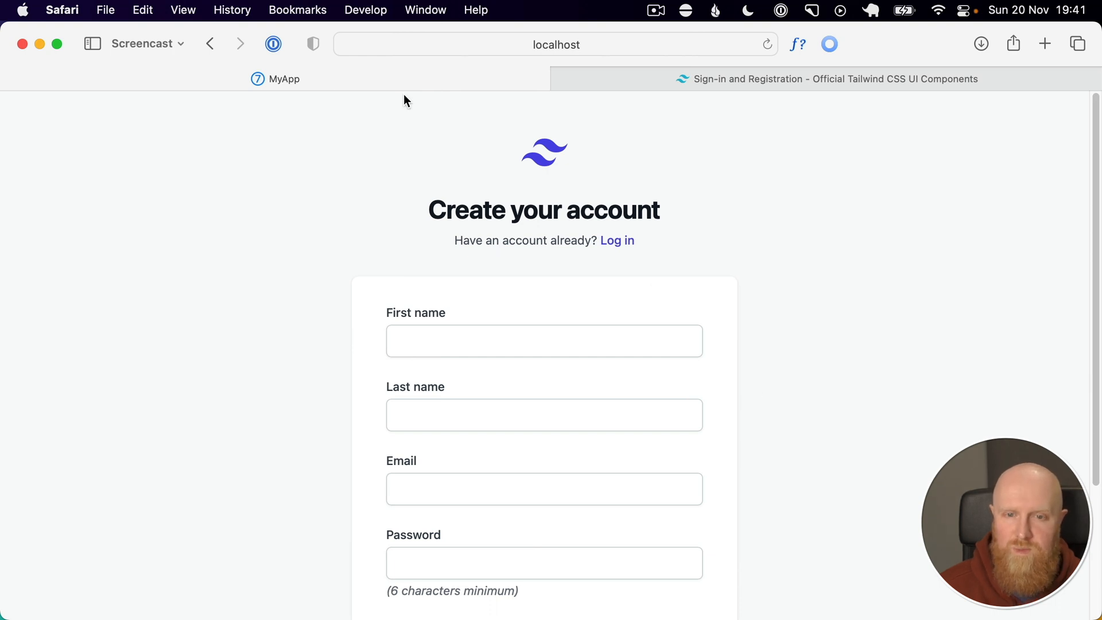
{"action": "mouse_move", "coordinate": [497, 153]}
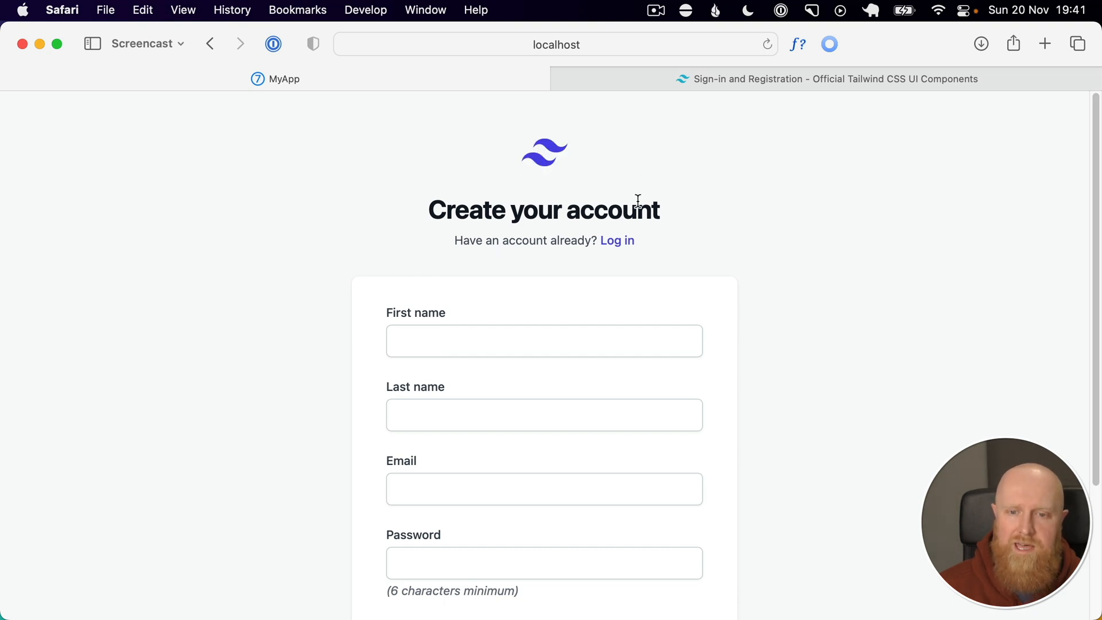
{"action": "mouse_move", "coordinate": [616, 241]}
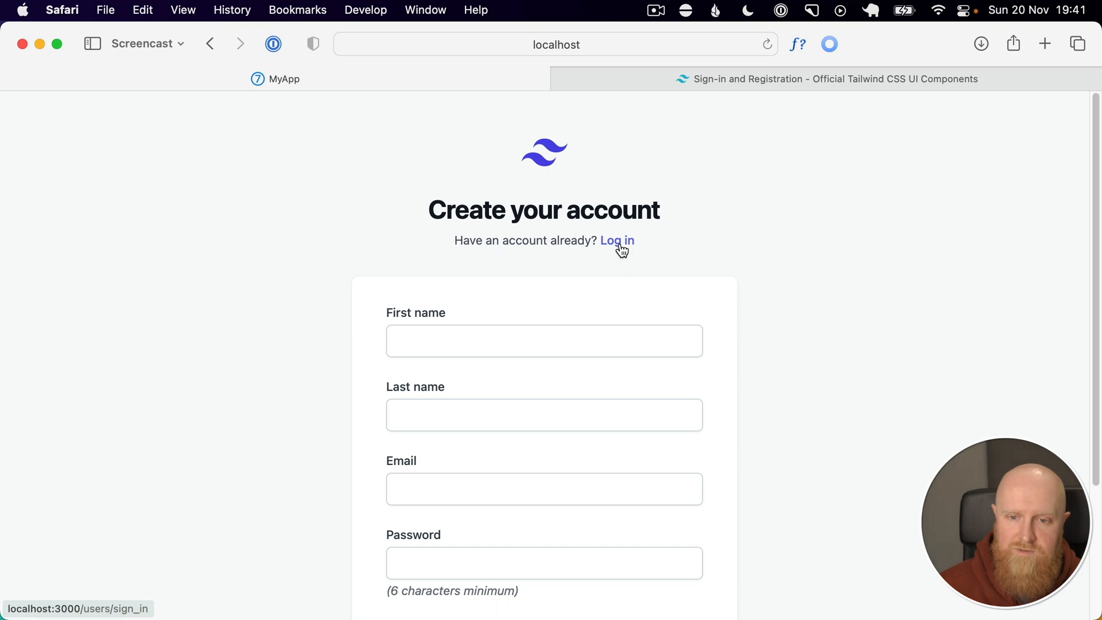
{"action": "mouse_move", "coordinate": [633, 247]}
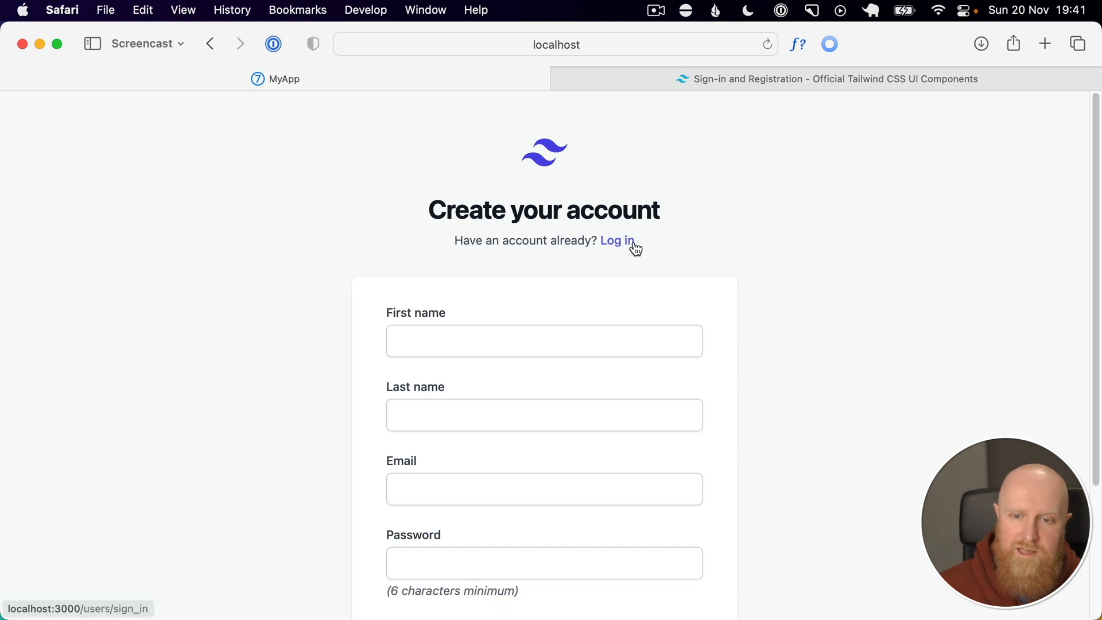
{"action": "mouse_move", "coordinate": [728, 234]}
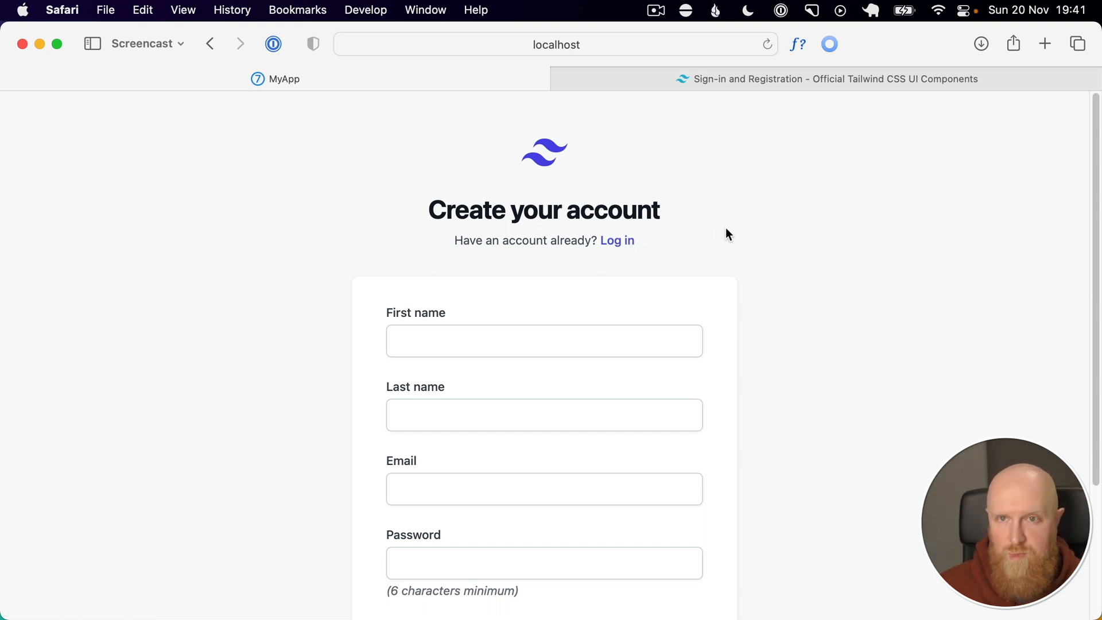
{"action": "mouse_move", "coordinate": [736, 235]}
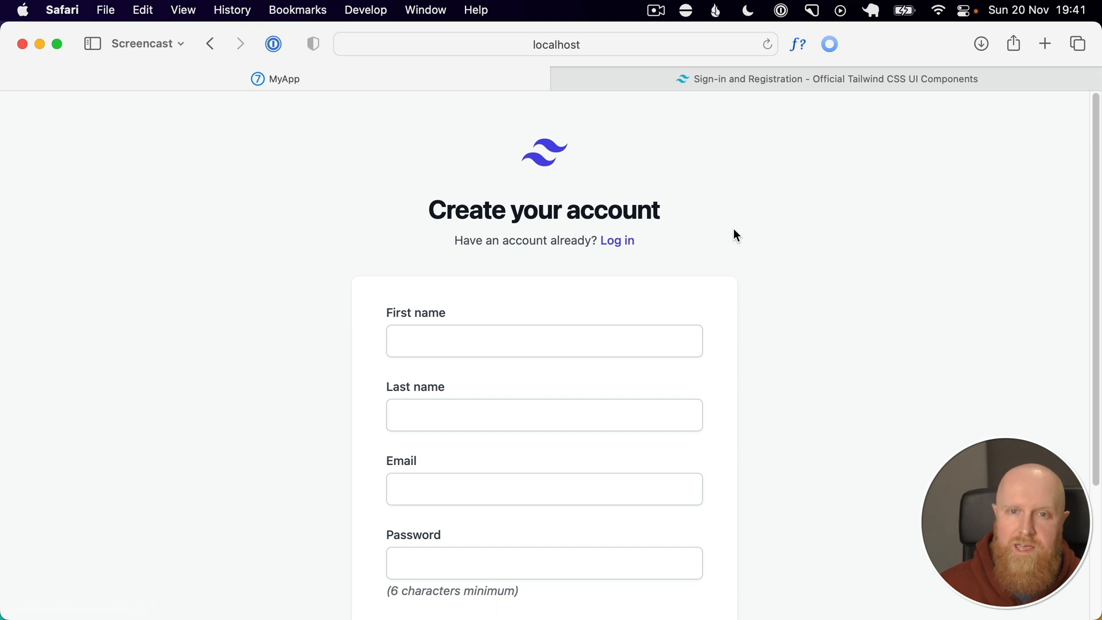